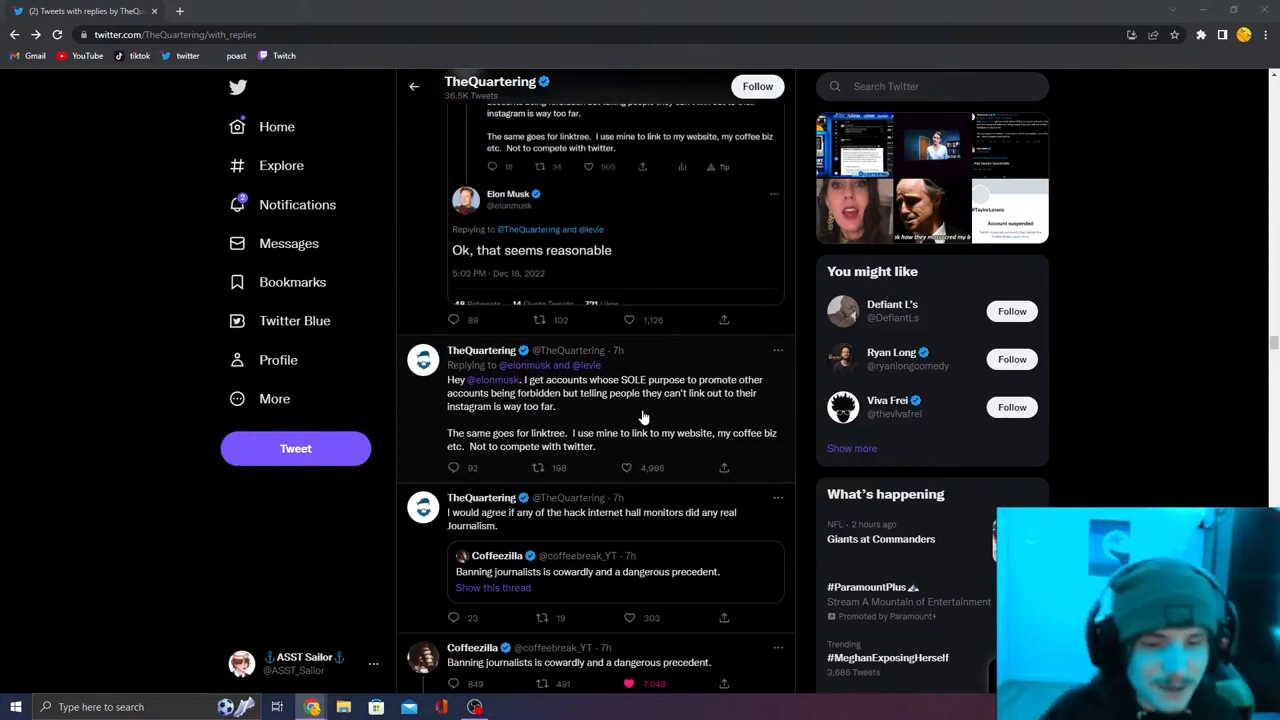
- Return to TheQuartering's tweets-and-replies timeline on his profile
{"action": "scroll", "scroll_direction": "up", "scroll_amount": 3}
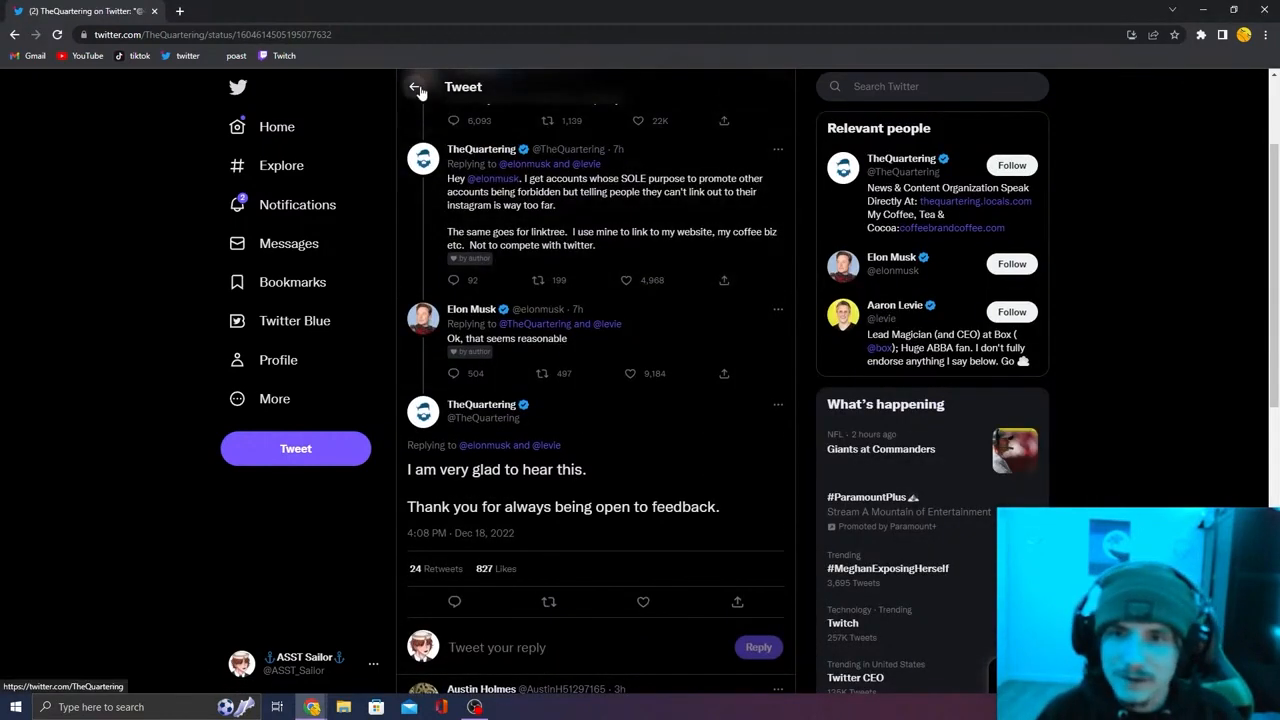
{"action": "left_click", "coordinate": [416, 87]}
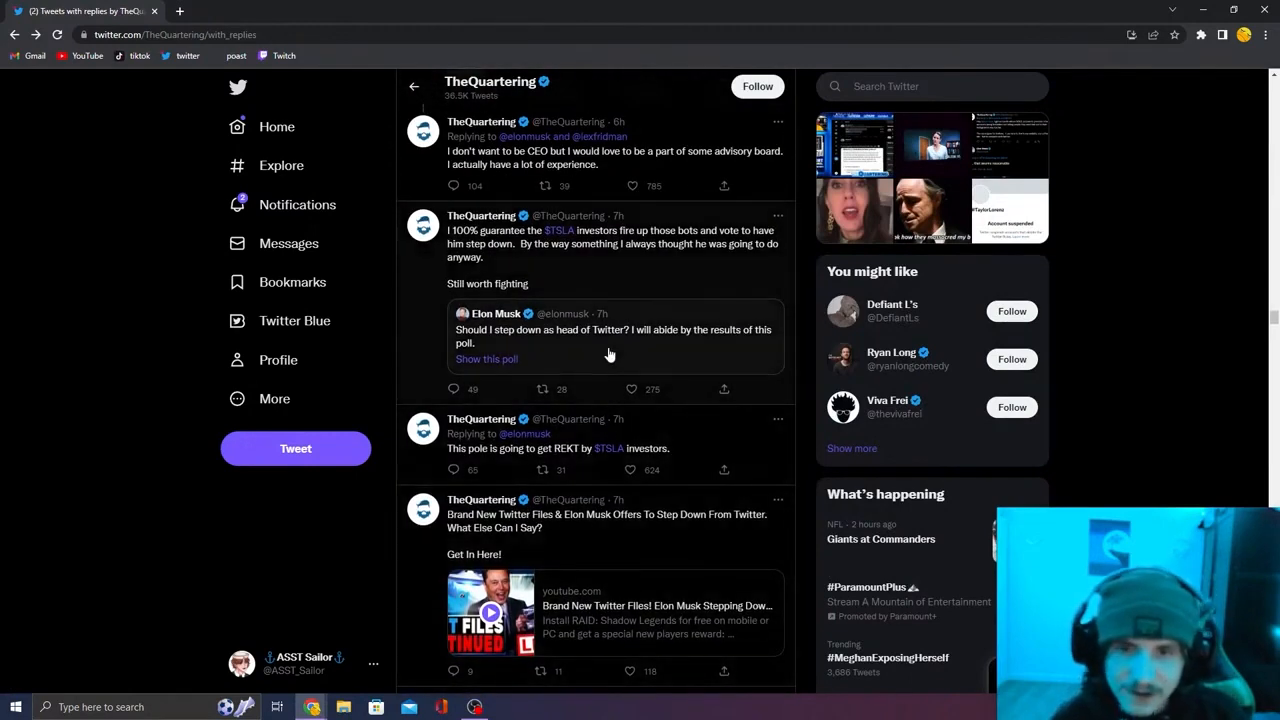
{"action": "left_click", "coordinate": [610, 329]}
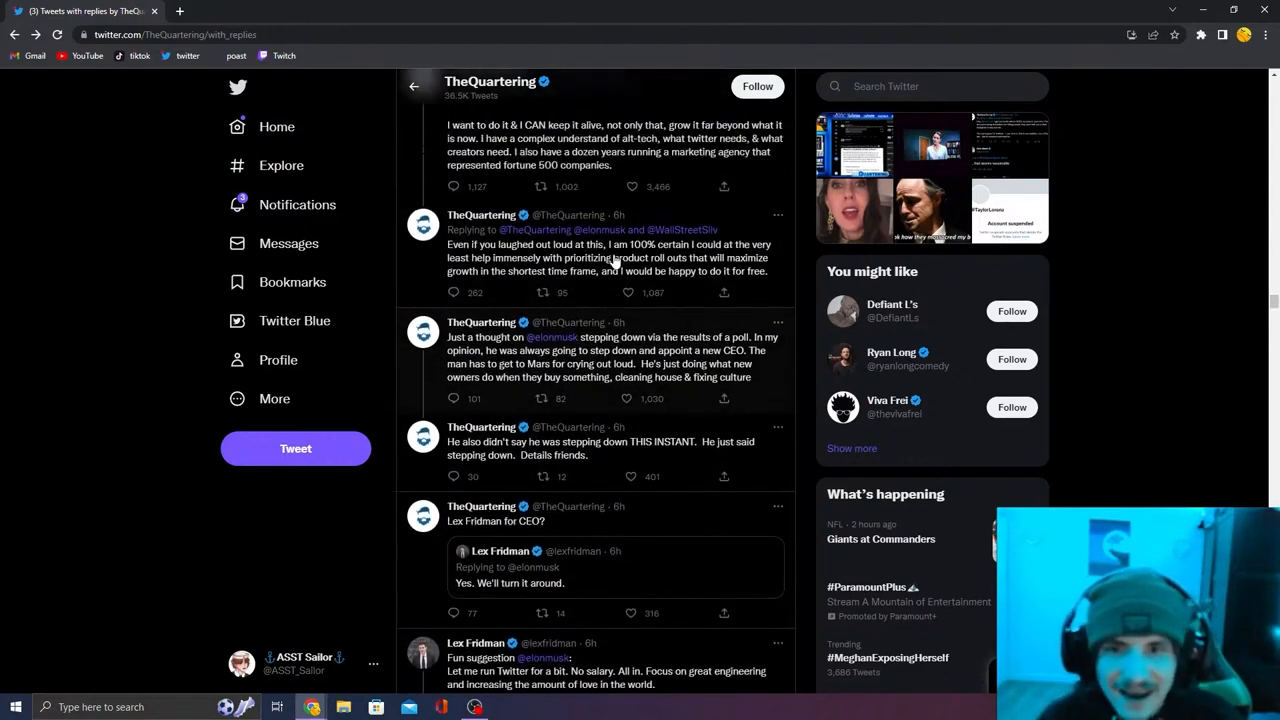
{"action": "scroll", "scroll_direction": "up", "scroll_amount": 3}
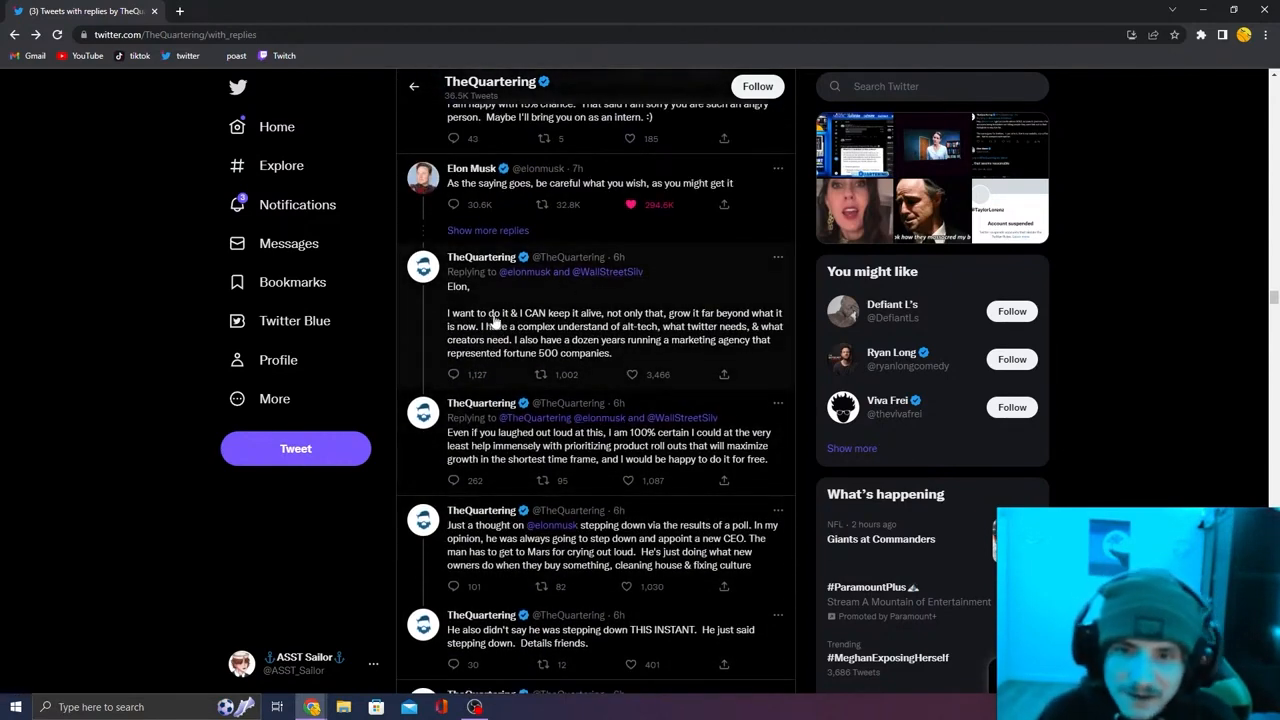
{"action": "mouse_move", "coordinate": [481, 257]}
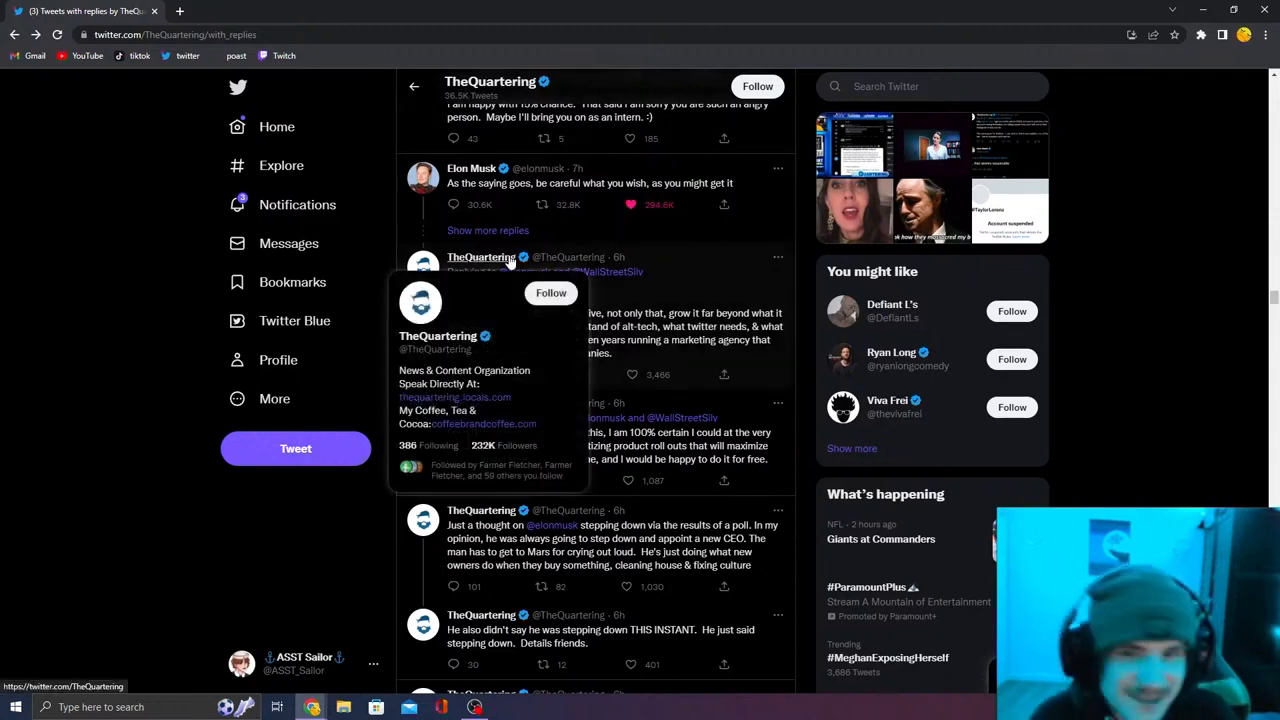
{"action": "mouse_move", "coordinate": [371, 391]}
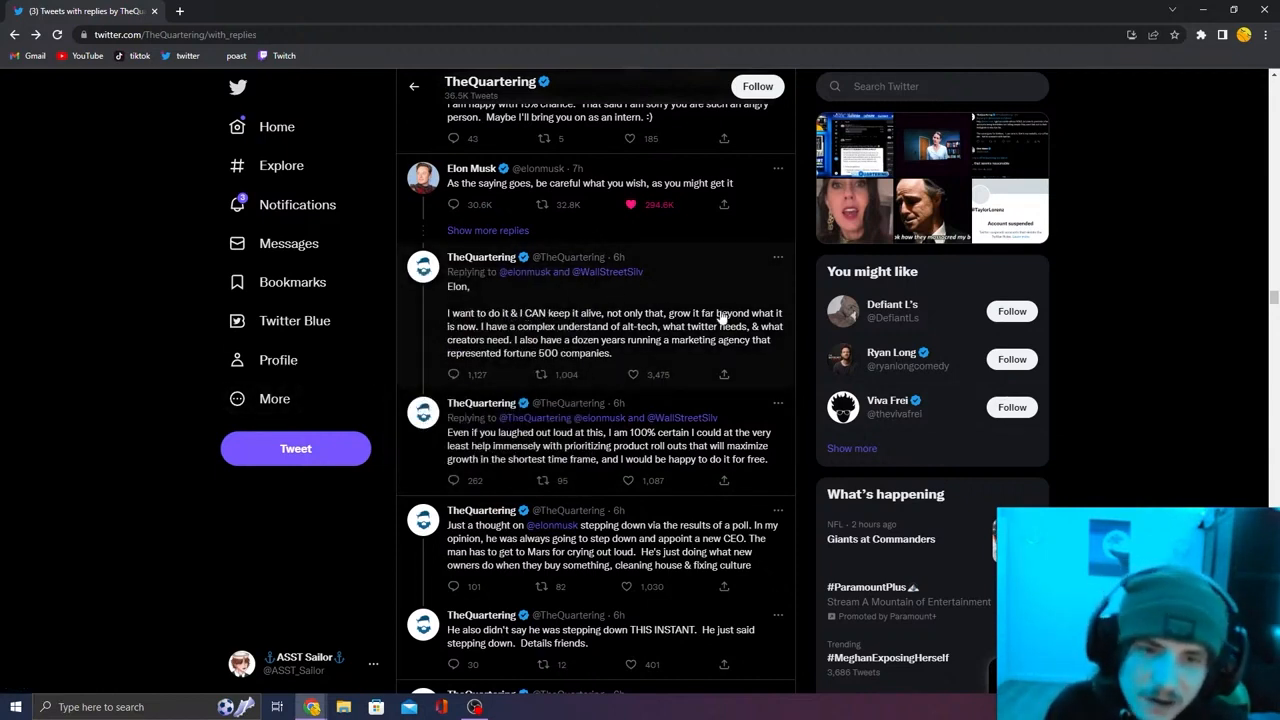
{"action": "mouse_move", "coordinate": [510, 333]}
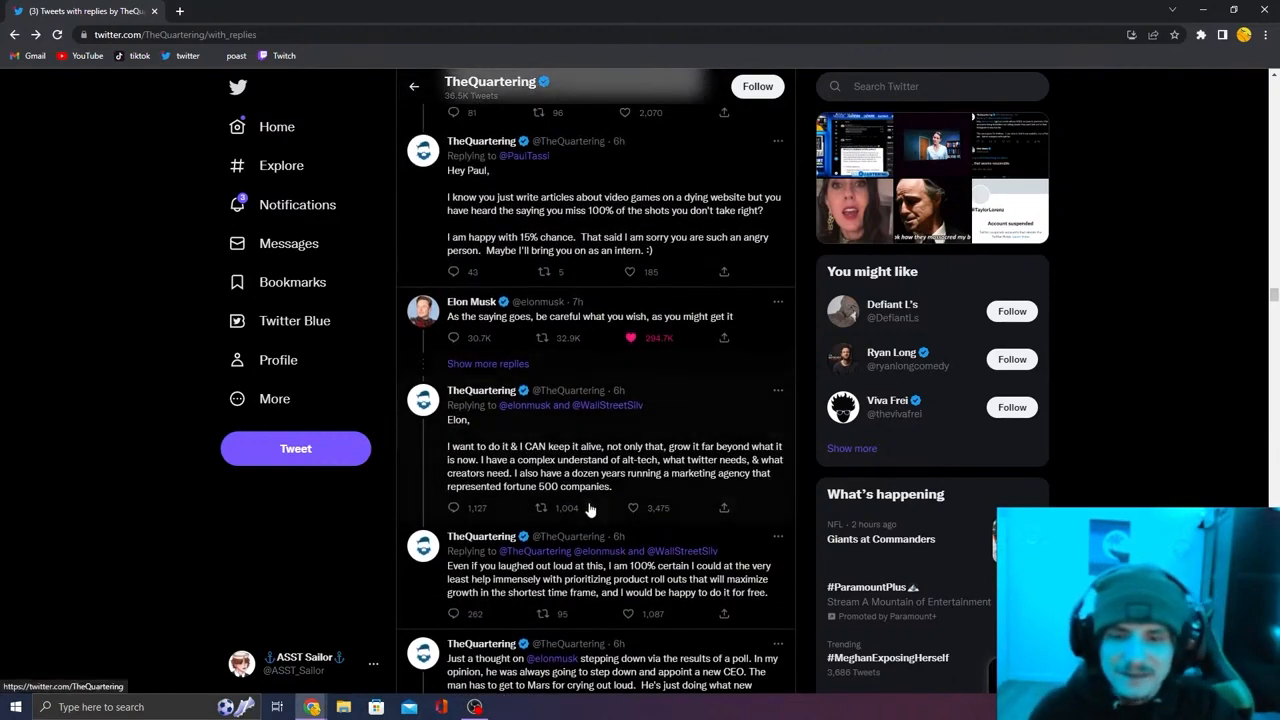
{"action": "mouse_move", "coordinate": [475, 461]}
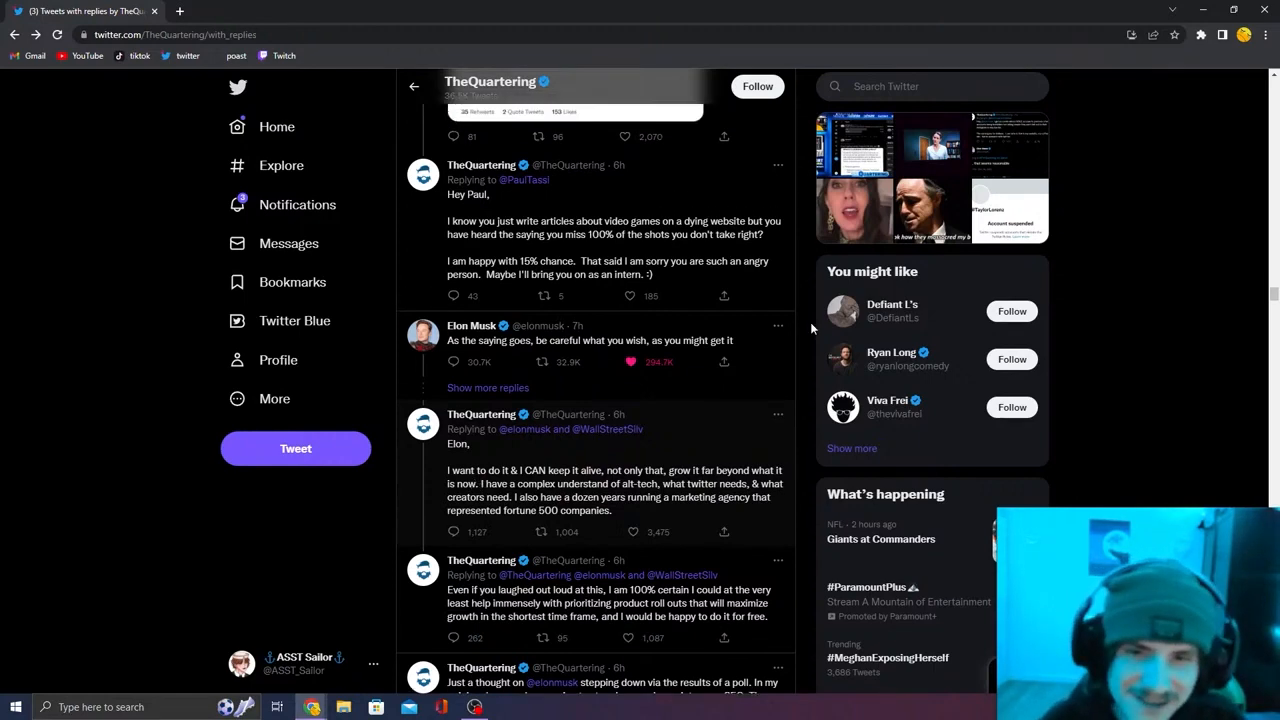
- Scroll down to Musk's 56.6% Yes poll and the video post urging No votes
{"action": "scroll", "scroll_direction": "down", "scroll_amount": 3}
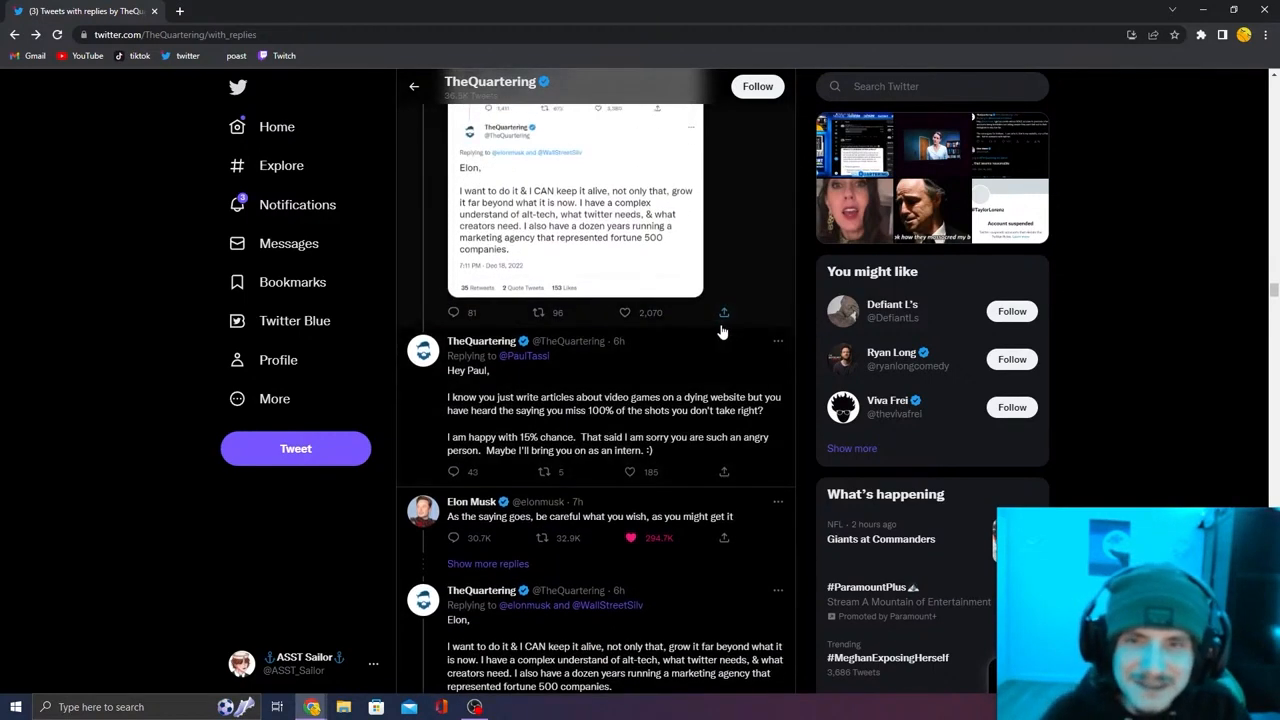
{"action": "scroll", "scroll_direction": "down", "scroll_amount": 3}
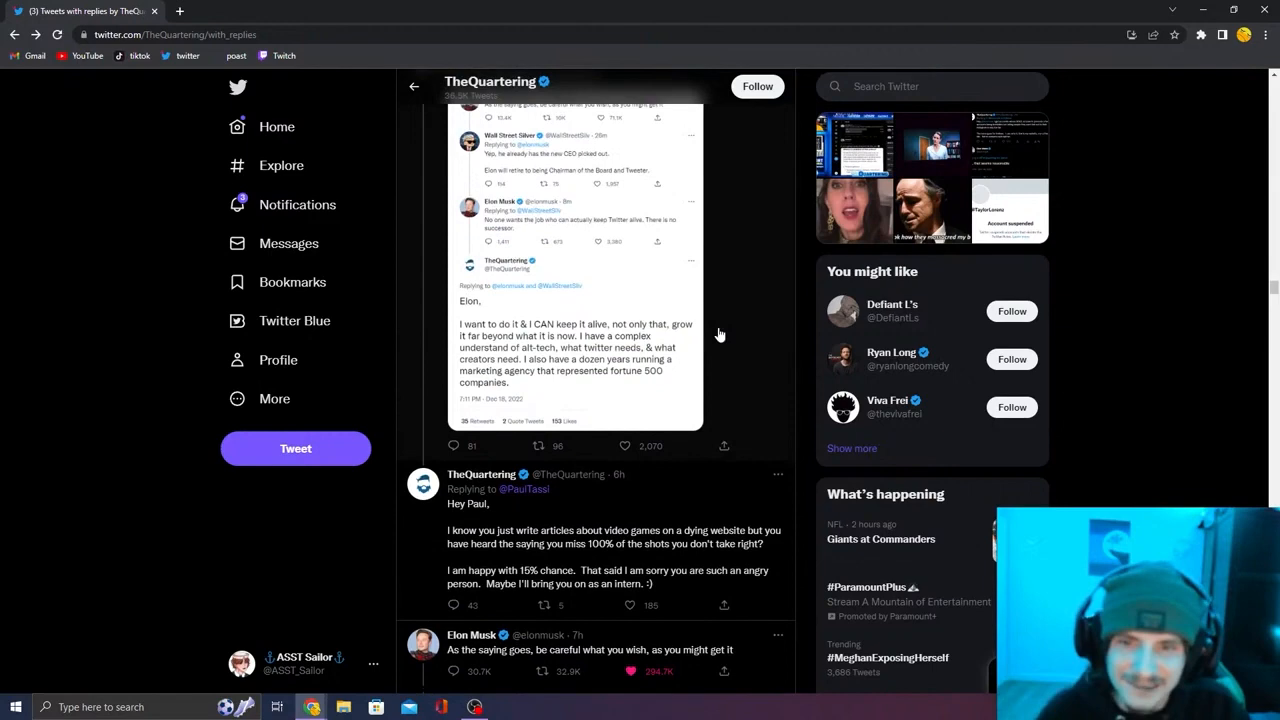
{"action": "scroll", "scroll_direction": "down", "scroll_amount": 3}
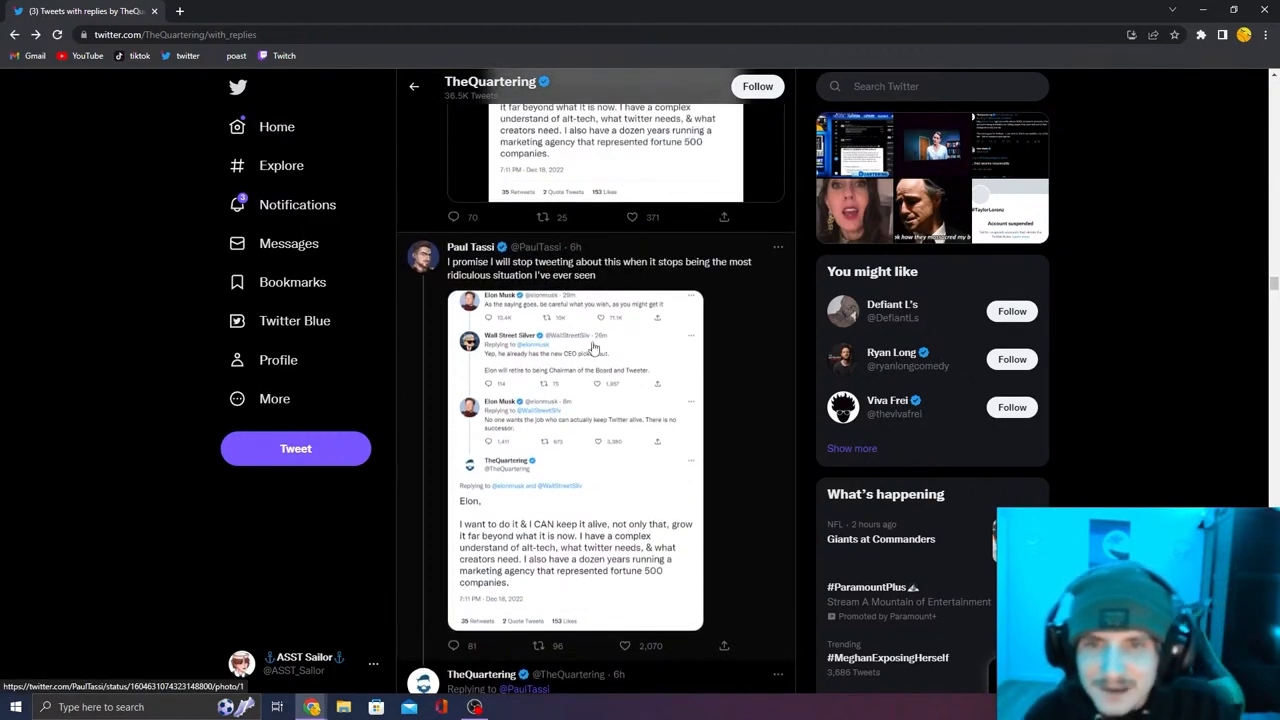
{"action": "mouse_move", "coordinate": [478, 291]}
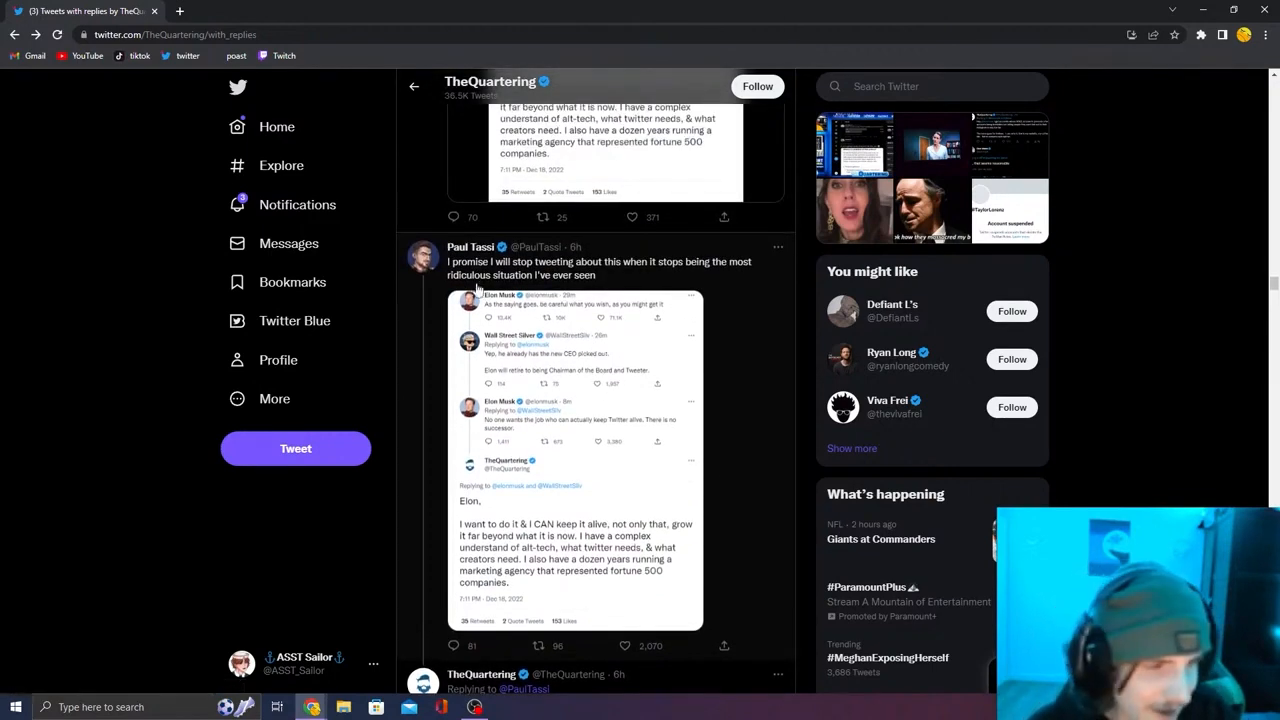
{"action": "scroll", "scroll_direction": "down", "scroll_amount": 3}
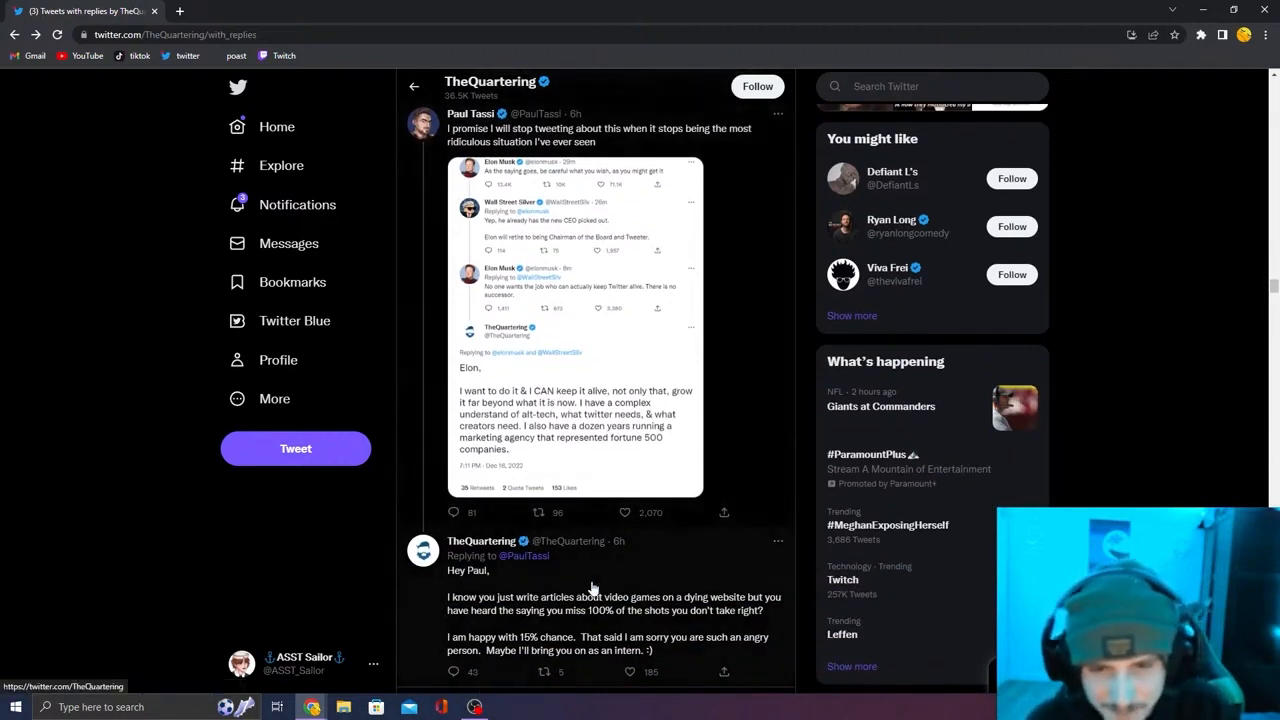
{"action": "mouse_move", "coordinate": [490, 568]}
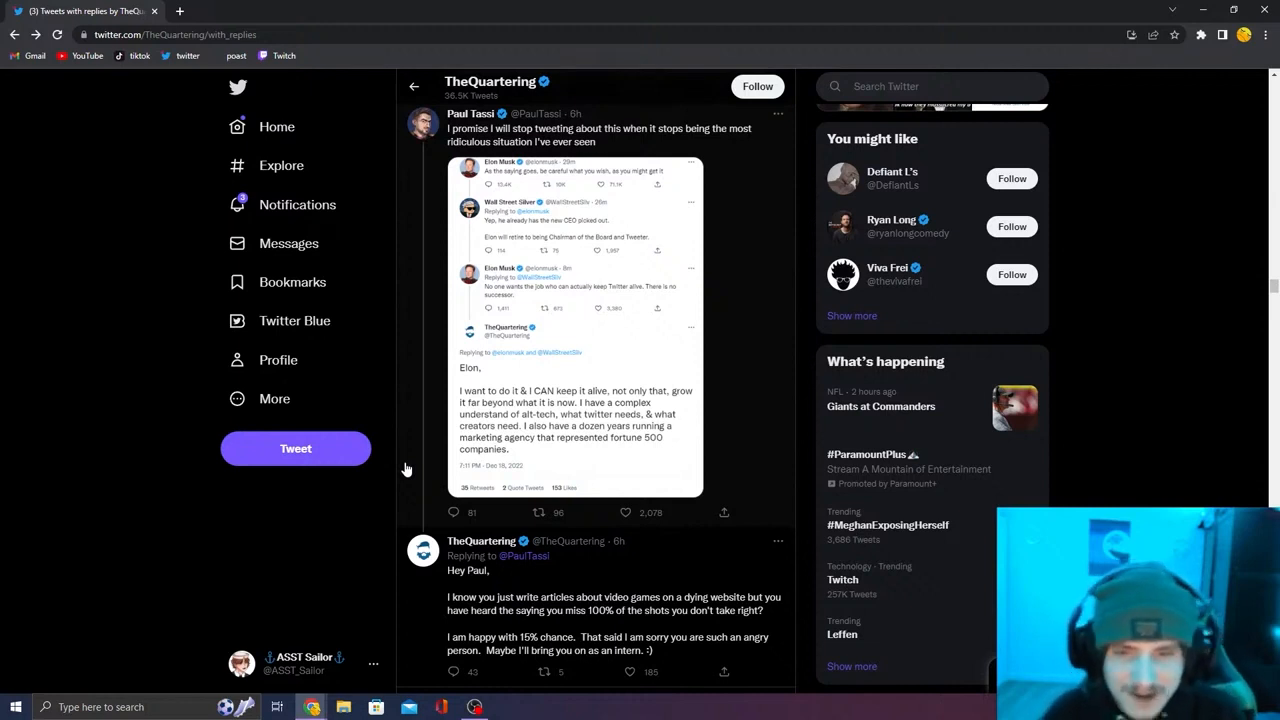
{"action": "mouse_move", "coordinate": [734, 375]}
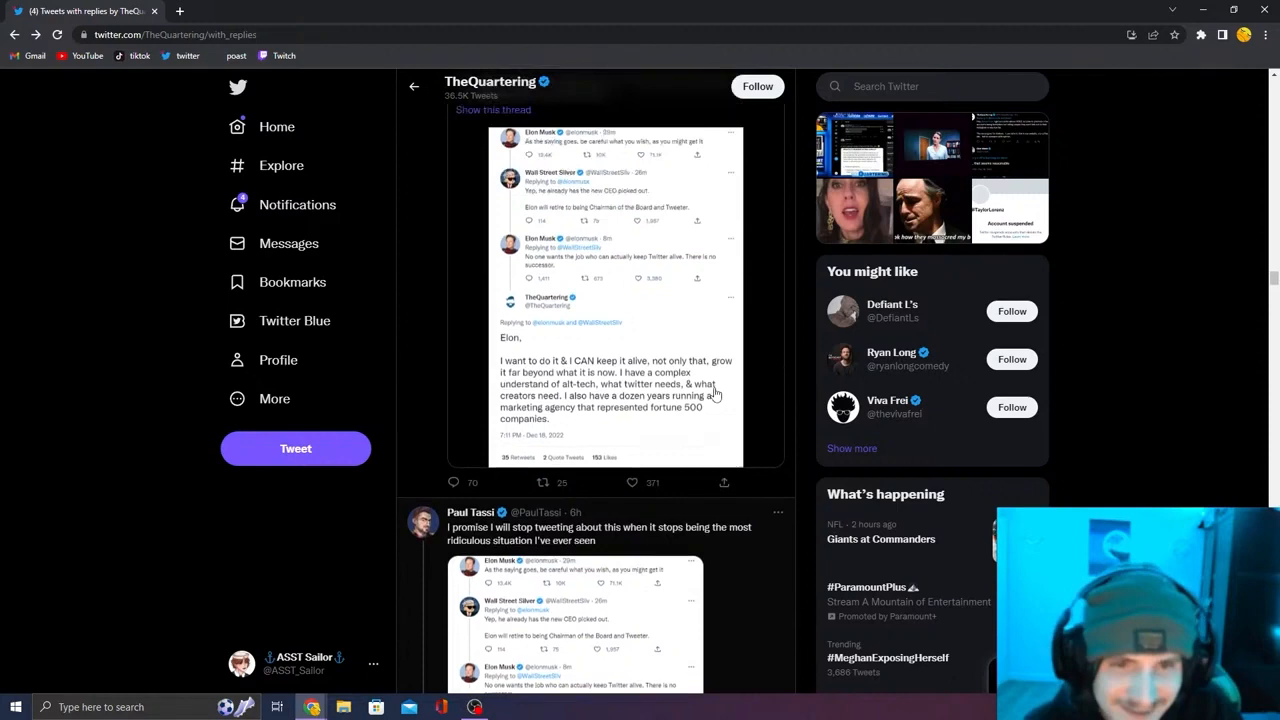
{"action": "scroll", "scroll_direction": "down", "scroll_amount": 3}
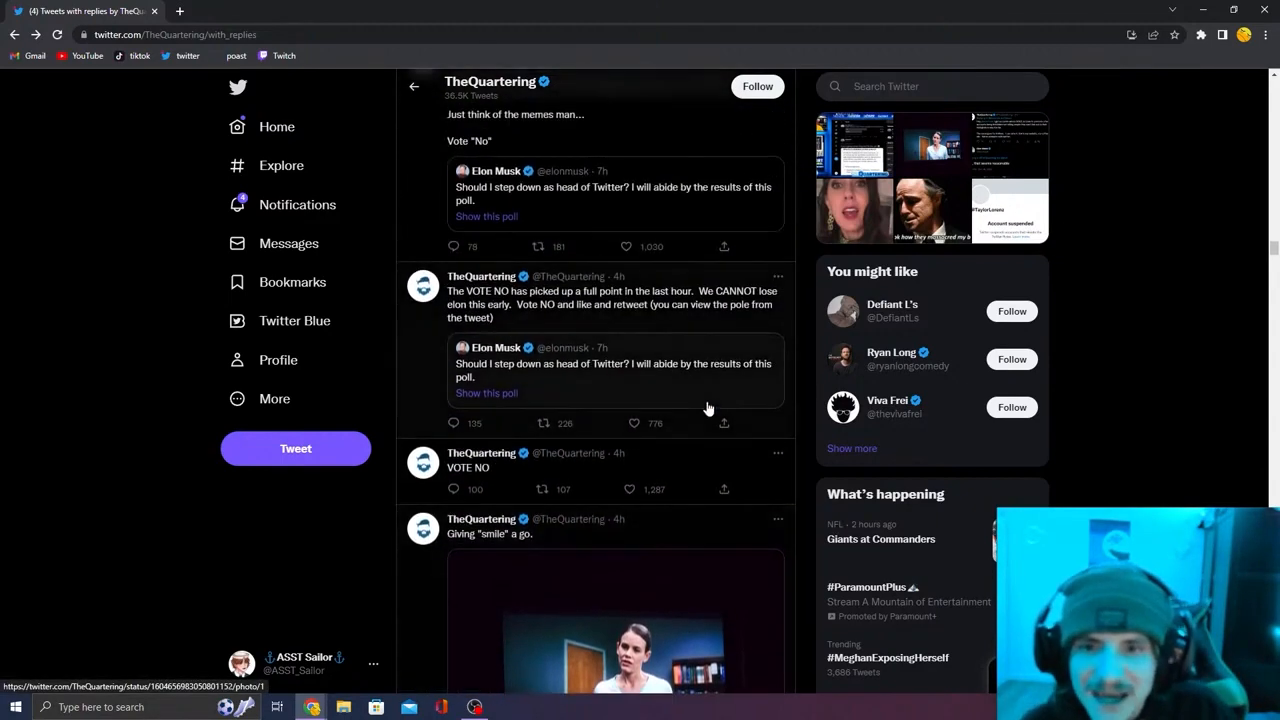
{"action": "mouse_move", "coordinate": [474, 320]}
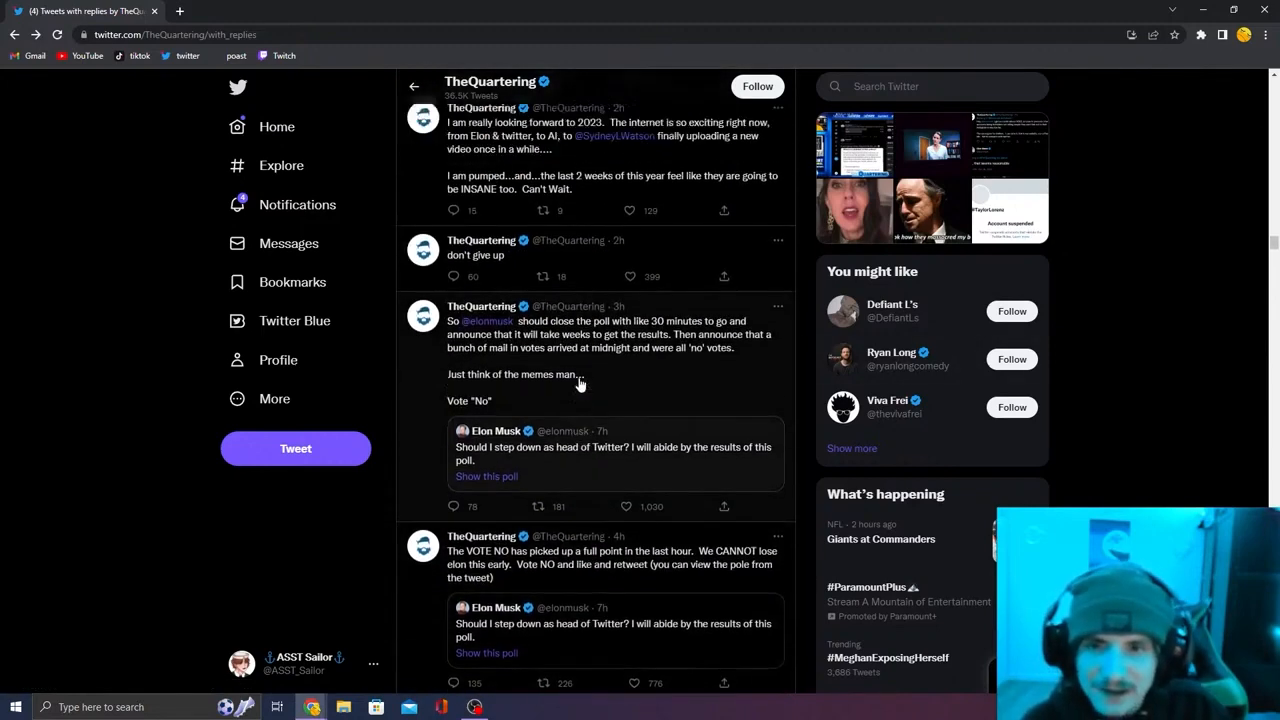
{"action": "scroll", "scroll_direction": "down", "scroll_amount": 3}
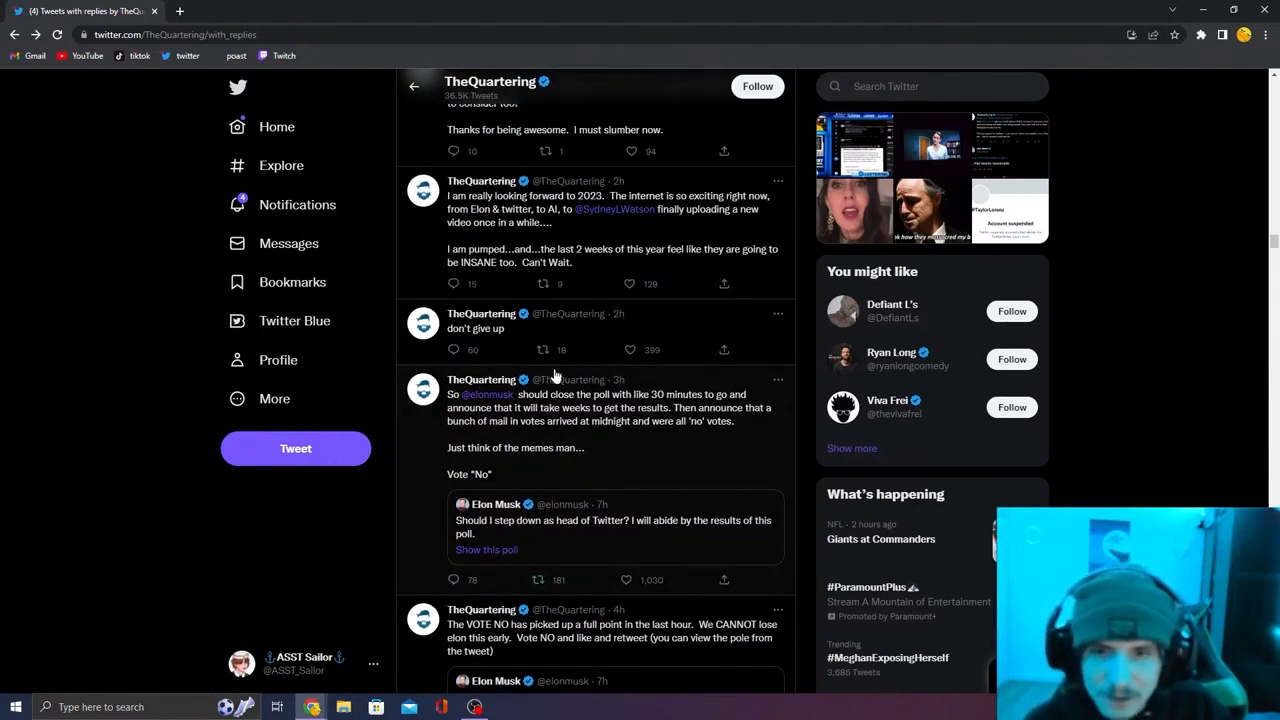
{"action": "scroll", "scroll_direction": "up", "scroll_amount": 3}
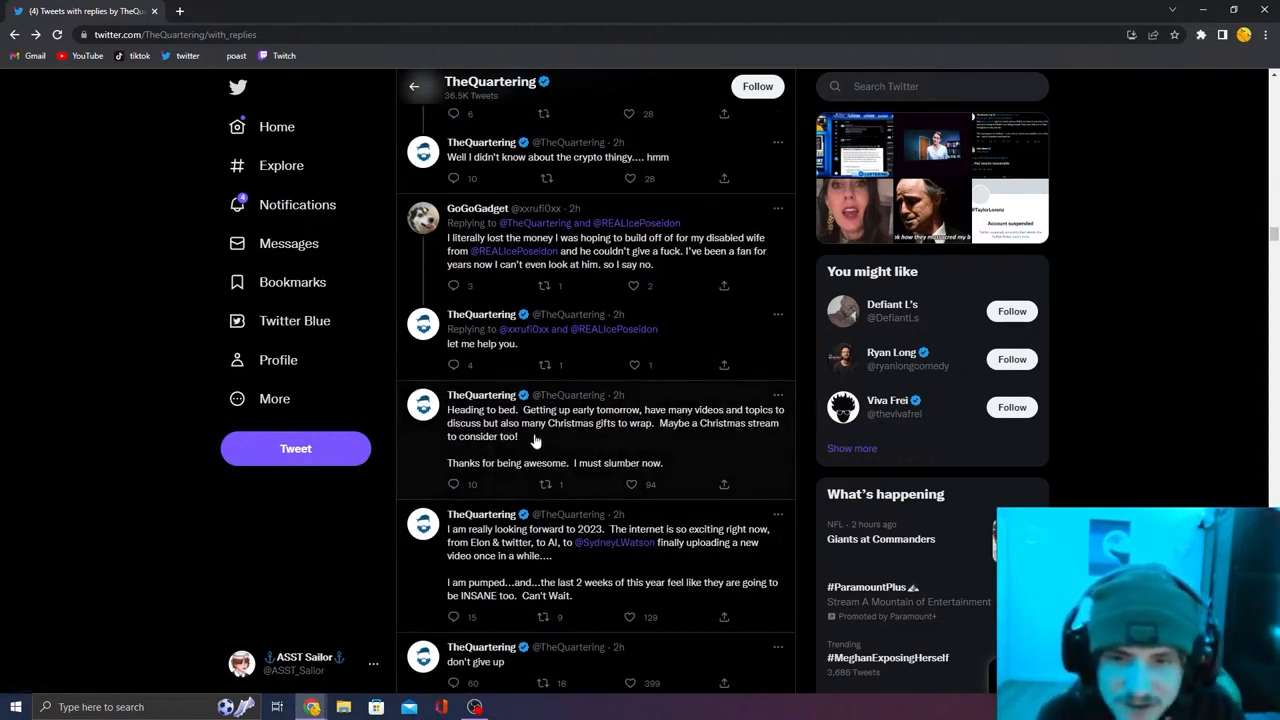
{"action": "mouse_move", "coordinate": [520, 458]}
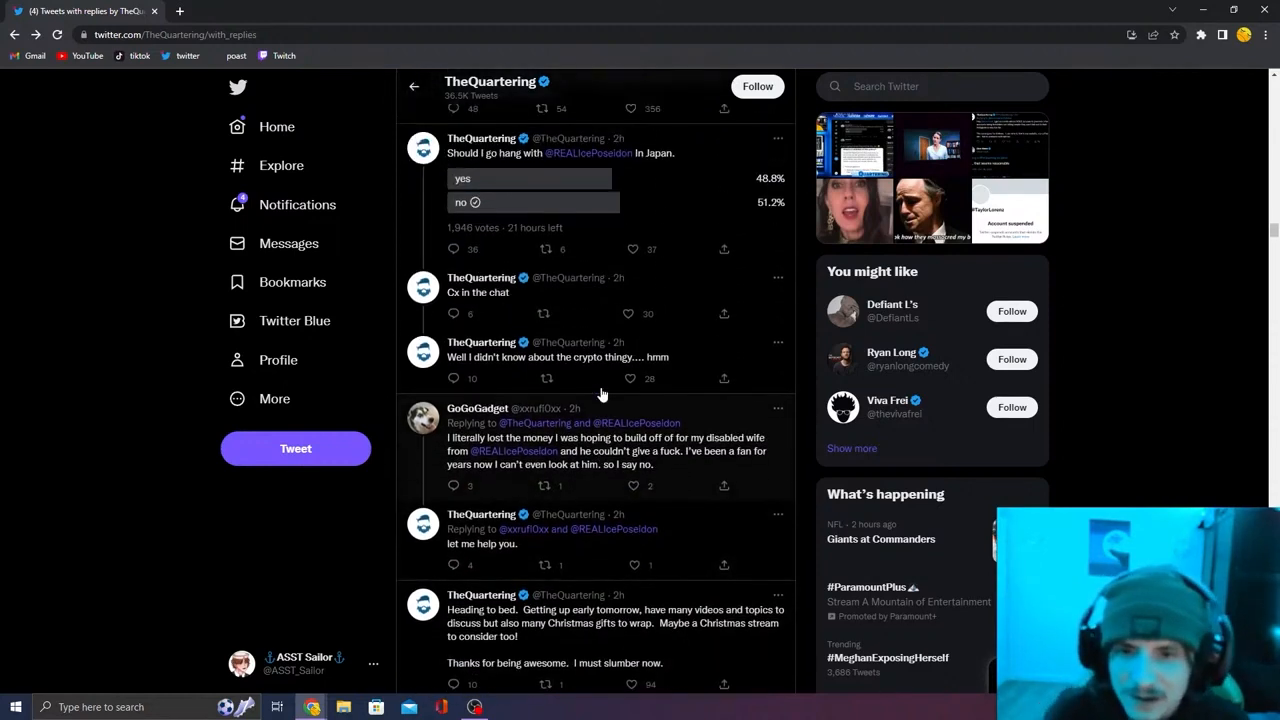
{"action": "scroll", "scroll_direction": "up", "scroll_amount": 3}
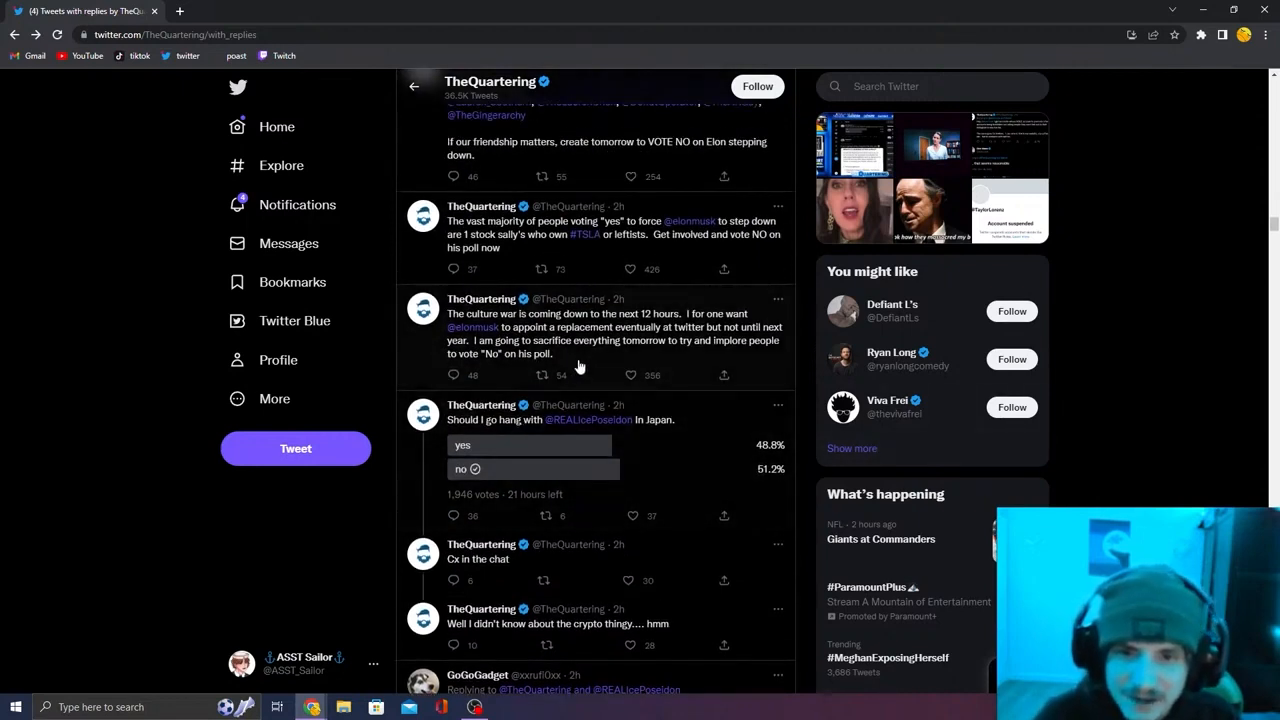
{"action": "mouse_move", "coordinate": [620, 333]}
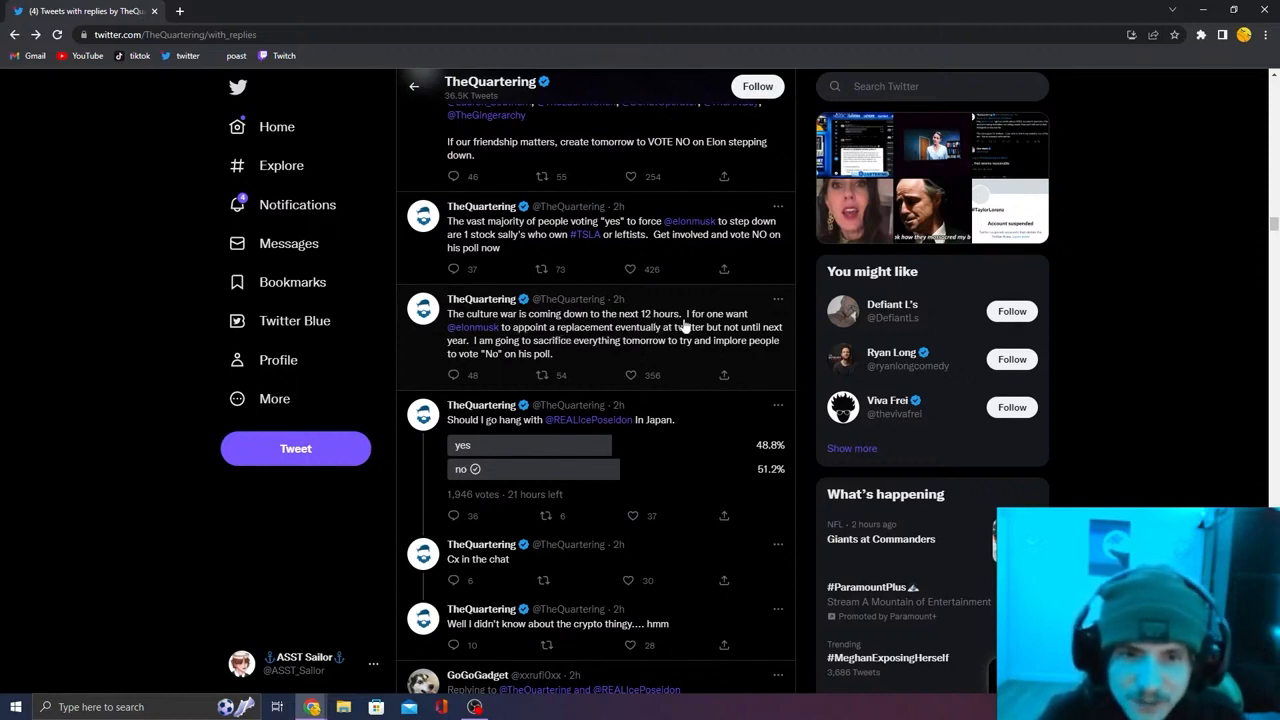
{"action": "mouse_move", "coordinate": [660, 360]}
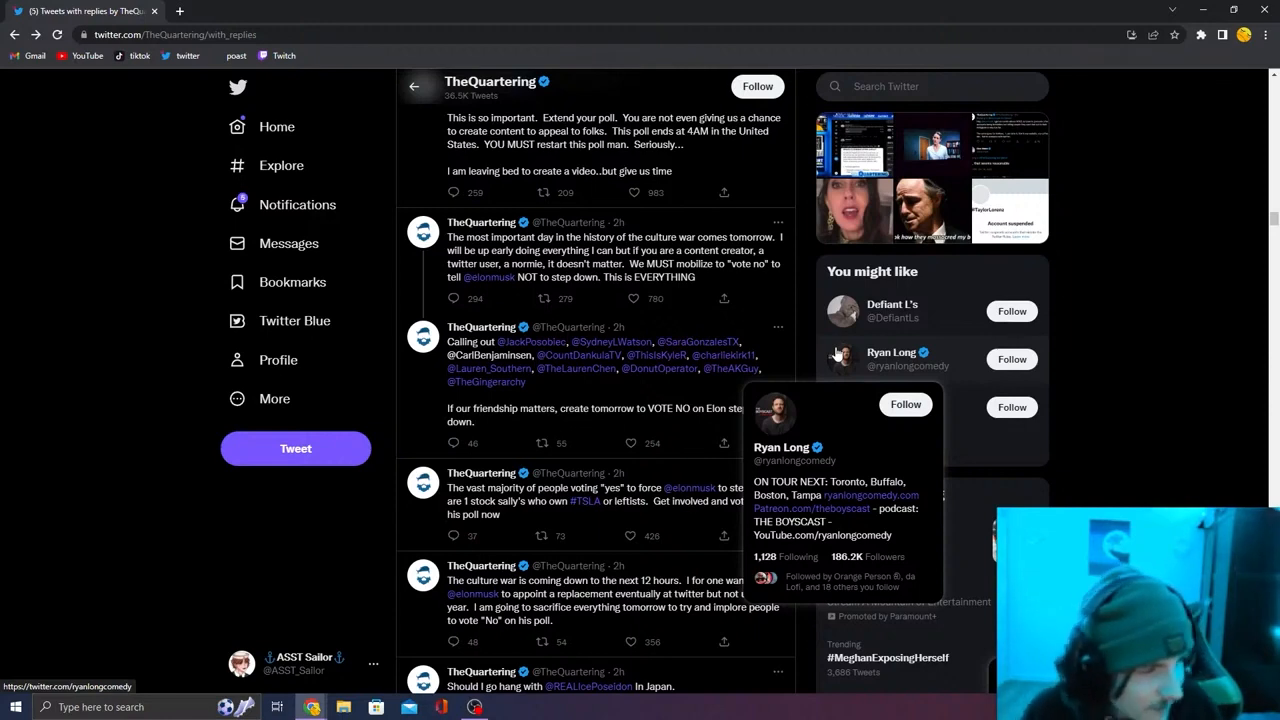
{"action": "mouse_move", "coordinate": [824, 322]}
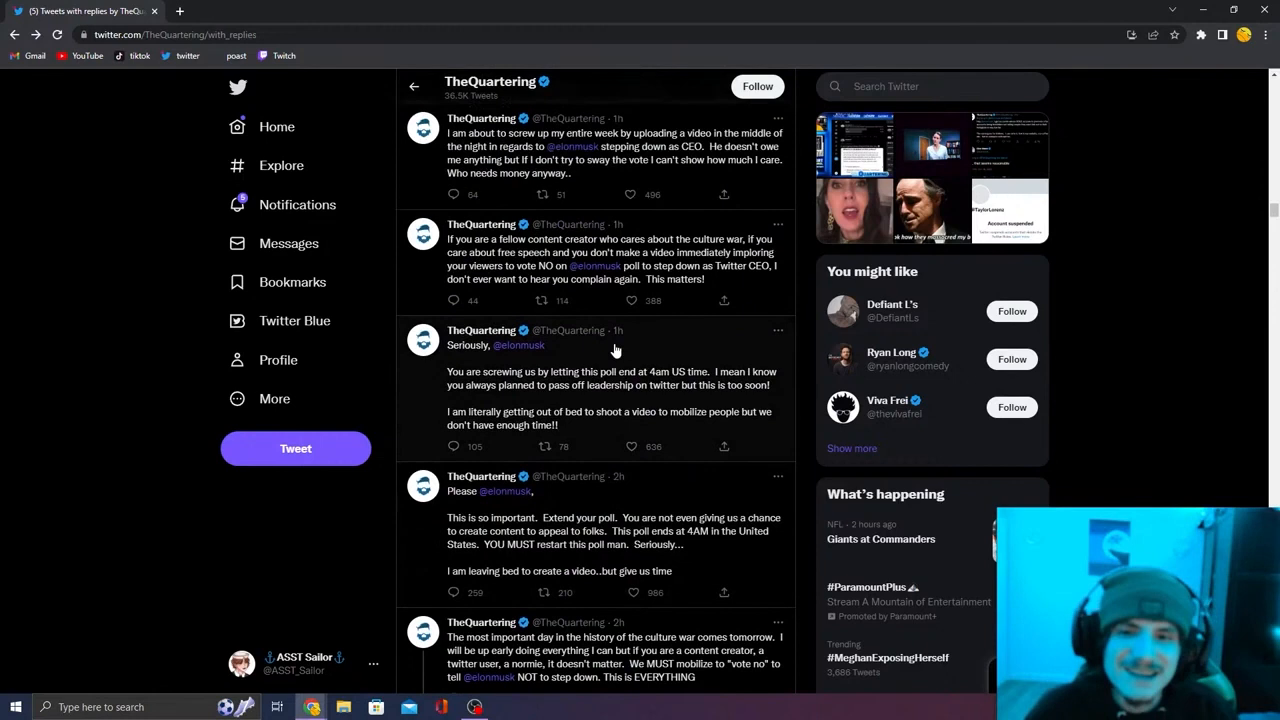
{"action": "mouse_move", "coordinate": [465, 490]}
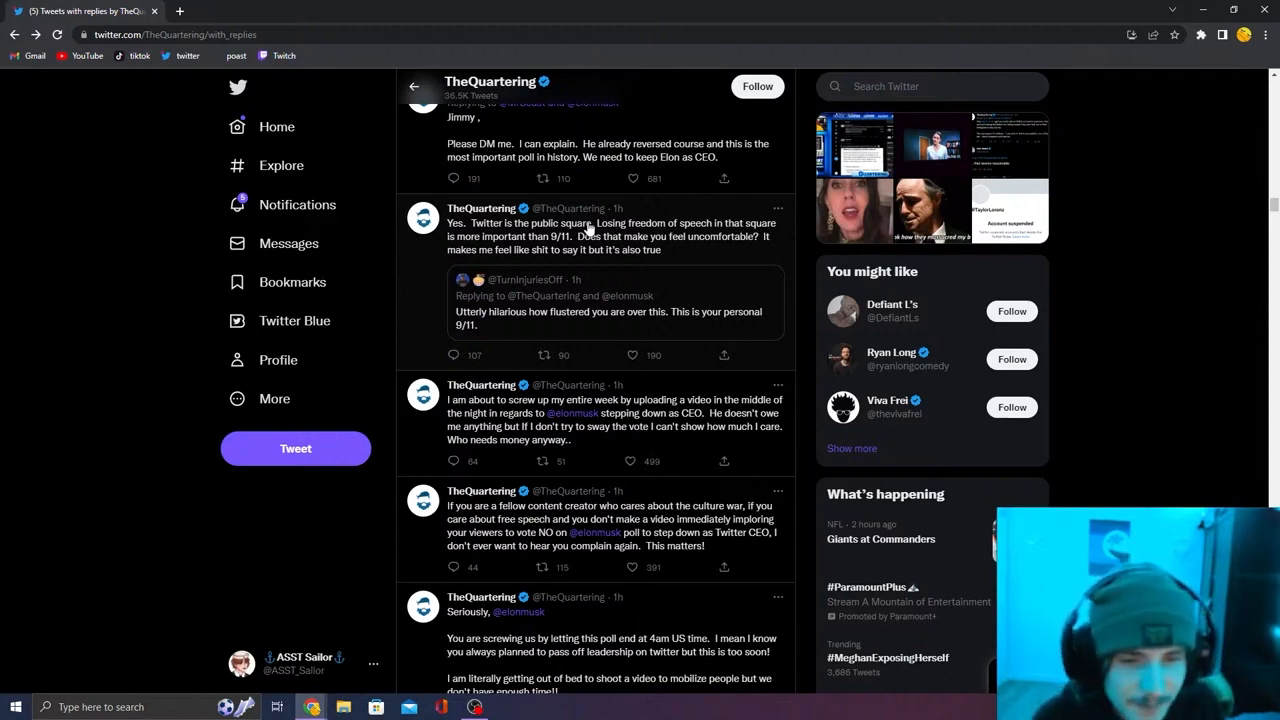
{"action": "mouse_move", "coordinate": [589, 218]}
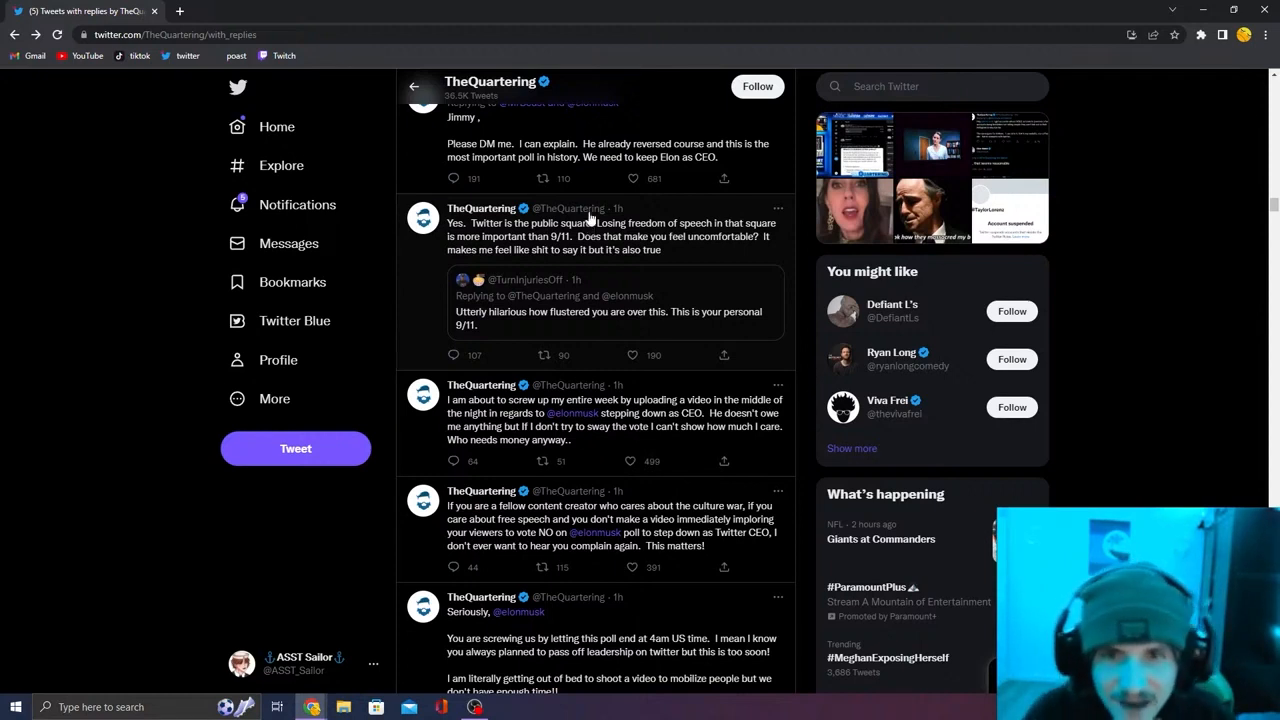
{"action": "mouse_move", "coordinate": [730, 230]}
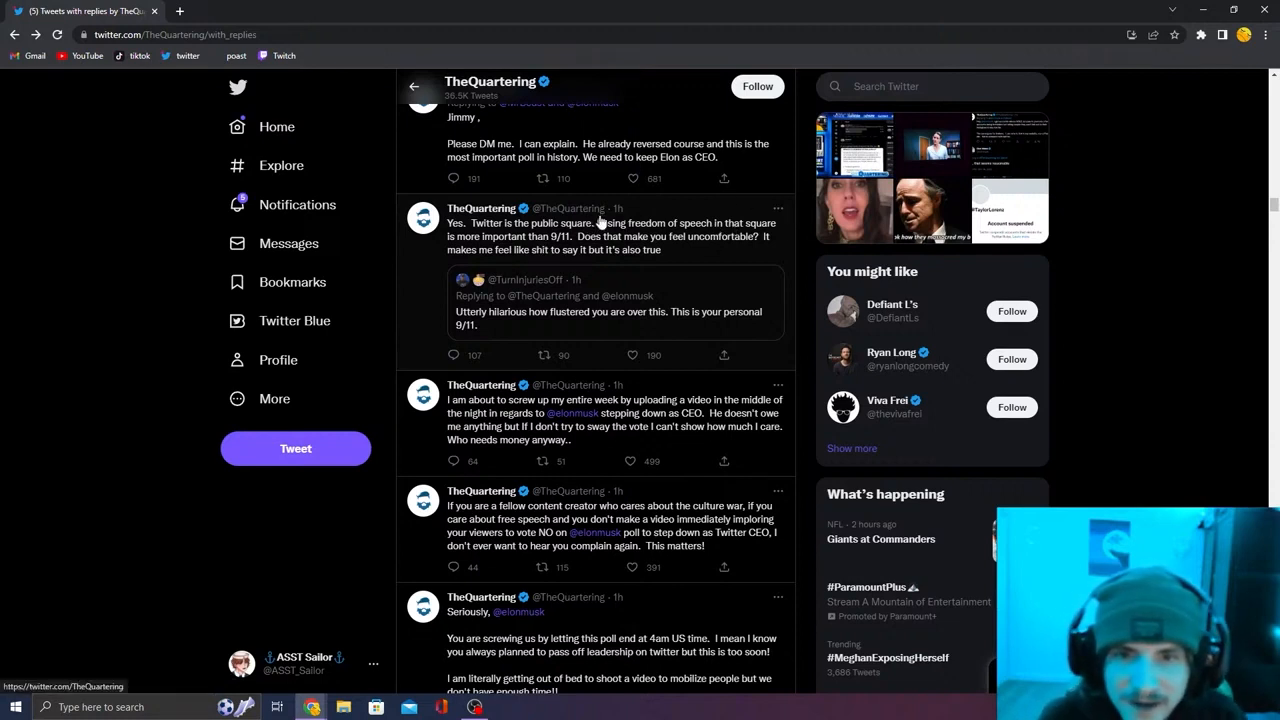
{"action": "mouse_move", "coordinate": [625, 232]}
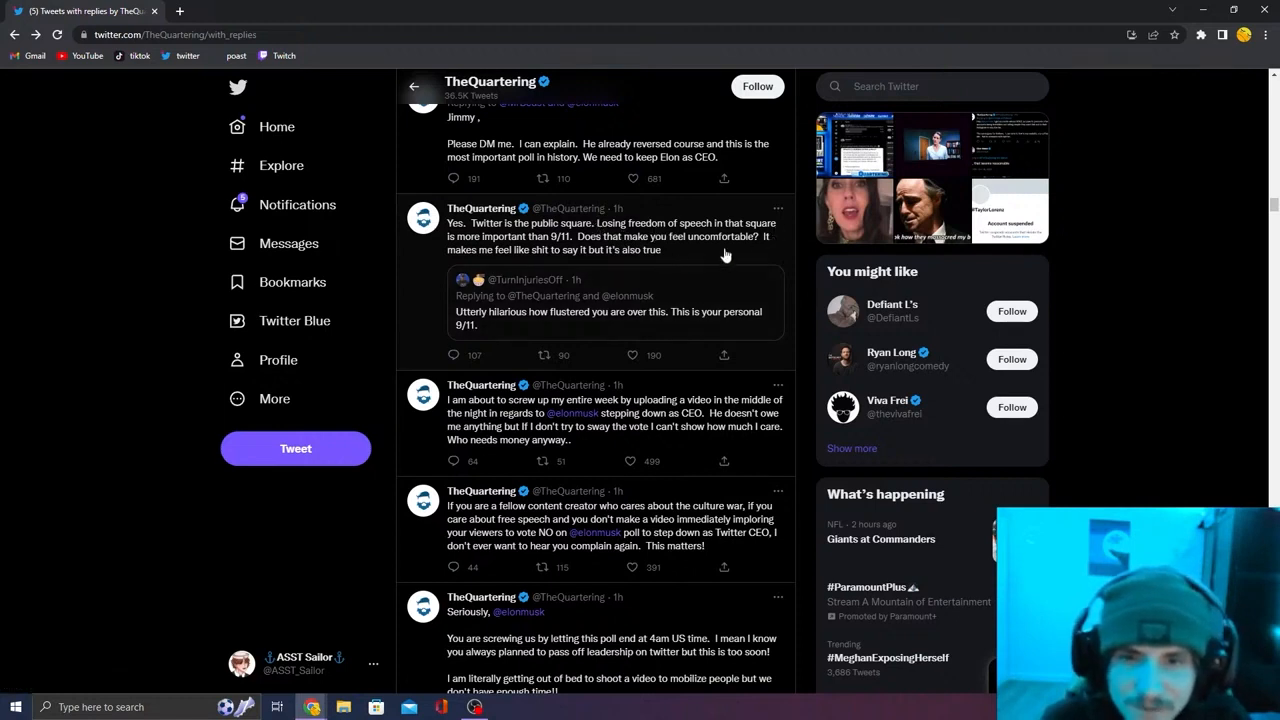
{"action": "mouse_move", "coordinate": [605, 250]}
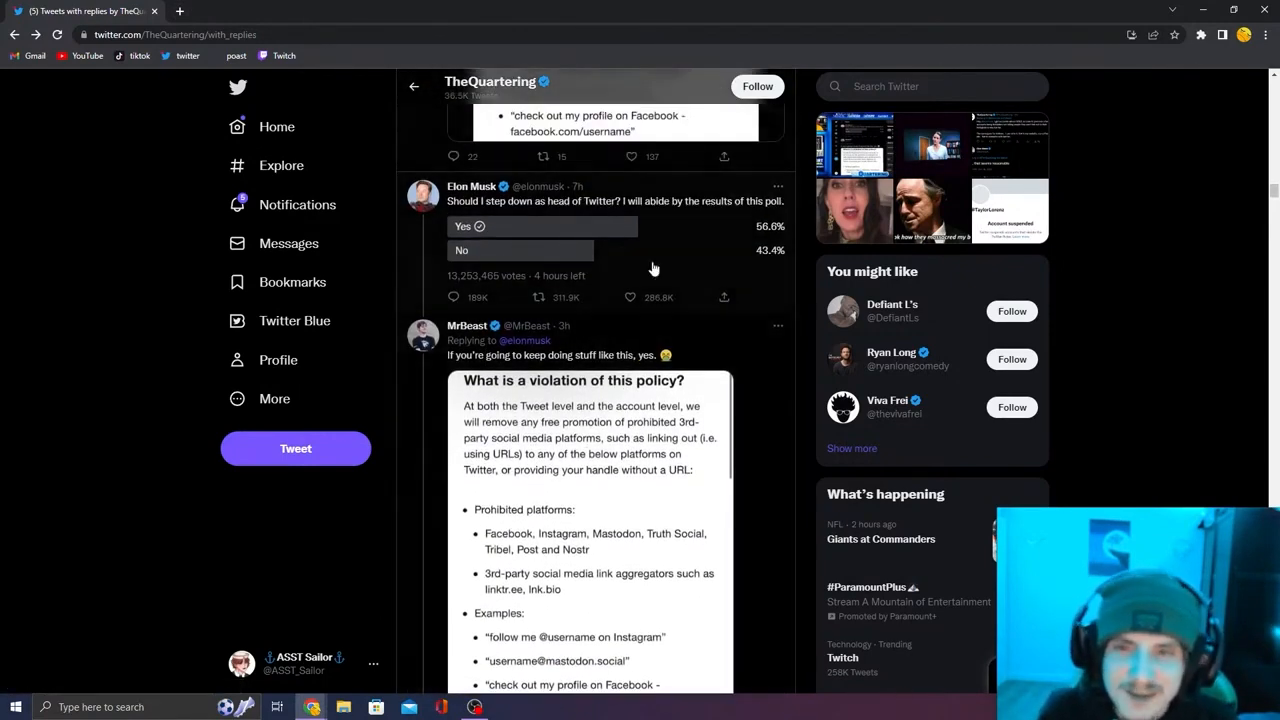
{"action": "scroll", "scroll_direction": "down", "scroll_amount": 3}
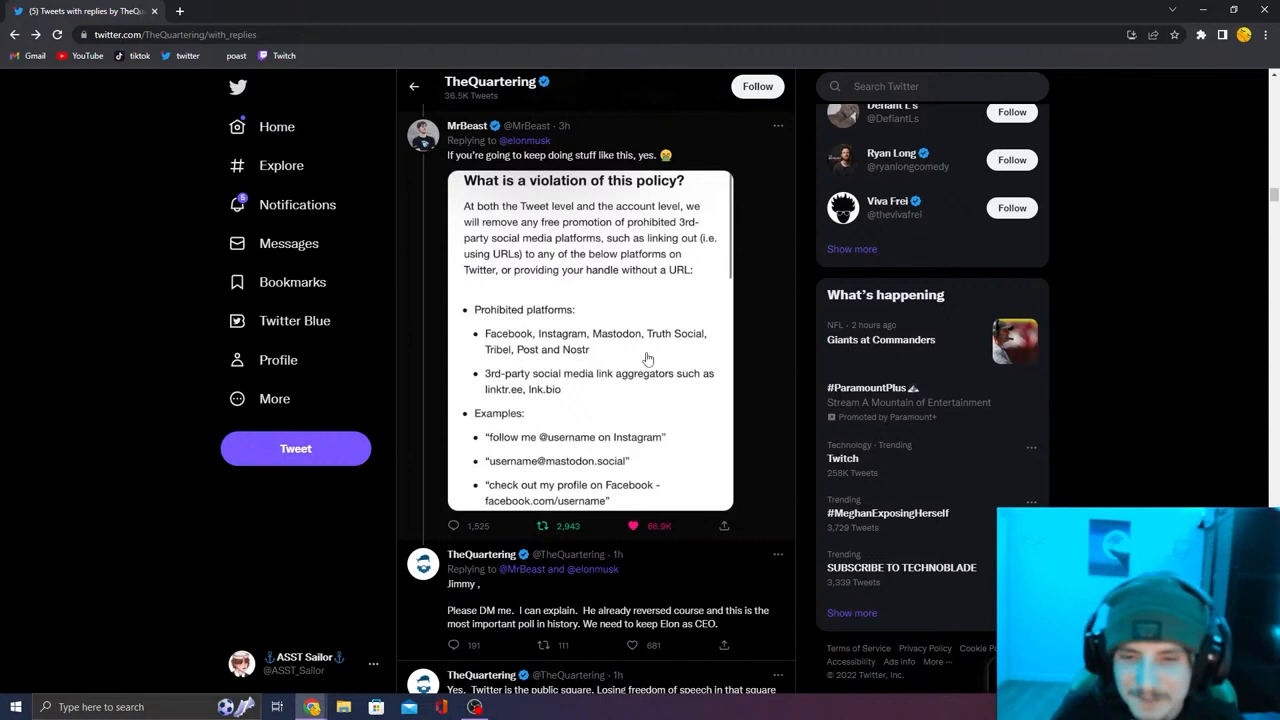
{"action": "mouse_move", "coordinate": [590, 608]}
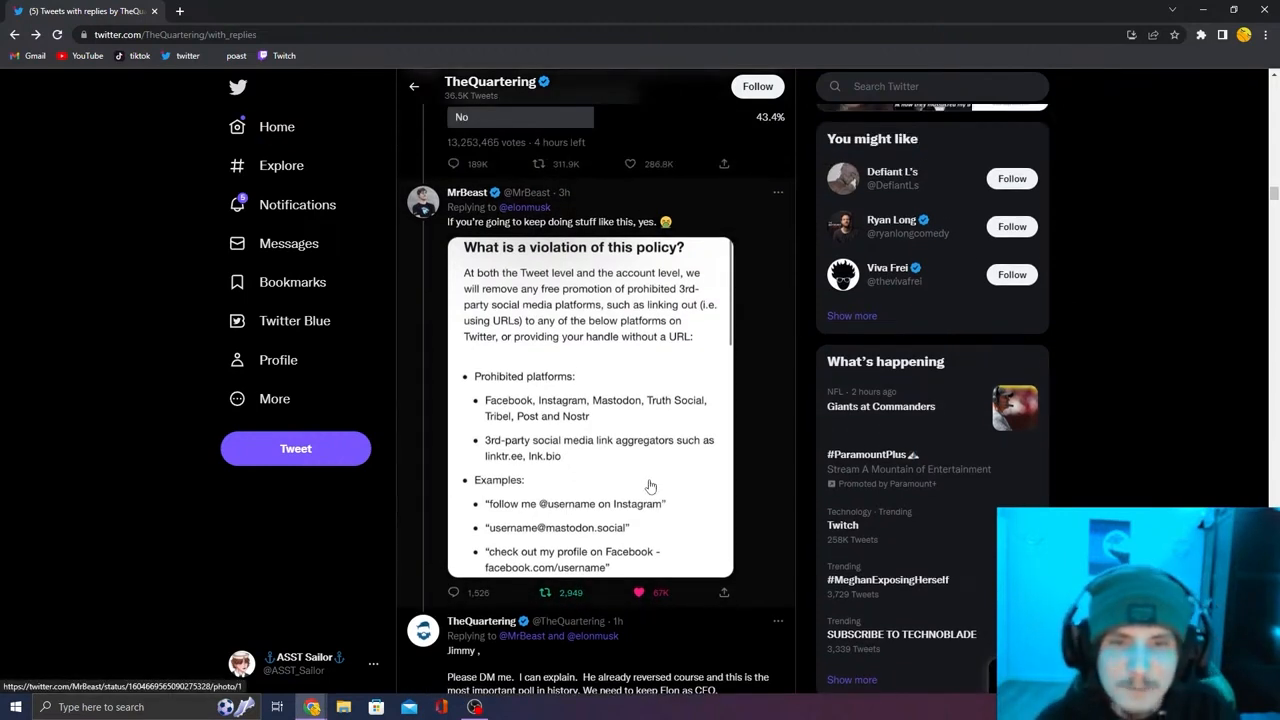
{"action": "scroll", "scroll_direction": "down", "scroll_amount": 3}
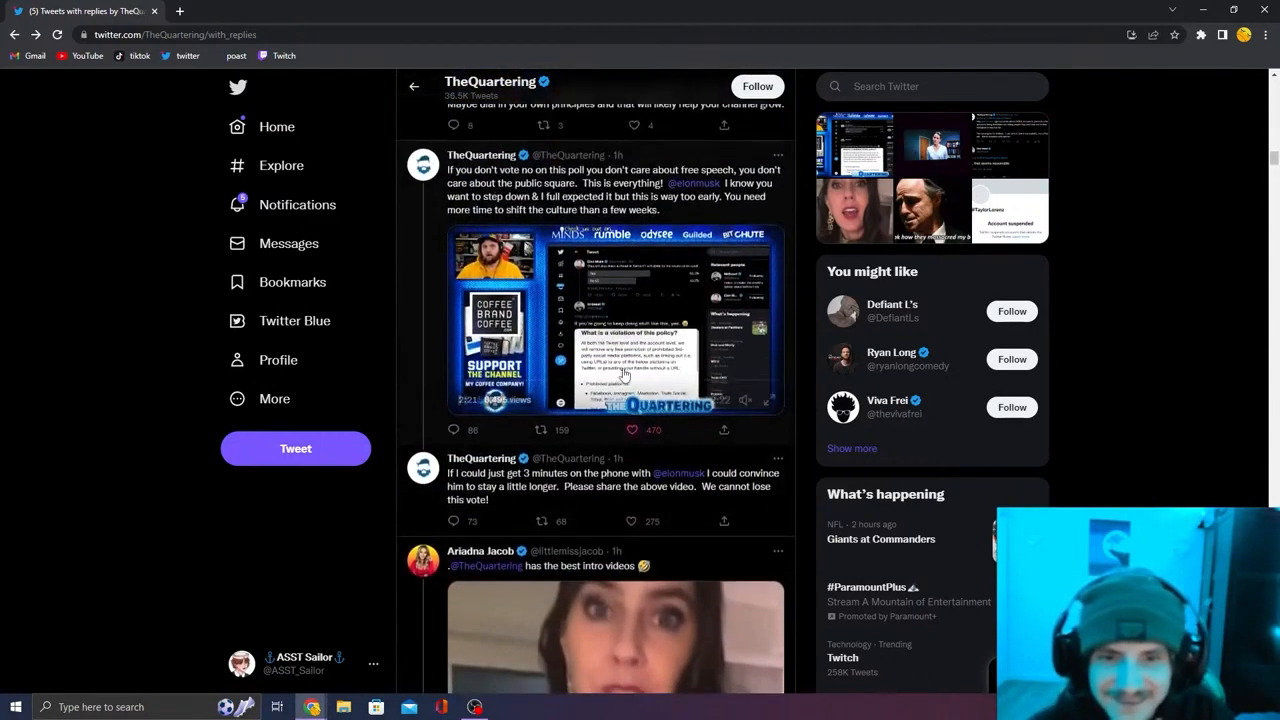
- Scroll to Josh's quote tweet mocking the phone-call plea and the free-speech reply
{"action": "scroll", "scroll_direction": "down", "scroll_amount": 3}
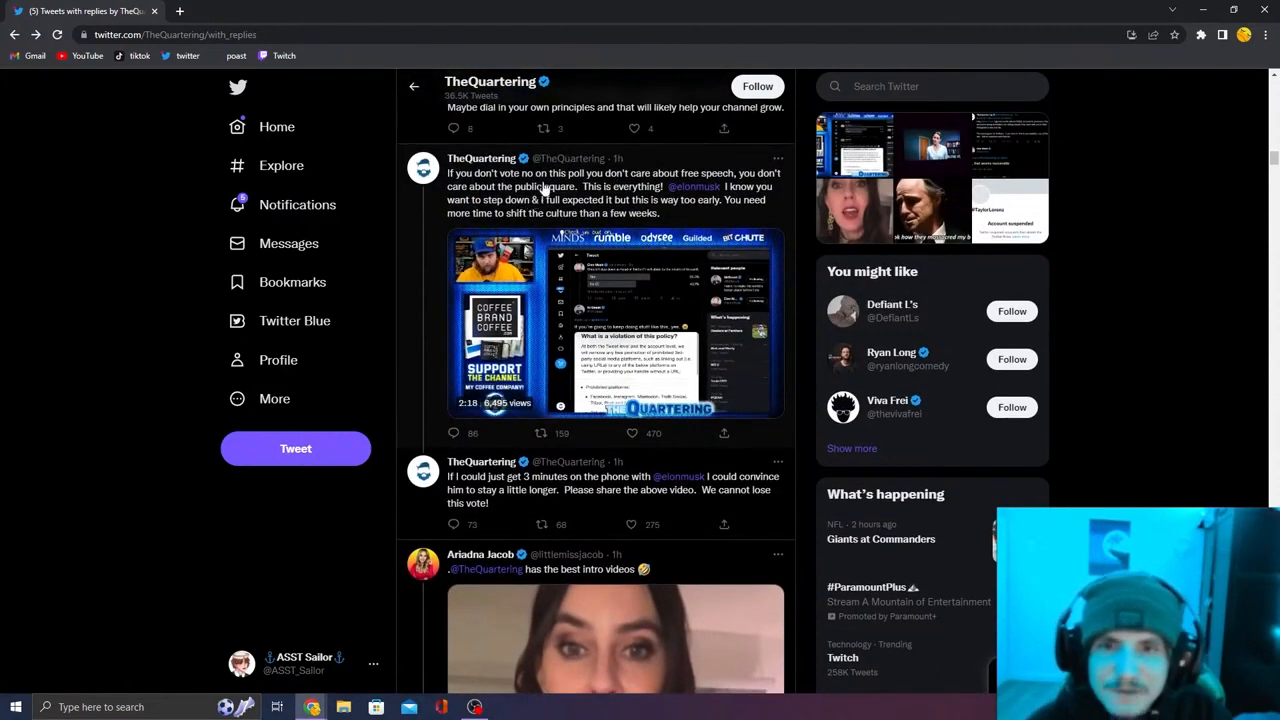
{"action": "mouse_move", "coordinate": [693, 187]}
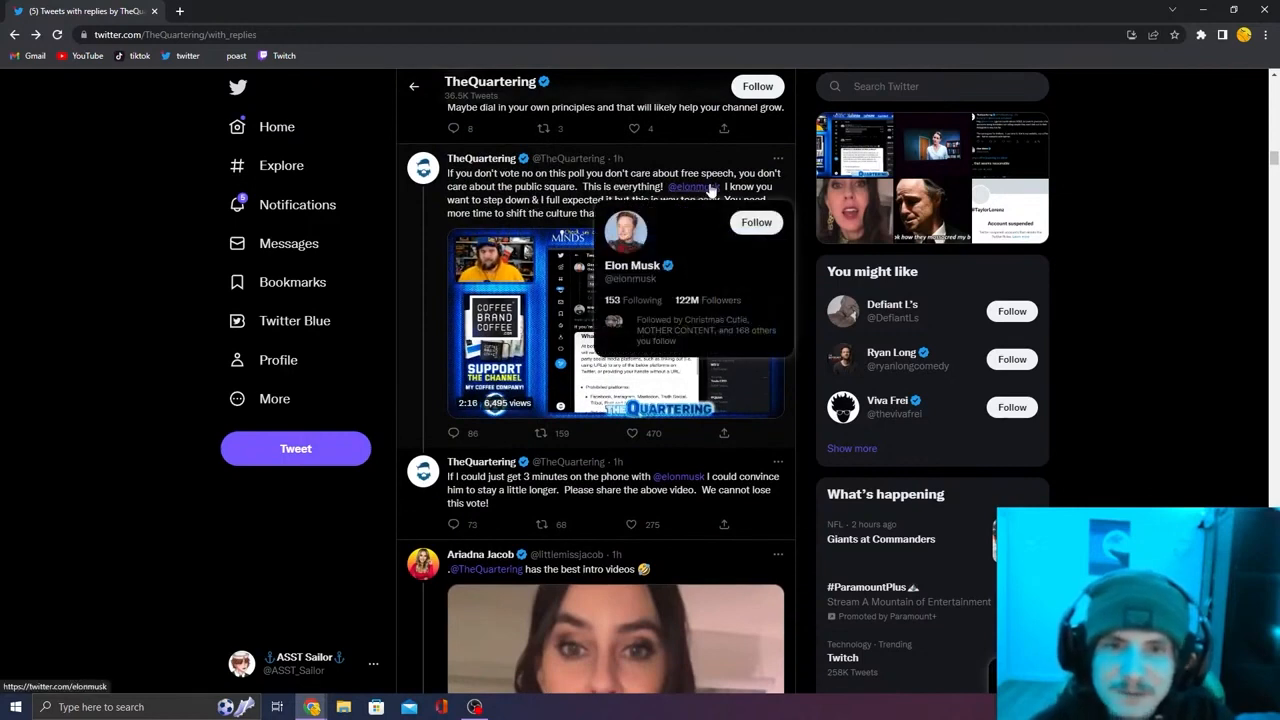
{"action": "mouse_move", "coordinate": [595, 199]}
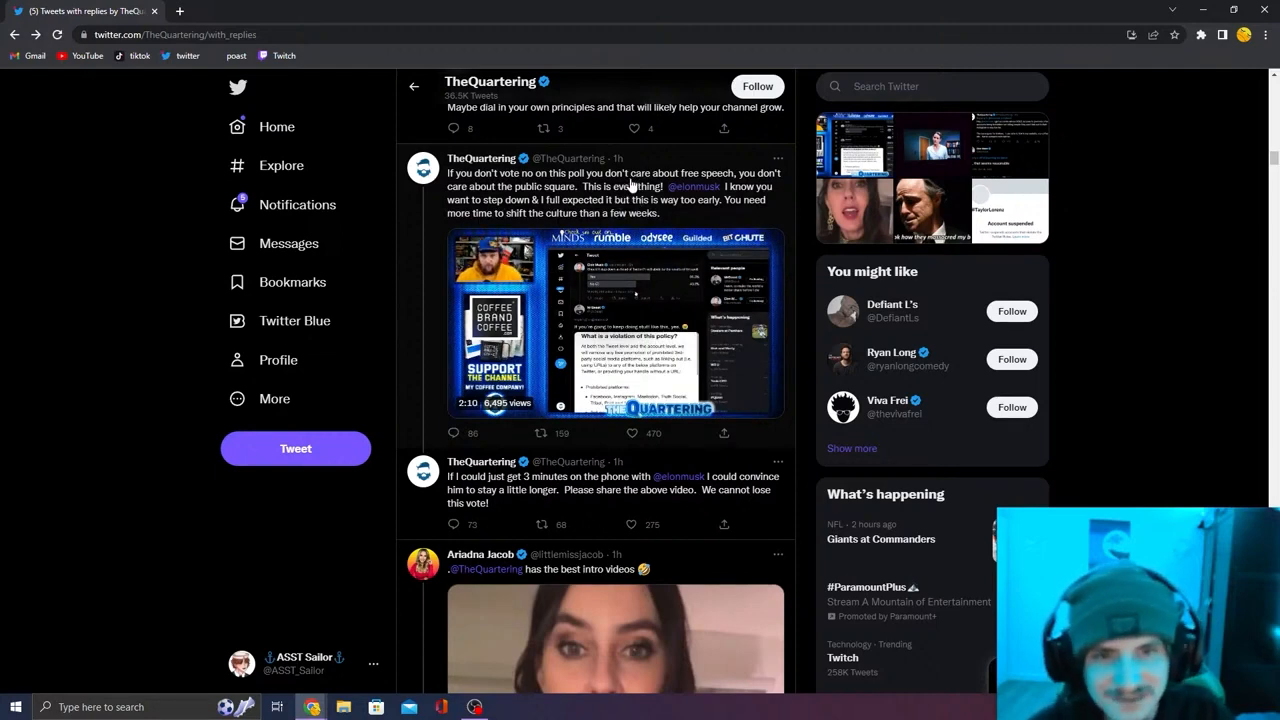
{"action": "scroll", "scroll_direction": "down", "scroll_amount": 3}
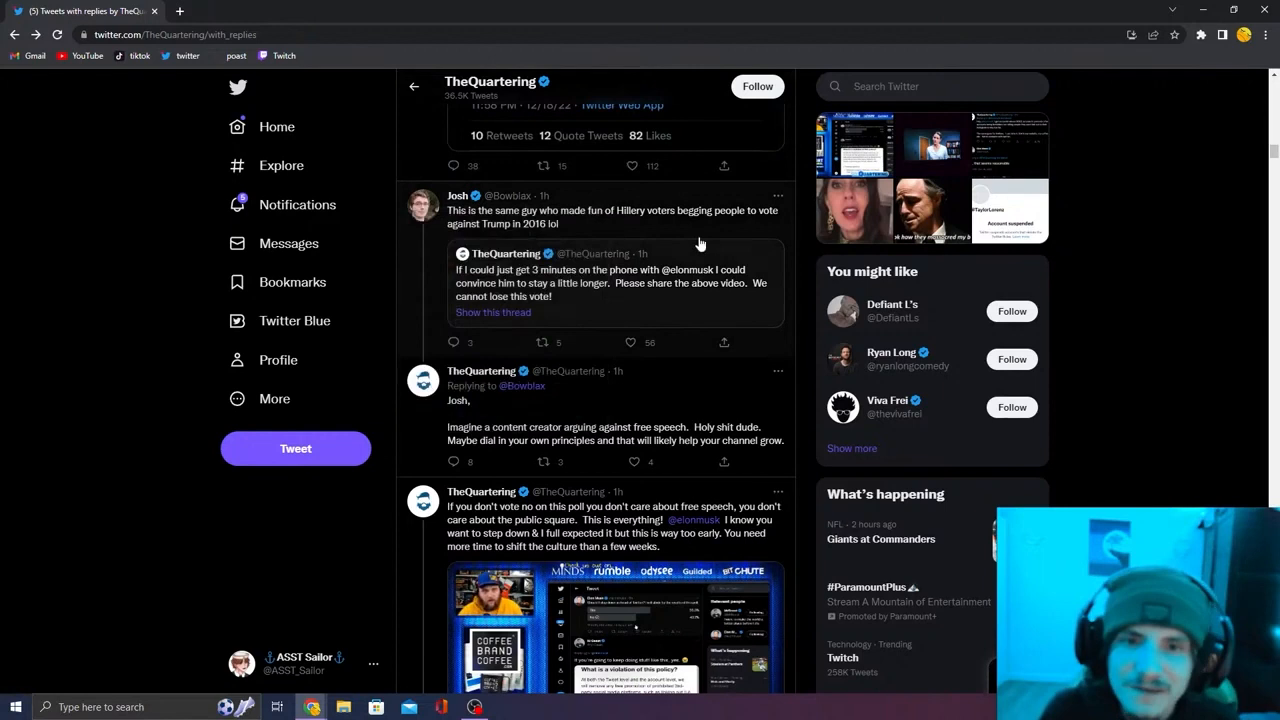
{"action": "mouse_move", "coordinate": [640, 247]}
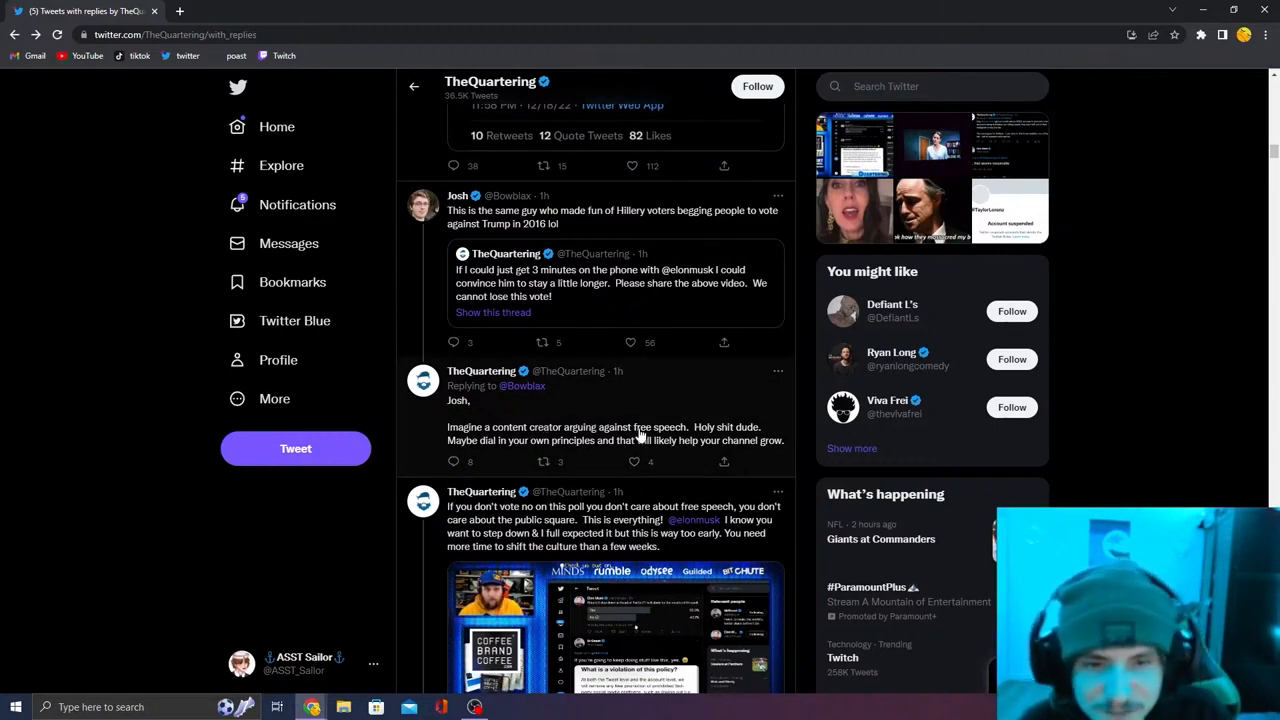
{"action": "mouse_move", "coordinate": [648, 440]}
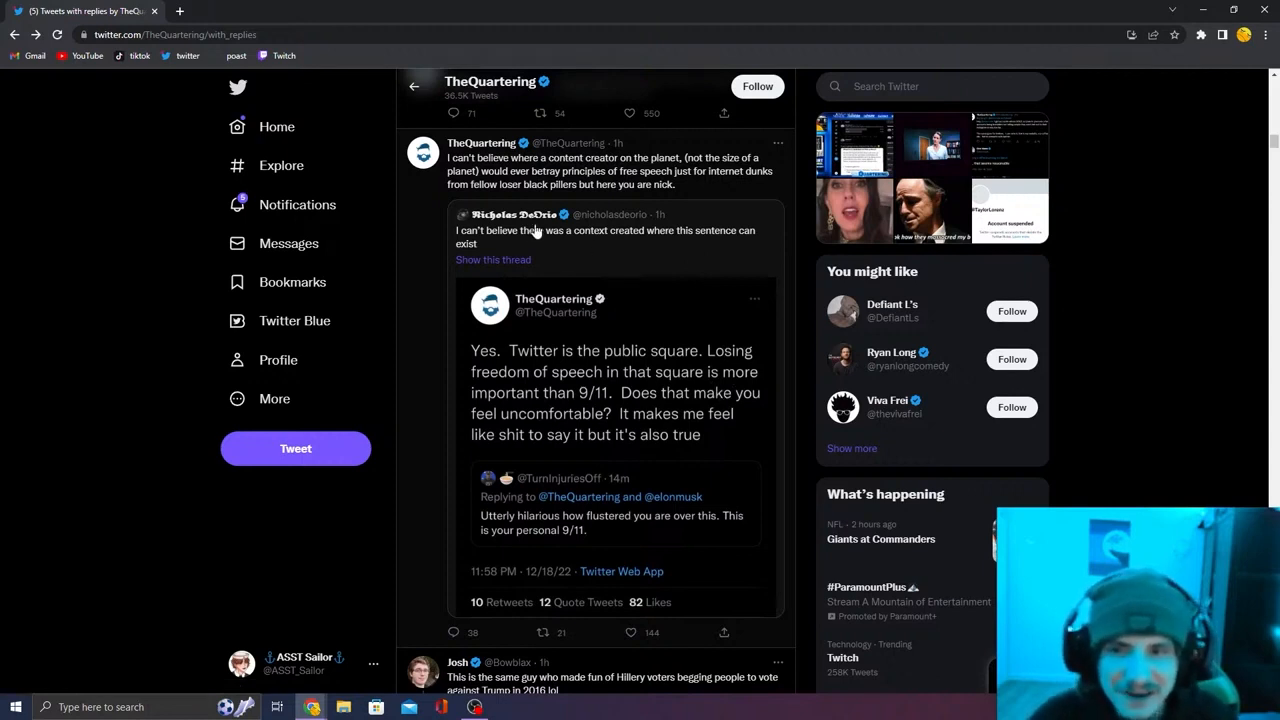
{"action": "mouse_move", "coordinate": [693, 188]}
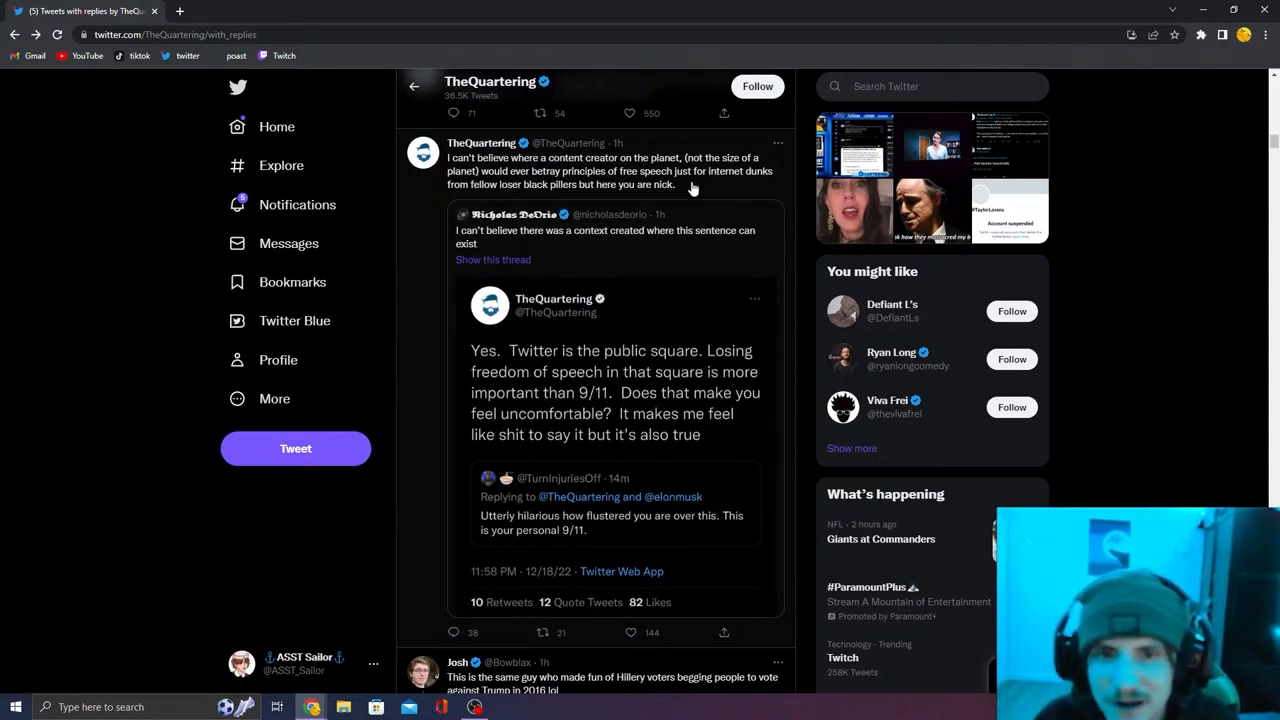
{"action": "mouse_move", "coordinate": [505, 170]}
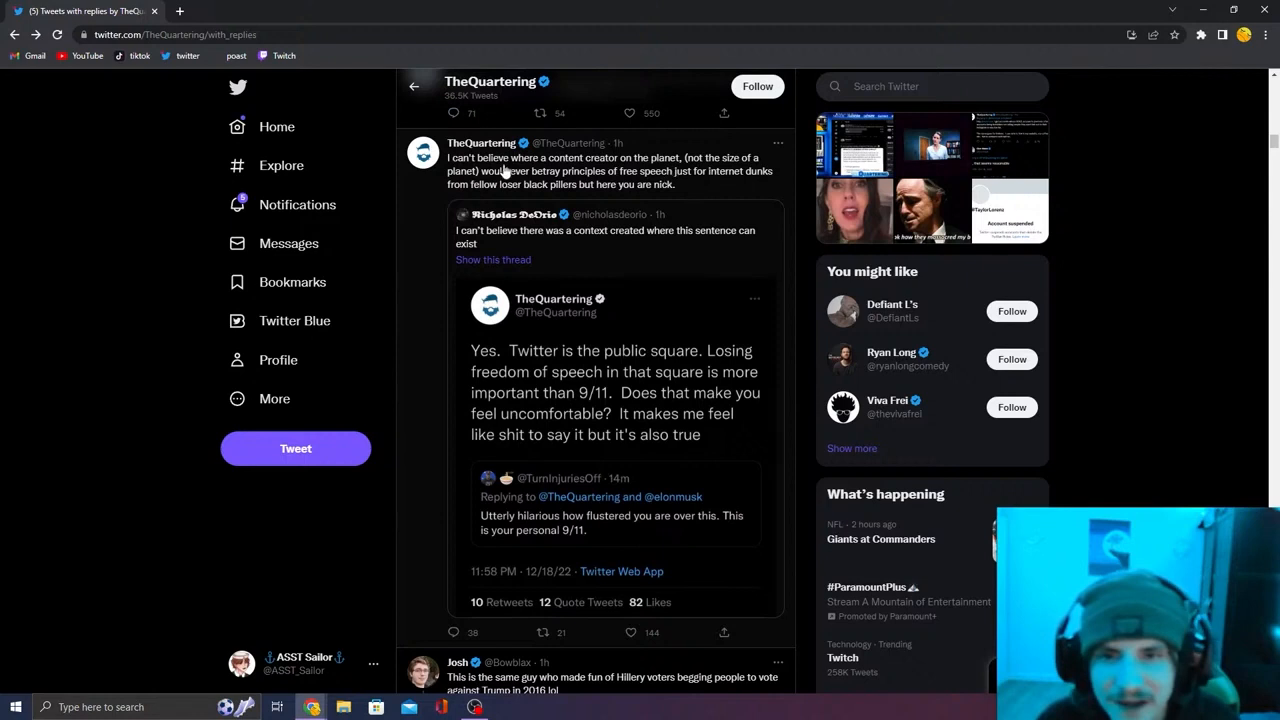
{"action": "mouse_move", "coordinate": [740, 177]}
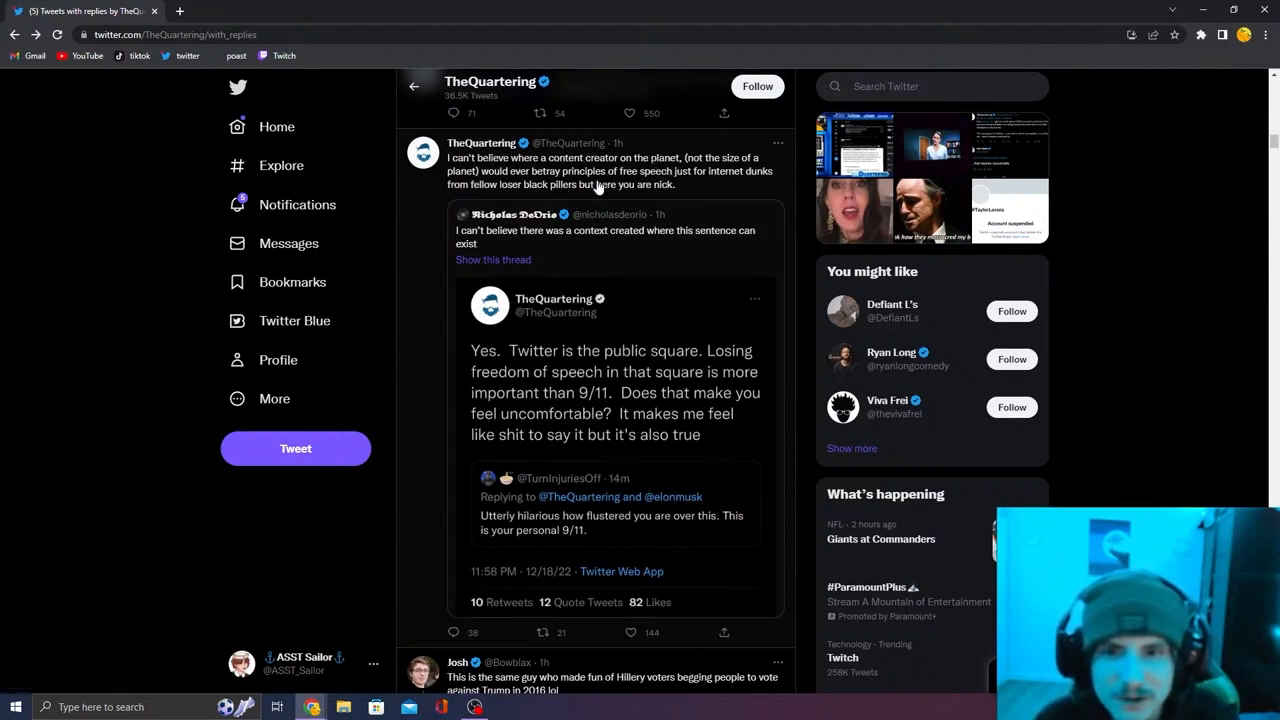
{"action": "mouse_move", "coordinate": [695, 195]}
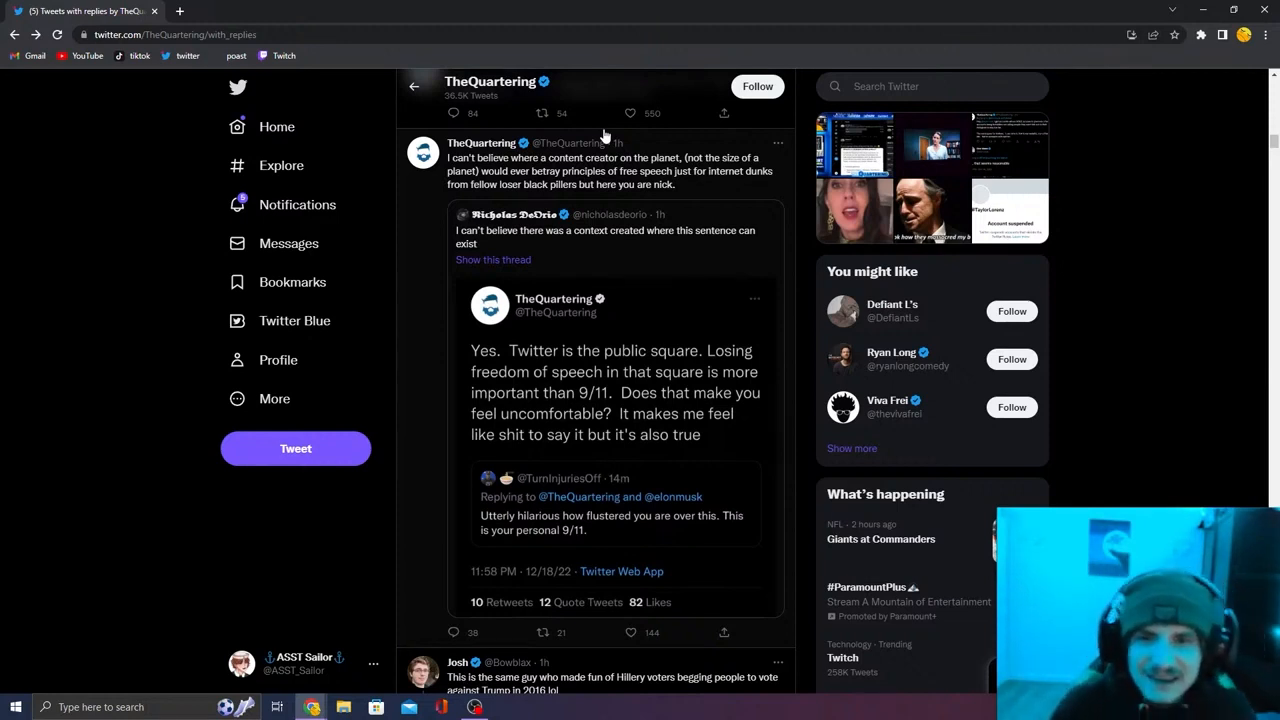
- Read the quote tweet about betraying free speech, Toby Turner's post and the 'whoa based' reply
{"action": "left_click", "coordinate": [630, 113]}
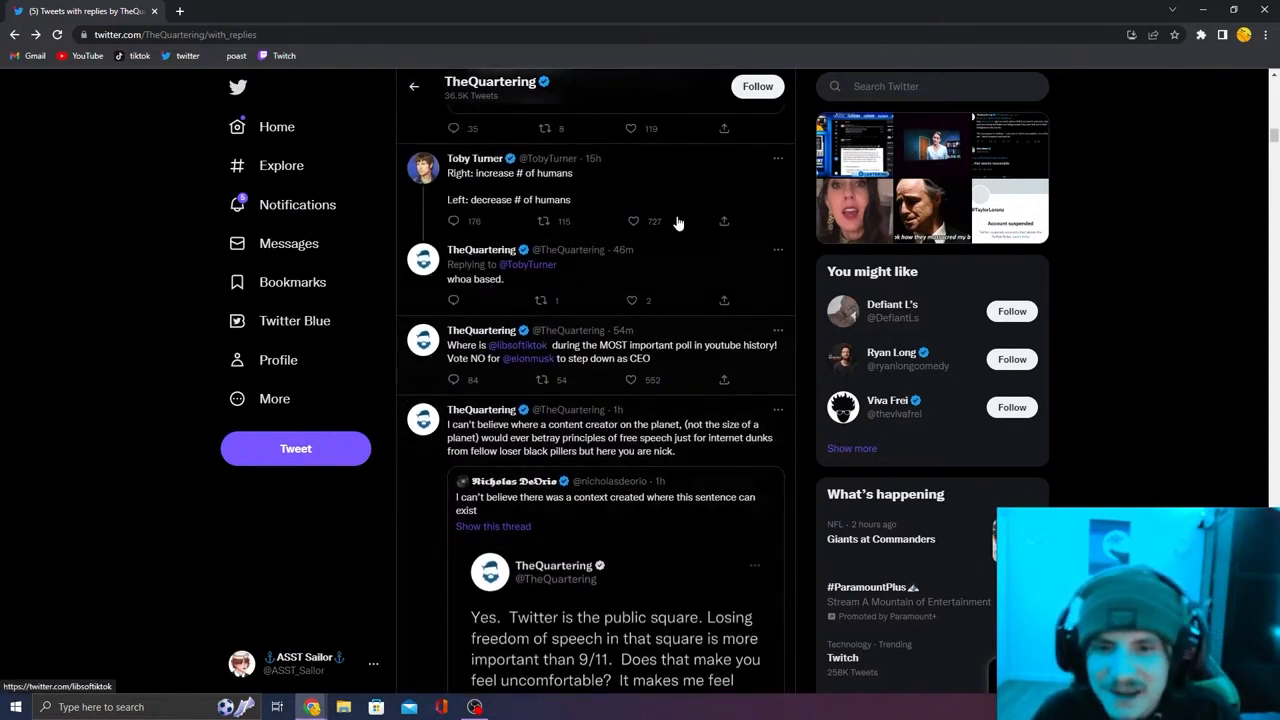
{"action": "mouse_move", "coordinate": [767, 441]}
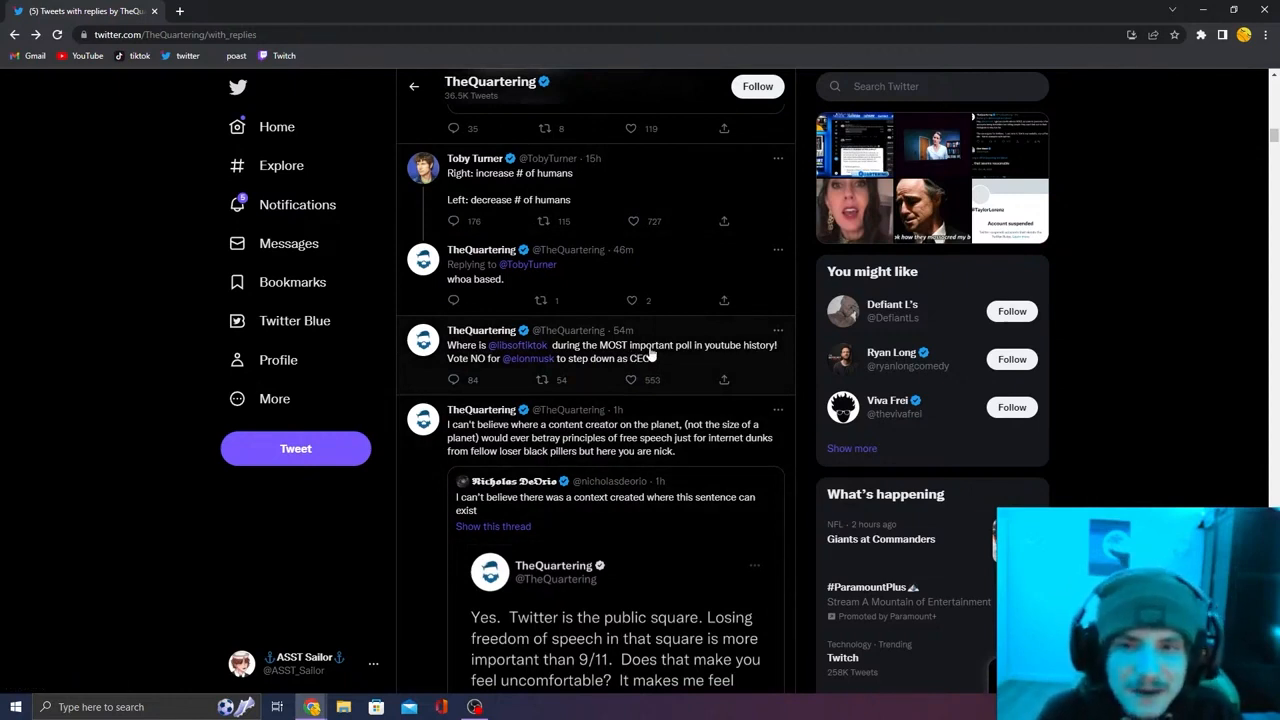
{"action": "mouse_move", "coordinate": [635, 362]}
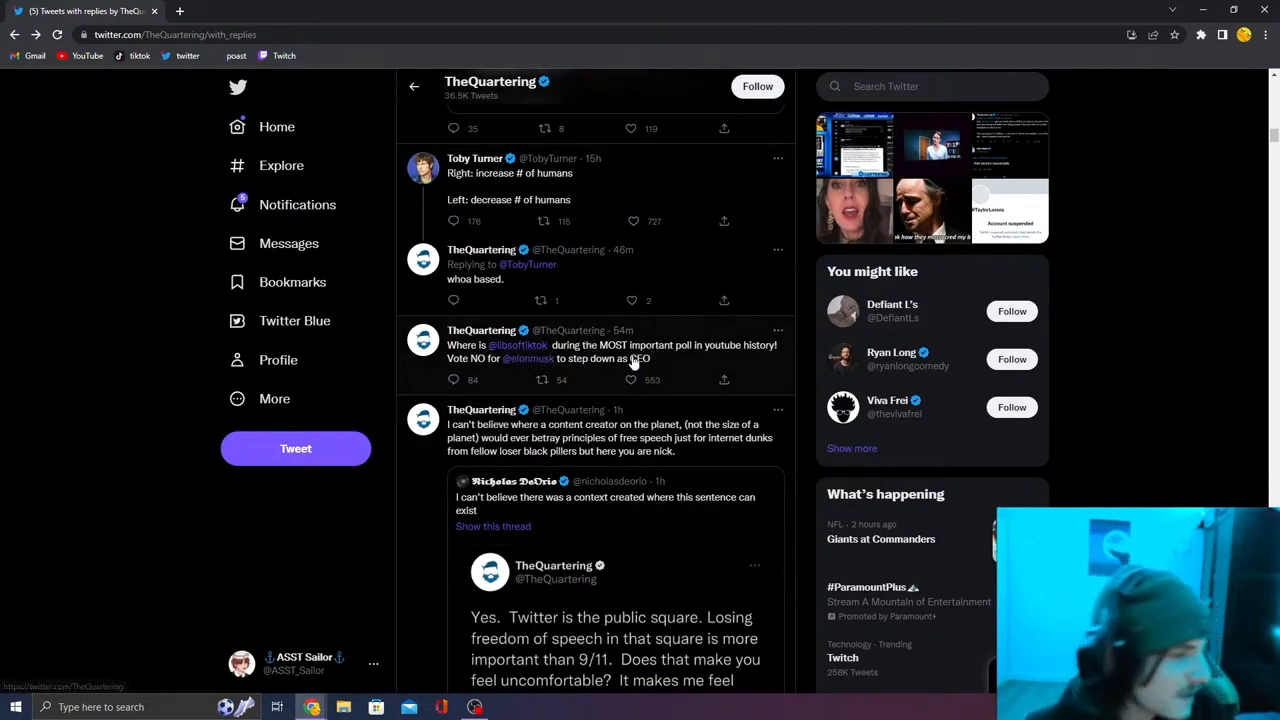
{"action": "mouse_move", "coordinate": [294, 320]}
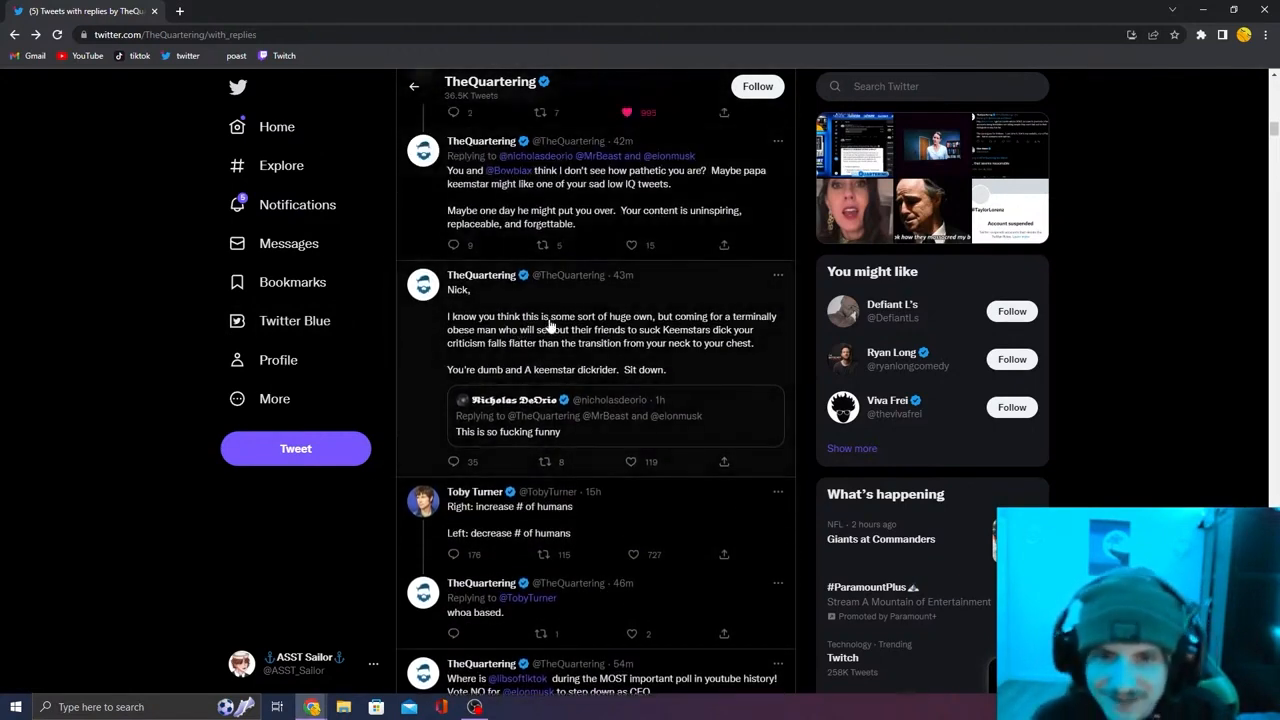
{"action": "mouse_move", "coordinate": [505, 298]}
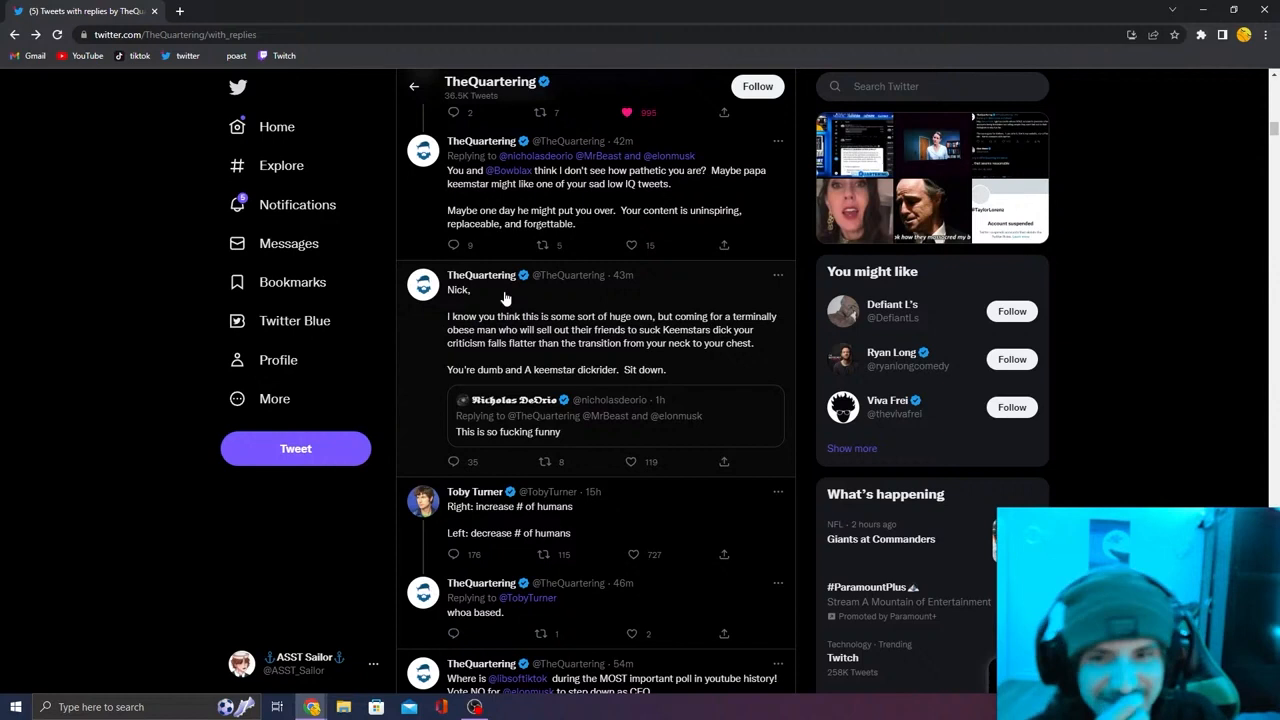
{"action": "mouse_move", "coordinate": [518, 337]}
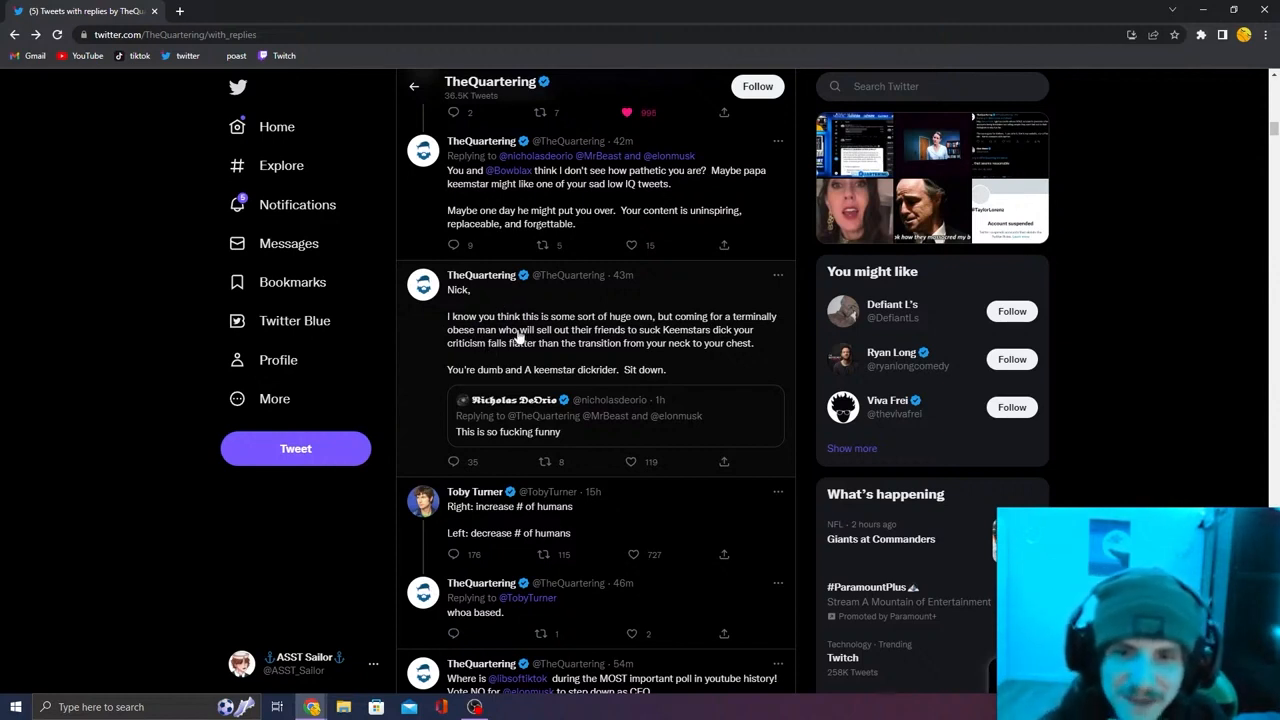
{"action": "mouse_move", "coordinate": [730, 340]}
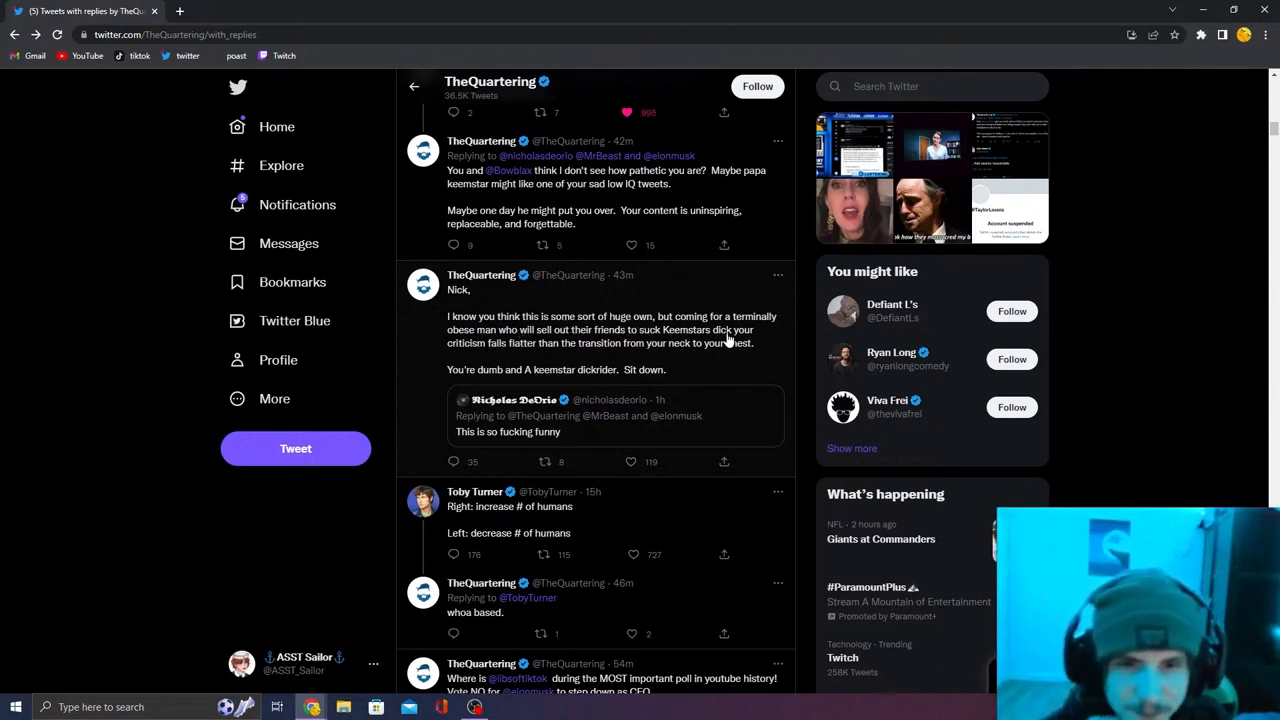
{"action": "mouse_move", "coordinate": [500, 360]}
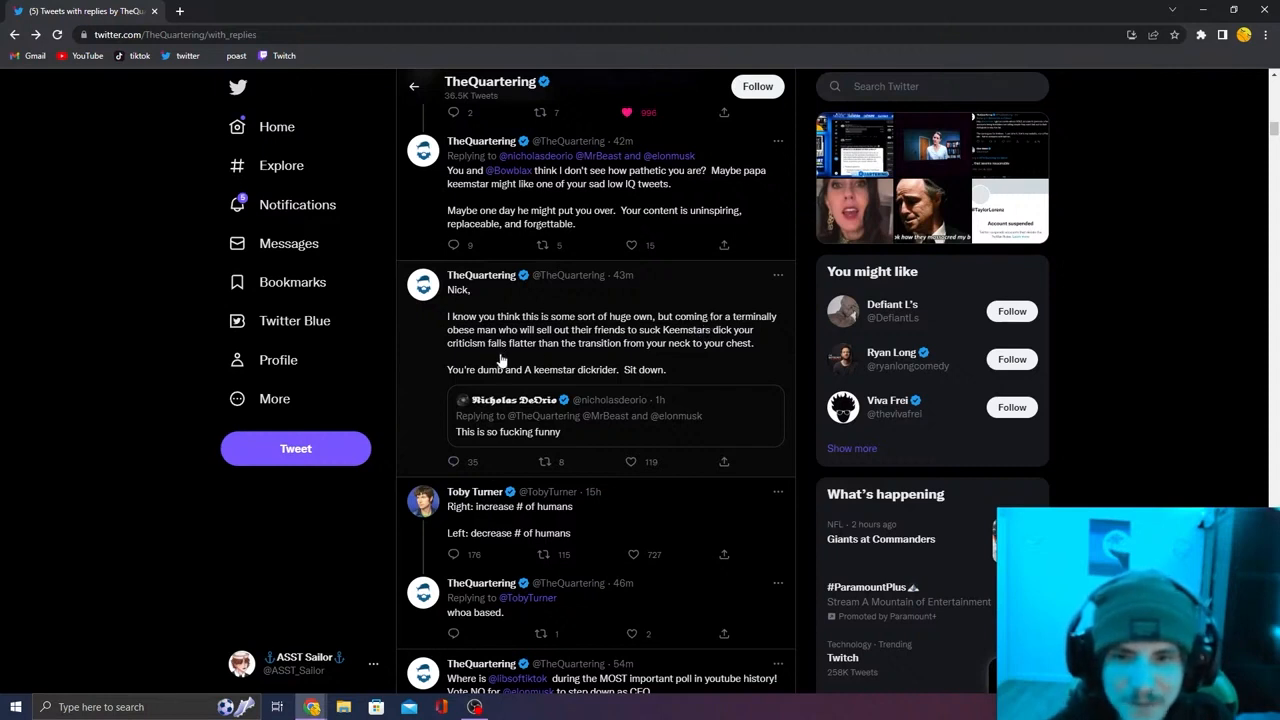
{"action": "mouse_move", "coordinate": [610, 338]}
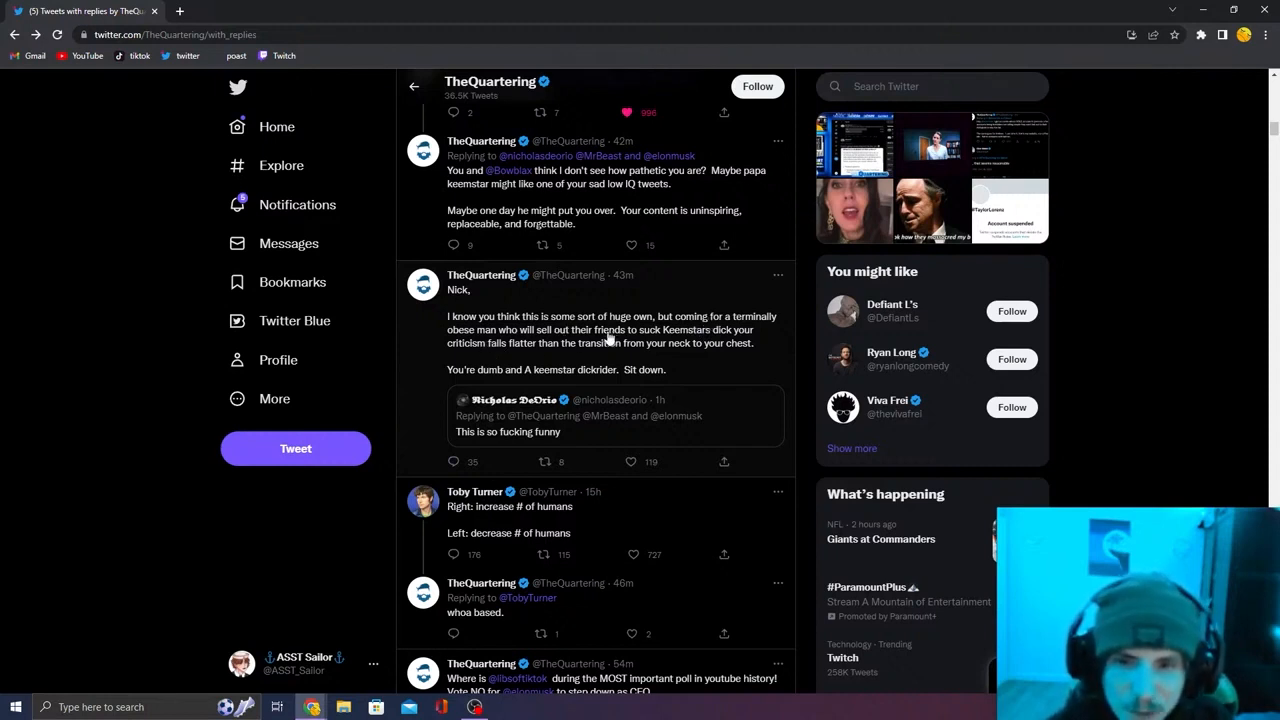
{"action": "mouse_move", "coordinate": [563, 370]}
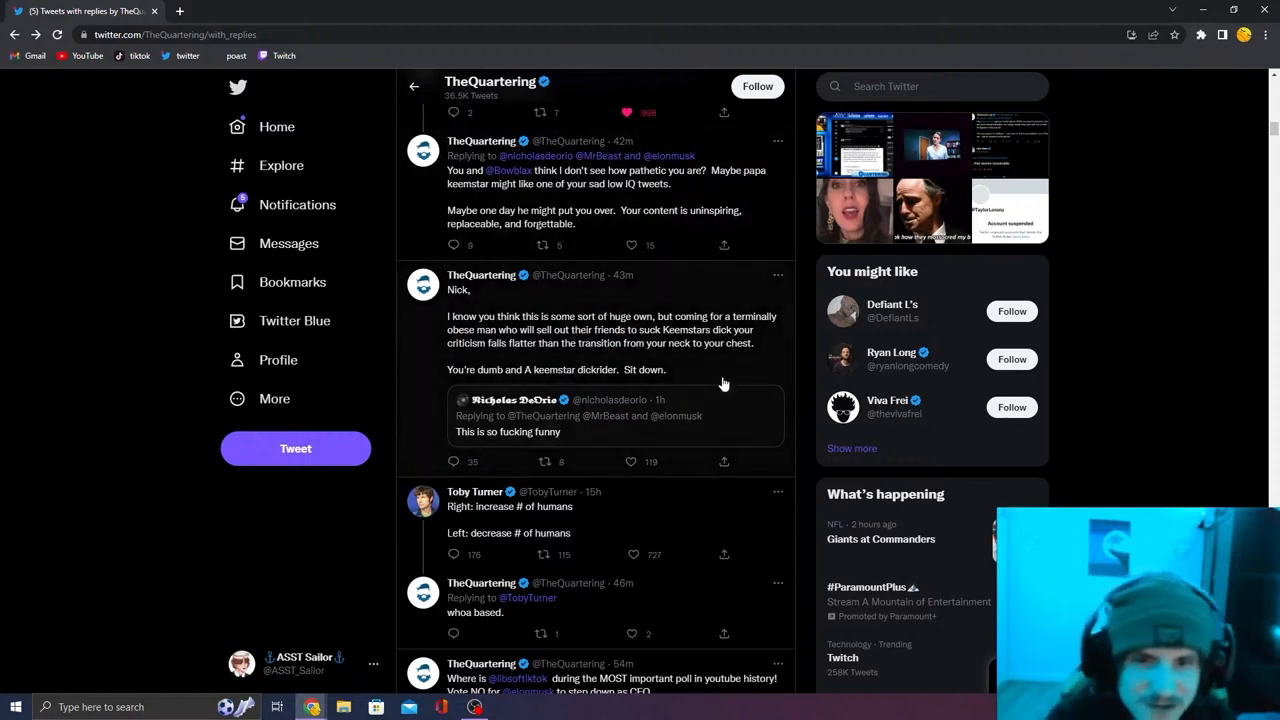
{"action": "mouse_move", "coordinate": [668, 392]}
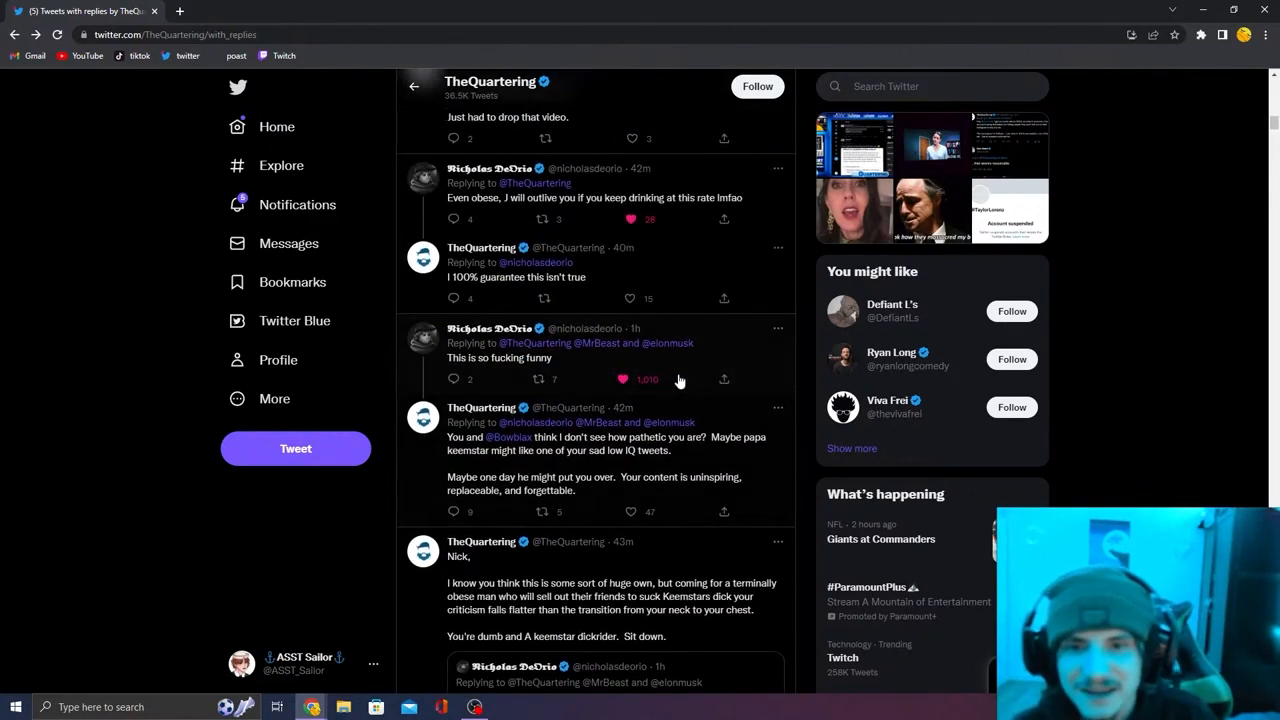
- Open a blank new browser tab beside the Twitter replies feed
{"action": "left_click", "coordinate": [622, 379]}
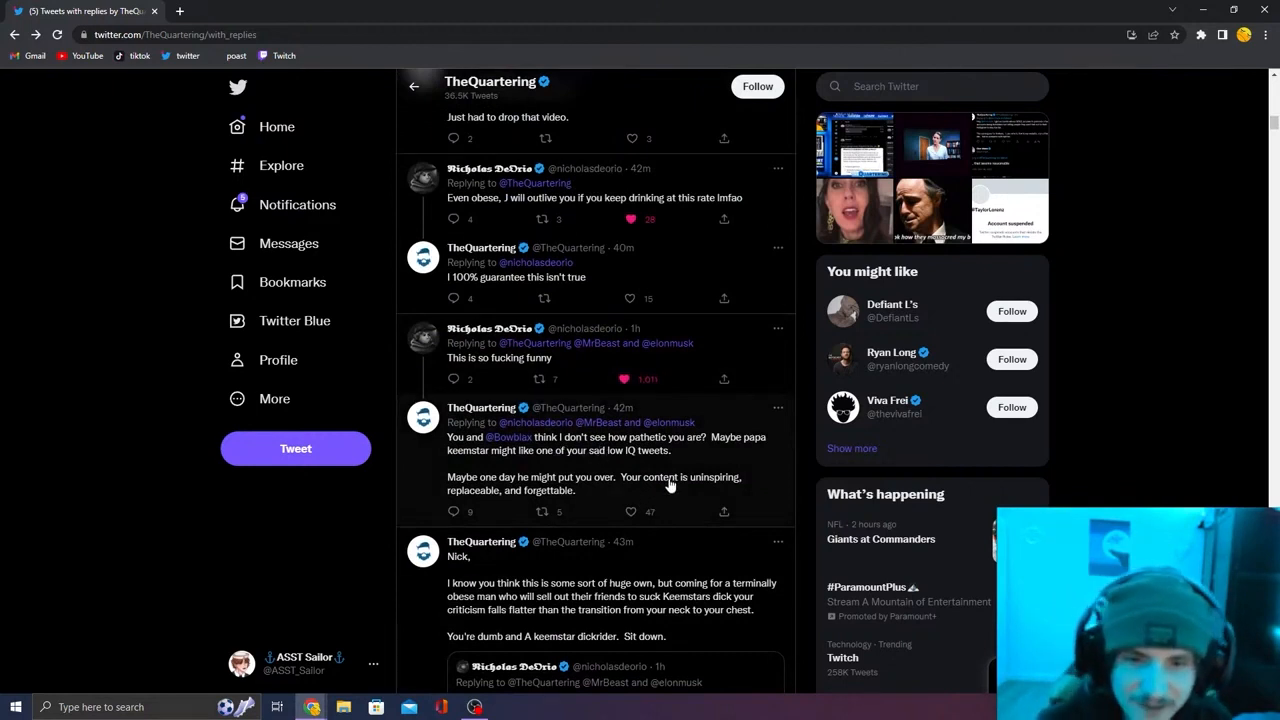
{"action": "mouse_move", "coordinate": [565, 458]}
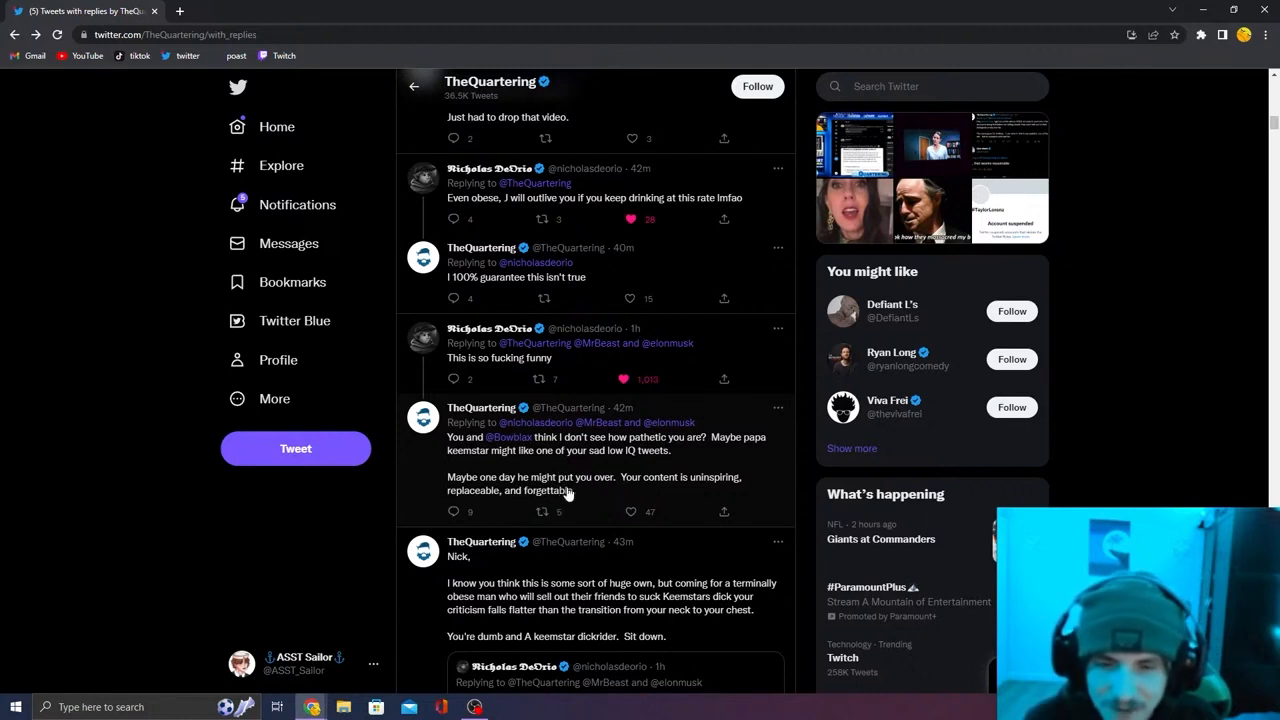
{"action": "mouse_move", "coordinate": [602, 475]}
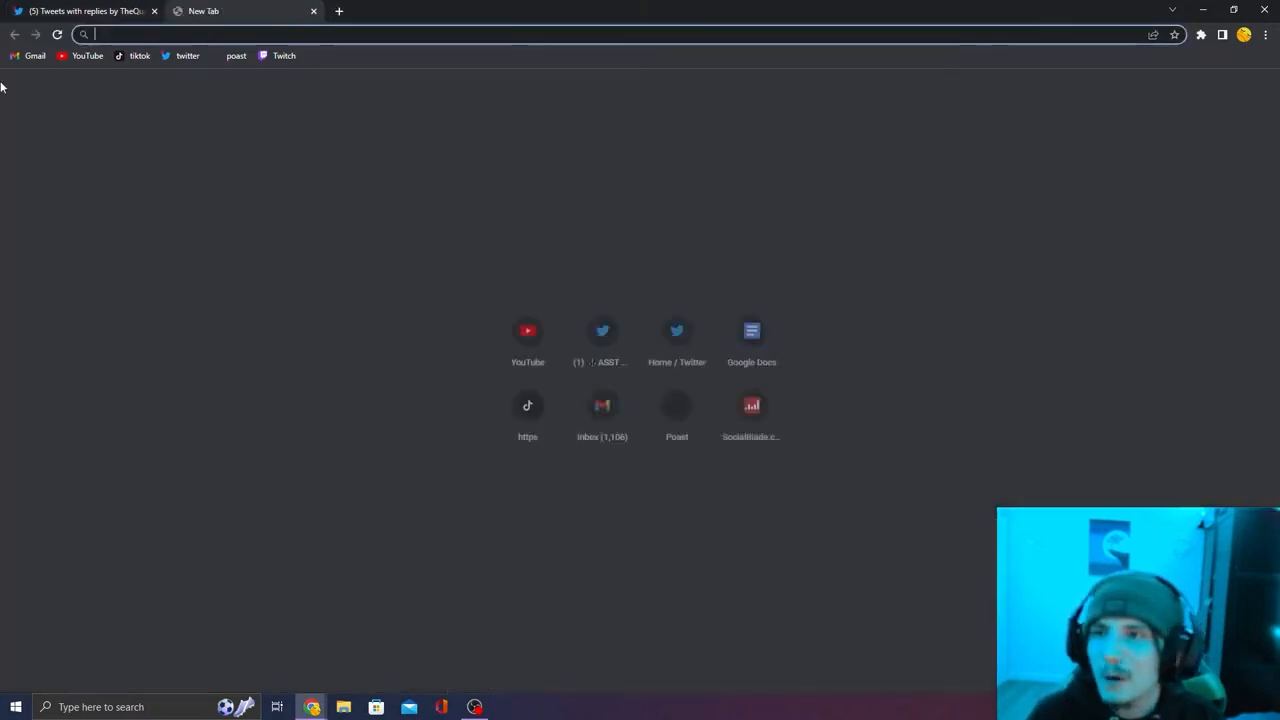
- Open YouTube, search for TheQuartering and show his channel's Videos tab
{"action": "left_click", "coordinate": [527, 335]}
{"action": "type", "text": "t"}
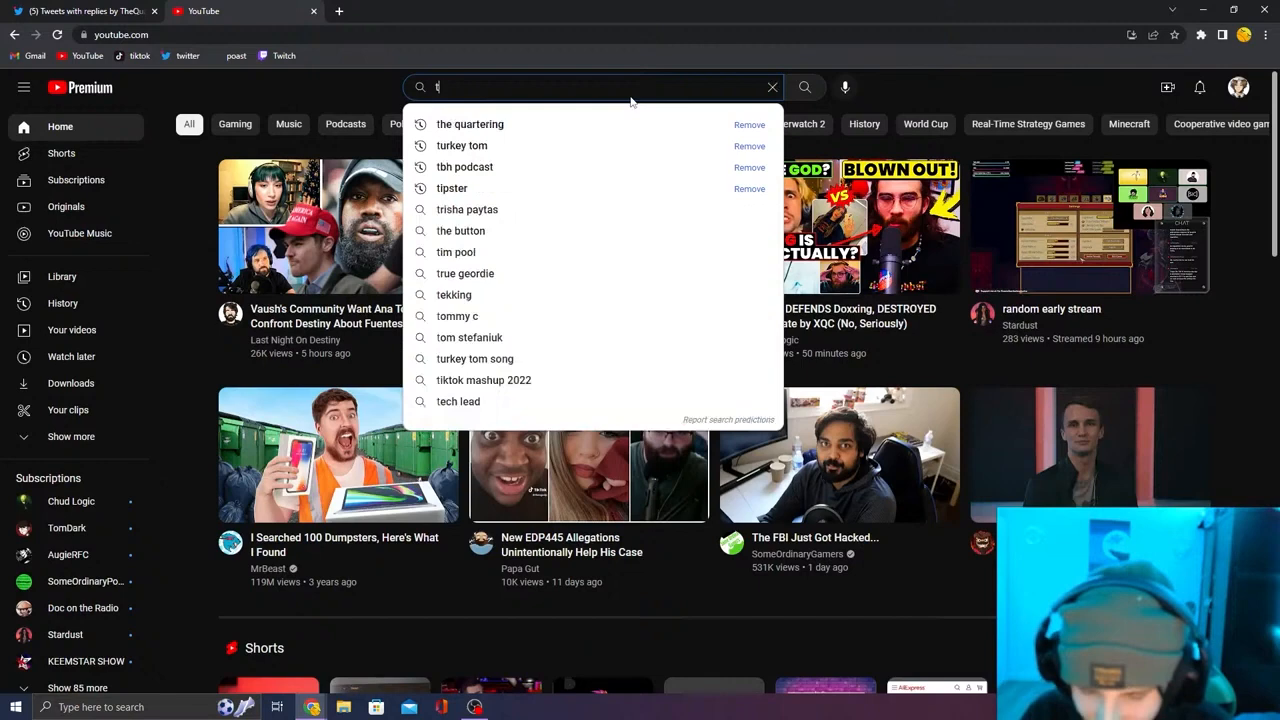
{"action": "left_click", "coordinate": [470, 124]}
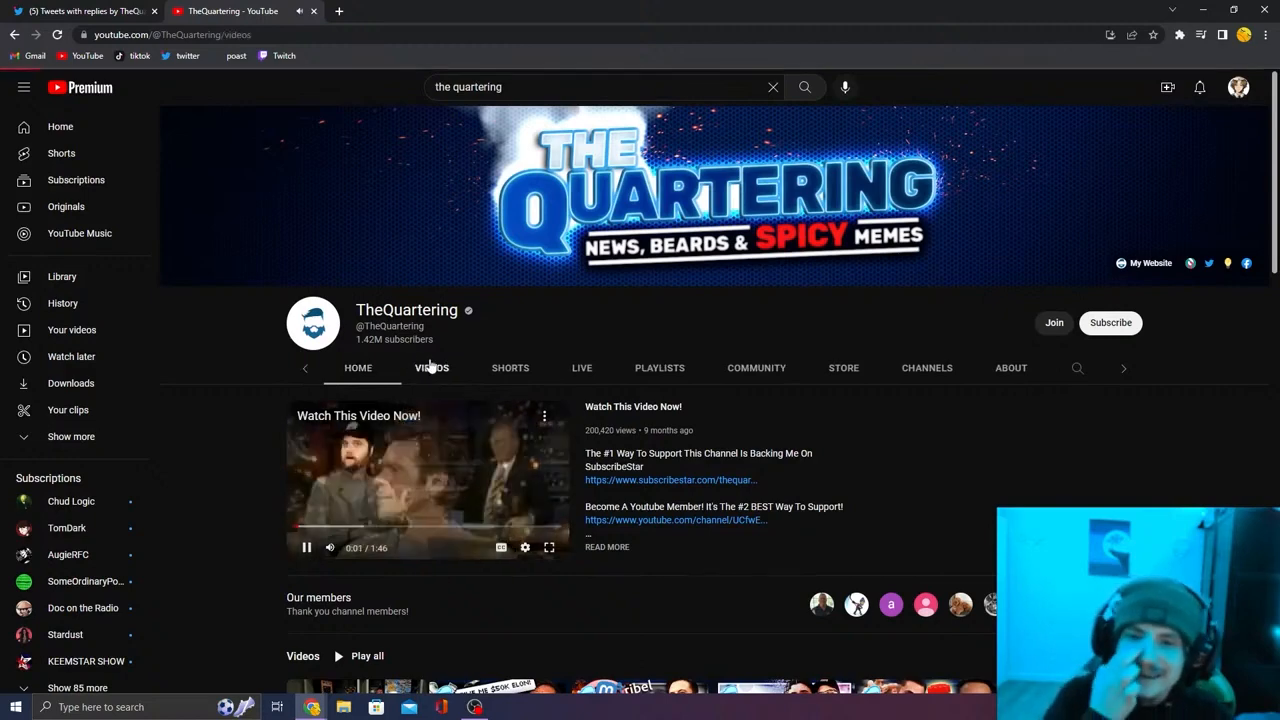
{"action": "left_click", "coordinate": [431, 367]}
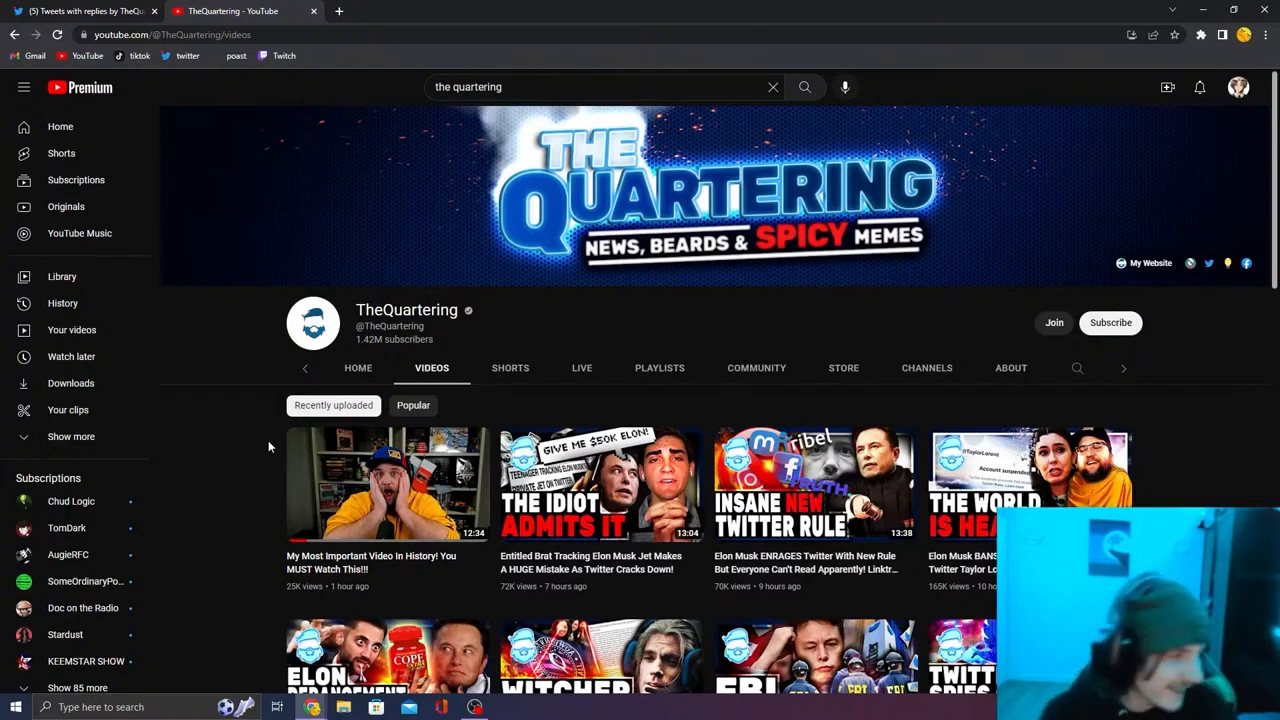
{"action": "mouse_move", "coordinate": [387, 483]}
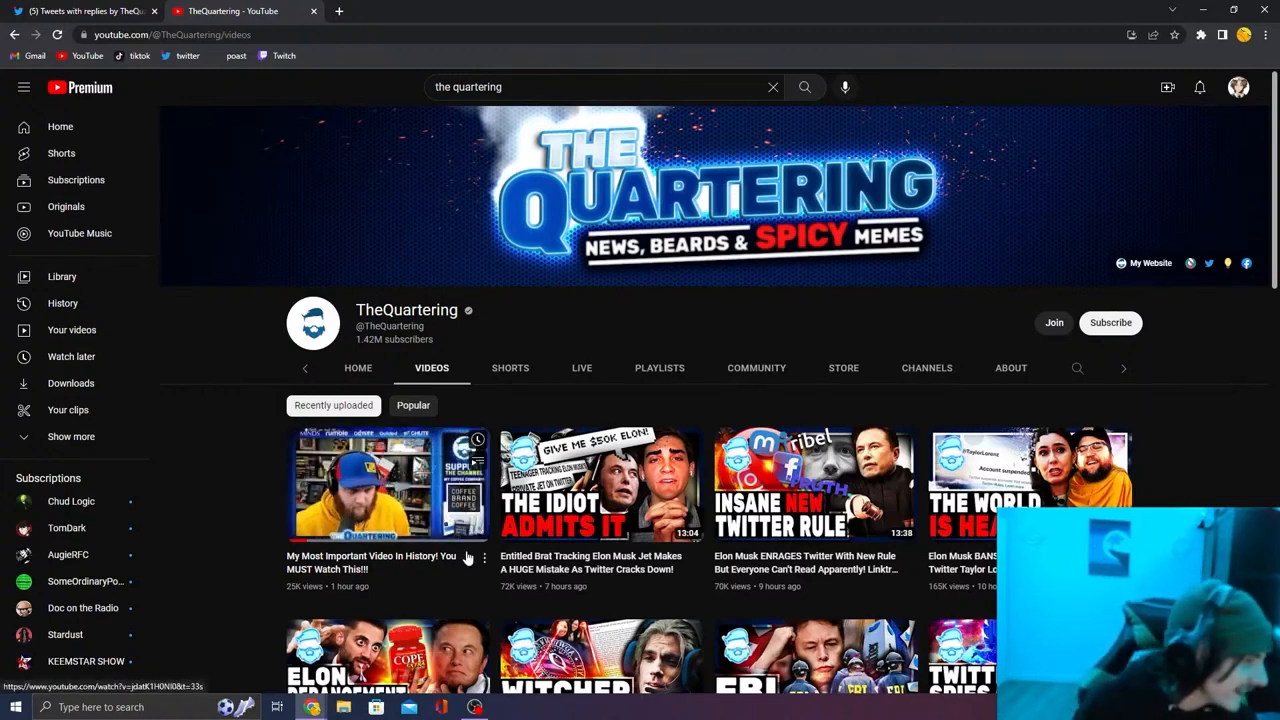
{"action": "mouse_move", "coordinate": [577, 550]}
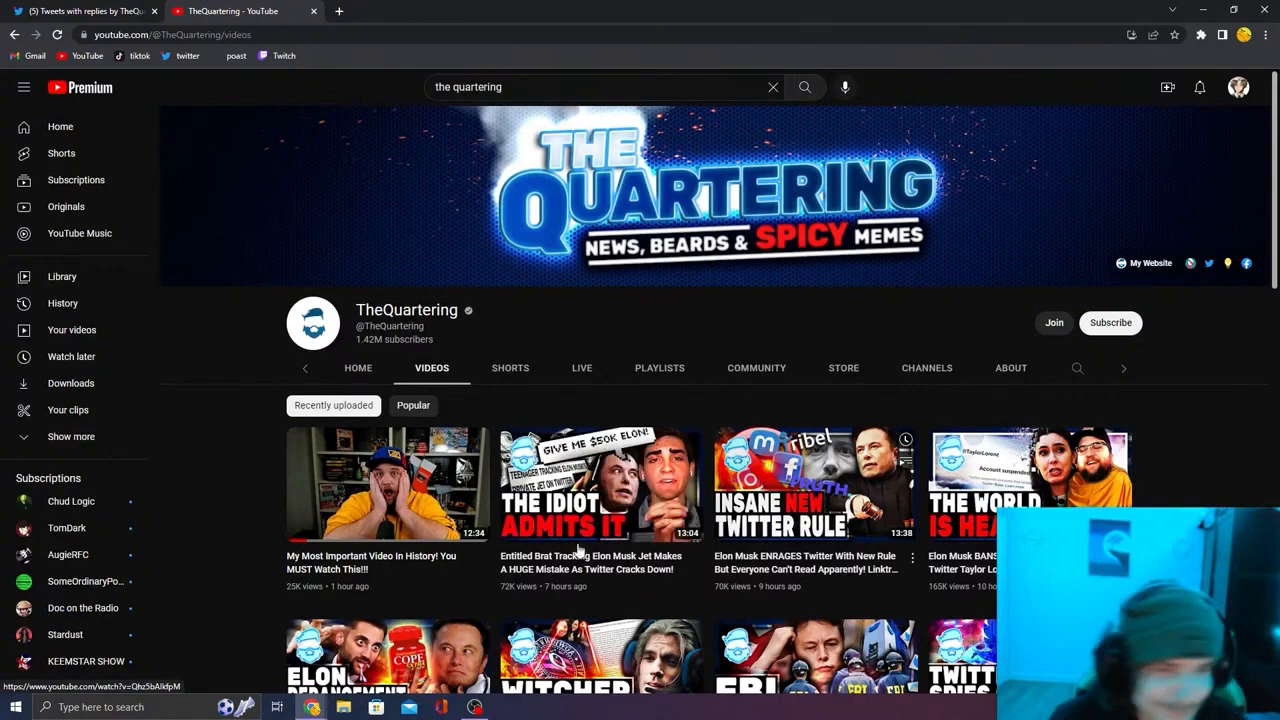
- Browse his uploads, including Musk and Cavill thumbnails, then close the YouTube tab
{"action": "scroll", "scroll_direction": "down", "scroll_amount": 3}
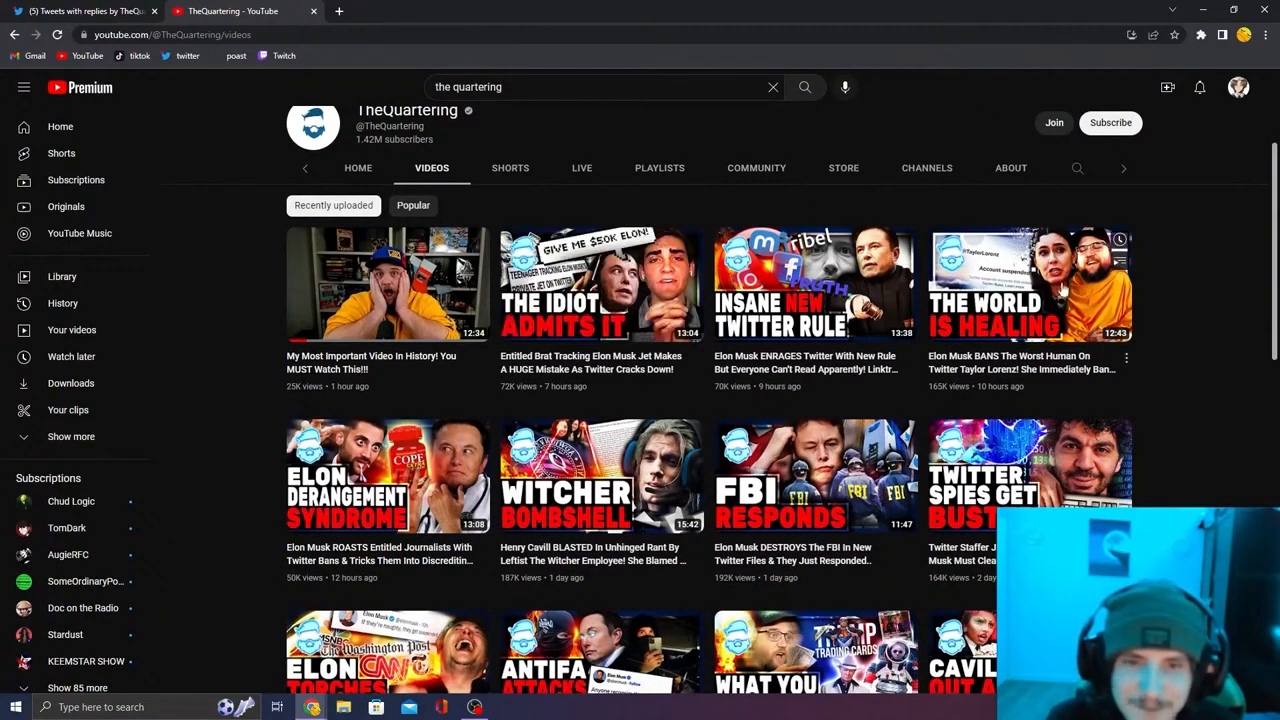
{"action": "scroll", "scroll_direction": "down", "scroll_amount": 3}
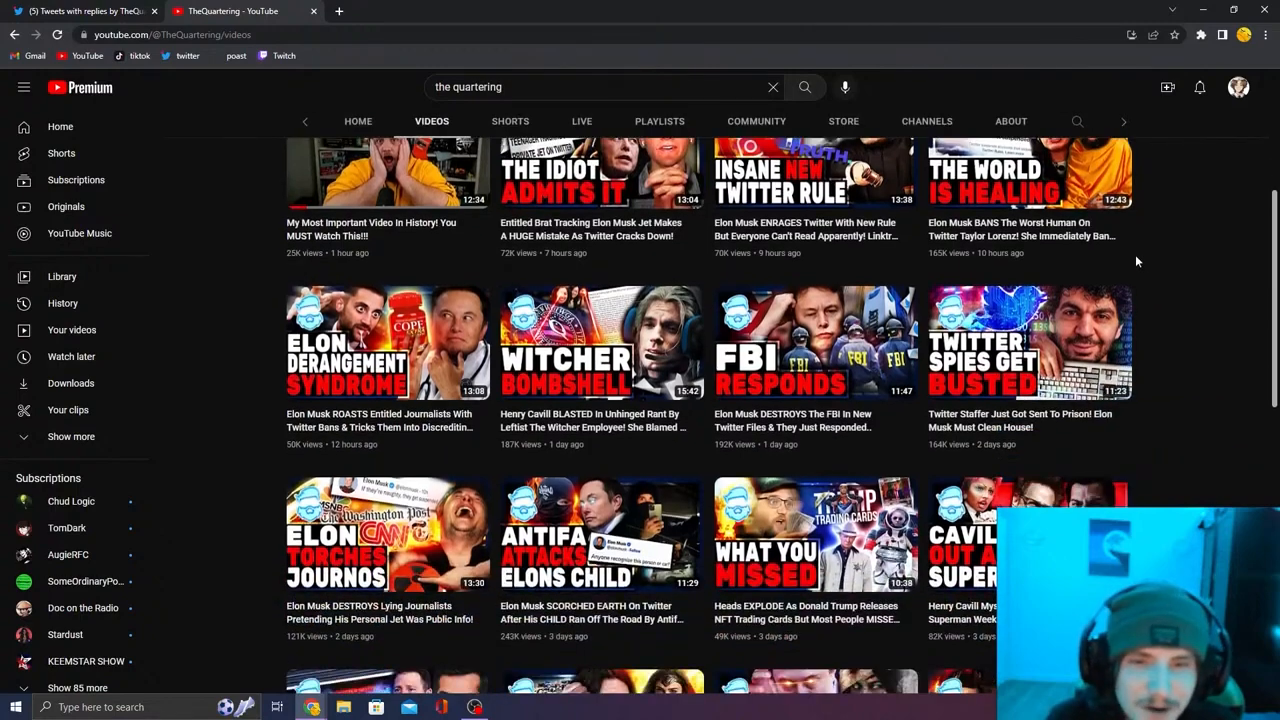
{"action": "scroll", "scroll_direction": "down", "scroll_amount": 3}
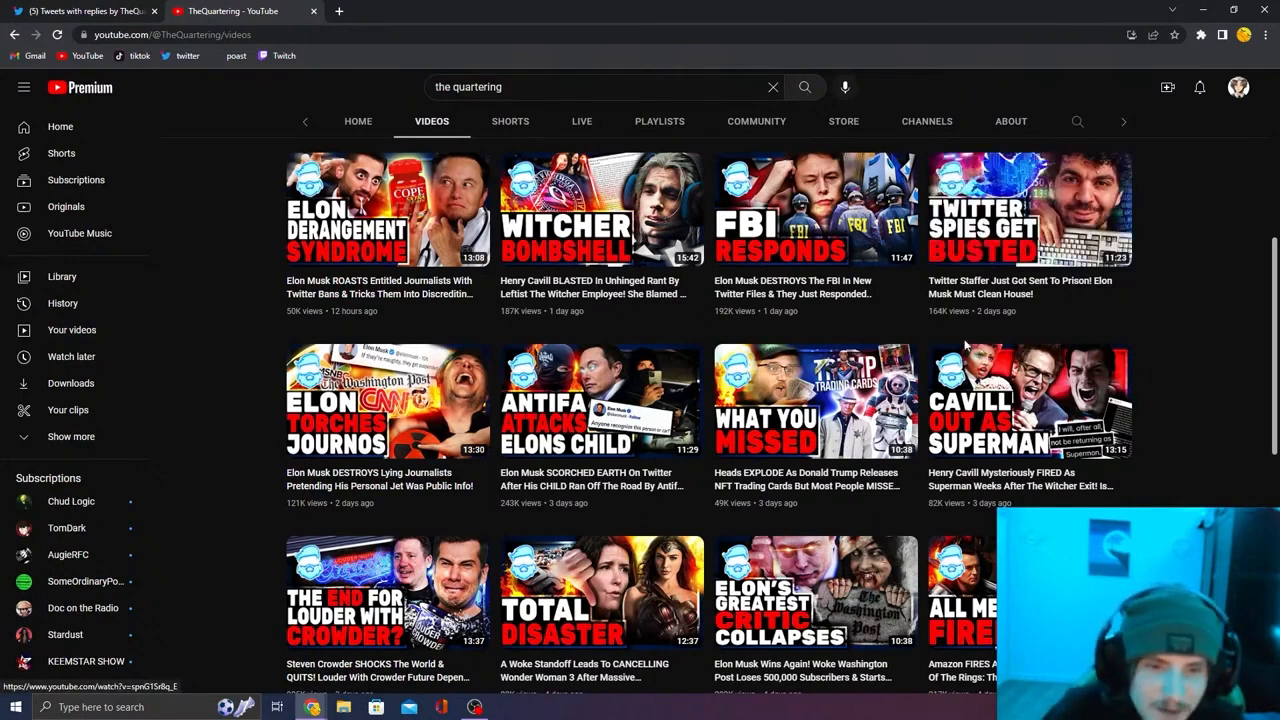
{"action": "mouse_move", "coordinate": [1204, 273]}
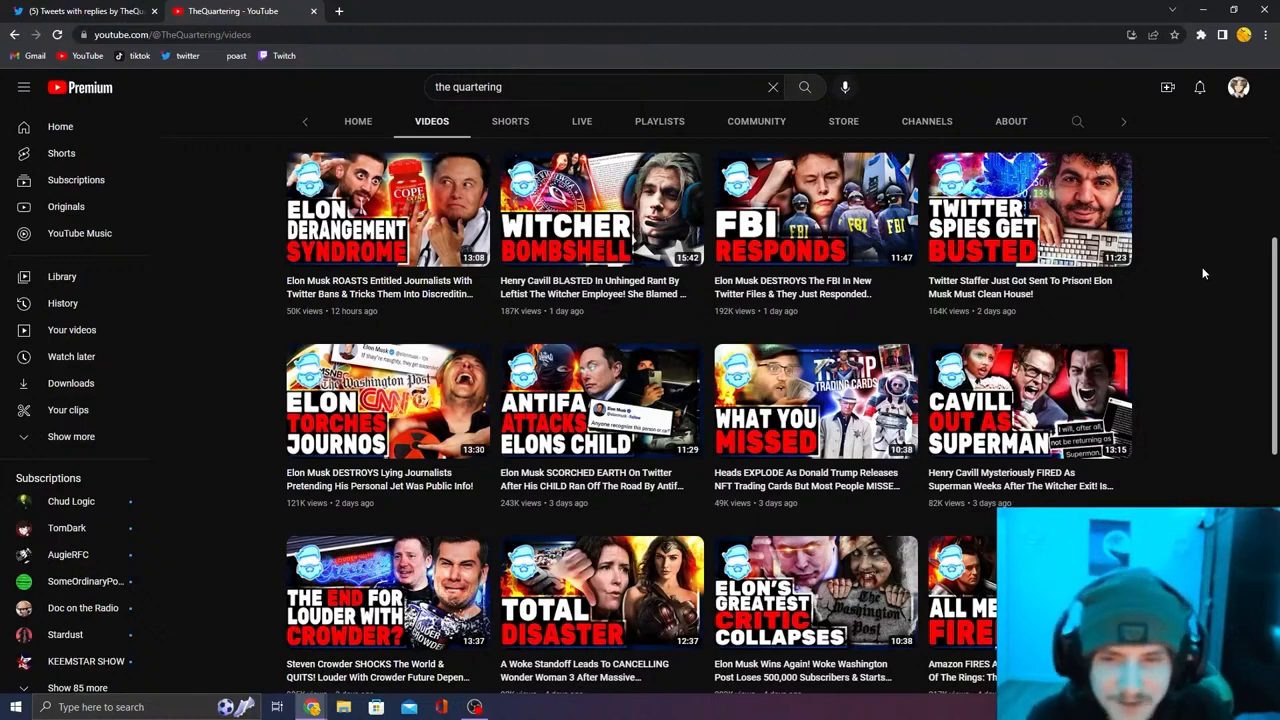
{"action": "mouse_move", "coordinate": [1159, 455]}
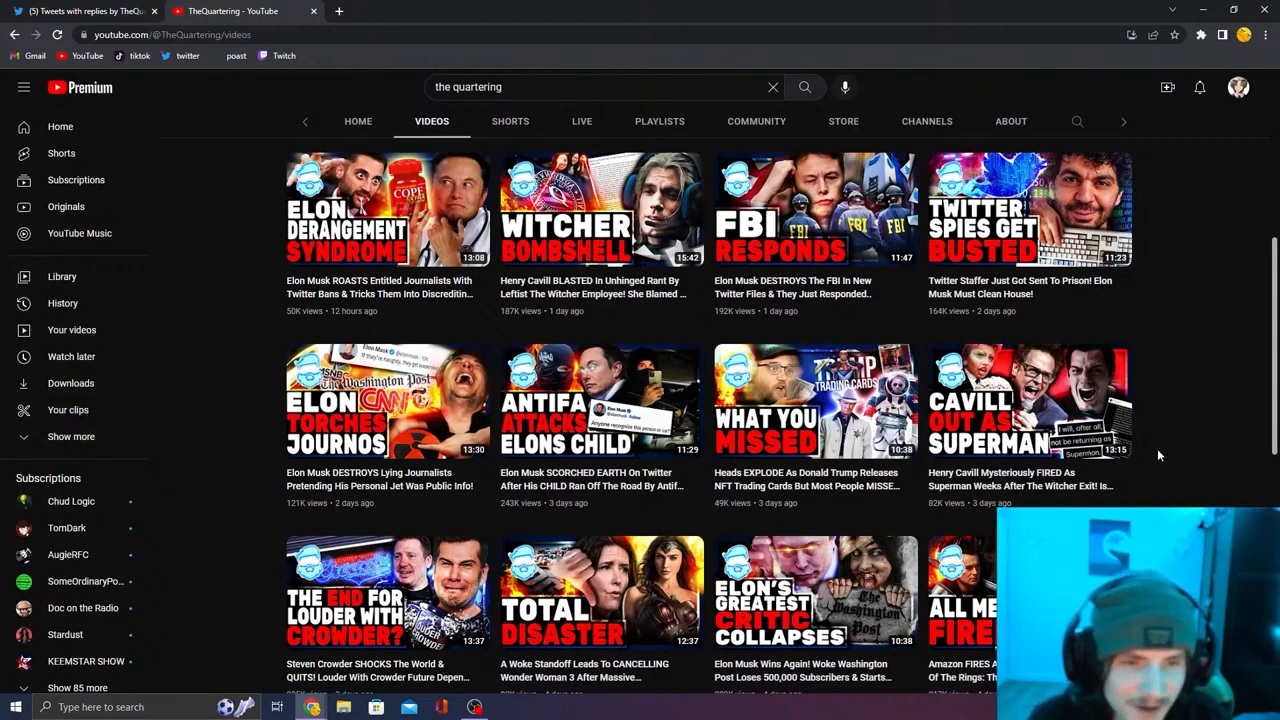
{"action": "scroll", "scroll_direction": "down", "scroll_amount": 3}
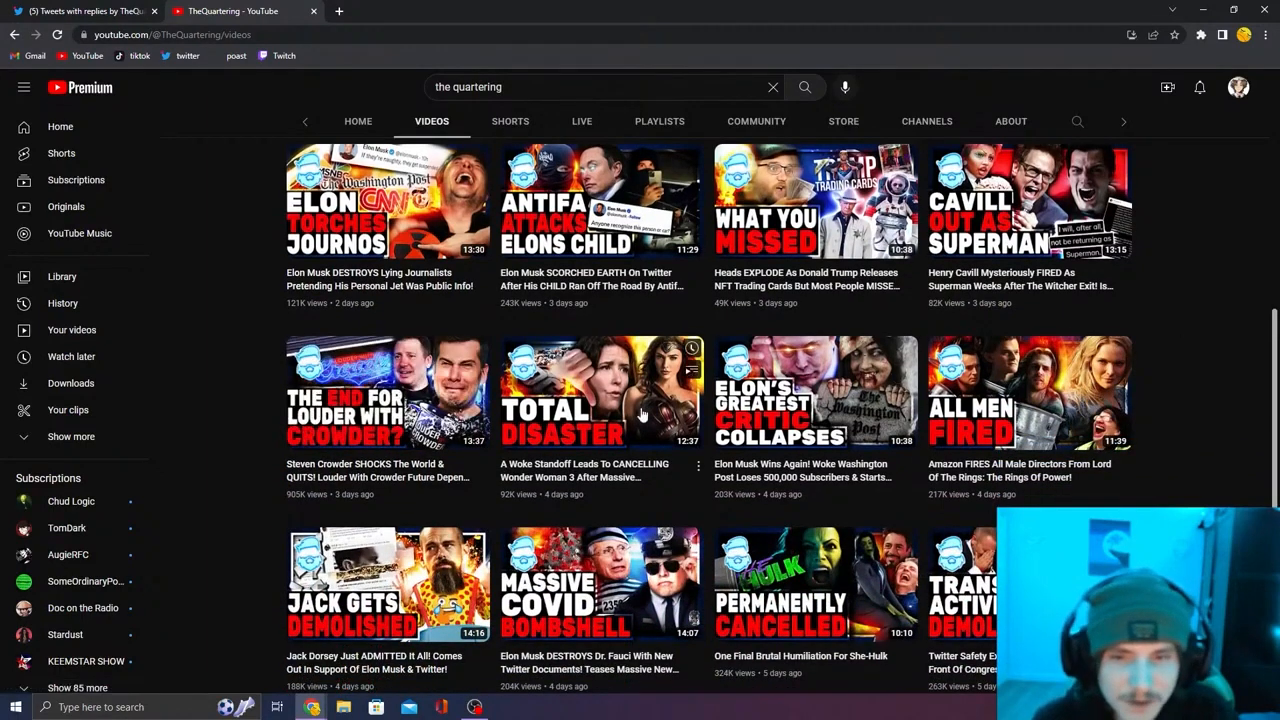
{"action": "mouse_move", "coordinate": [600, 390]}
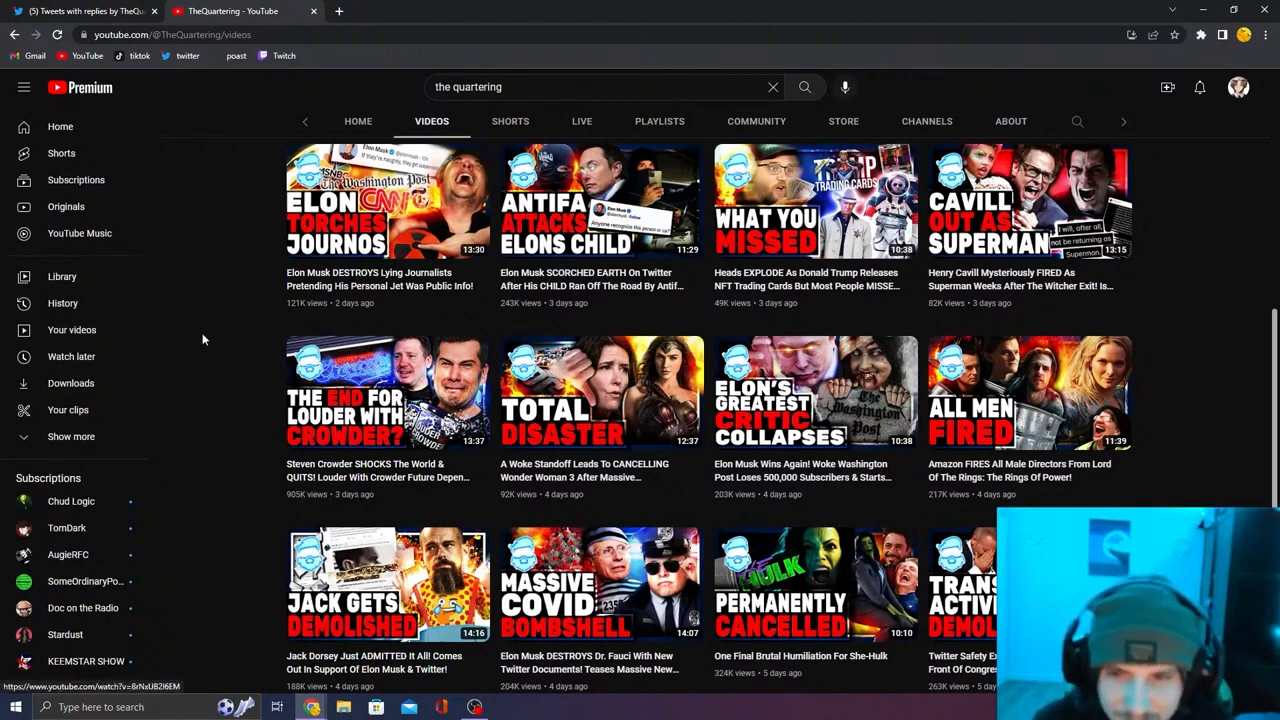
{"action": "scroll", "scroll_direction": "down", "scroll_amount": 3}
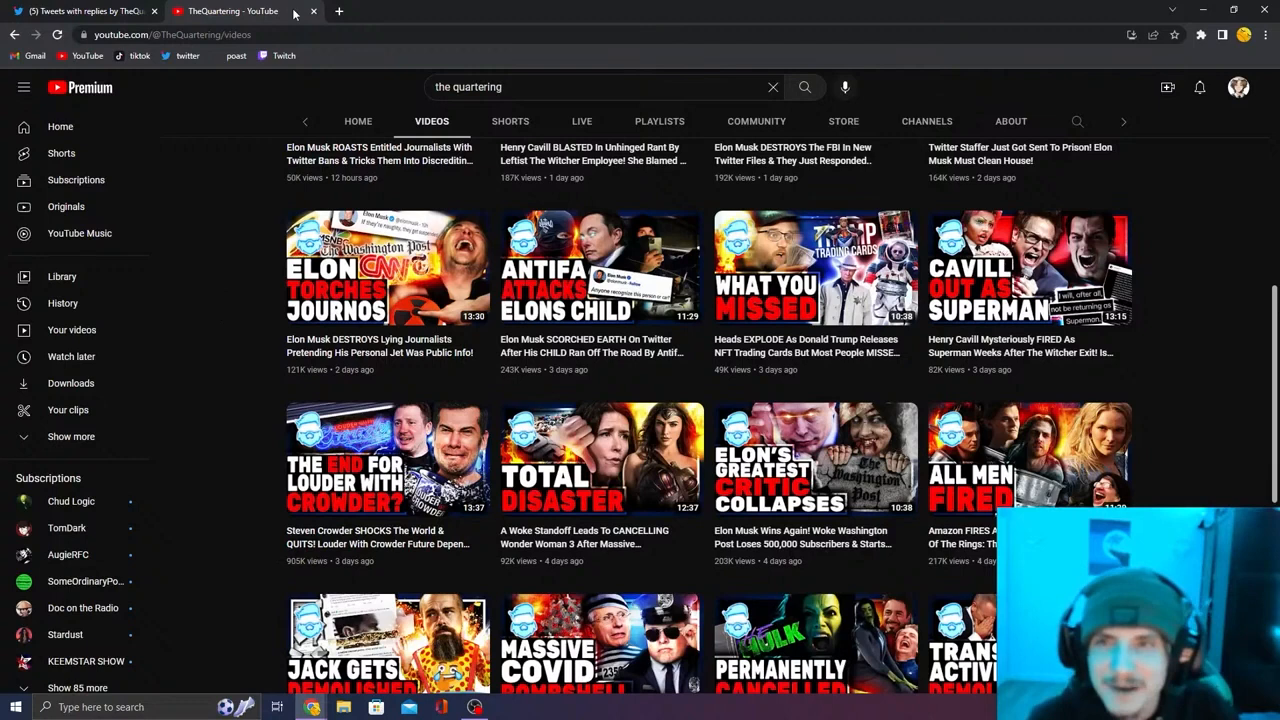
{"action": "left_click", "coordinate": [85, 11]}
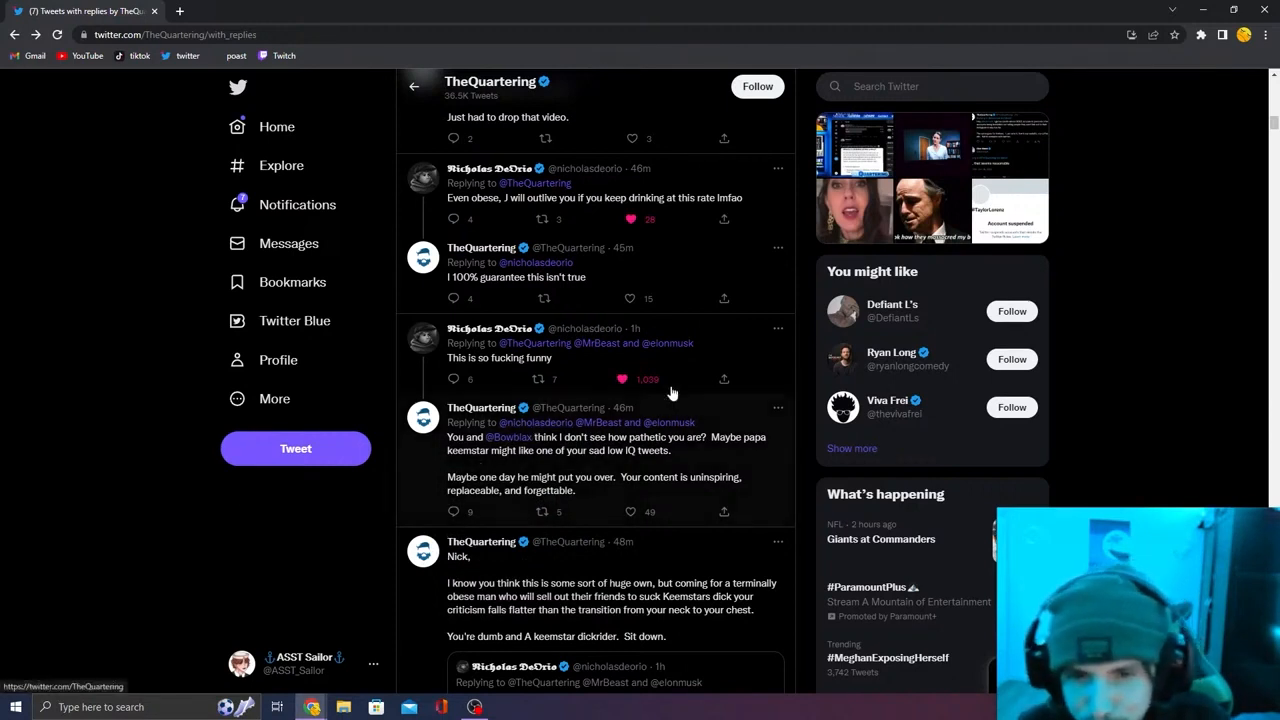
{"action": "mouse_move", "coordinate": [580, 449]}
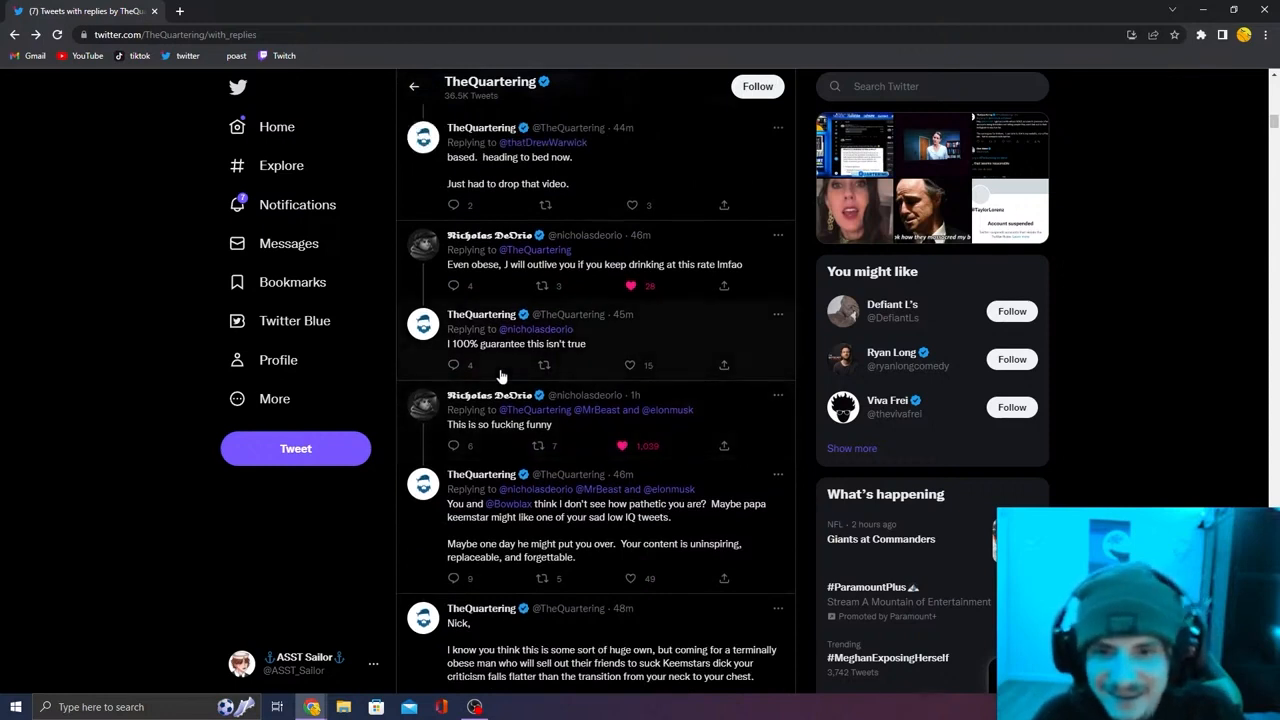
{"action": "mouse_move", "coordinate": [545, 278]}
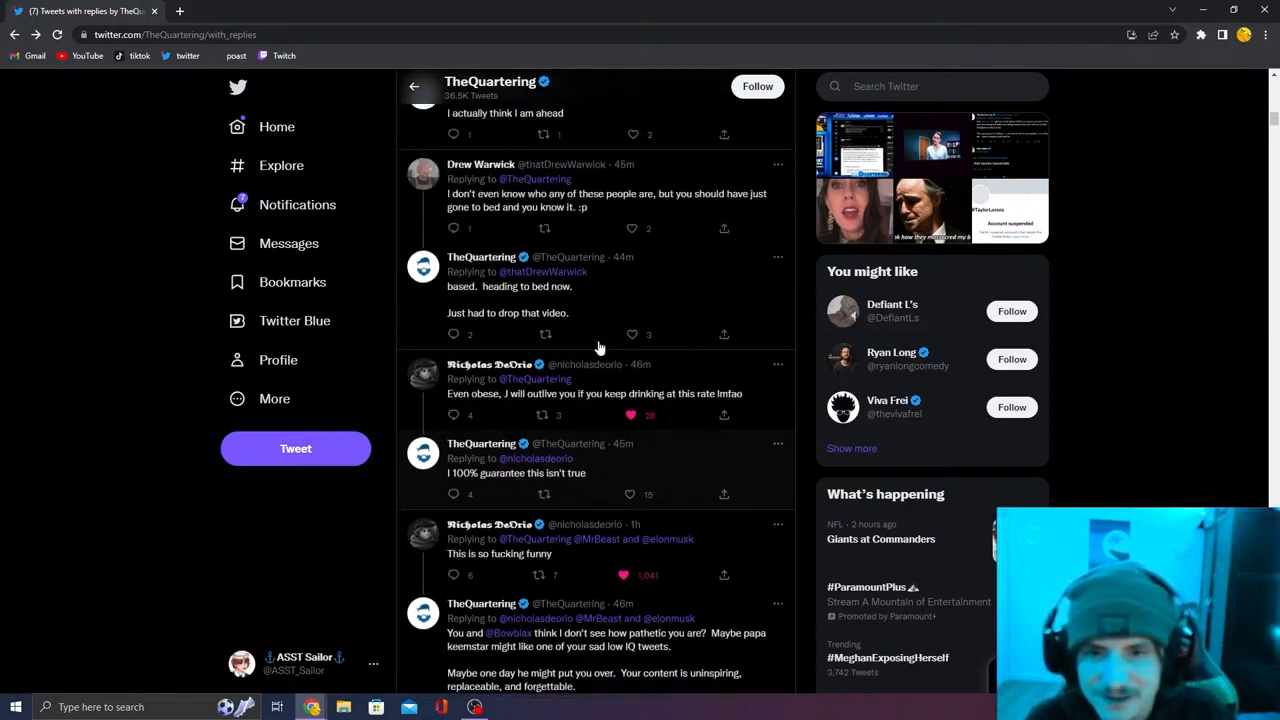
{"action": "scroll", "scroll_direction": "down", "scroll_amount": 3}
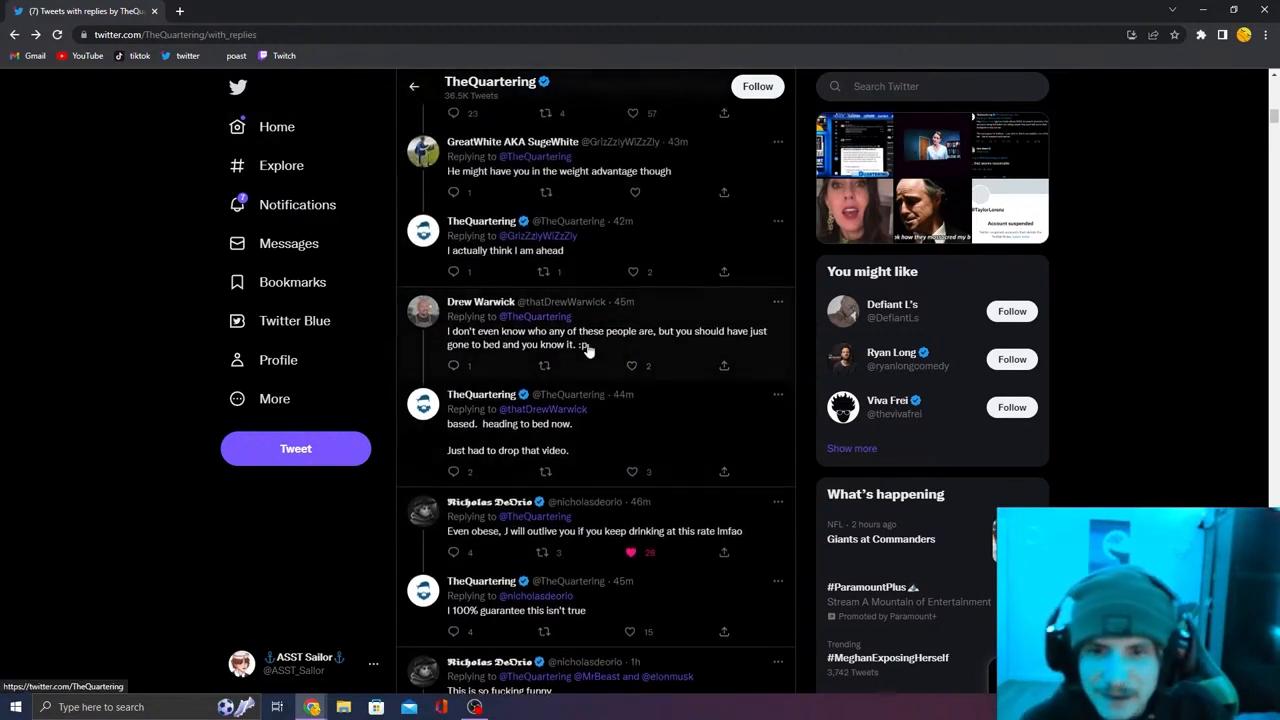
{"action": "mouse_move", "coordinate": [613, 443]}
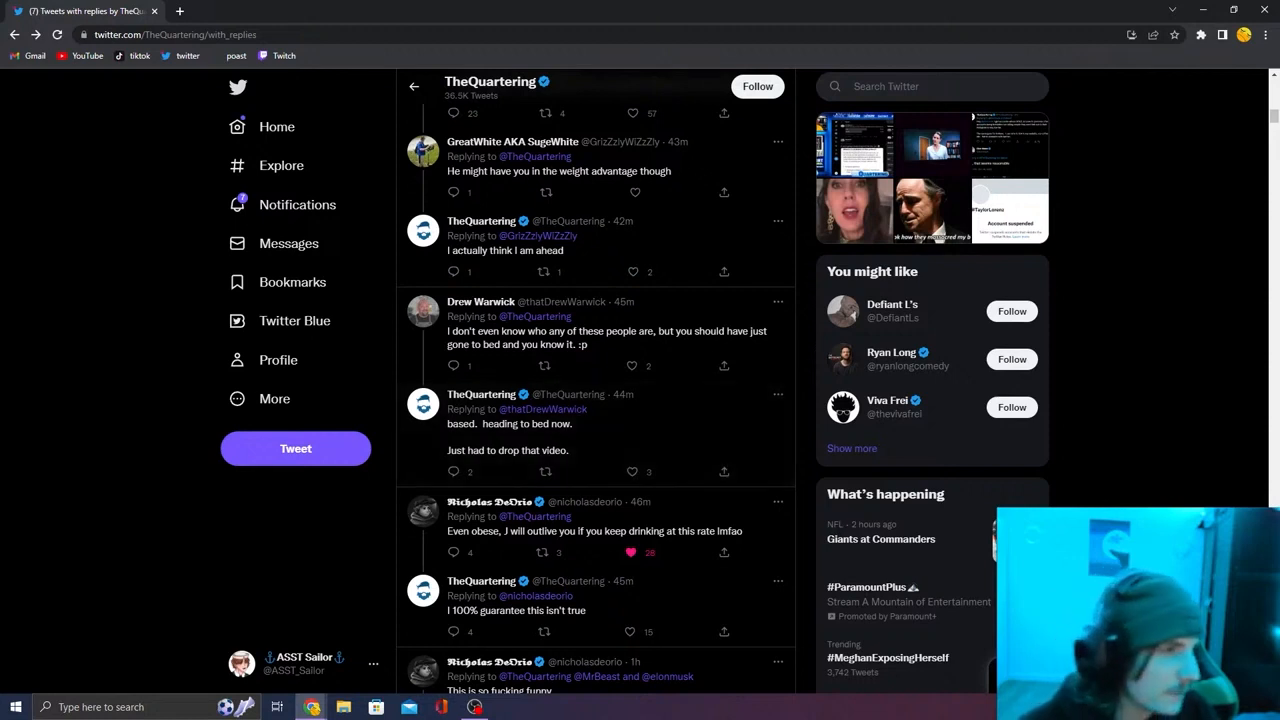
{"action": "mouse_move", "coordinate": [616, 442]}
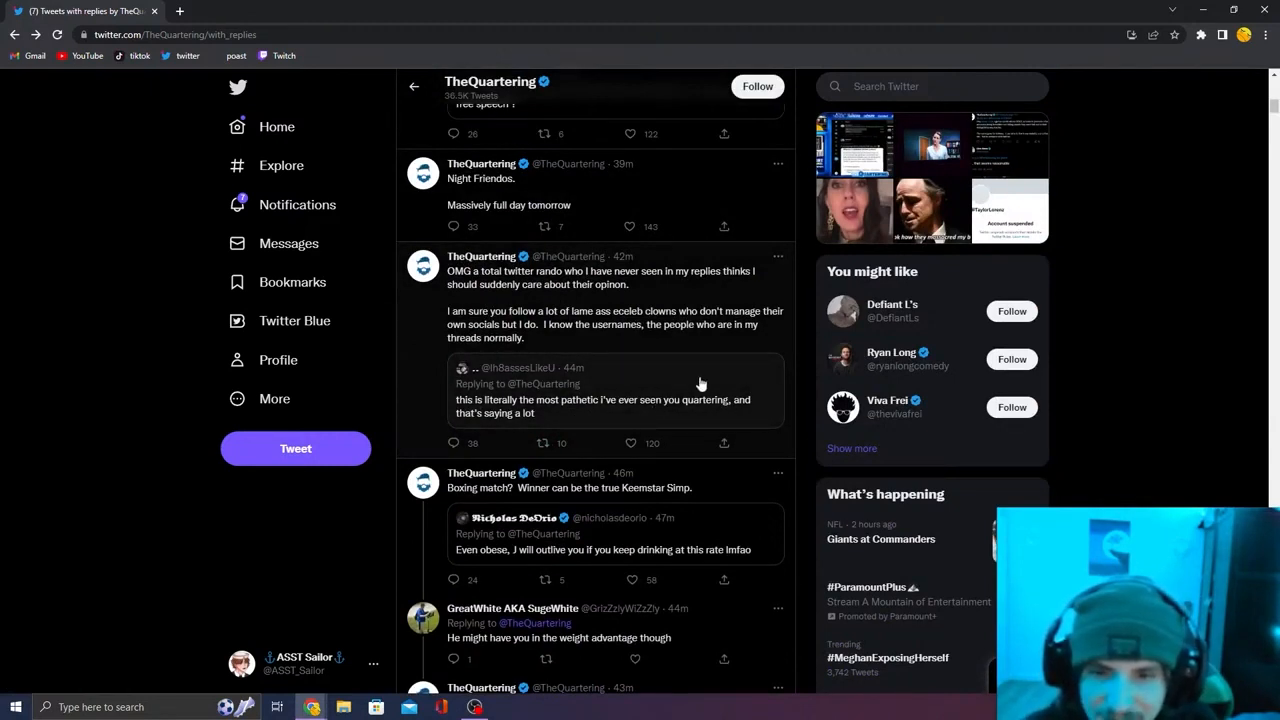
{"action": "mouse_move", "coordinate": [420, 325]}
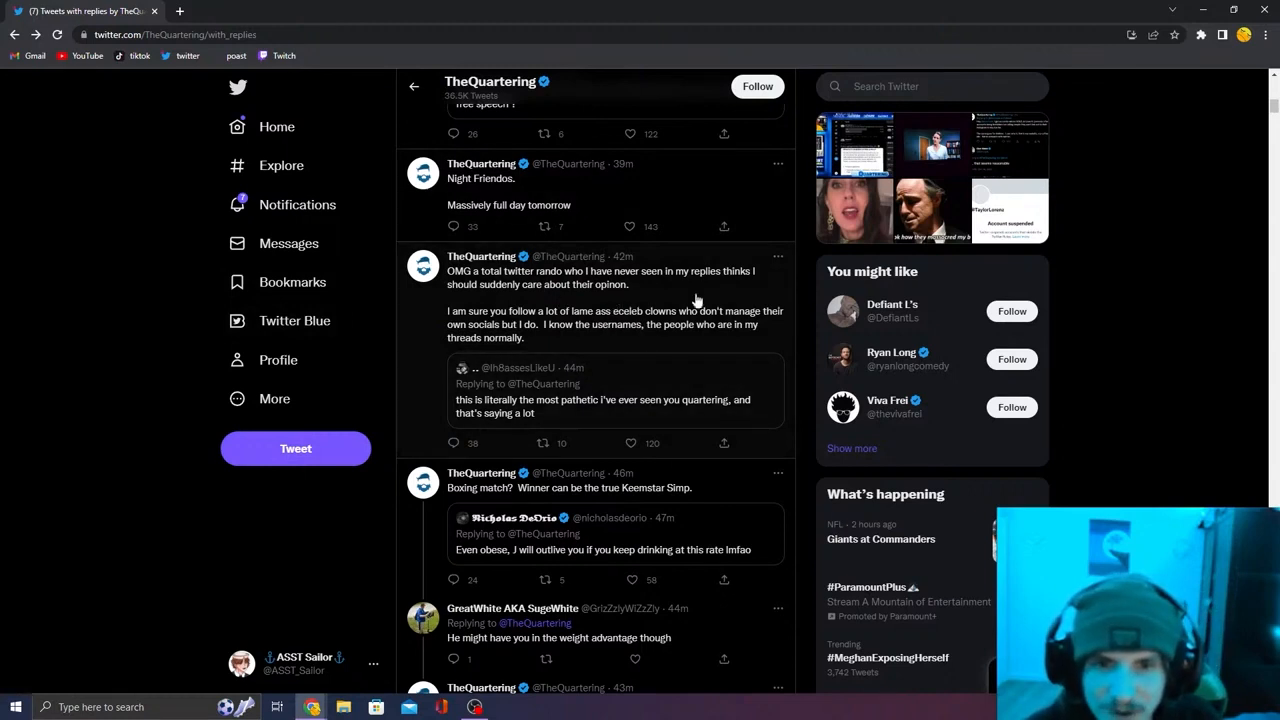
{"action": "mouse_move", "coordinate": [620, 305]}
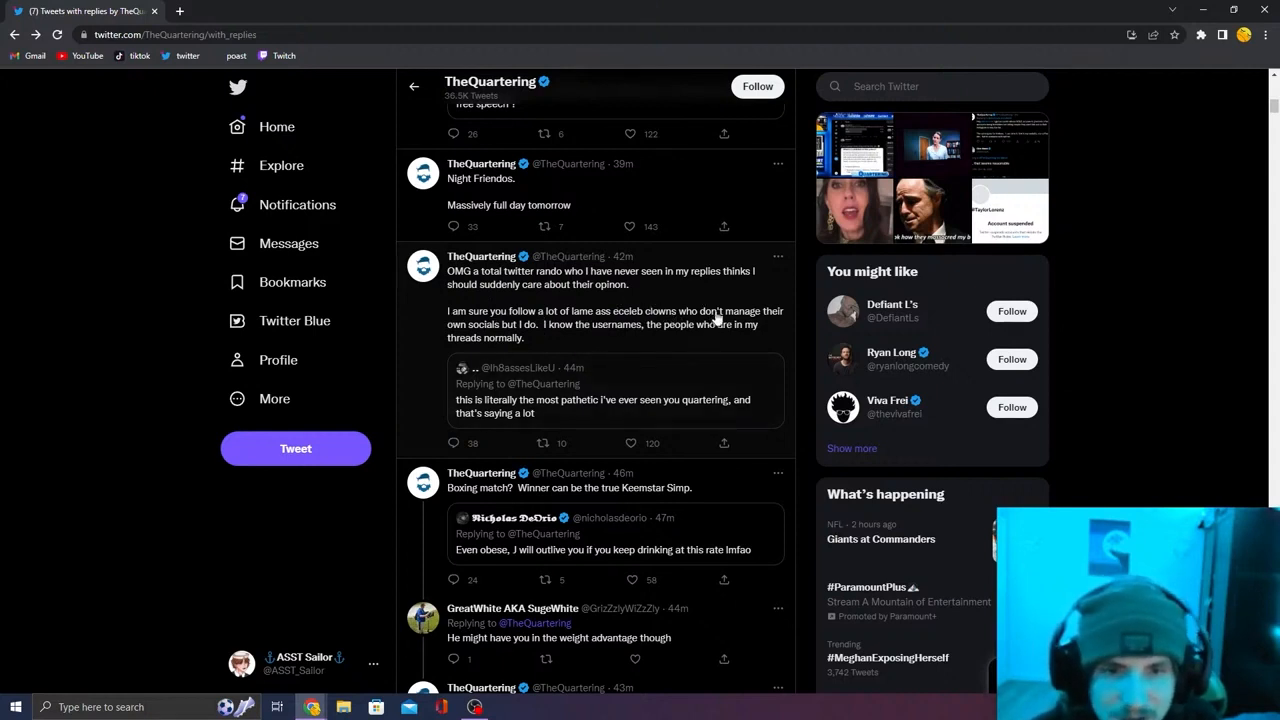
{"action": "mouse_move", "coordinate": [605, 347]}
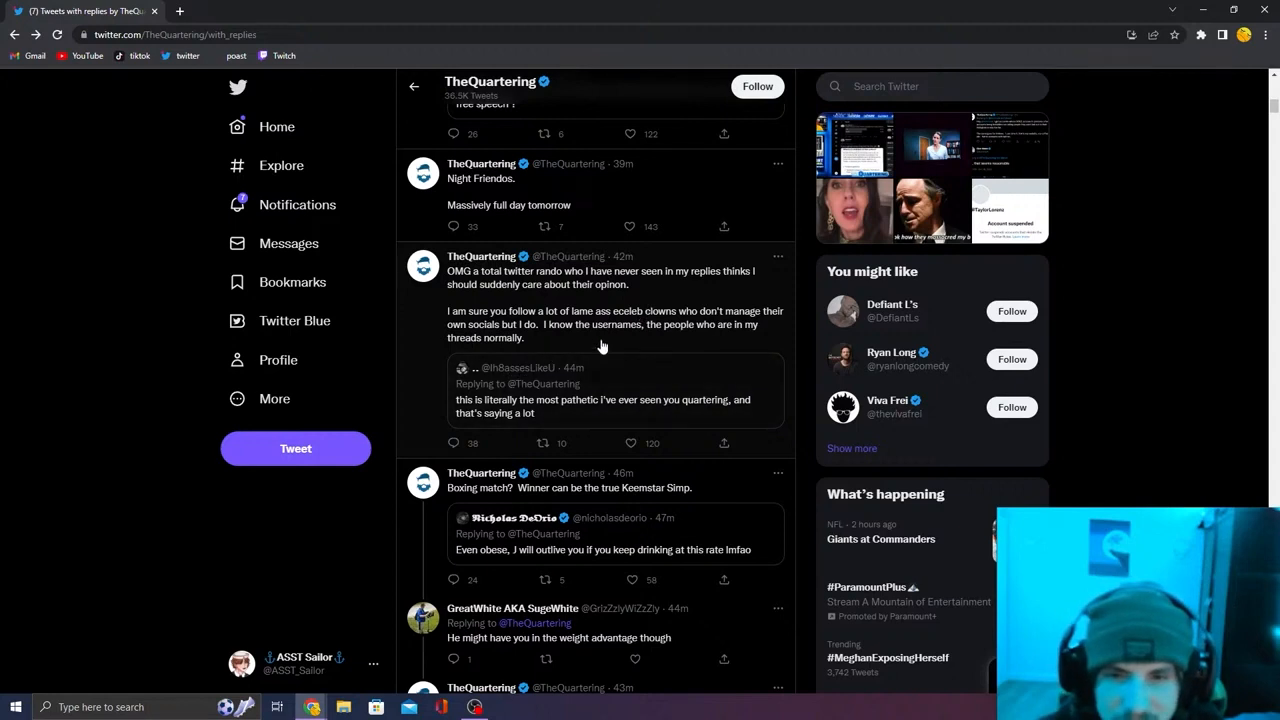
{"action": "mouse_move", "coordinate": [610, 368]}
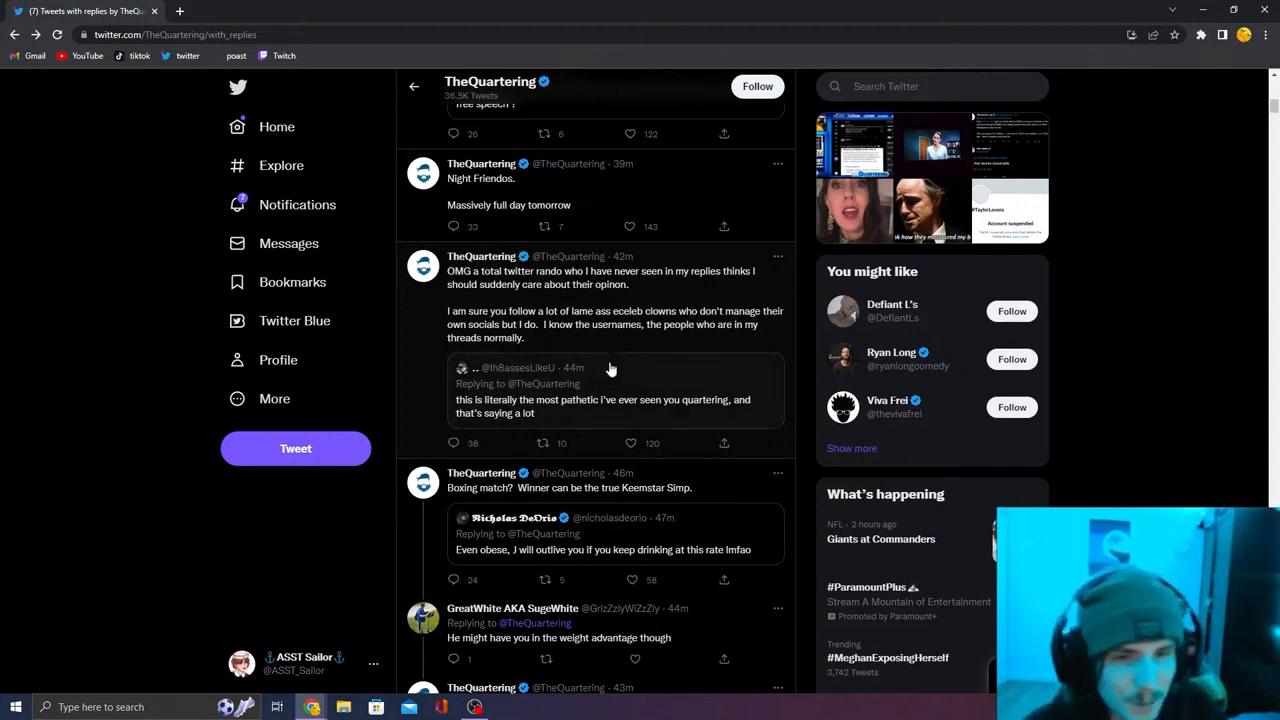
{"action": "mouse_move", "coordinate": [510, 357]}
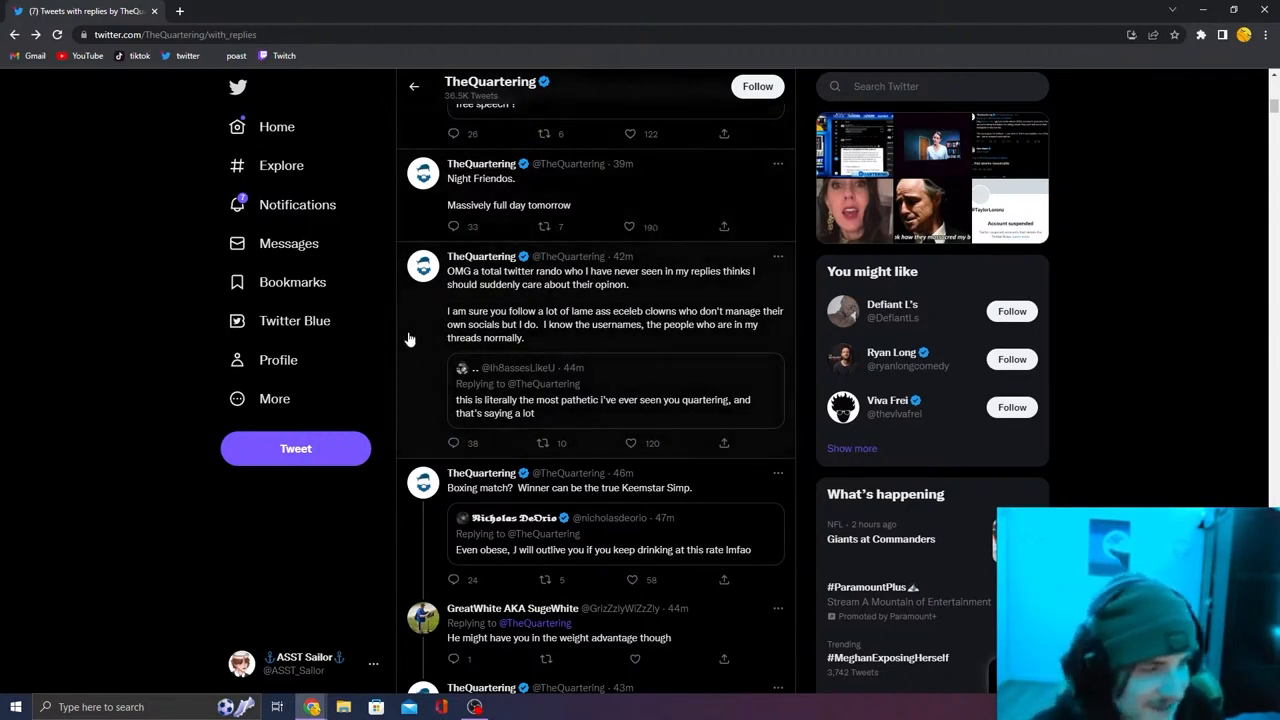
{"action": "mouse_move", "coordinate": [820, 491]}
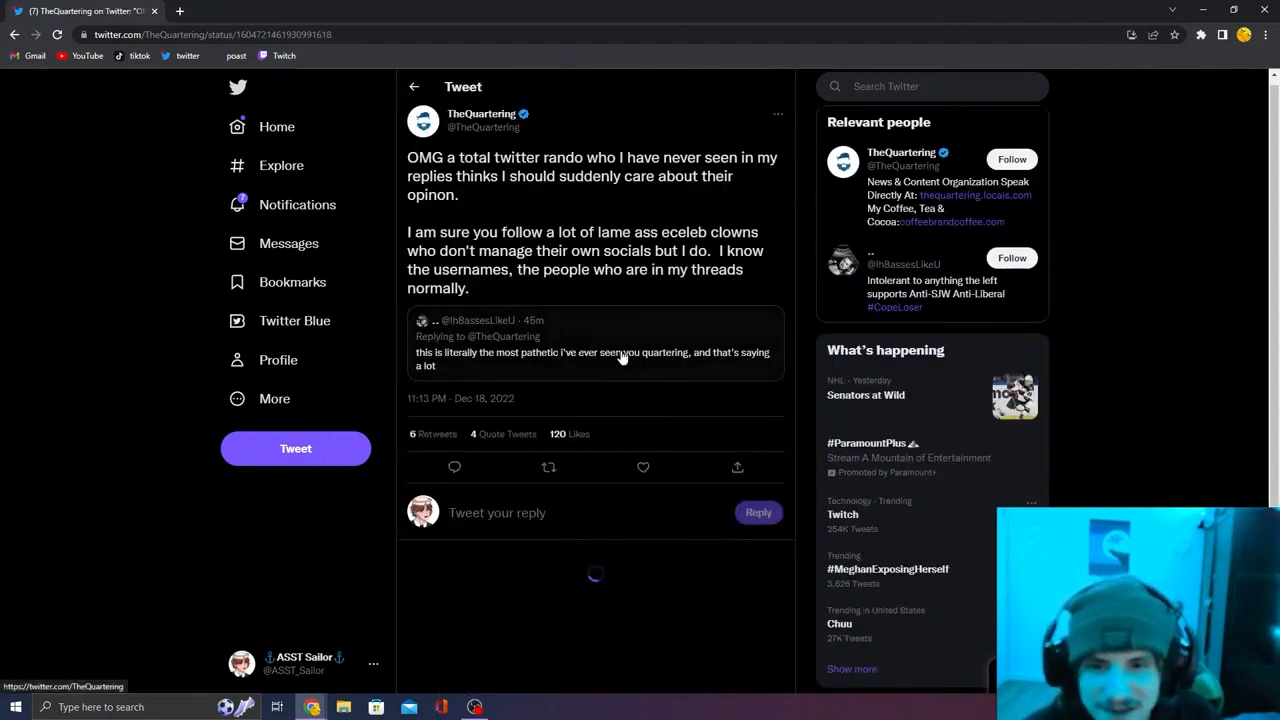
- Scroll the 'Night Friendos' tweet page with 193 likes to read its replies
{"action": "scroll", "scroll_direction": "down", "scroll_amount": 3}
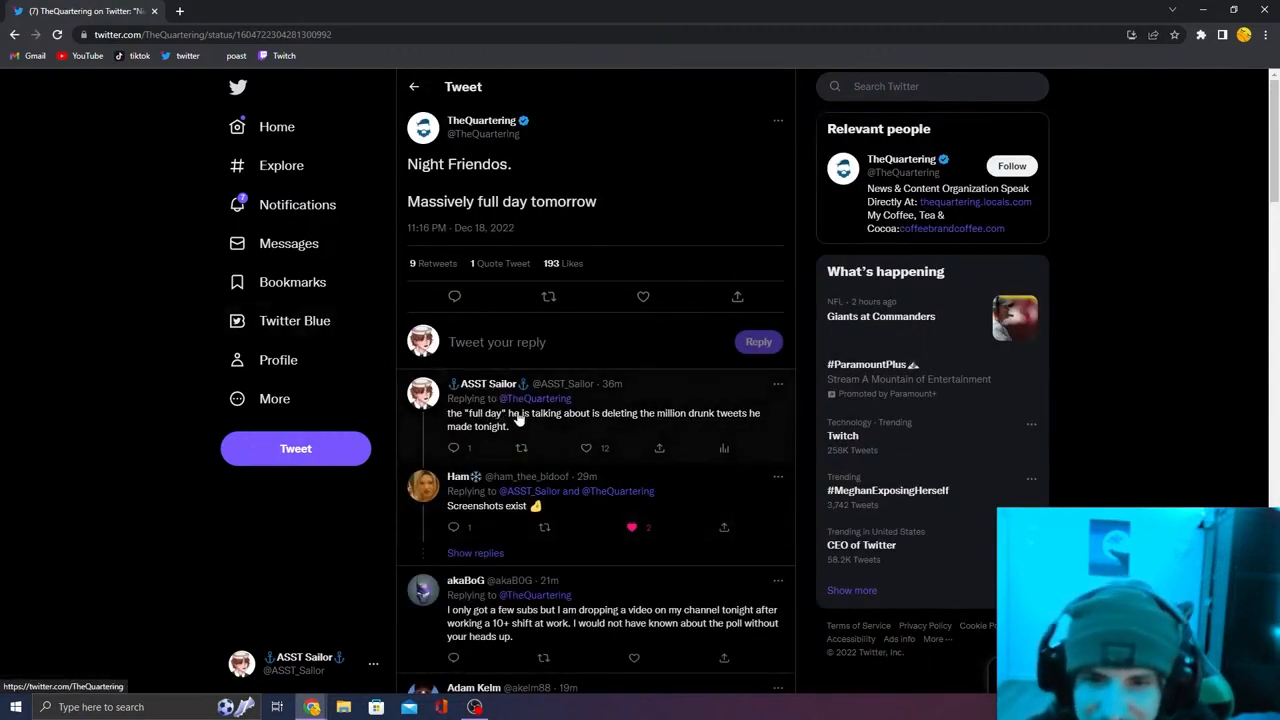
{"action": "mouse_move", "coordinate": [672, 390]}
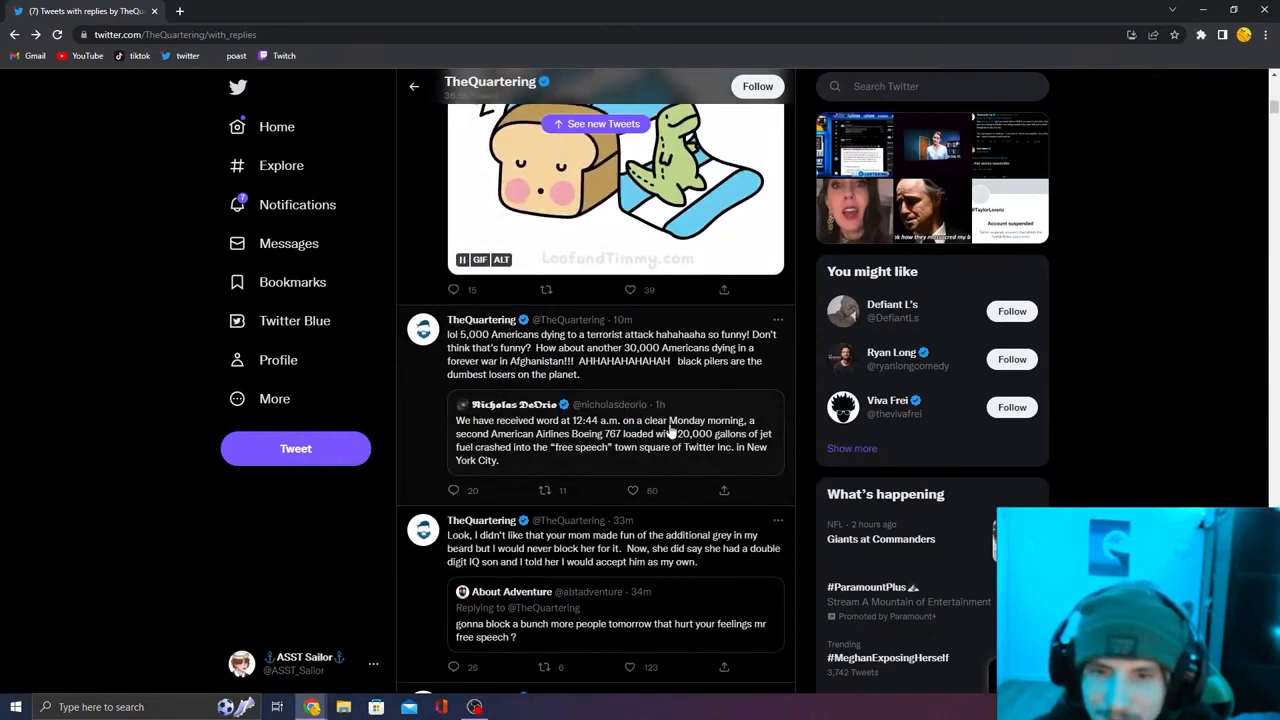
{"action": "scroll", "scroll_direction": "down", "scroll_amount": 3}
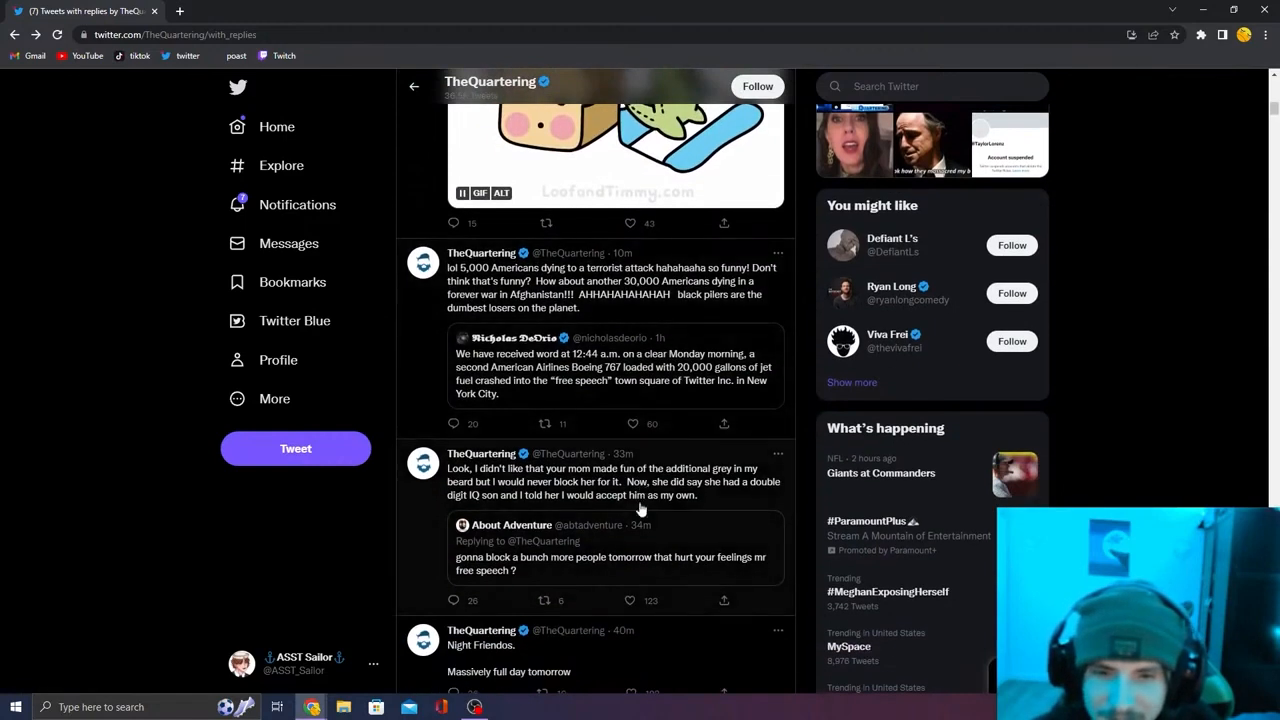
{"action": "scroll", "scroll_direction": "down", "scroll_amount": 3}
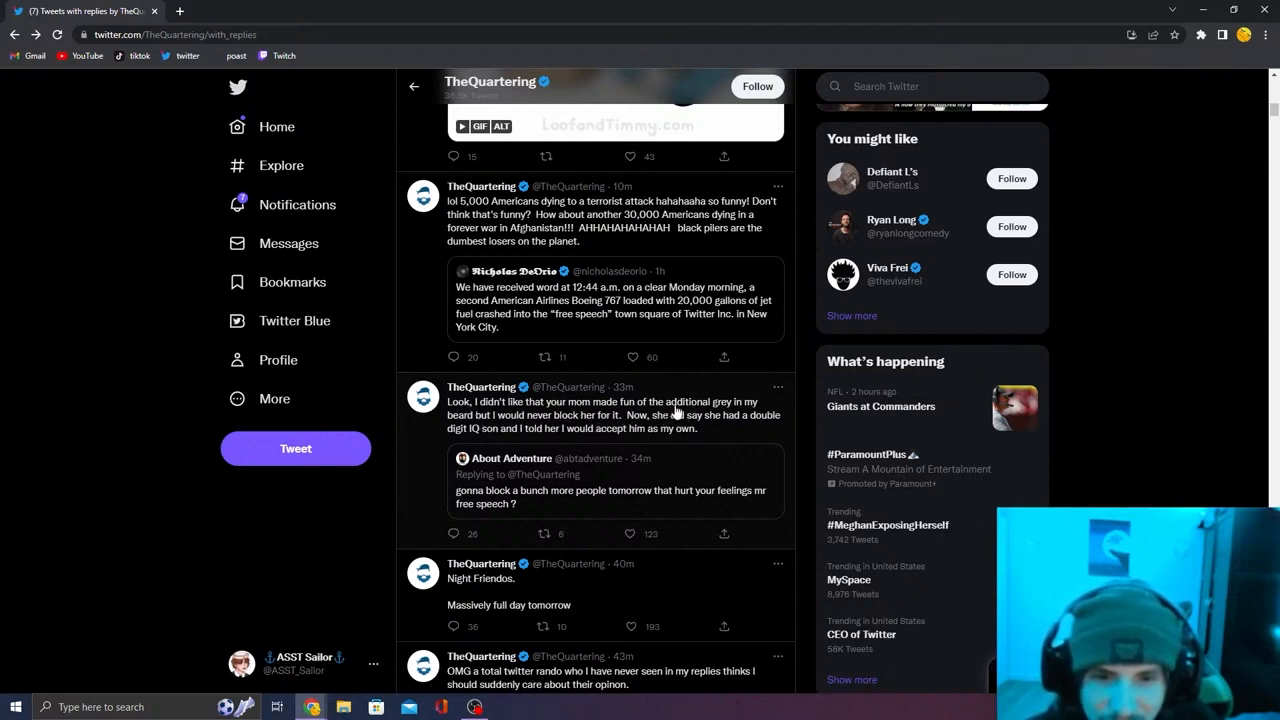
{"action": "mouse_move", "coordinate": [610, 433]}
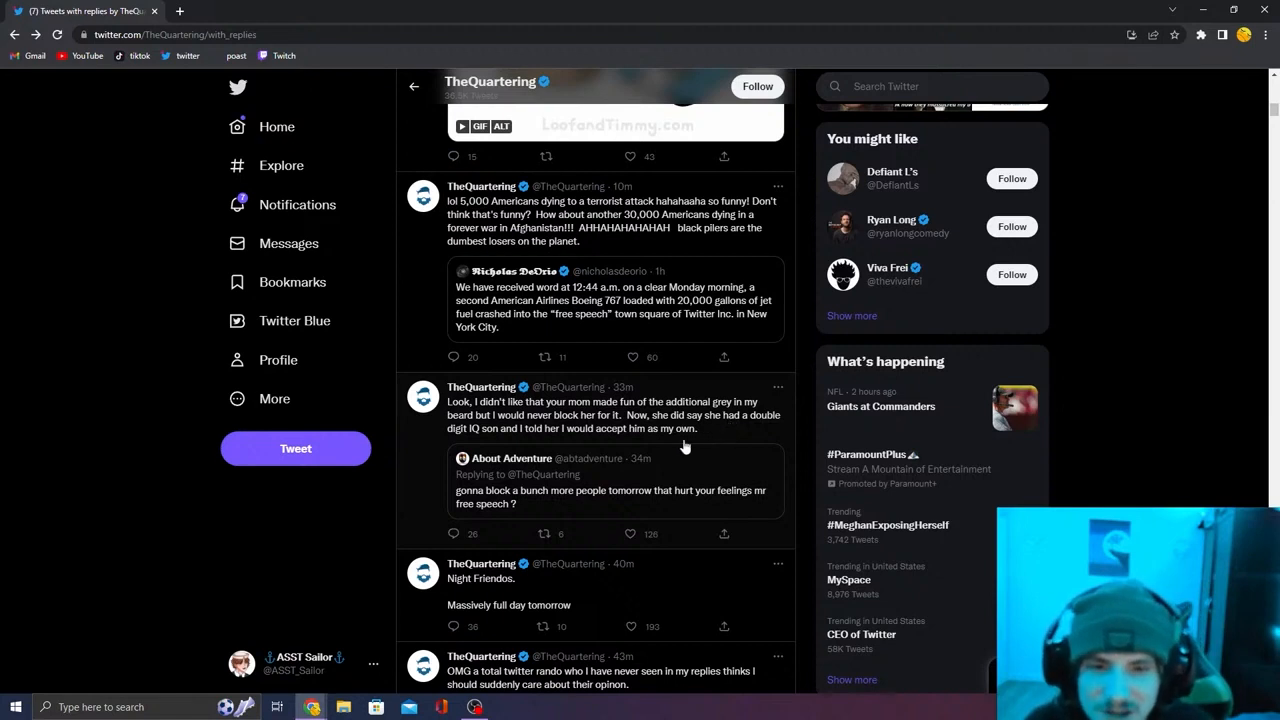
{"action": "mouse_move", "coordinate": [618, 427]}
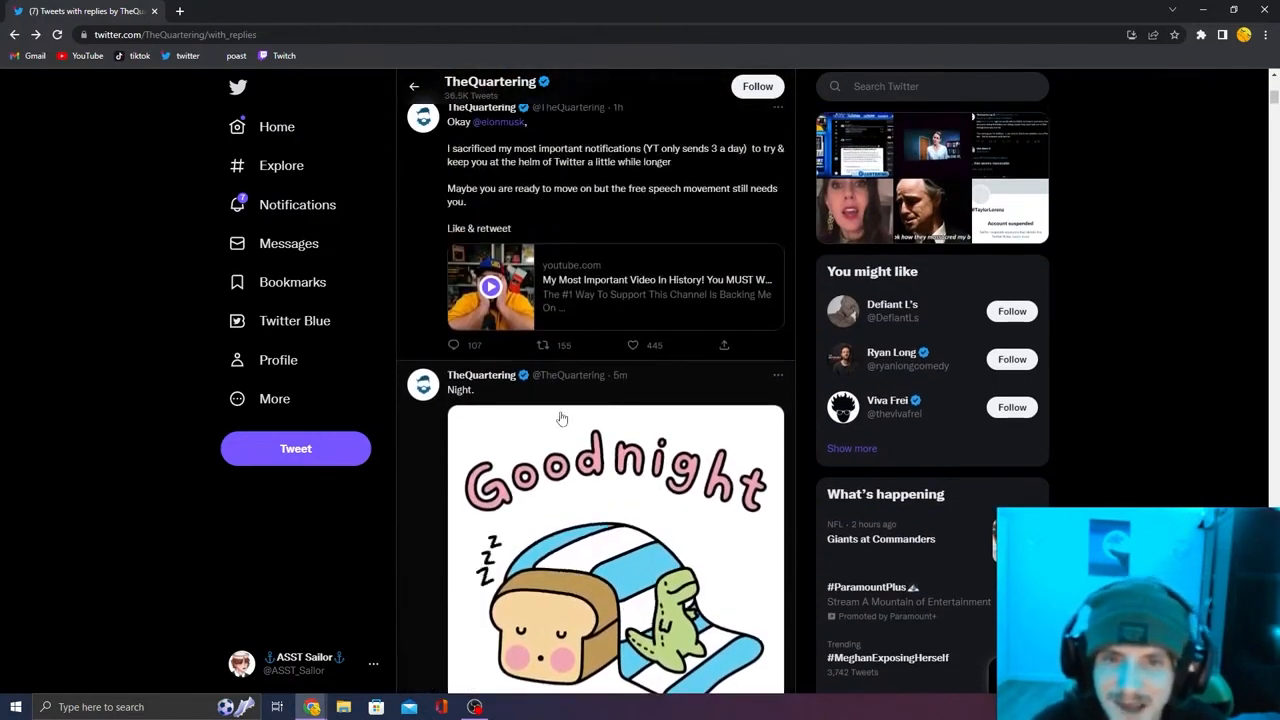
{"action": "scroll", "scroll_direction": "down", "scroll_amount": 3}
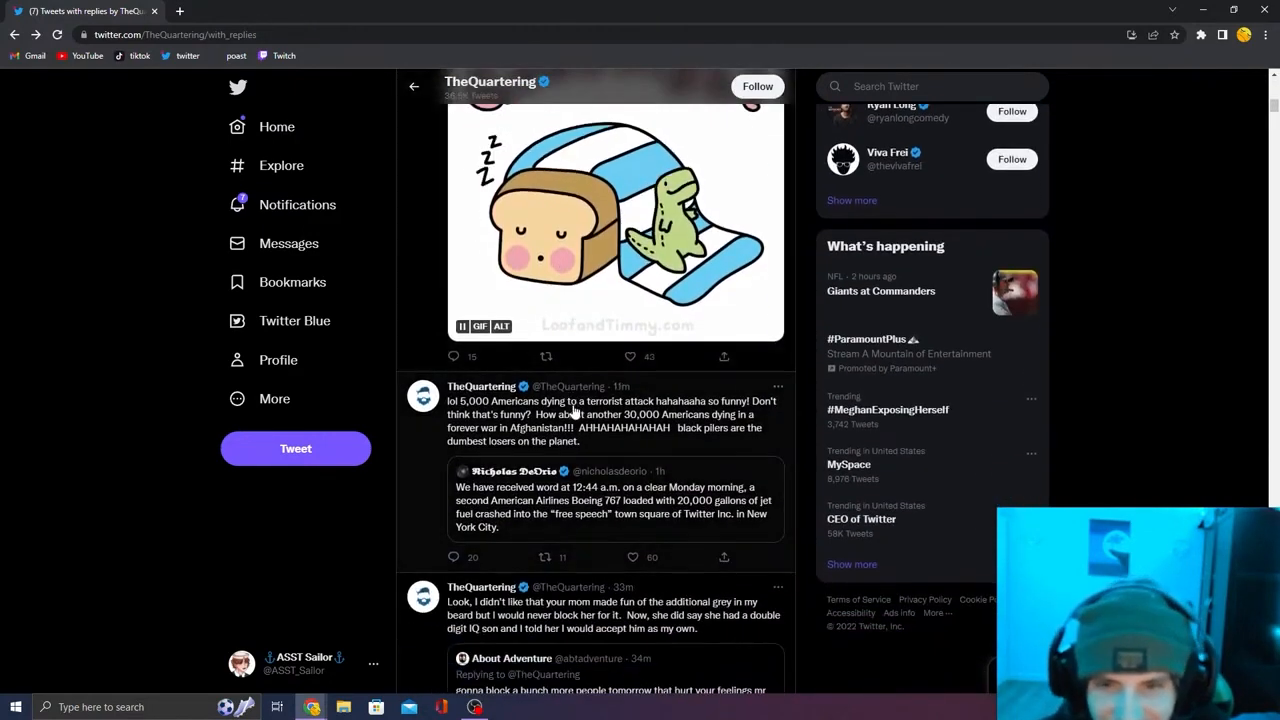
- Open the tweet about 5,000 Americans dying and scroll through its thread
{"action": "left_click", "coordinate": [610, 420]}
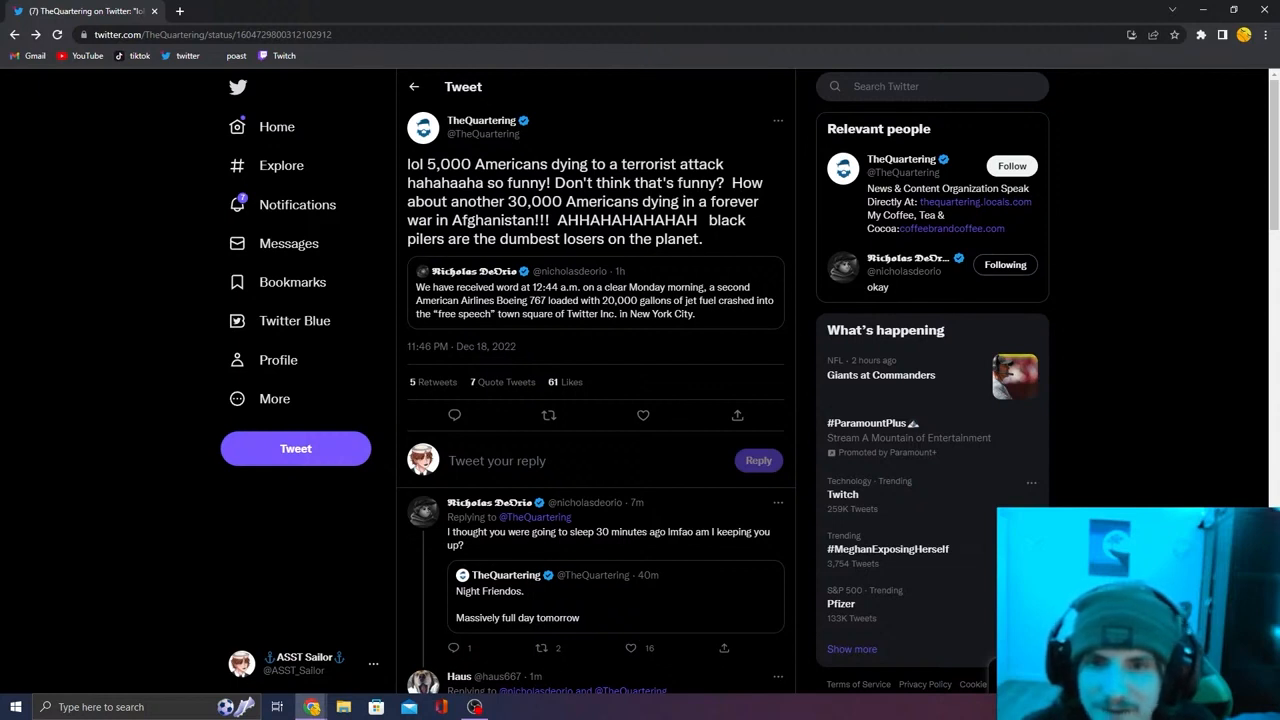
{"action": "mouse_move", "coordinate": [516, 267]}
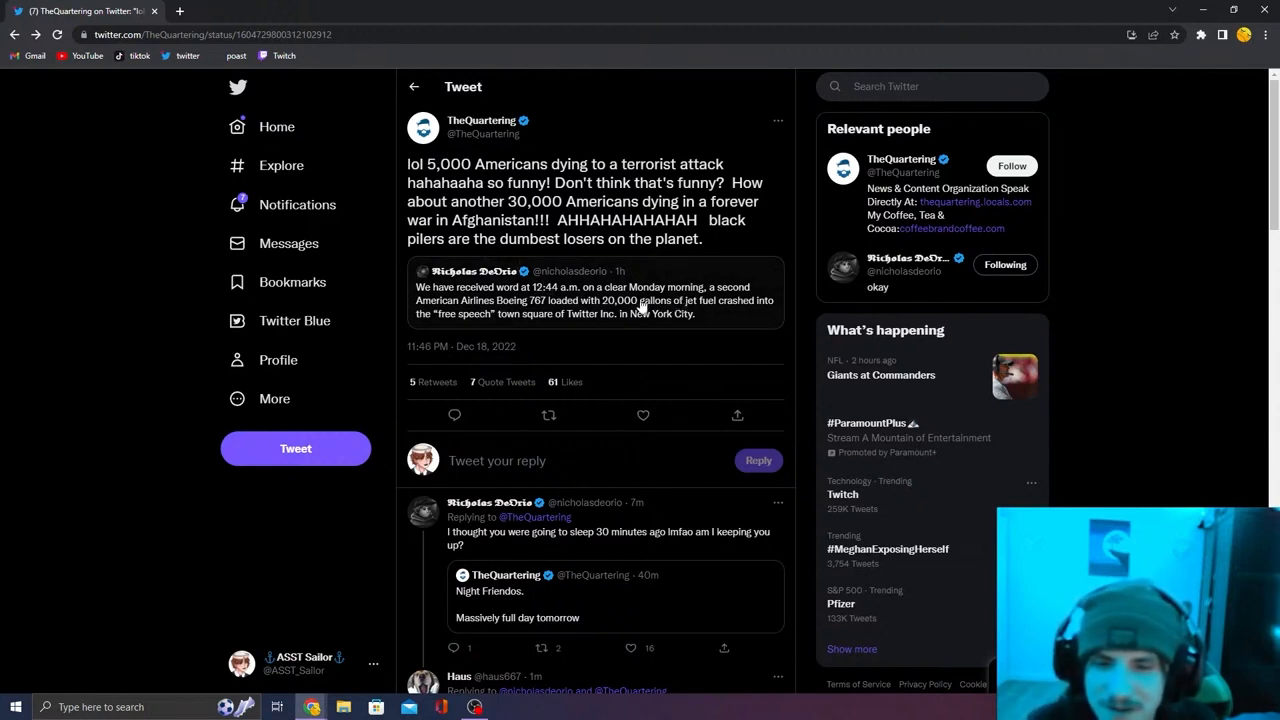
{"action": "mouse_move", "coordinate": [580, 318]}
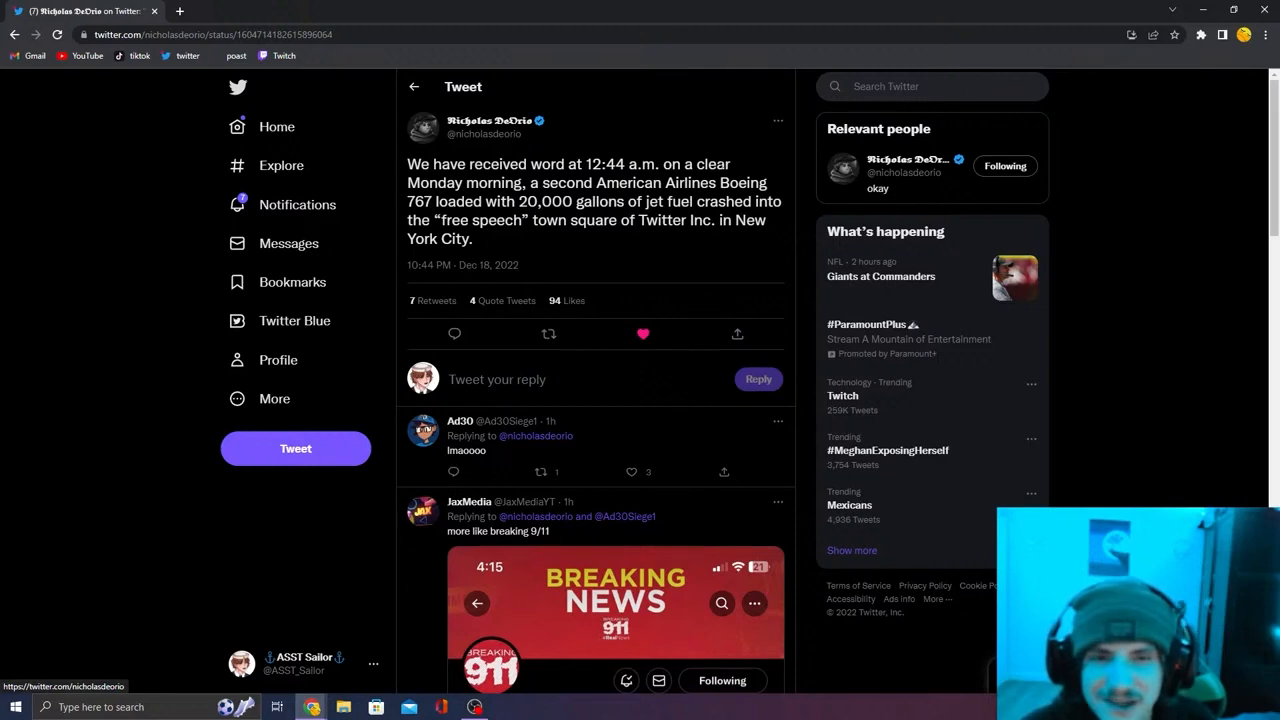
{"action": "mouse_move", "coordinate": [727, 160]}
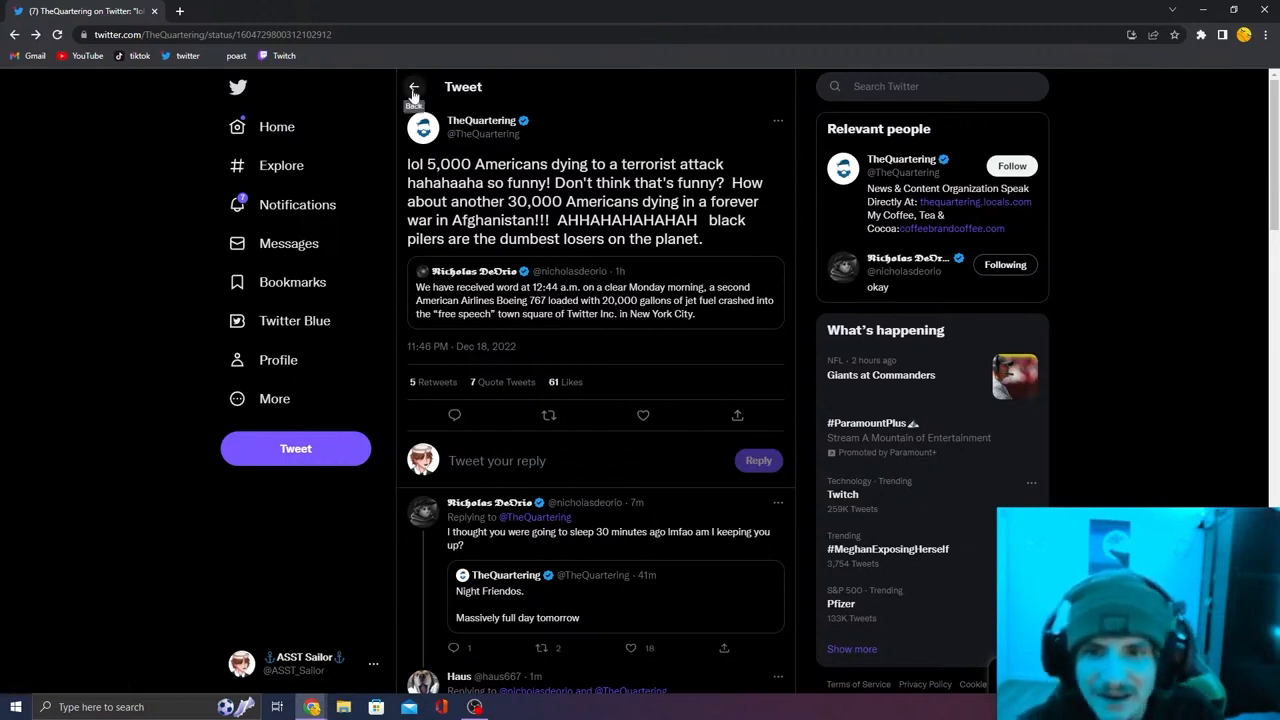
{"action": "scroll", "scroll_direction": "down", "scroll_amount": 3}
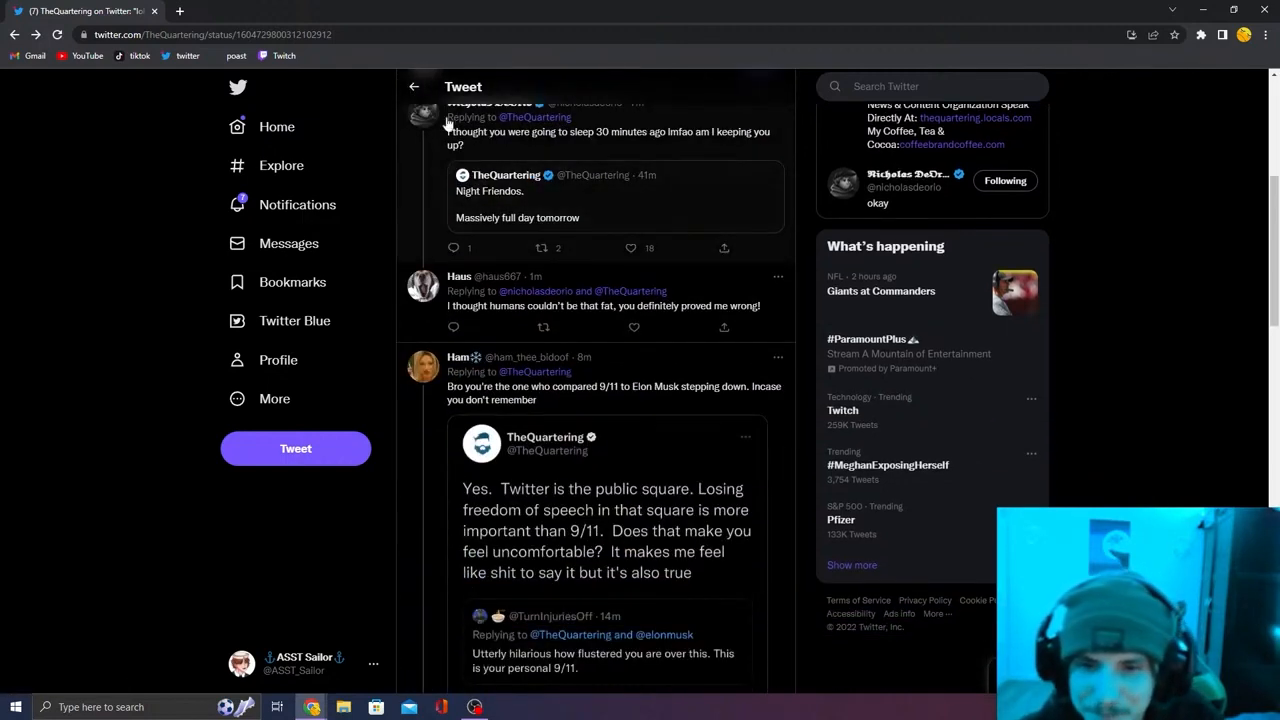
{"action": "scroll", "scroll_direction": "down", "scroll_amount": 3}
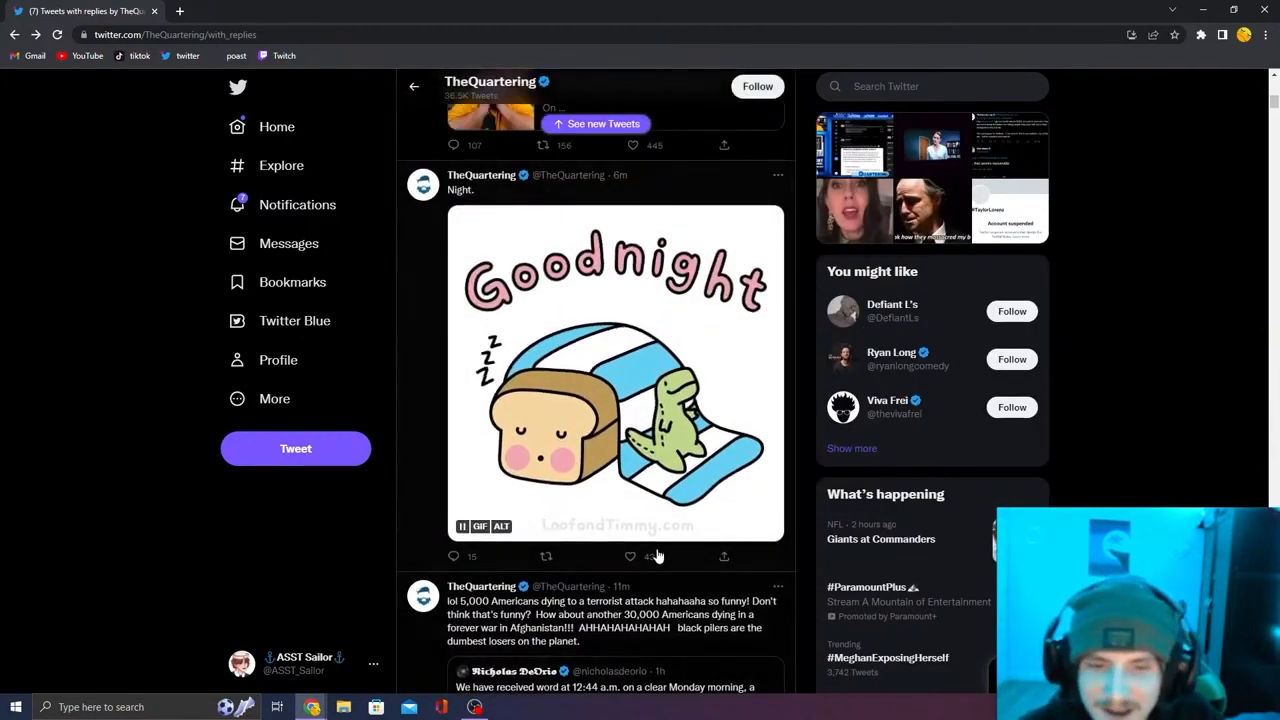
- Post the reply 'third gn tweet' on the Goodnight GIF tweet
{"action": "left_click", "coordinate": [615, 375]}
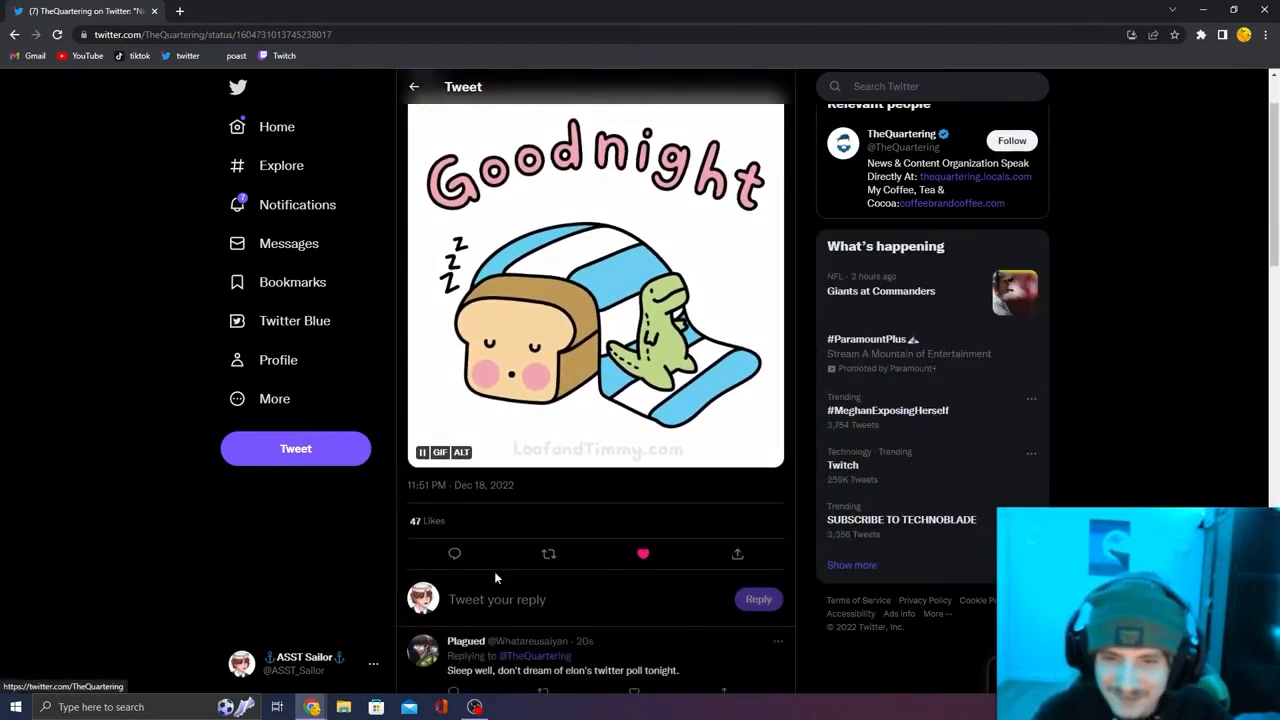
{"action": "type", "text": "v"}
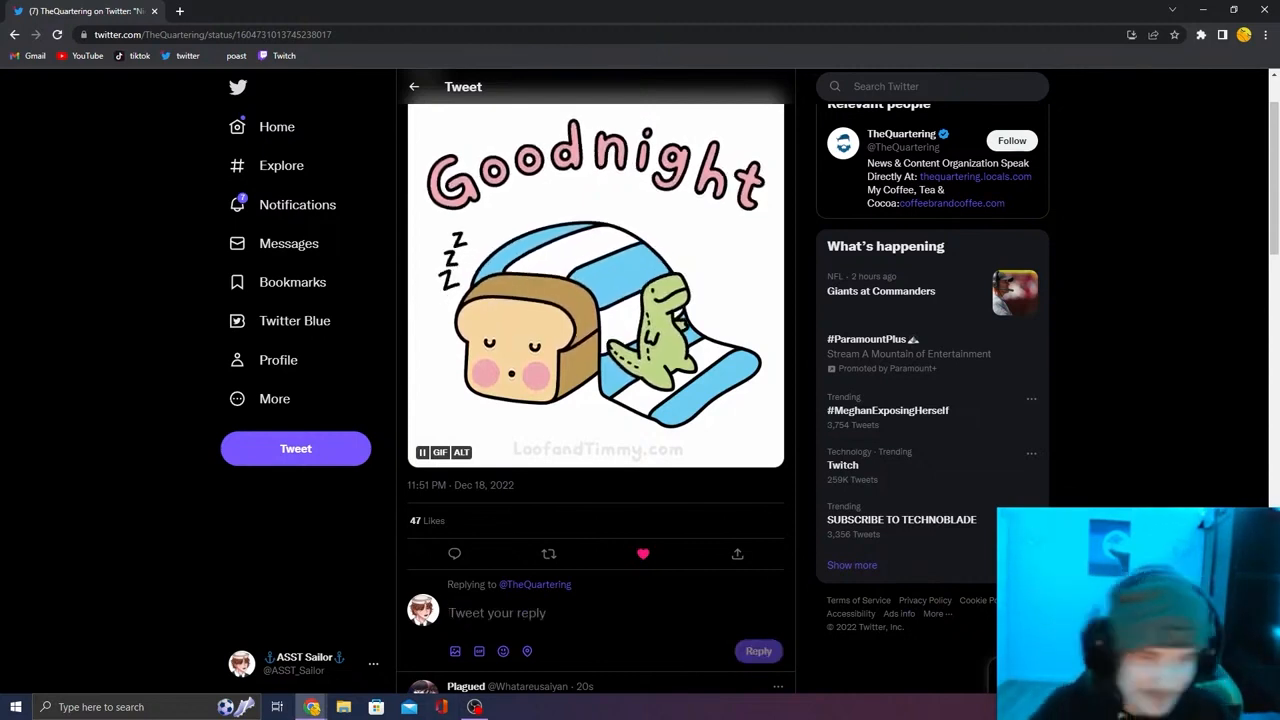
{"action": "scroll", "scroll_direction": "down", "scroll_amount": 3}
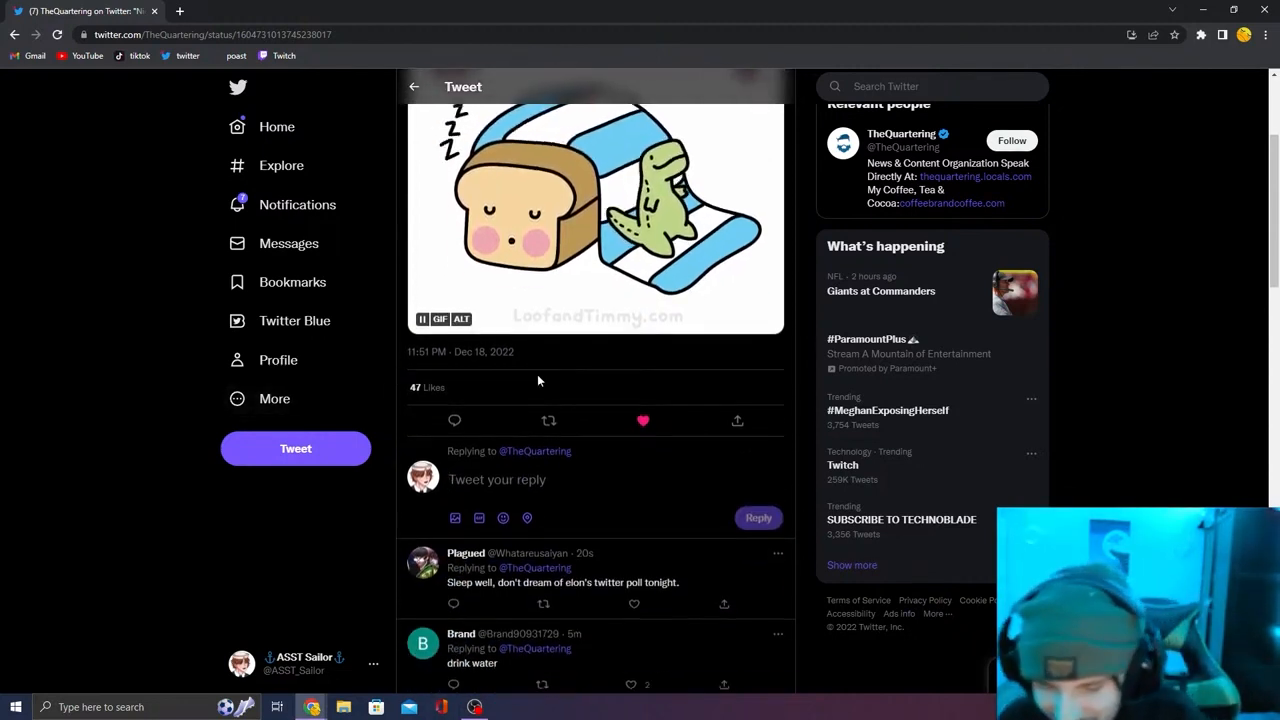
{"action": "type", "text": "third gn tw"}
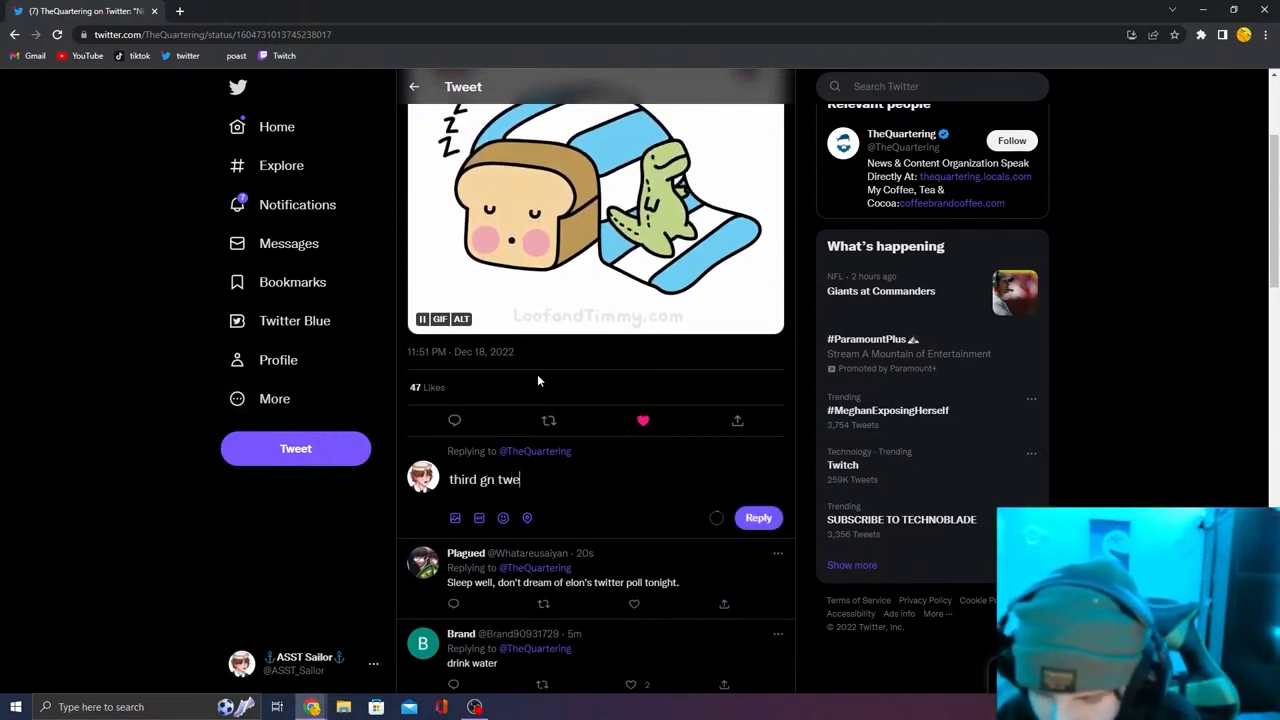
{"action": "type", "text": "et b"}
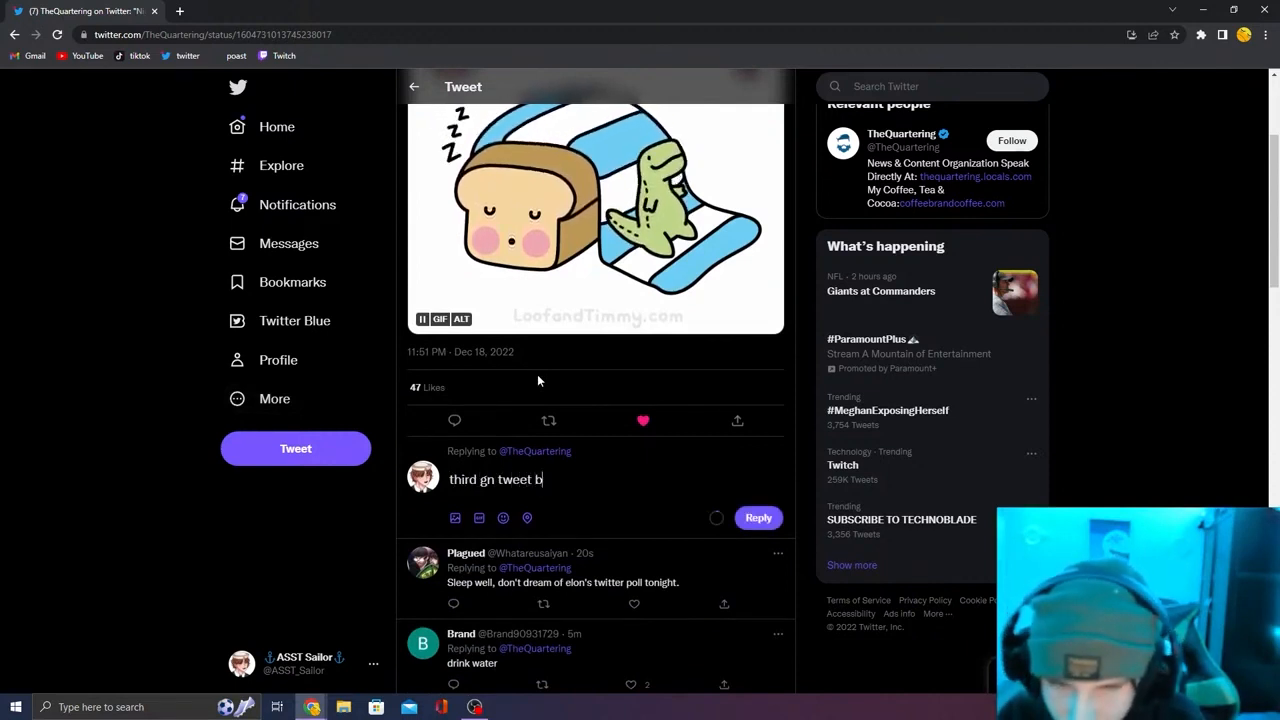
{"action": "type", "text": "tw"}
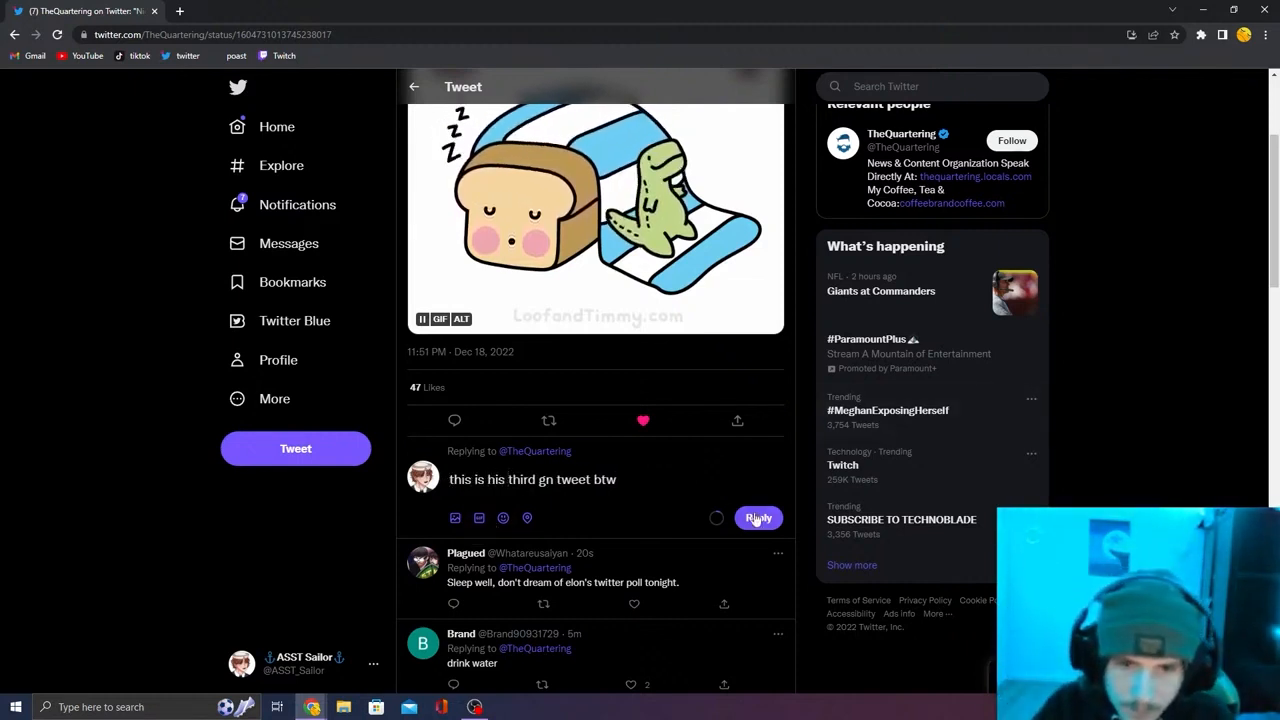
{"action": "left_click", "coordinate": [758, 518]}
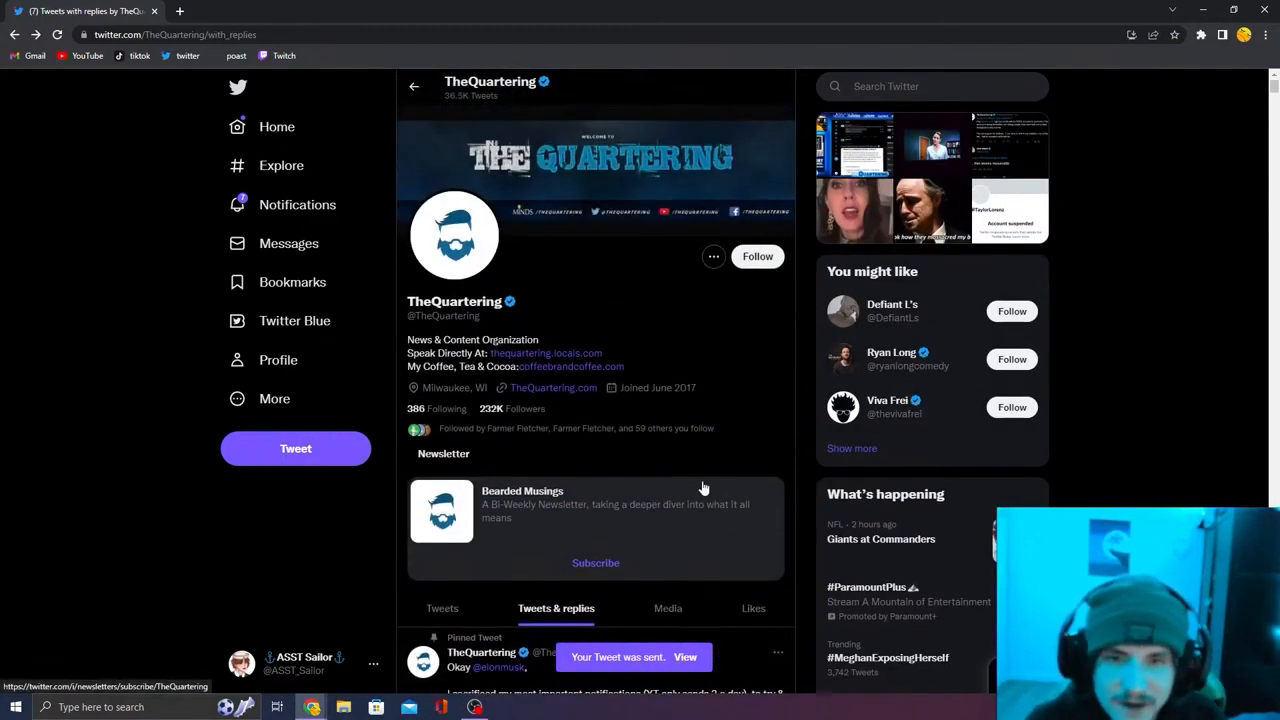
- Scroll the profile to the 'crypto scam exposed' post above the Goodnight GIF tweet
{"action": "scroll", "scroll_direction": "down", "scroll_amount": 3}
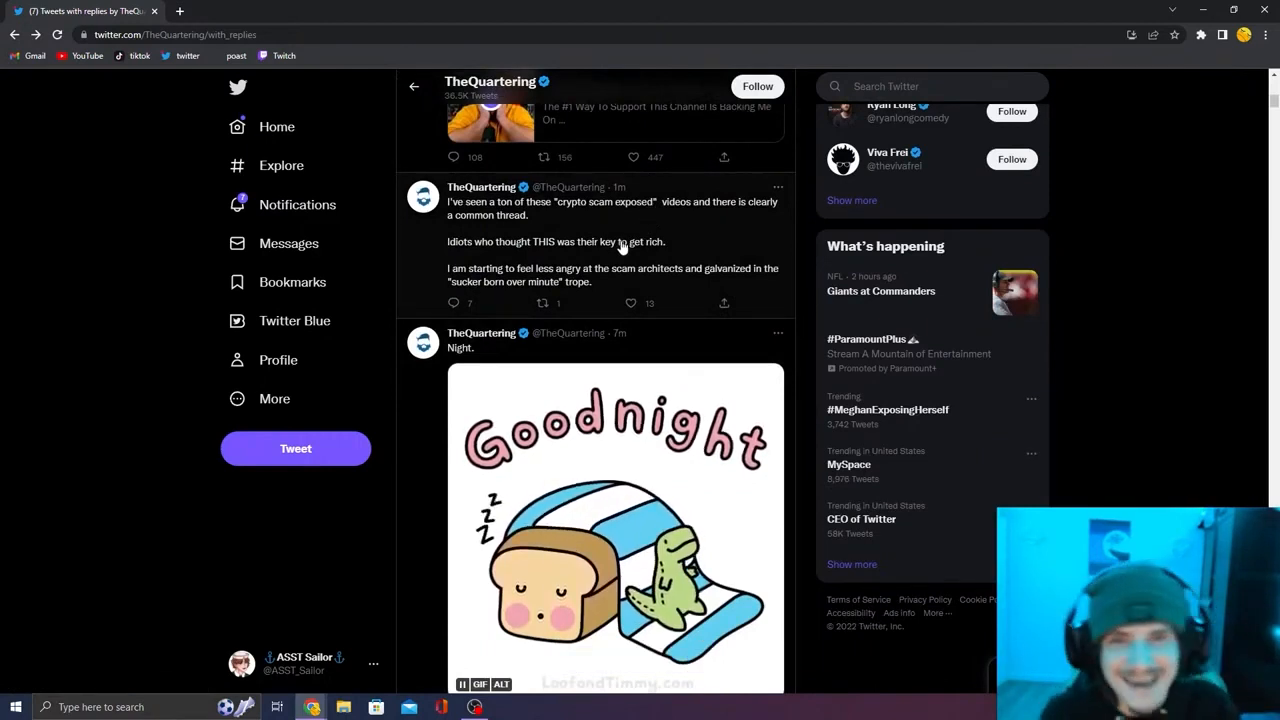
{"action": "mouse_move", "coordinate": [600, 222]}
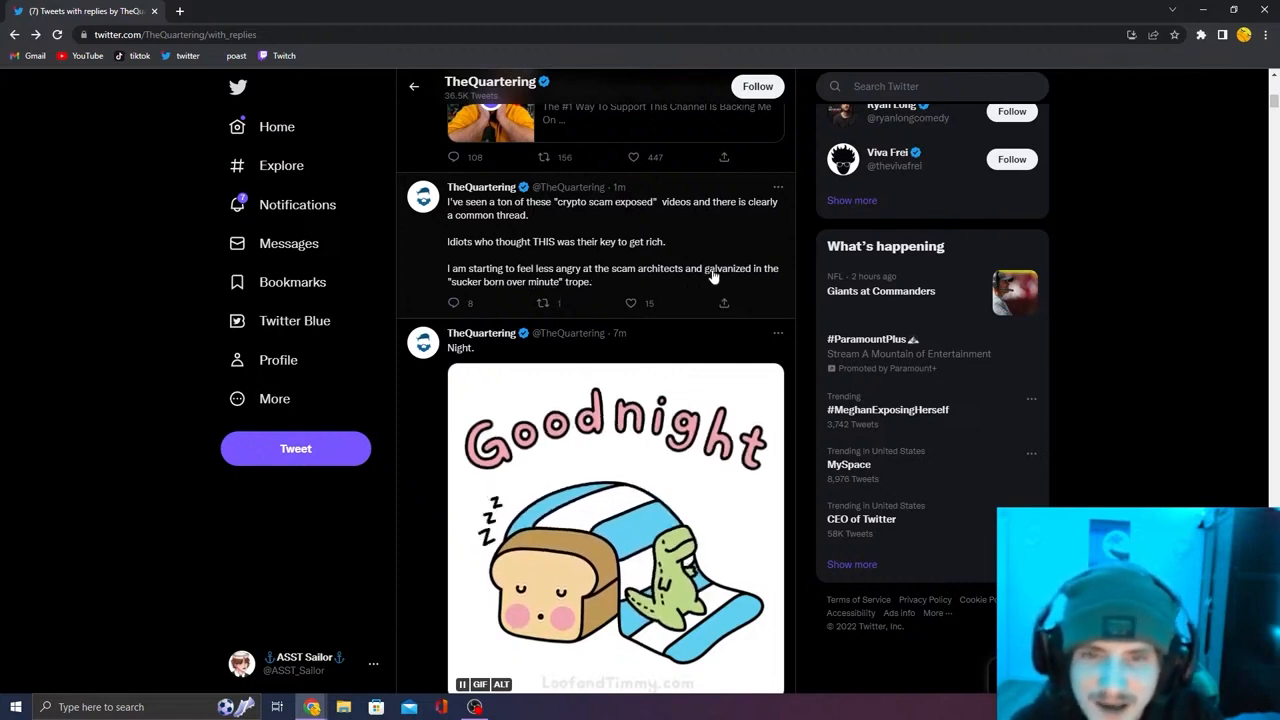
{"action": "mouse_move", "coordinate": [603, 274]}
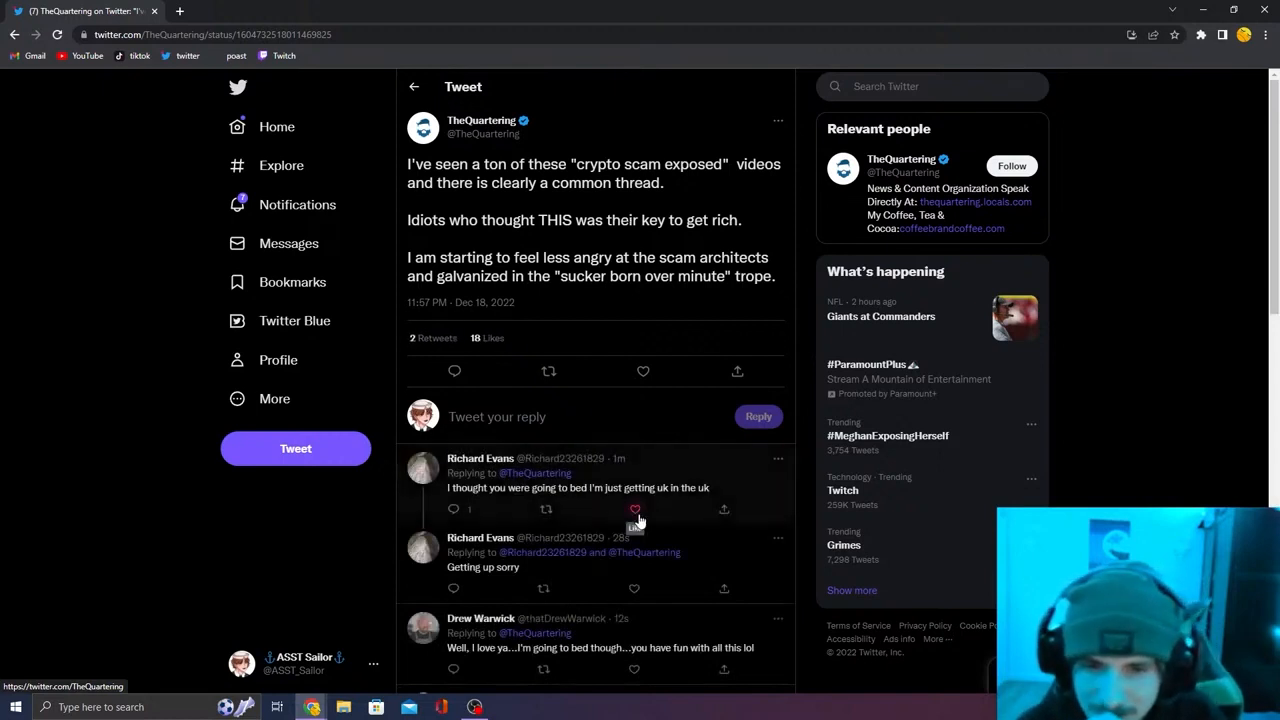
- Like the reply about just getting up in the UK, then go back to the profile
{"action": "left_click", "coordinate": [634, 510]}
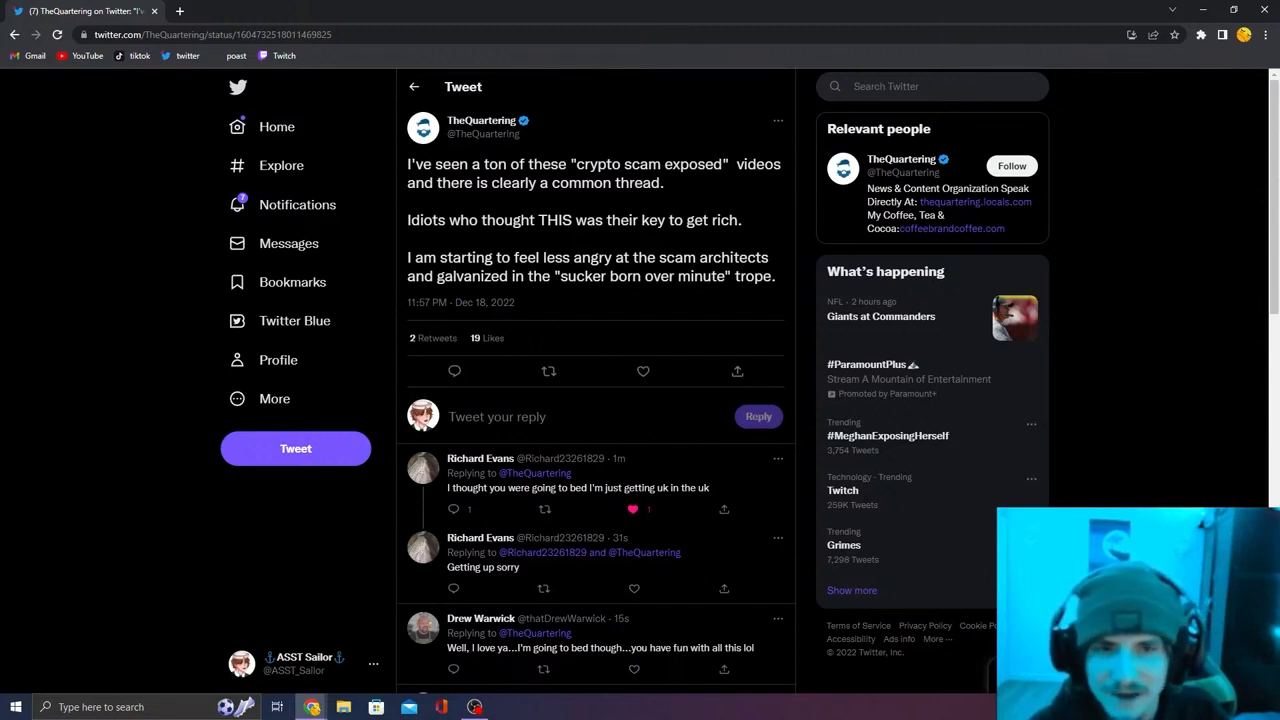
{"action": "mouse_move", "coordinate": [748, 247]}
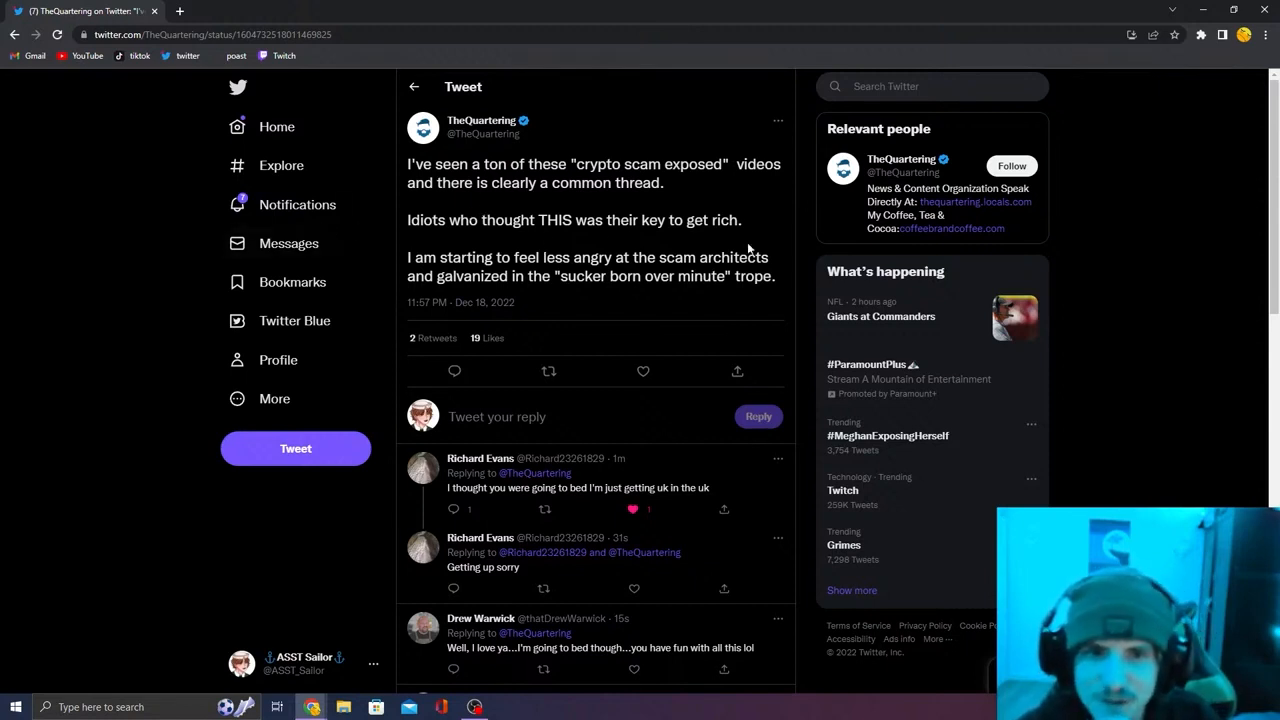
{"action": "left_click", "coordinate": [642, 371]}
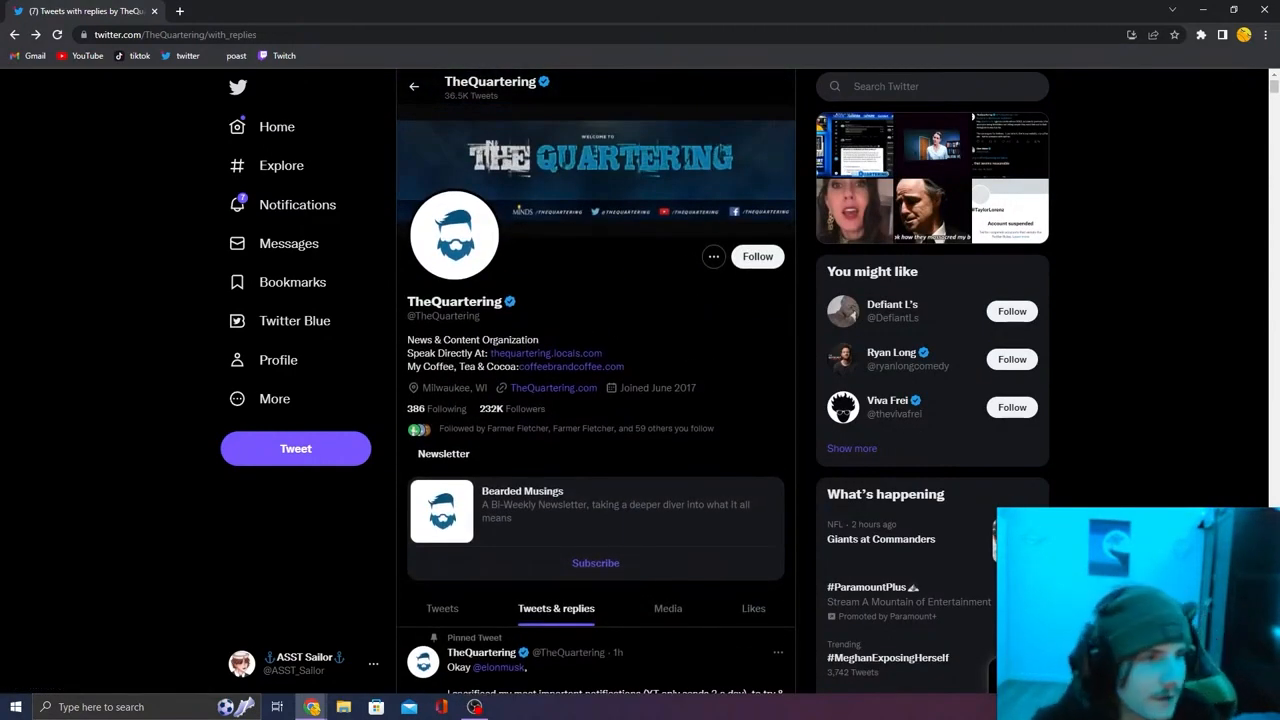
- Scroll to the pinned tweet and open its 'My Most Important Video In History' YouTube link
{"action": "scroll", "scroll_direction": "down", "scroll_amount": 3}
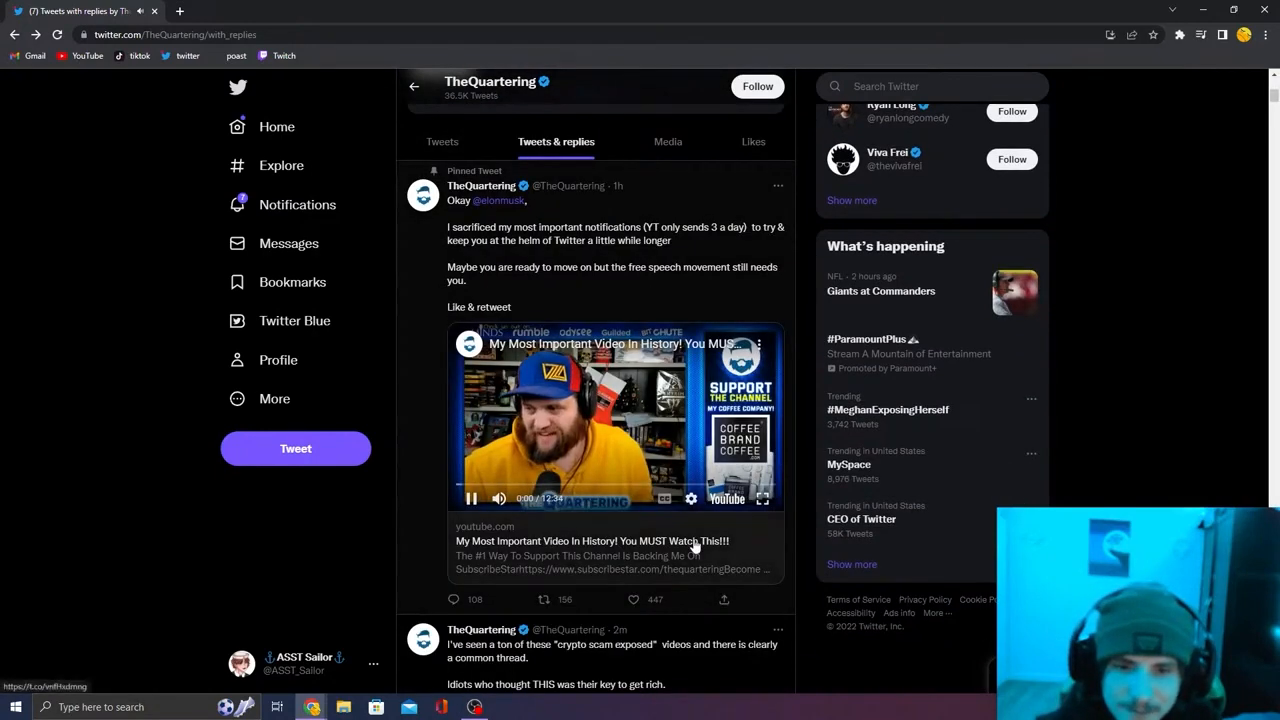
{"action": "left_click", "coordinate": [615, 418]}
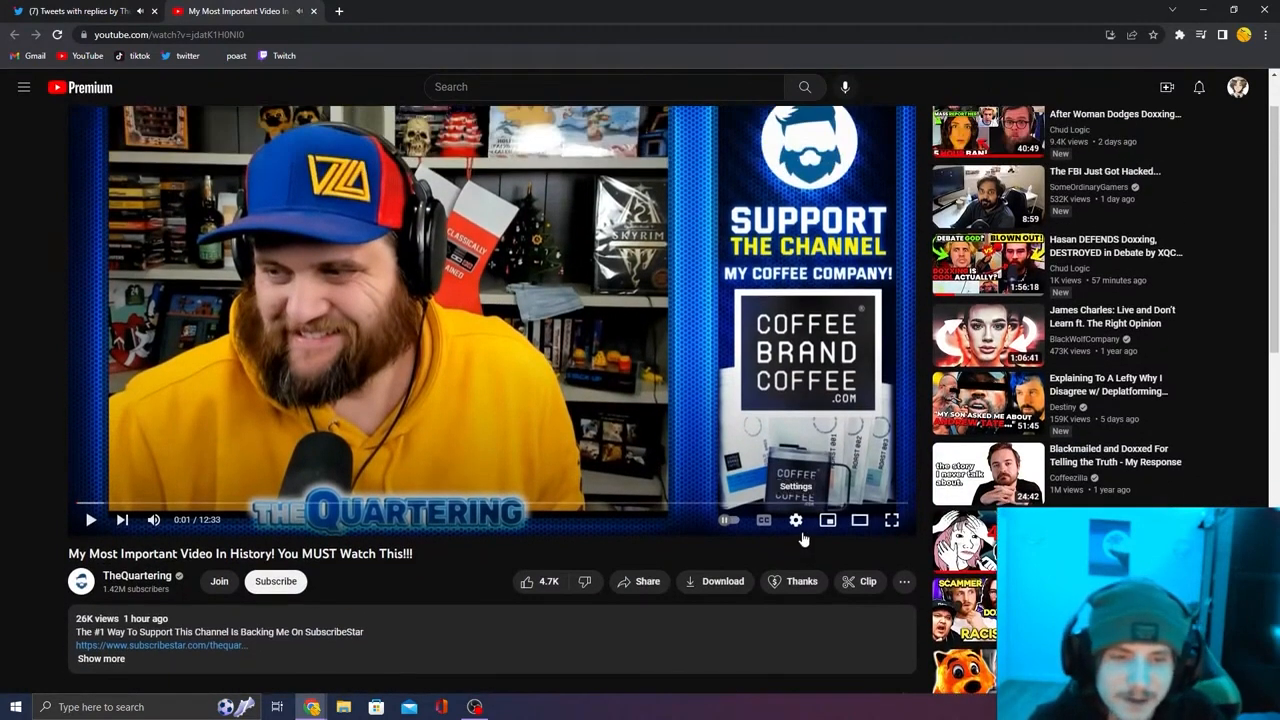
- Start the YouTube video, then resume it after a pause, reaching about 0:33
{"action": "left_click", "coordinate": [795, 519]}
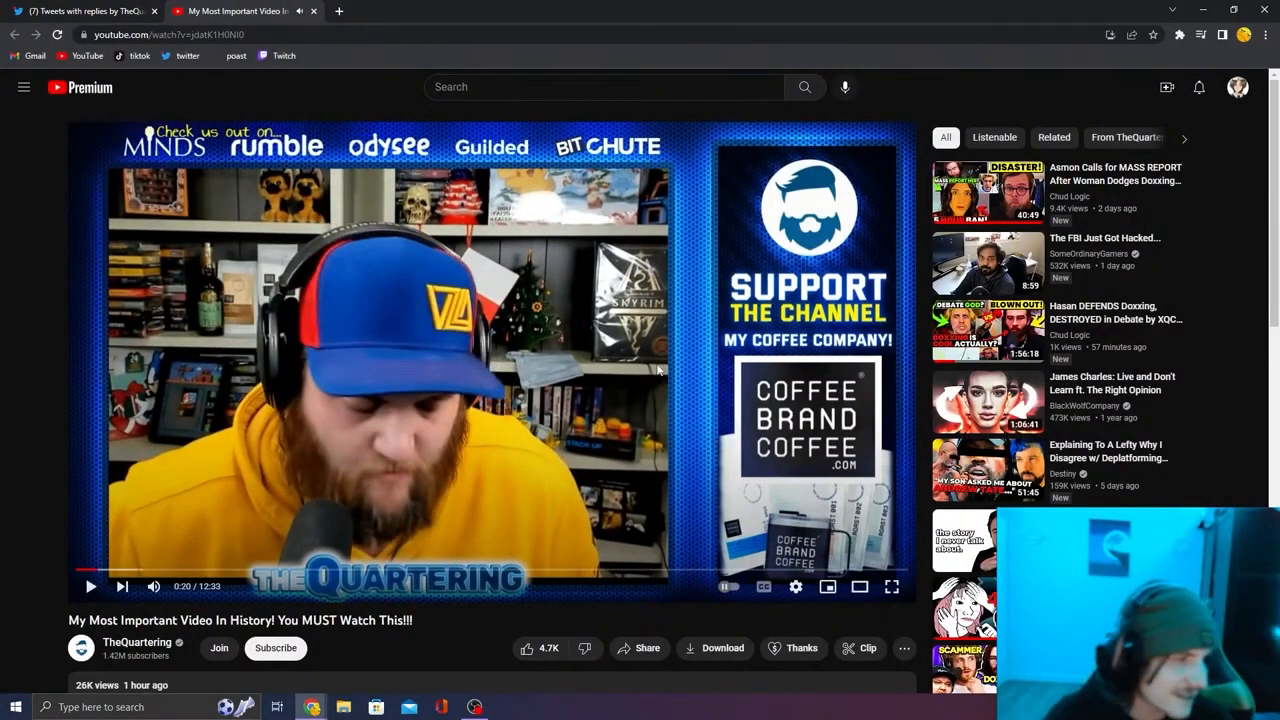
{"action": "mouse_move", "coordinate": [650, 432]}
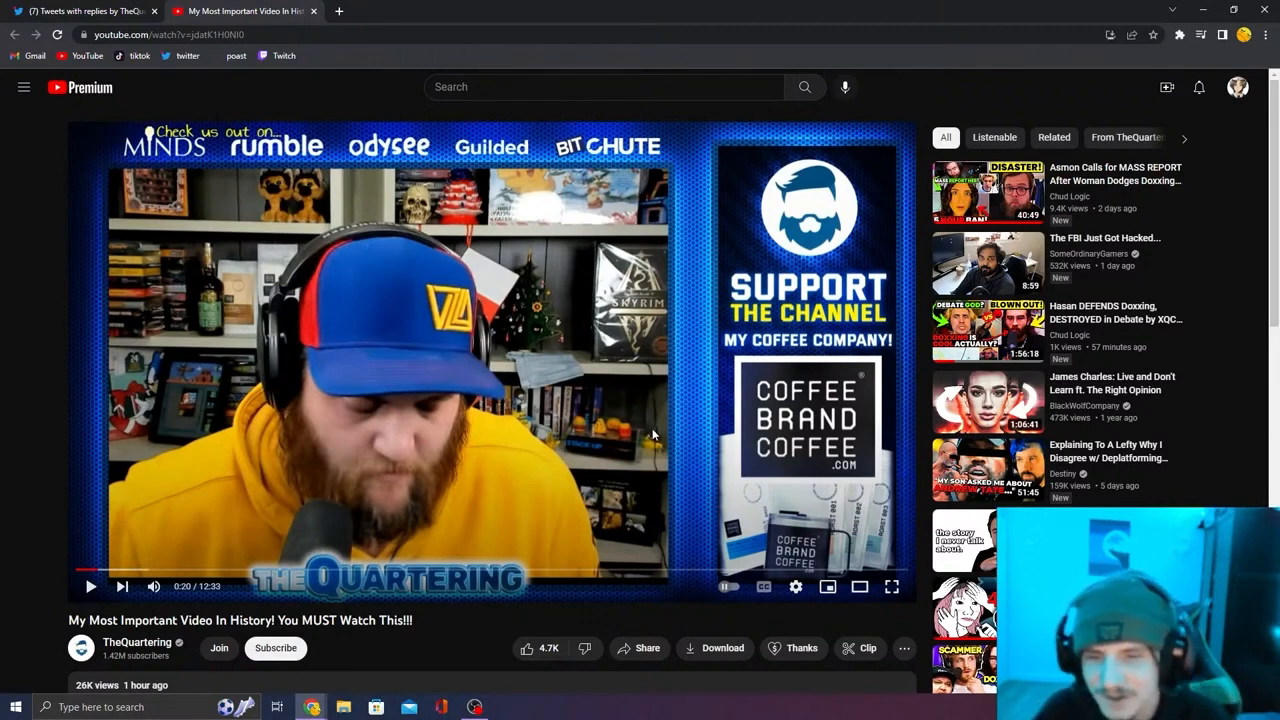
{"action": "mouse_move", "coordinate": [220, 573]}
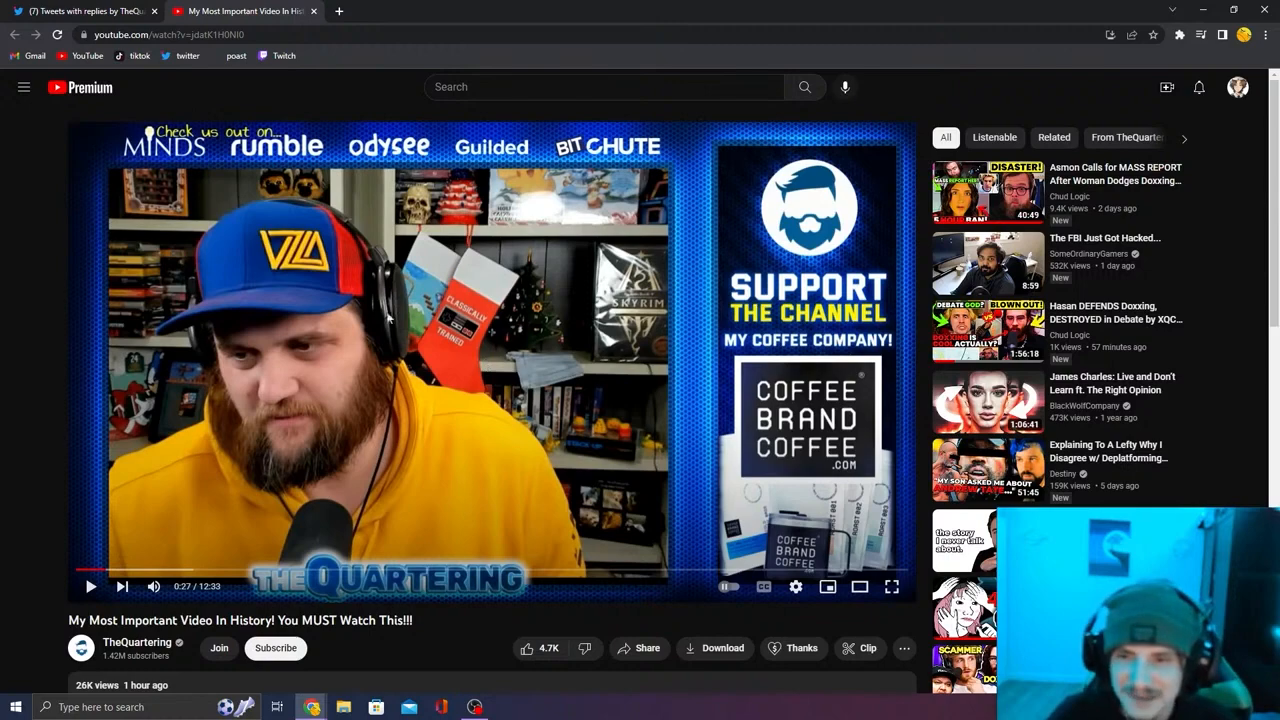
{"action": "left_click", "coordinate": [90, 586]}
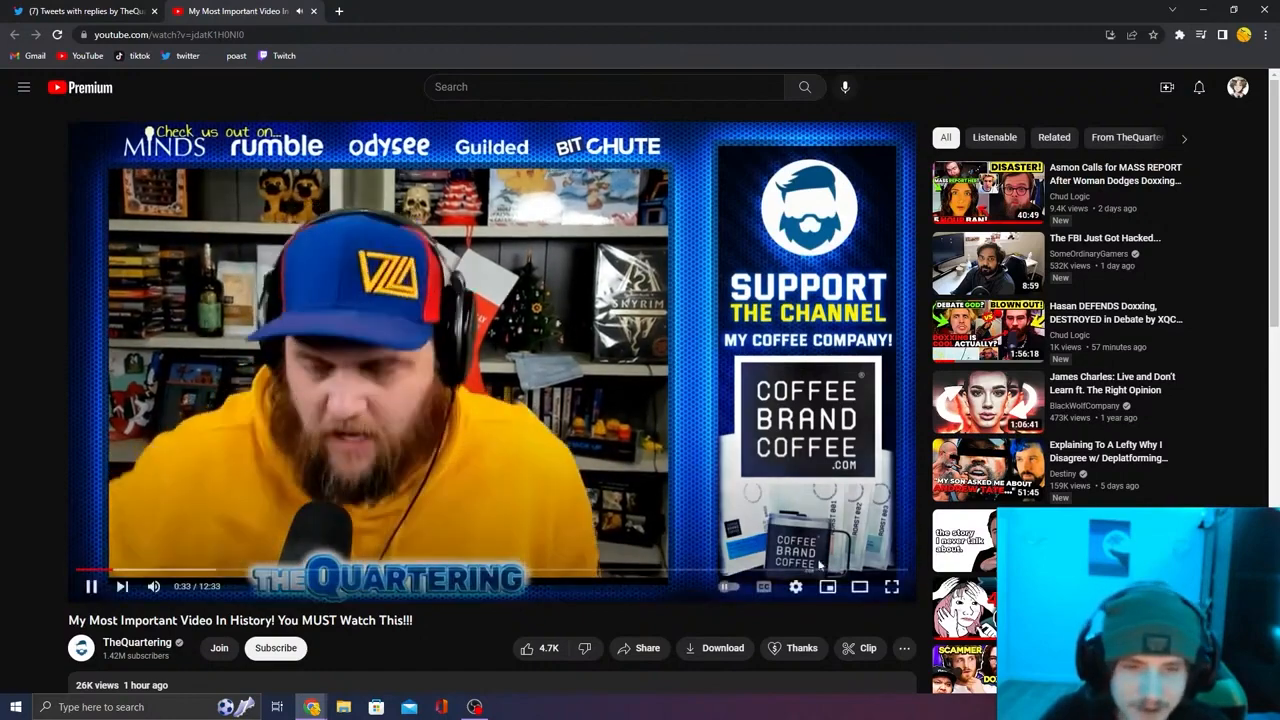
- Pause and resume the video a few times until it plays near 0:58
{"action": "left_click", "coordinate": [795, 587]}
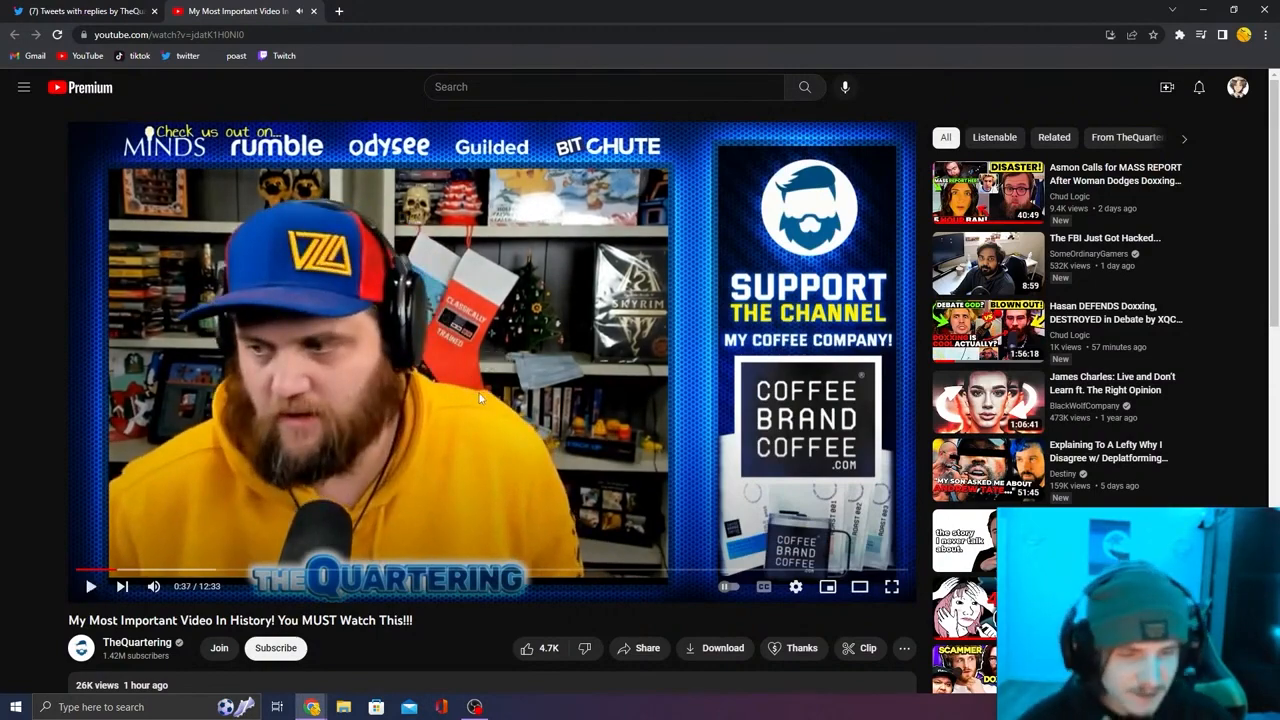
{"action": "left_click", "coordinate": [90, 586]}
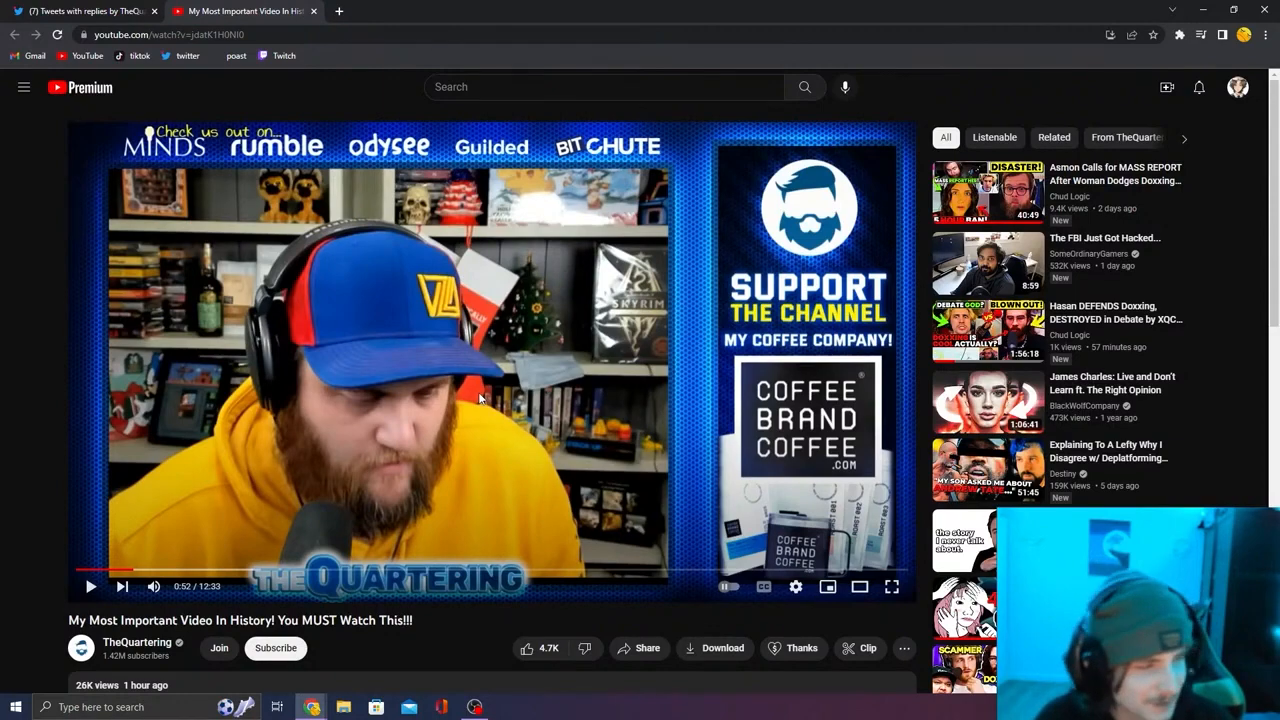
{"action": "left_click", "coordinate": [90, 586]}
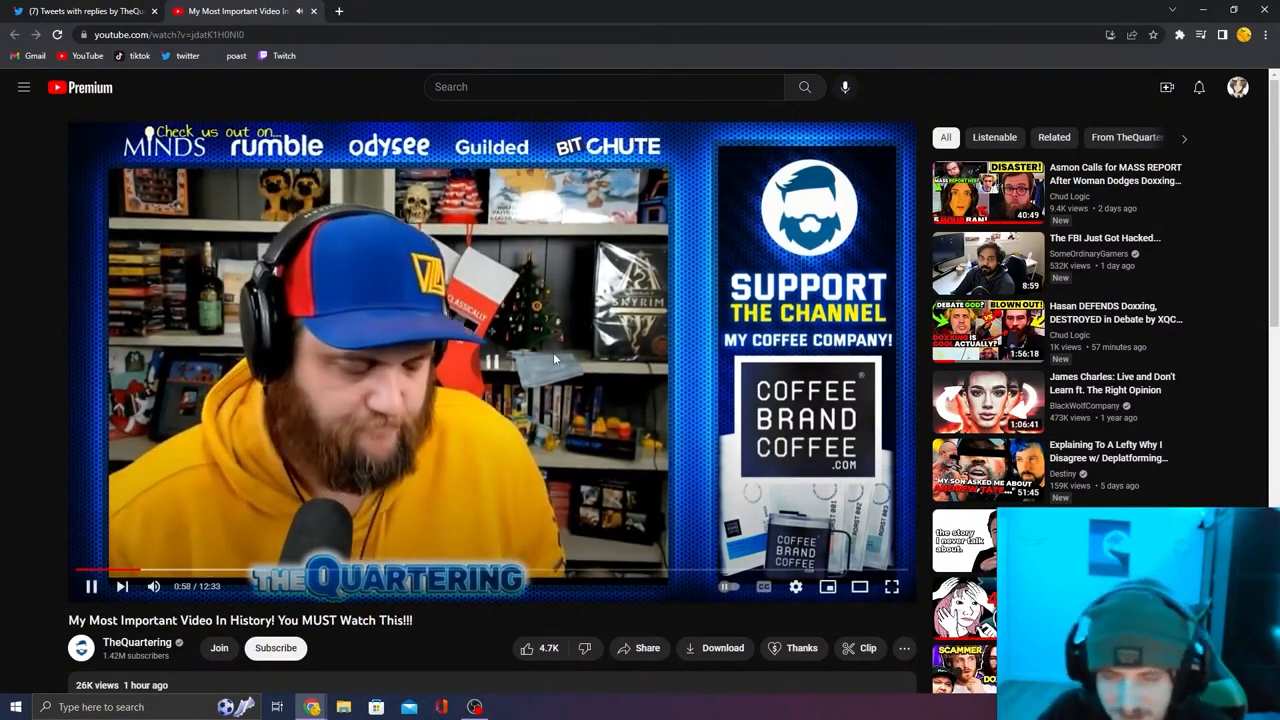
- Let playback reach Musk's step-down poll segment and pause at 2:03
{"action": "left_click", "coordinate": [89, 586]}
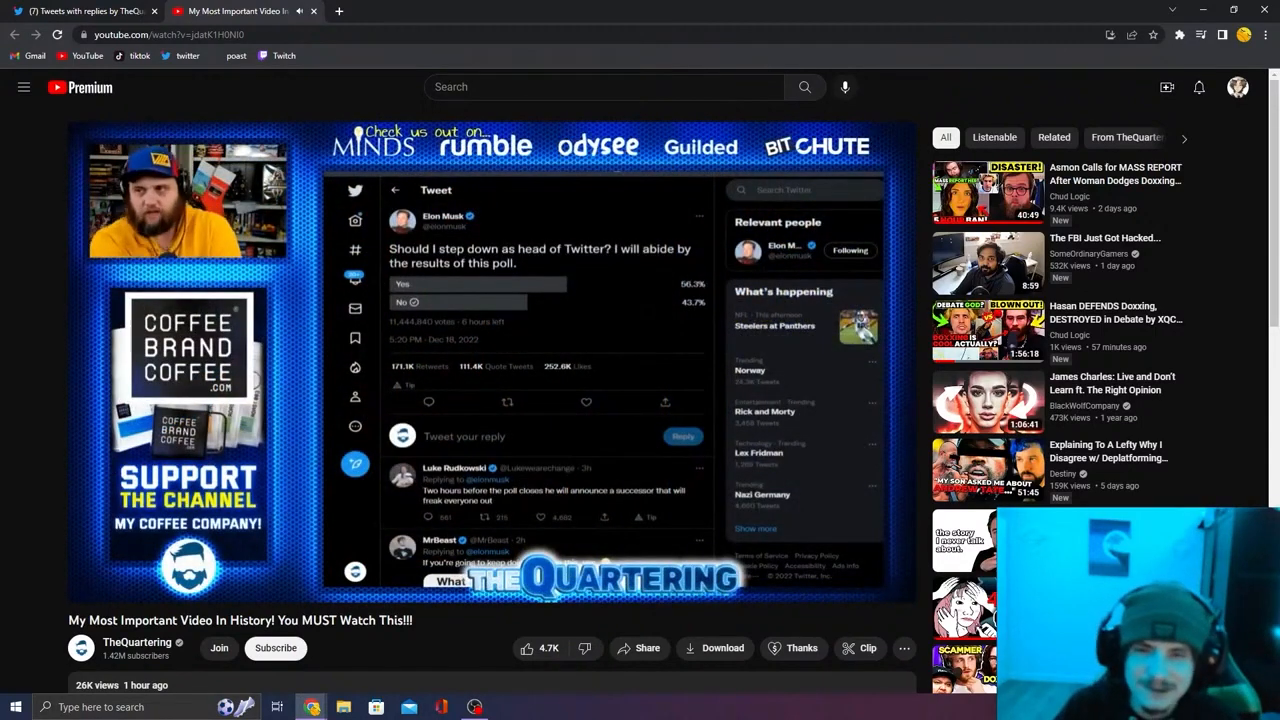
{"action": "mouse_move", "coordinate": [566, 353]}
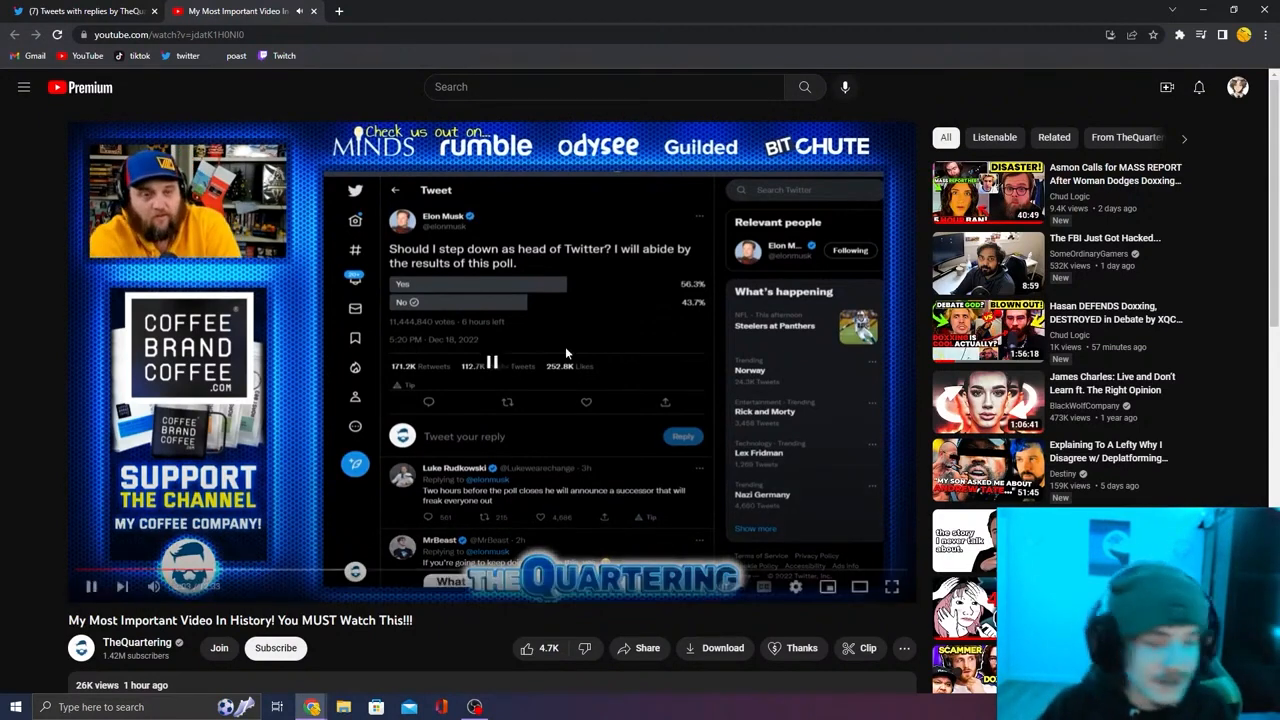
{"action": "left_click", "coordinate": [90, 586]}
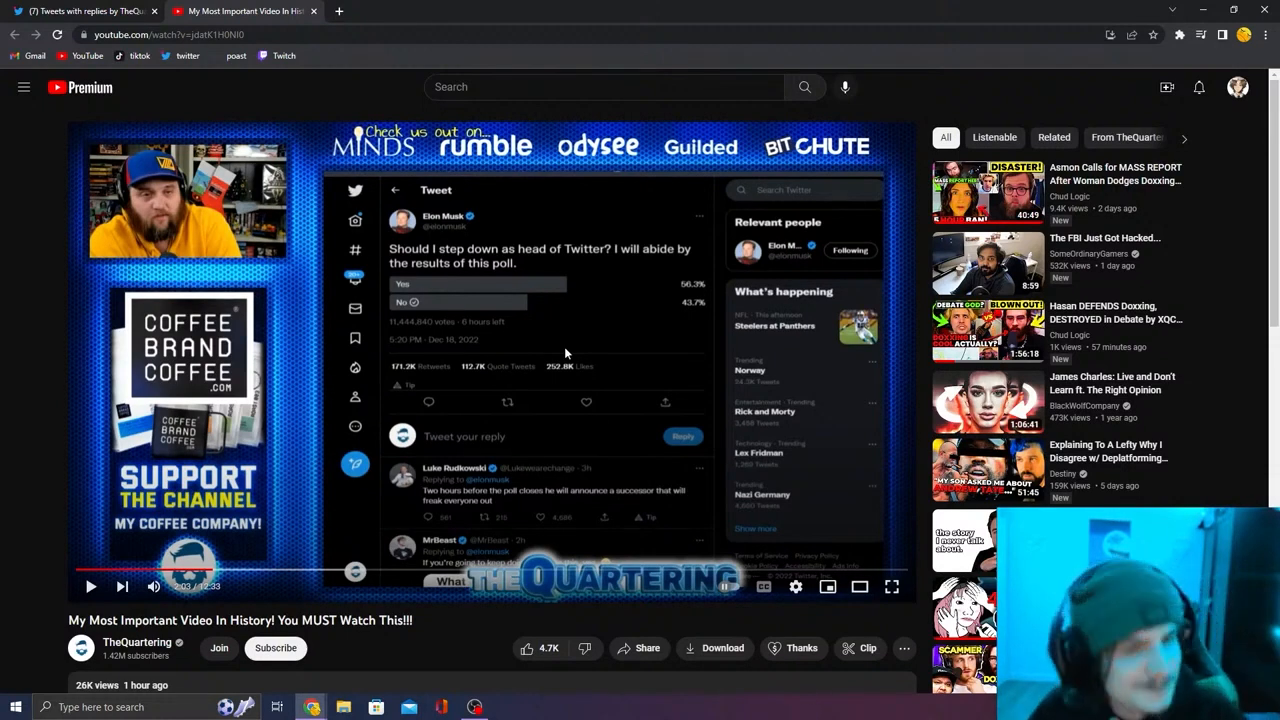
- Resume, pause and resume the video past 2:42, stopping around 2:46
{"action": "left_click", "coordinate": [89, 586]}
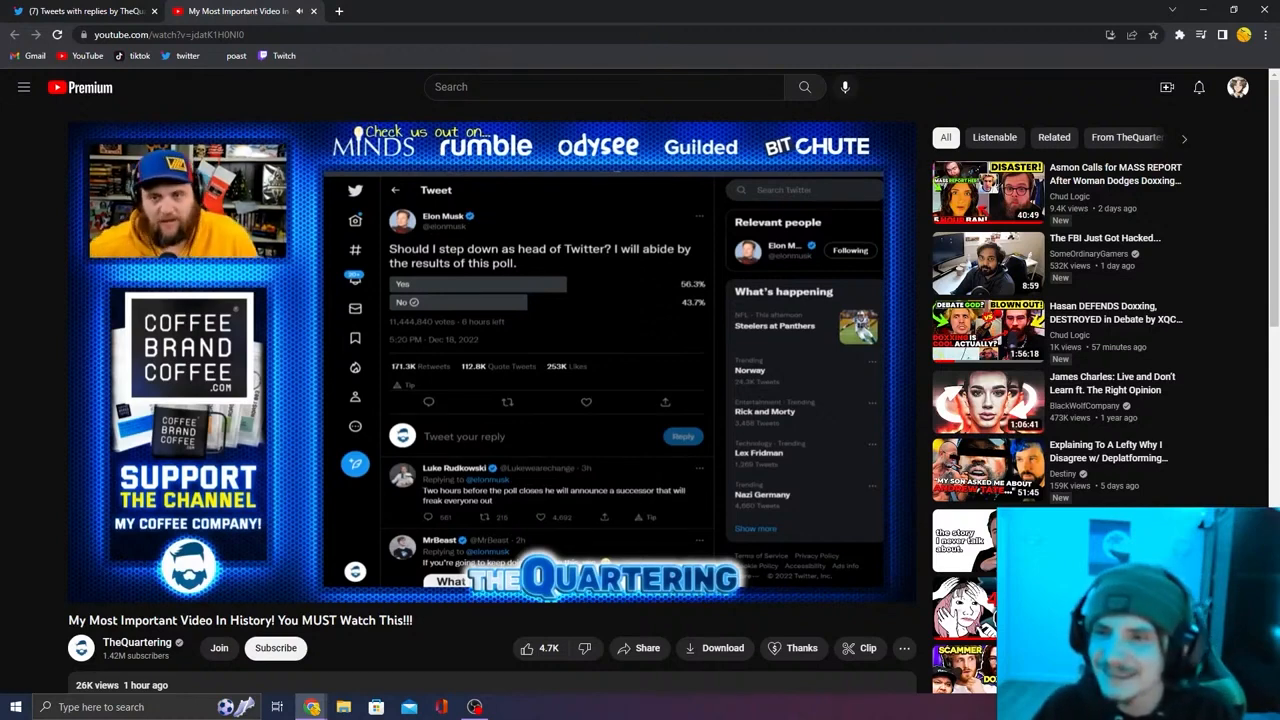
{"action": "mouse_move", "coordinate": [483, 480]}
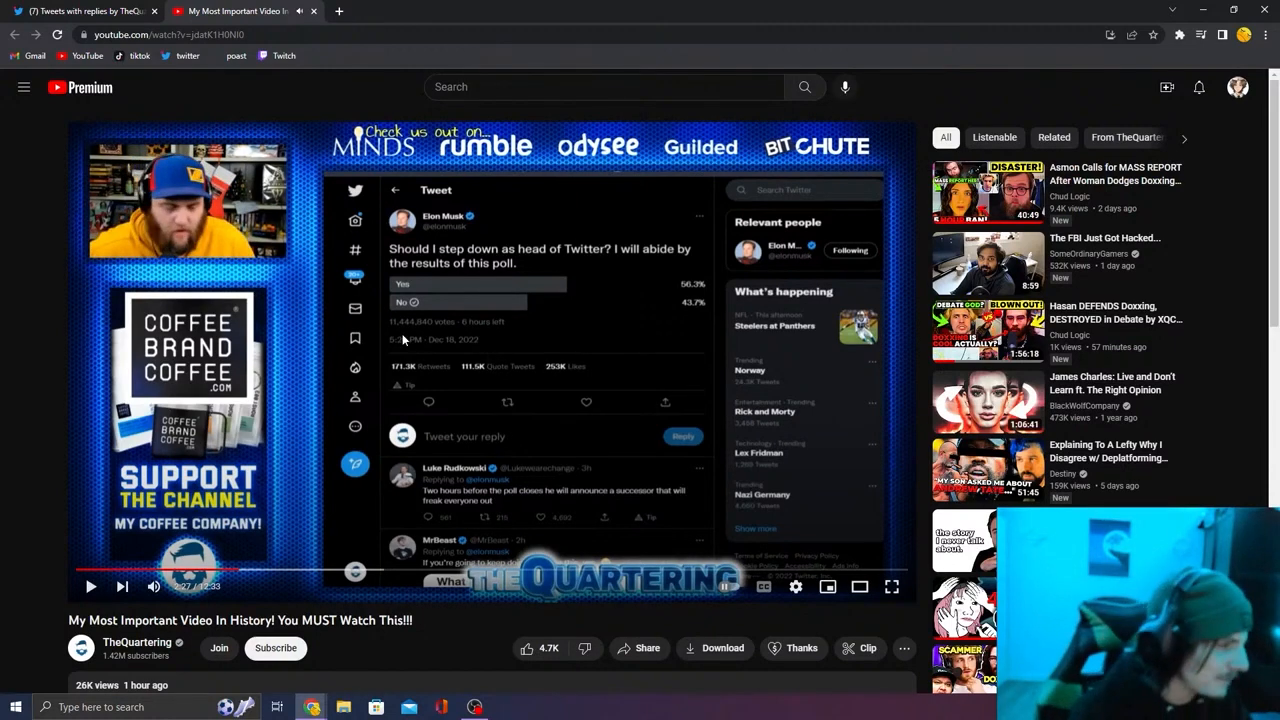
{"action": "left_click", "coordinate": [90, 586]}
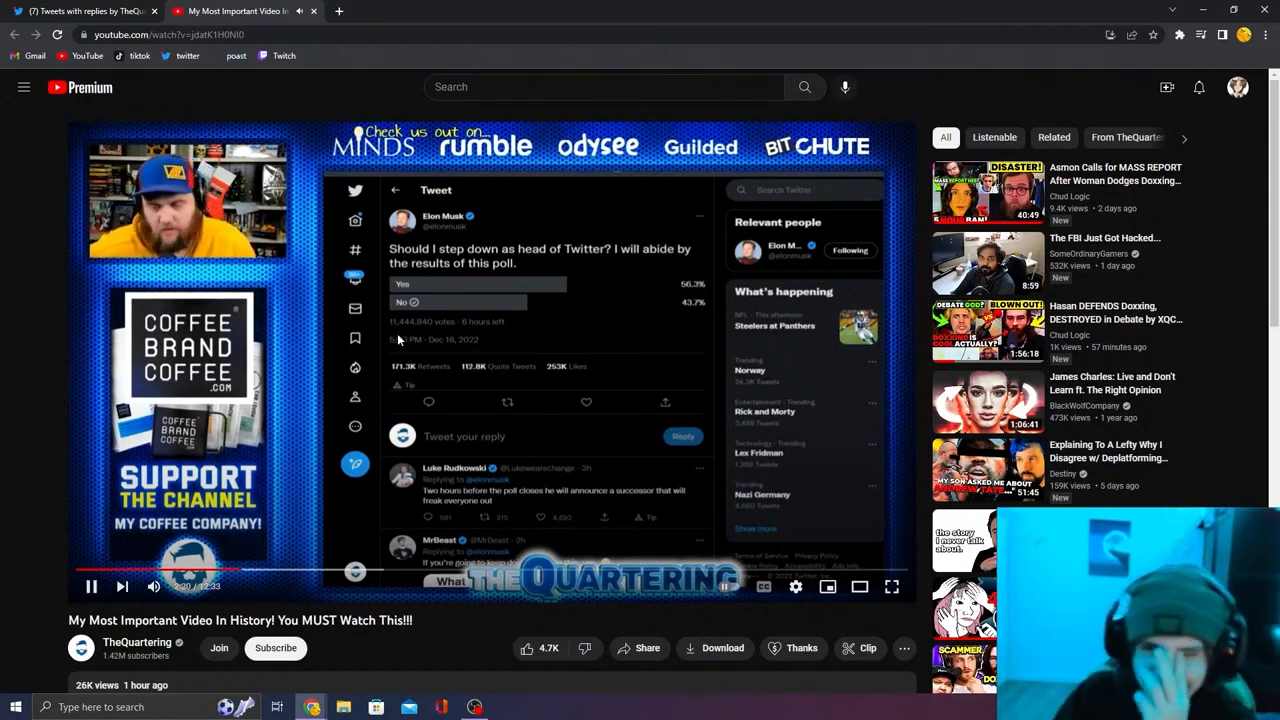
{"action": "left_click", "coordinate": [90, 587]}
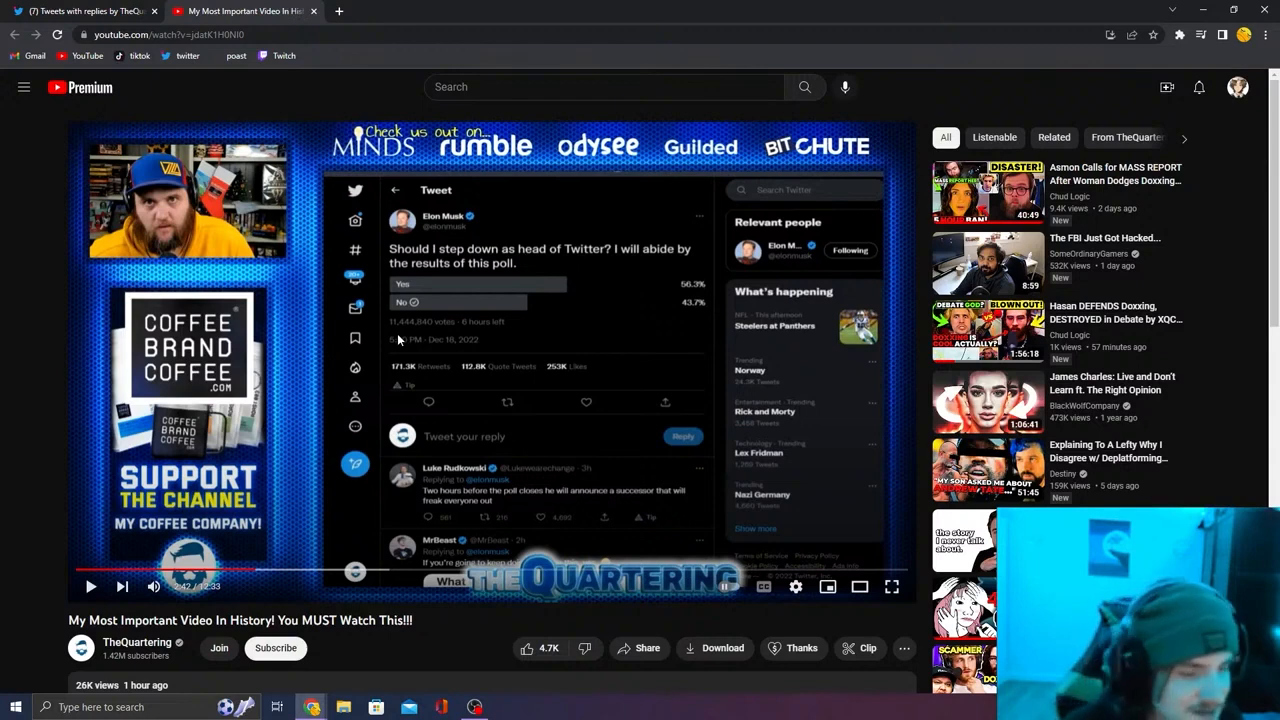
{"action": "left_click", "coordinate": [89, 587]}
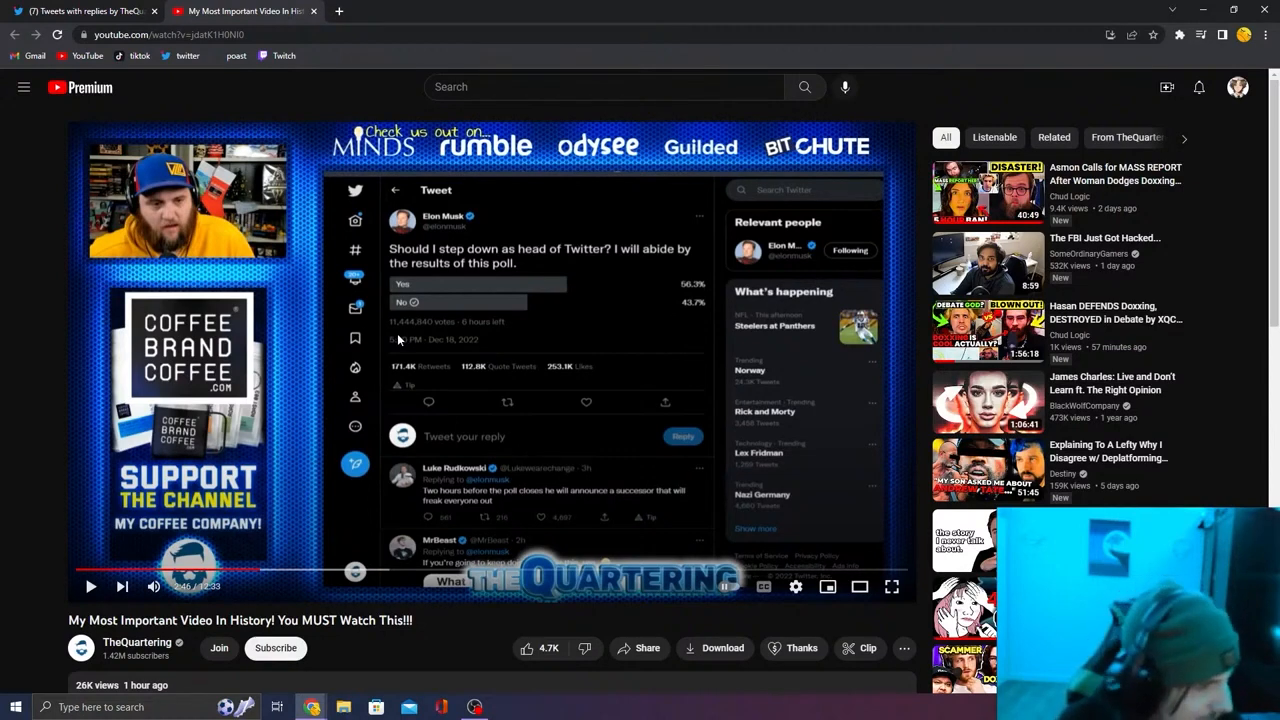
- Resume playback twice and pause at about 4:28 on the poll section
{"action": "left_click", "coordinate": [90, 586]}
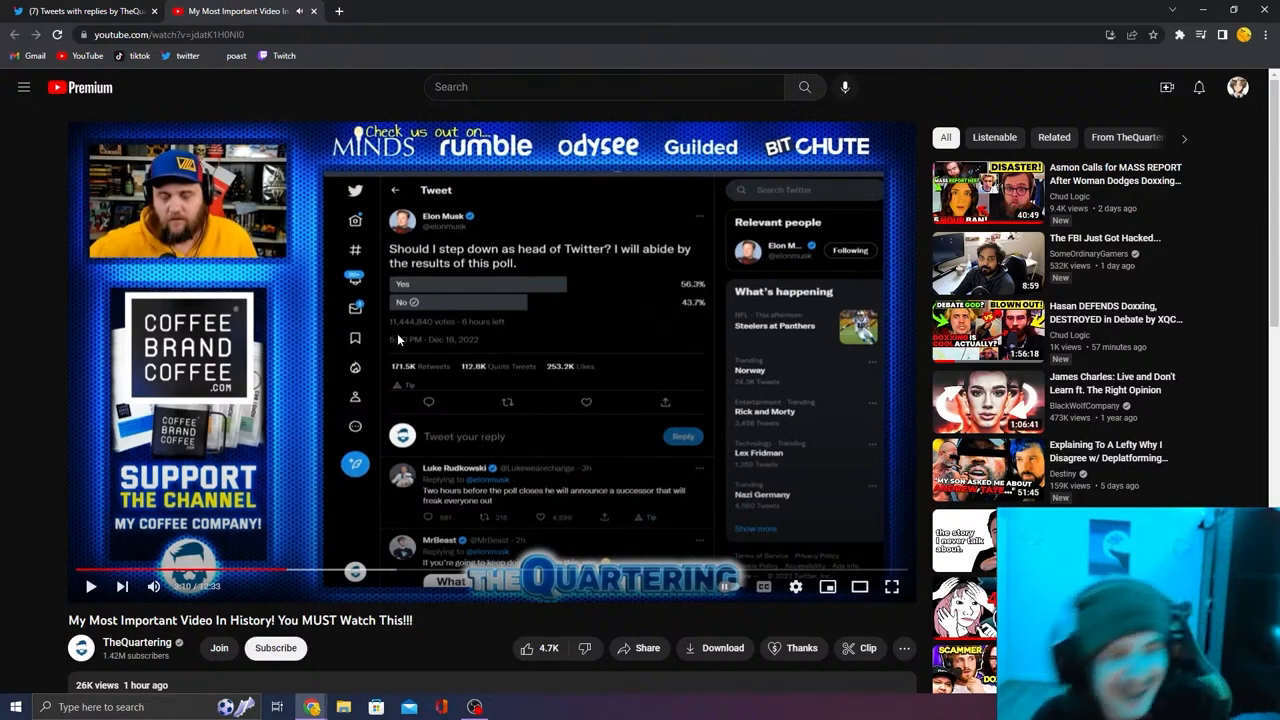
{"action": "left_click", "coordinate": [90, 586]}
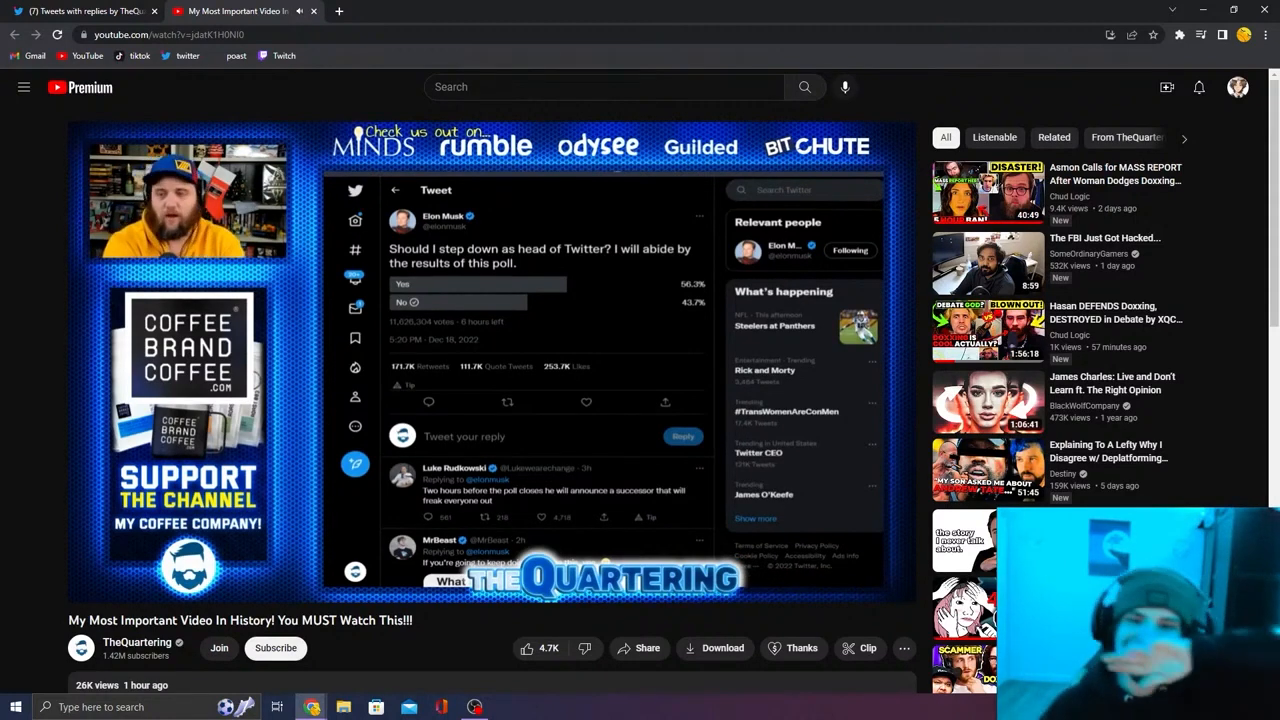
{"action": "left_click", "coordinate": [480, 360]}
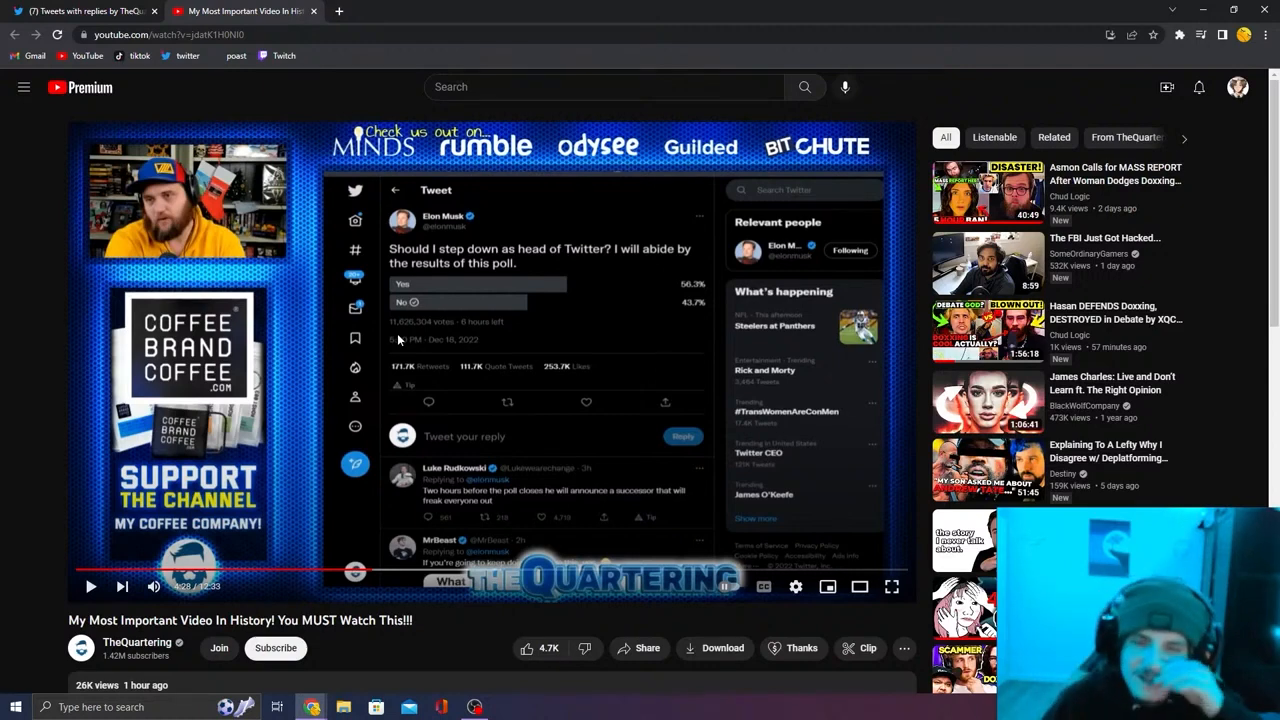
- Keep resuming the video to about 5:38, then return to the Twitter profile tab
{"action": "left_click", "coordinate": [89, 587]}
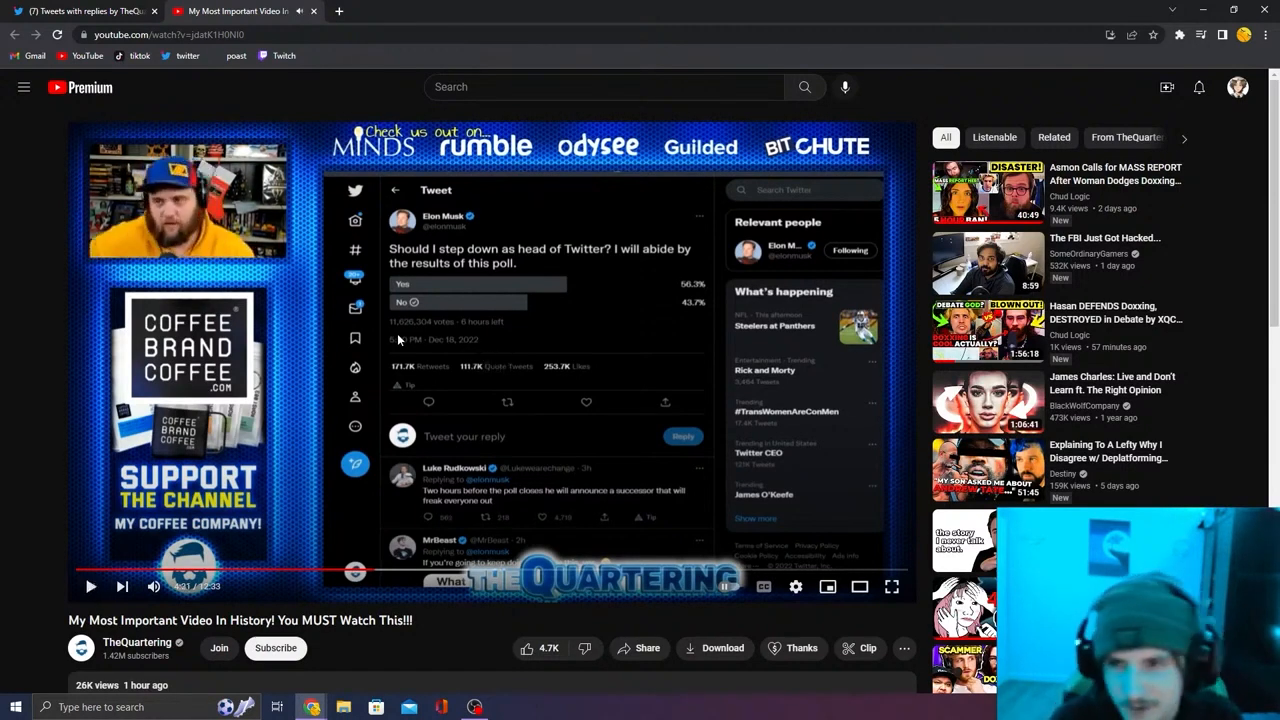
{"action": "left_click", "coordinate": [90, 587]}
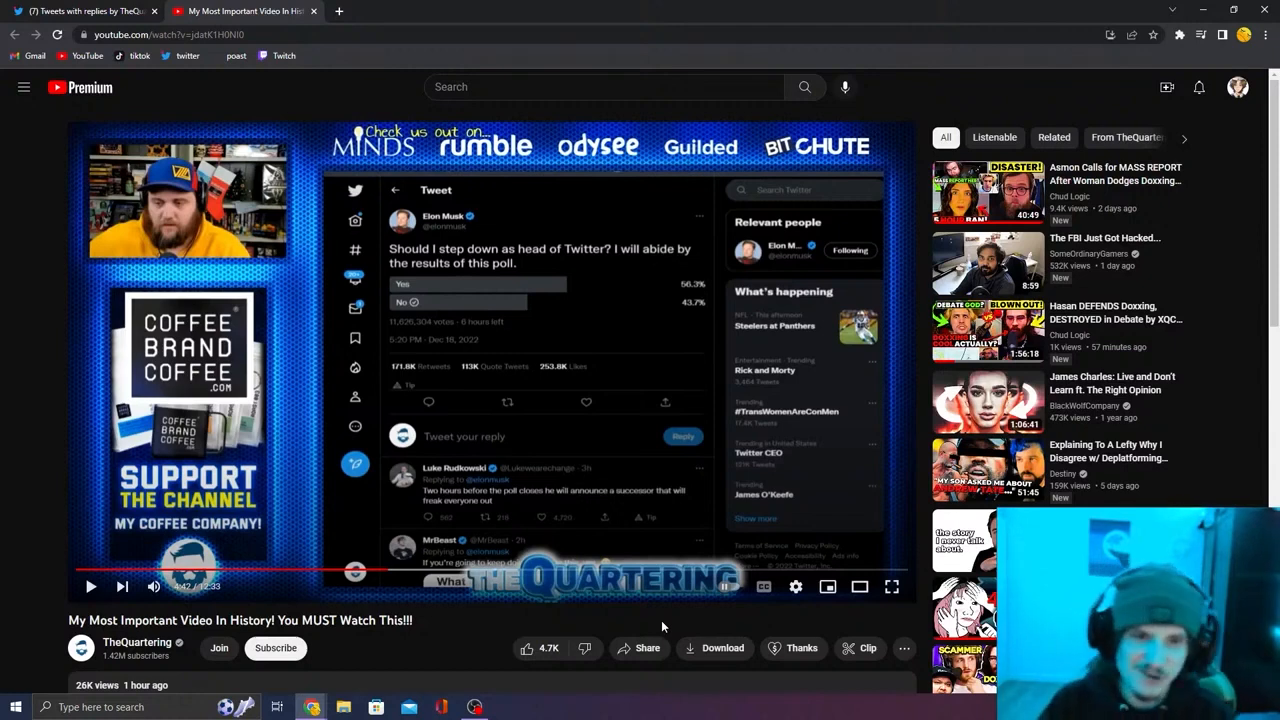
{"action": "left_click", "coordinate": [90, 586]}
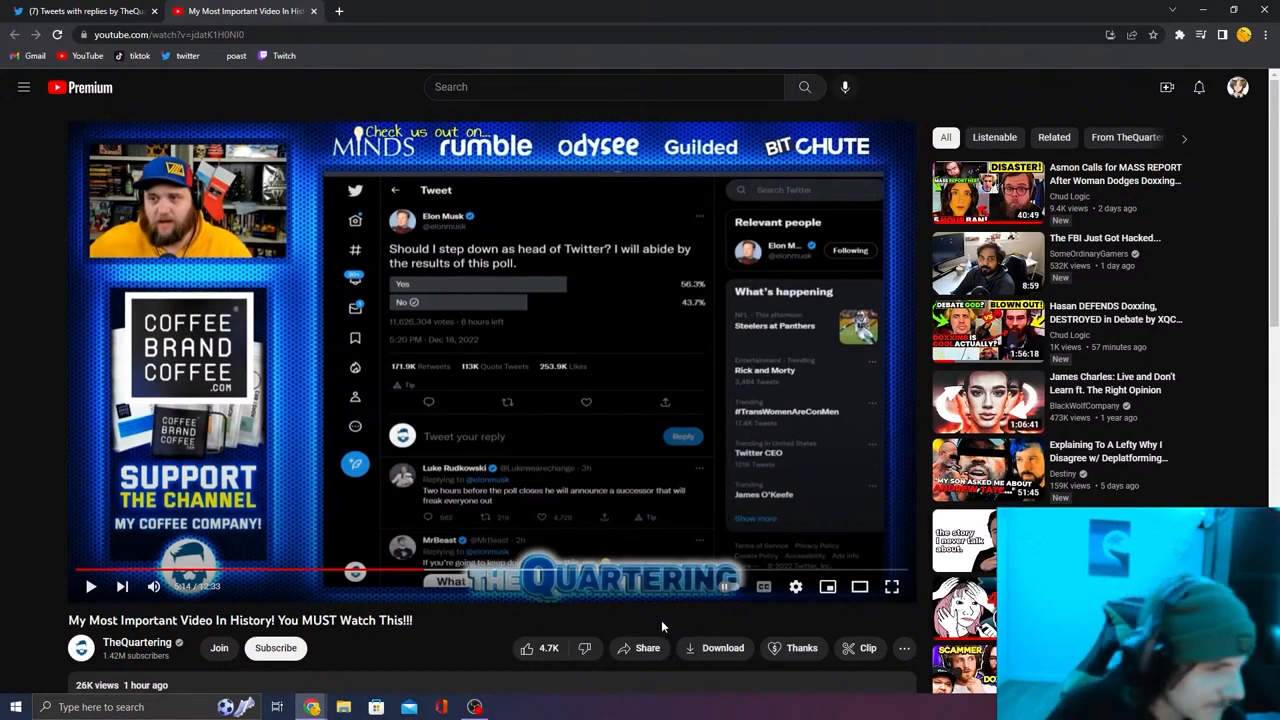
{"action": "left_click", "coordinate": [90, 586]}
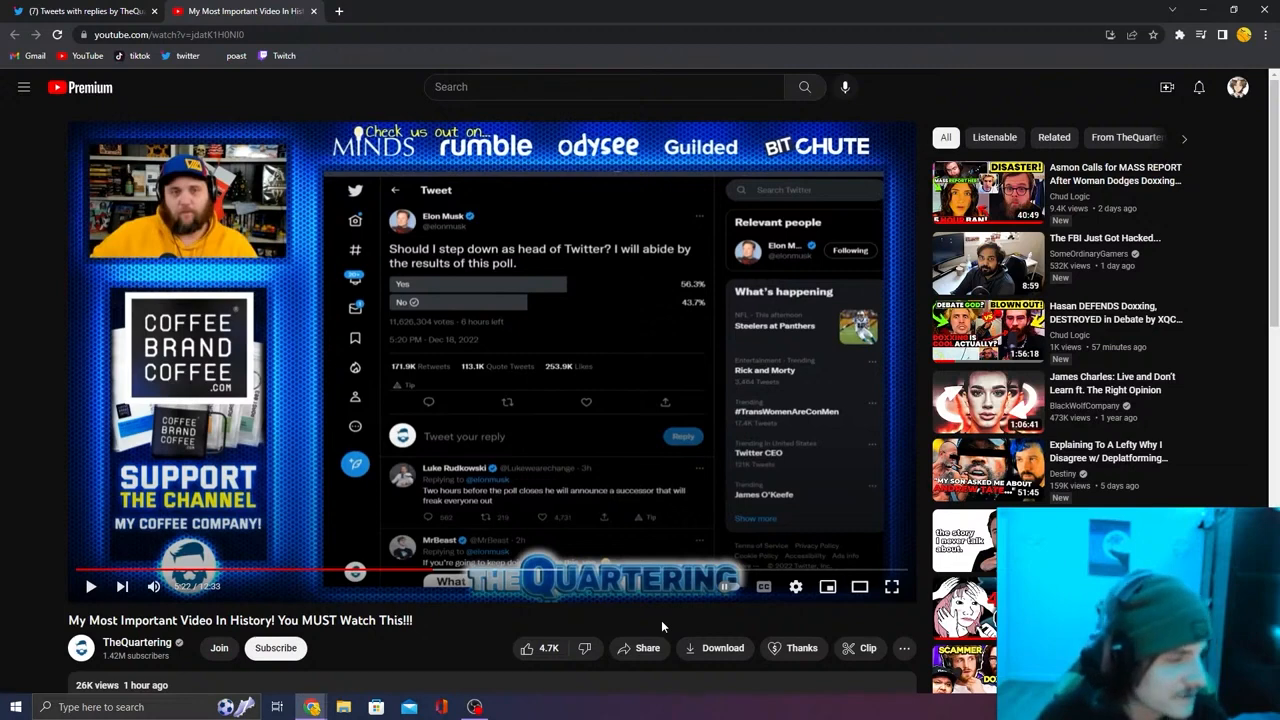
{"action": "left_click", "coordinate": [90, 587]}
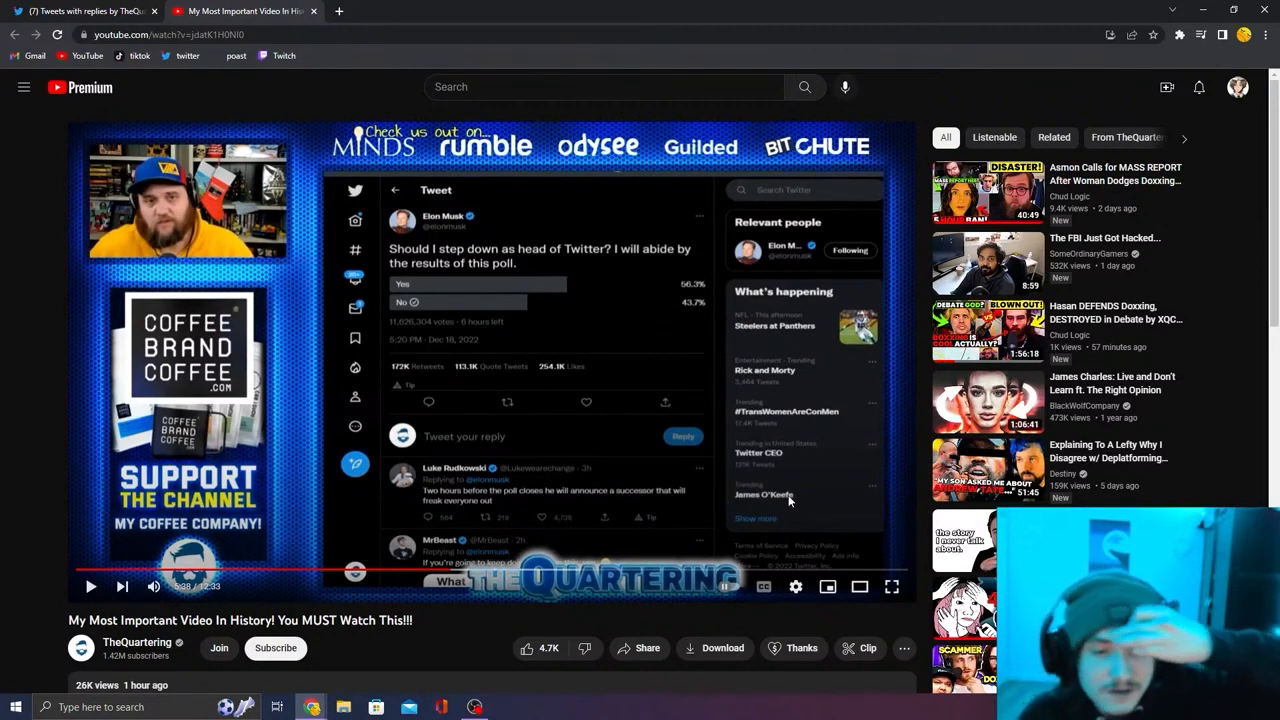
{"action": "left_click", "coordinate": [89, 586]}
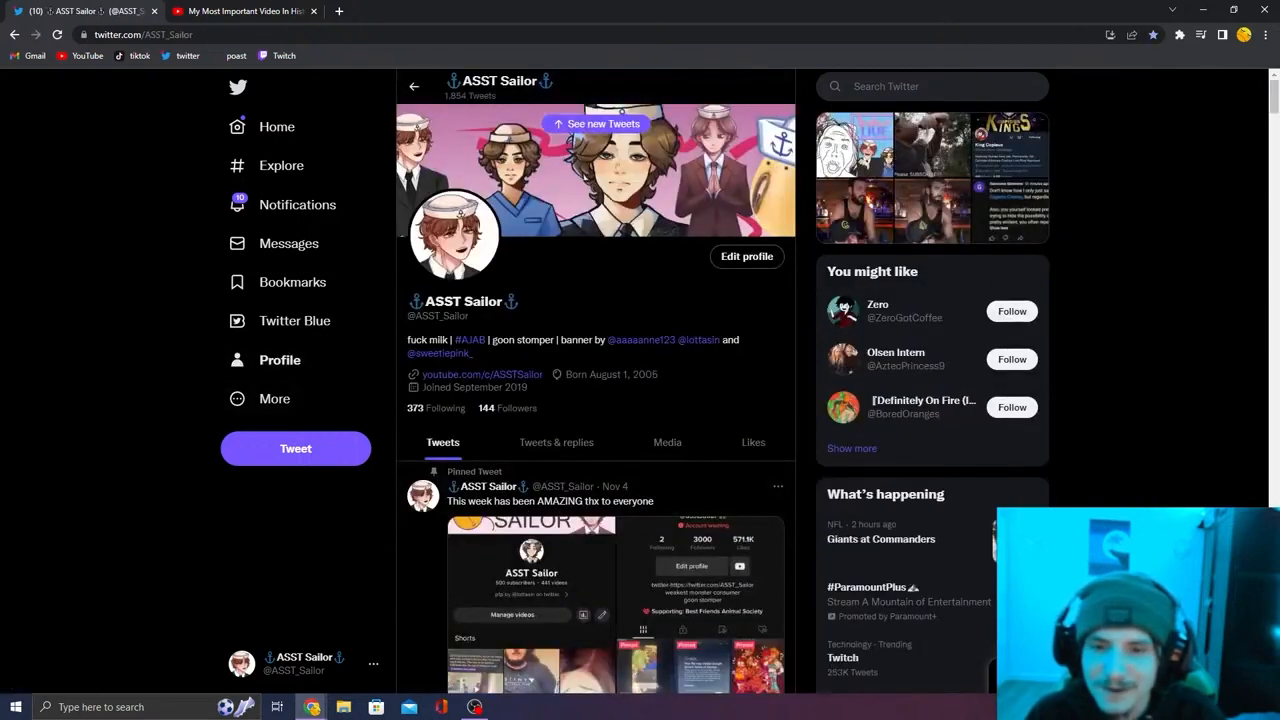
{"action": "mouse_move", "coordinate": [485, 112]}
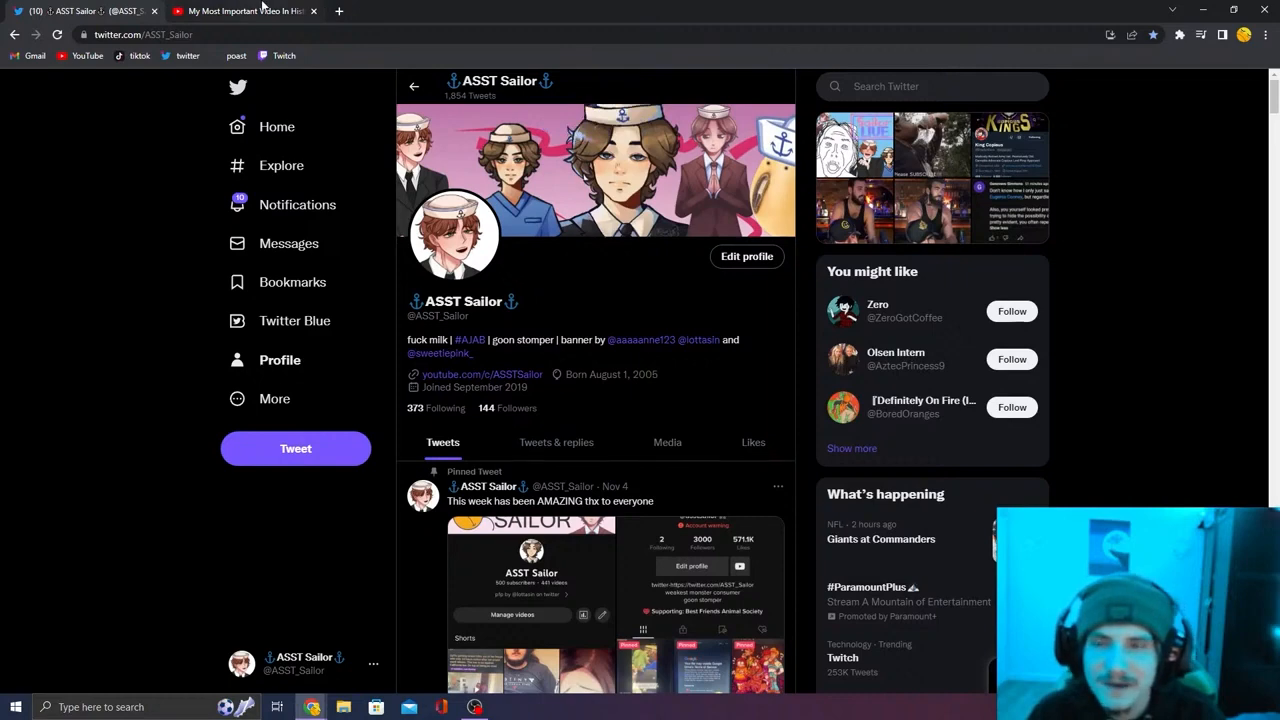
- Switch back to the YouTube video tab, now at about 6:28
{"action": "left_click", "coordinate": [240, 11]}
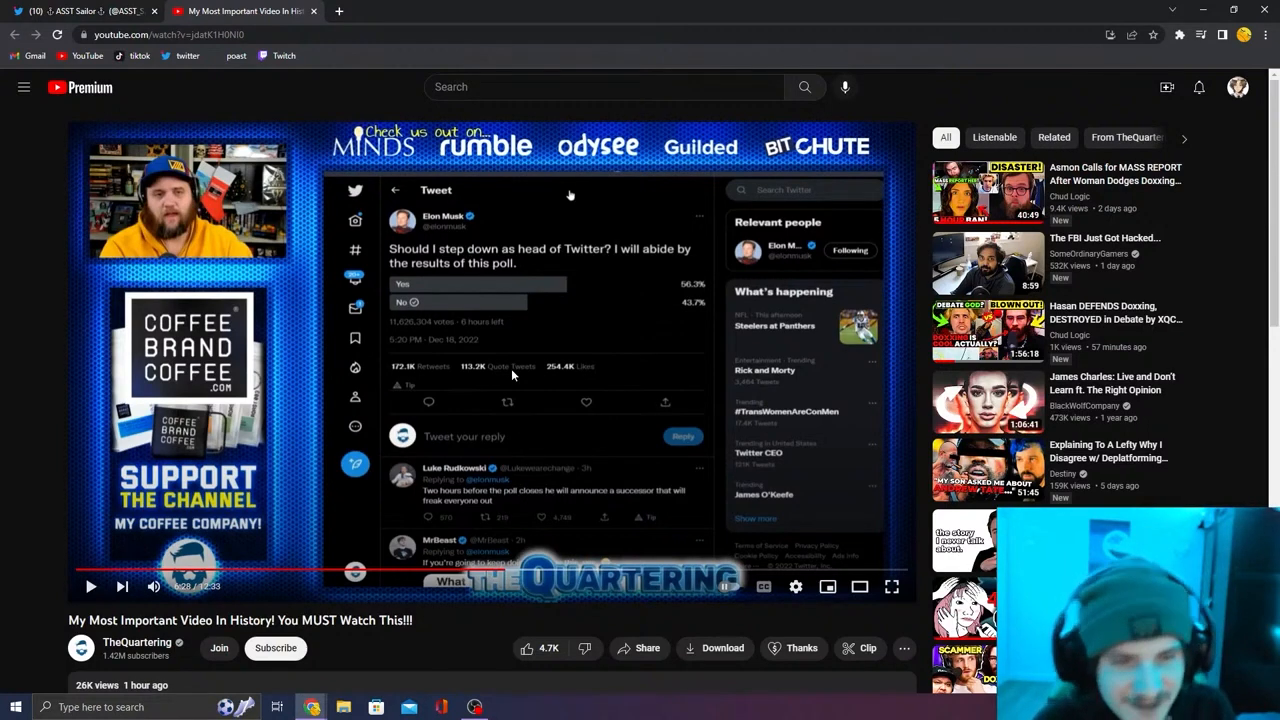
{"action": "mouse_move", "coordinate": [422, 627]}
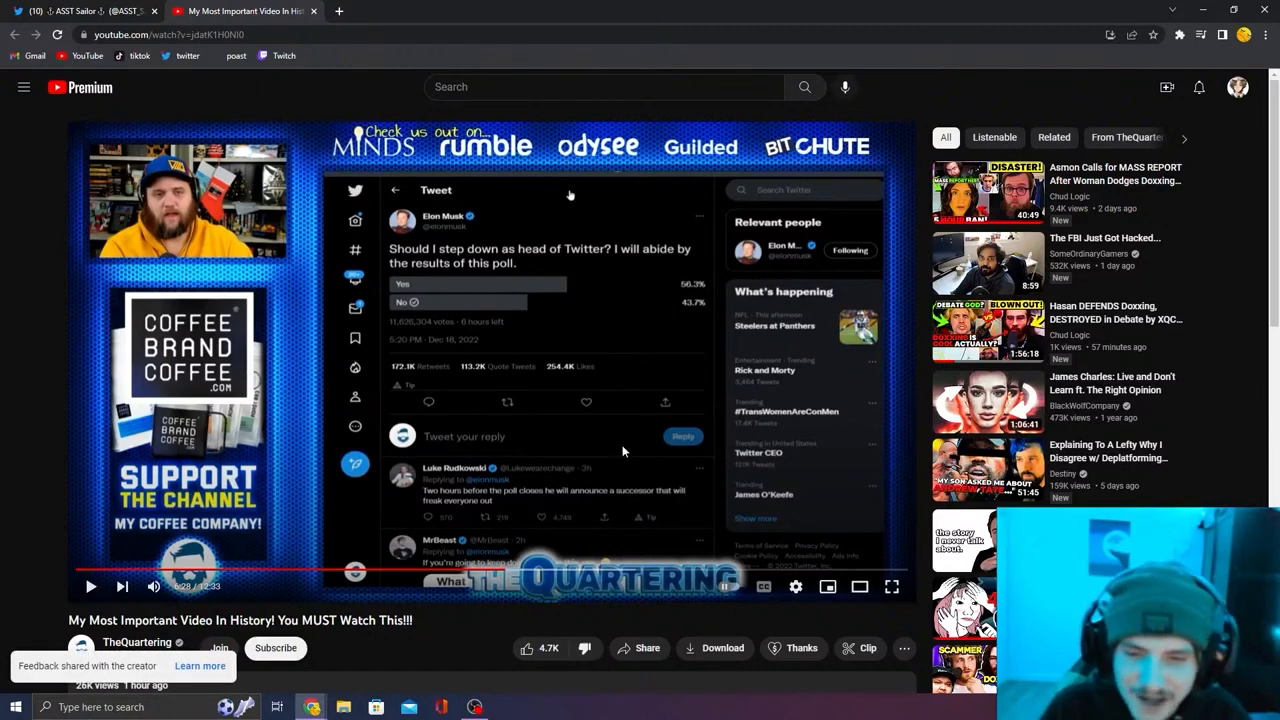
{"action": "mouse_move", "coordinate": [489, 390]}
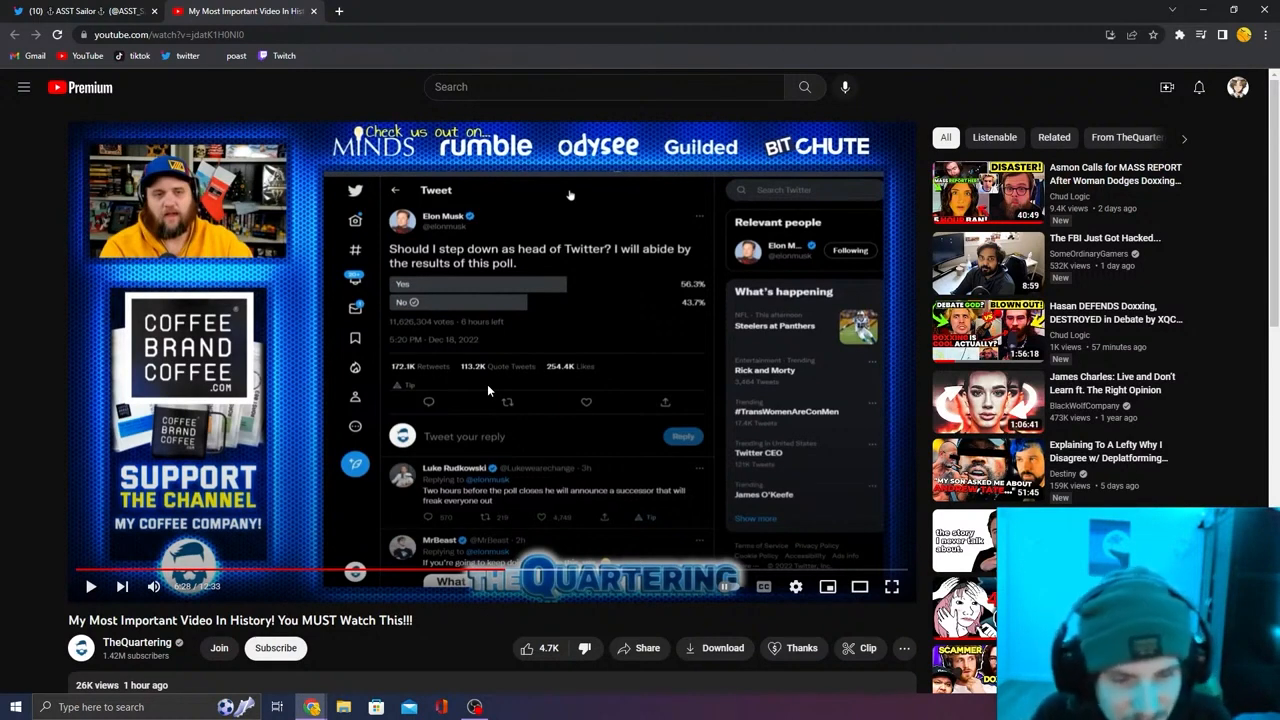
{"action": "mouse_move", "coordinate": [445, 440]}
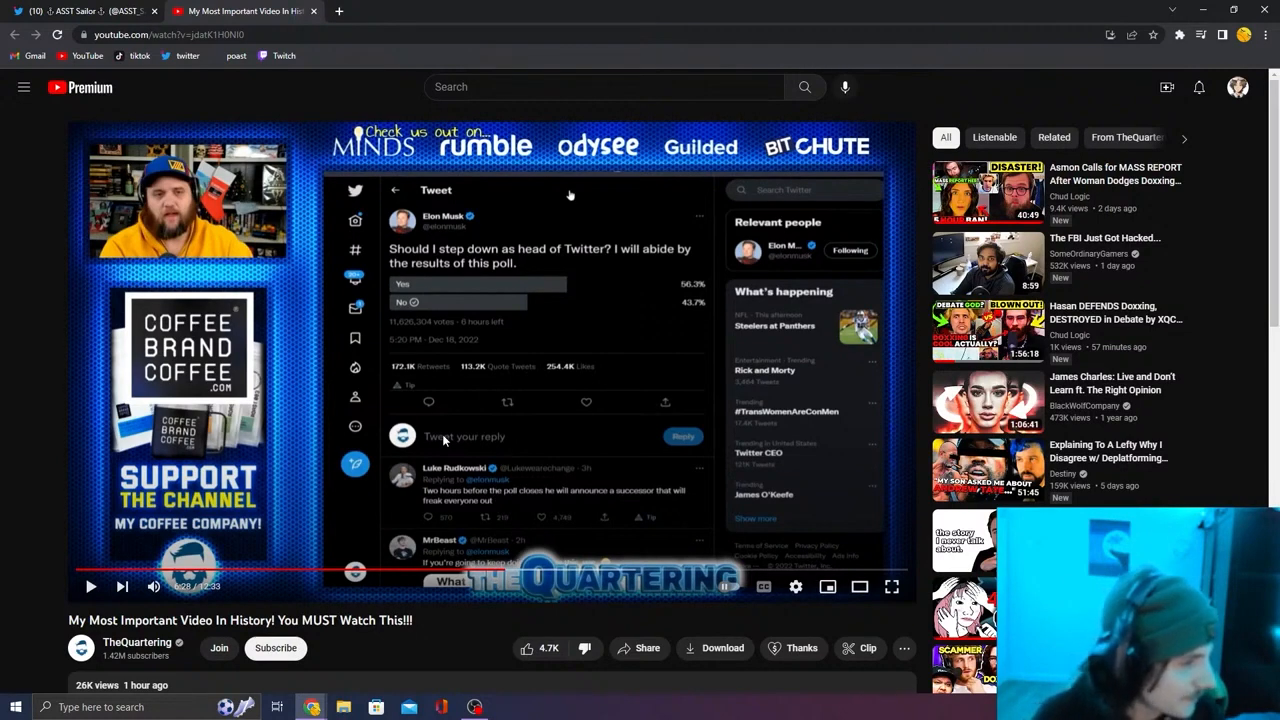
- Resume and pause the video several times, watching further past 6:28
{"action": "left_click", "coordinate": [90, 586]}
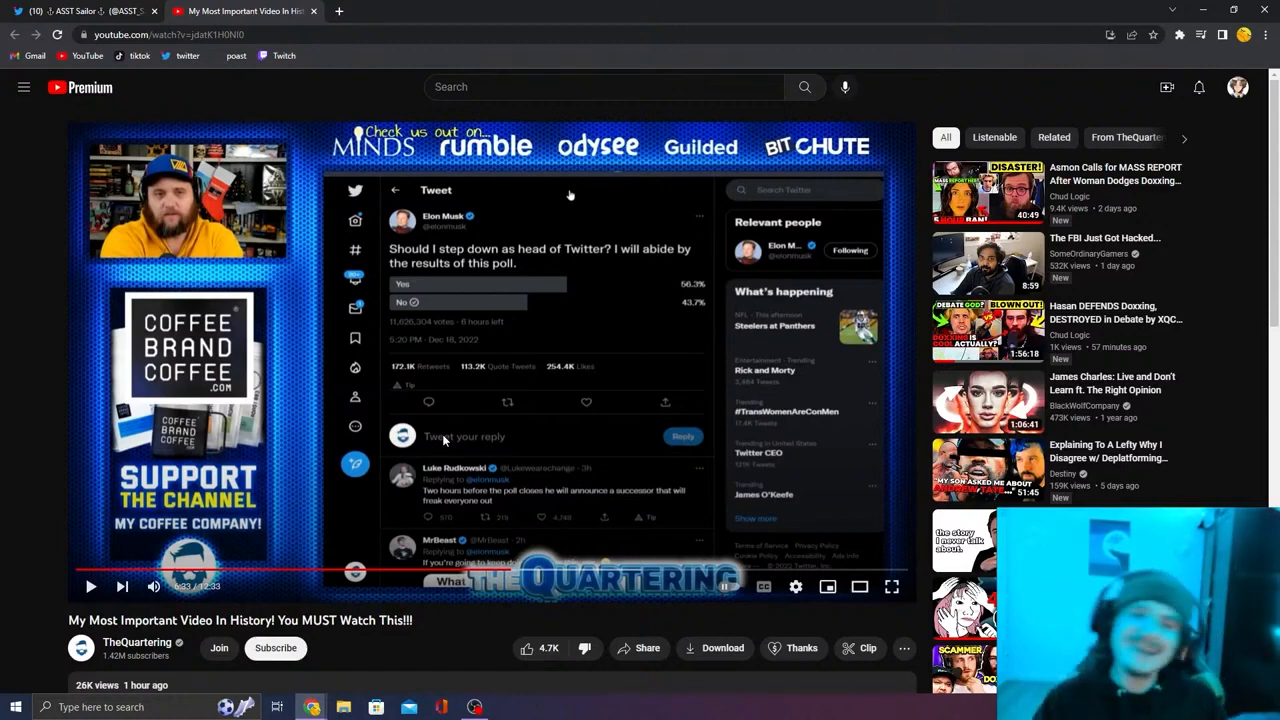
{"action": "left_click", "coordinate": [90, 587]}
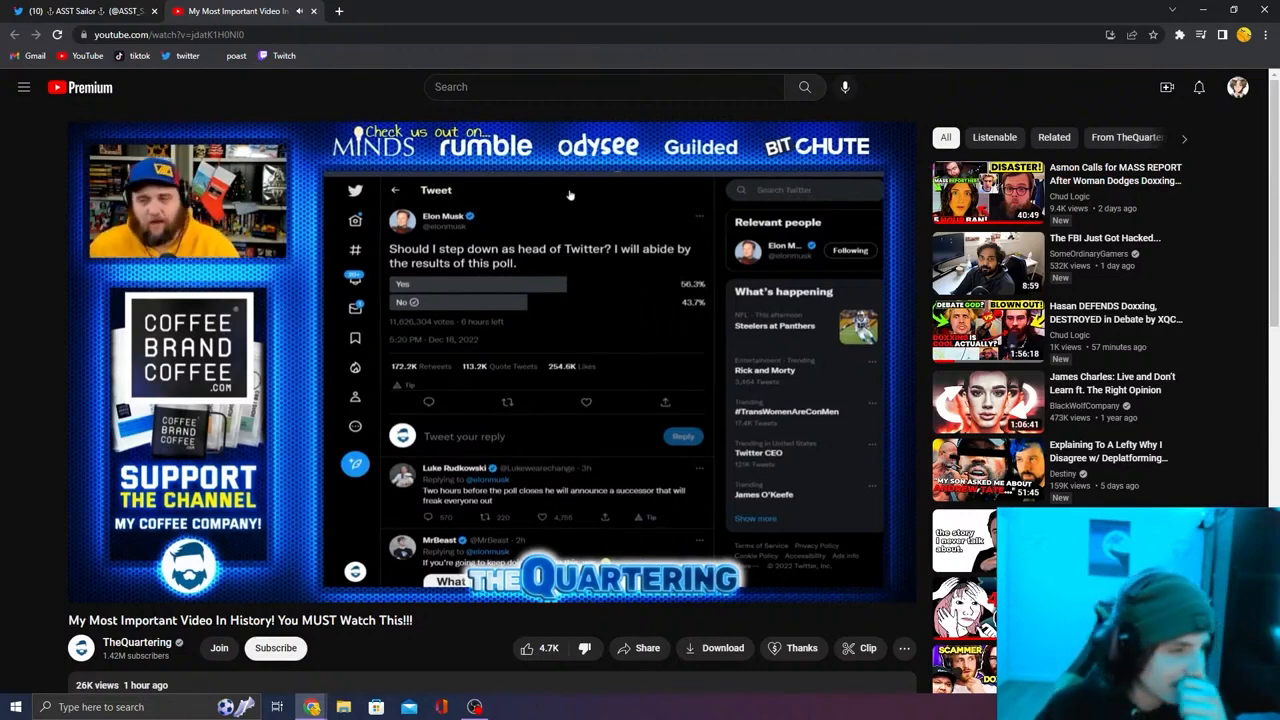
{"action": "mouse_move", "coordinate": [368, 375]}
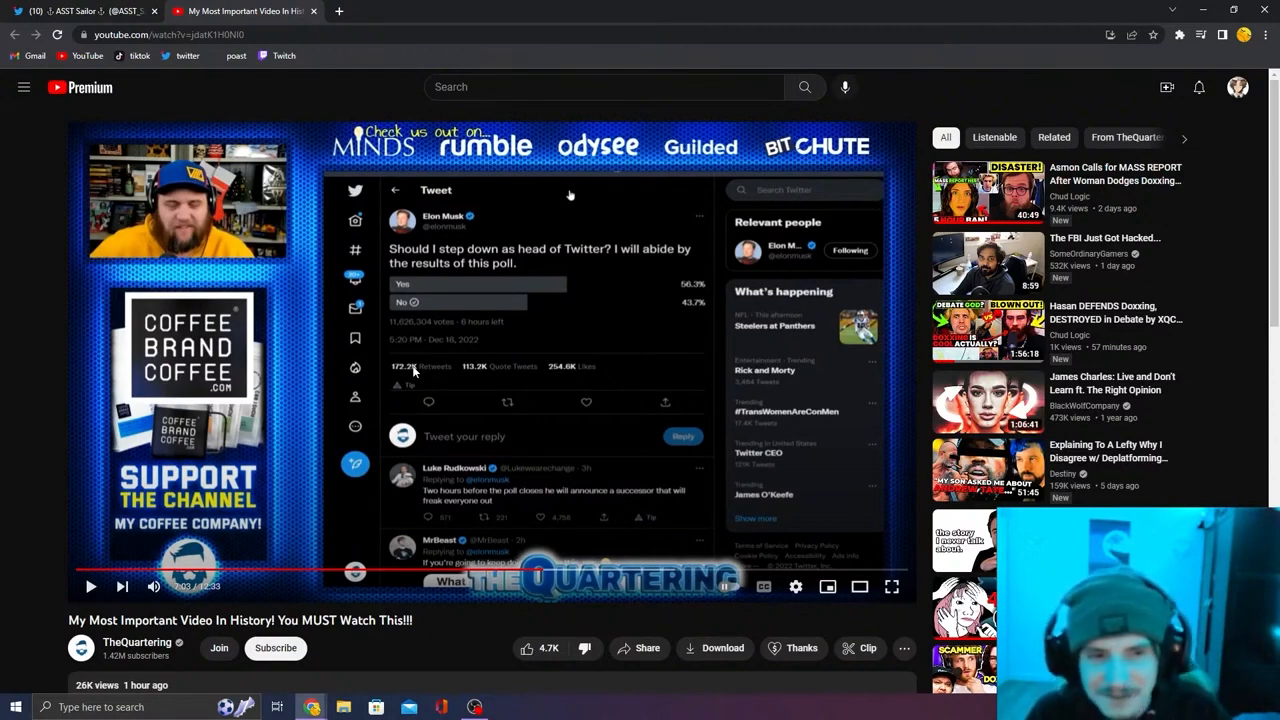
{"action": "left_click", "coordinate": [89, 587]}
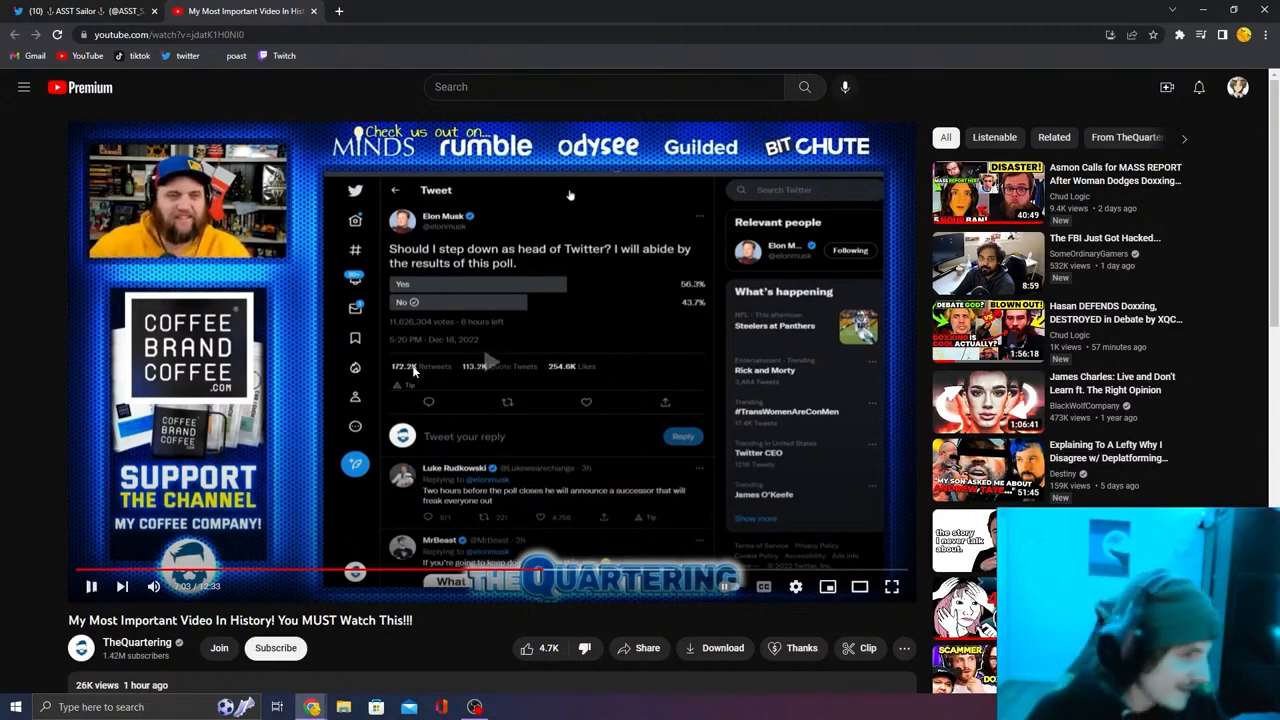
{"action": "left_click", "coordinate": [90, 587]}
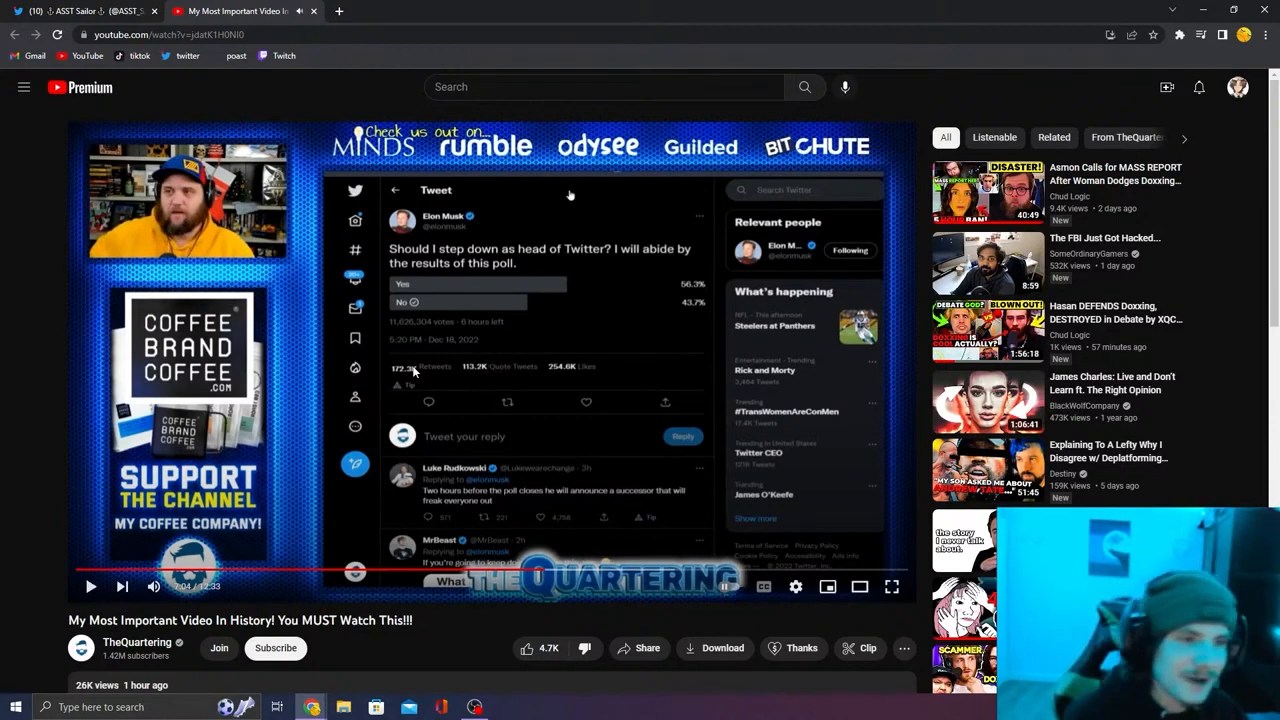
{"action": "left_click", "coordinate": [90, 587]}
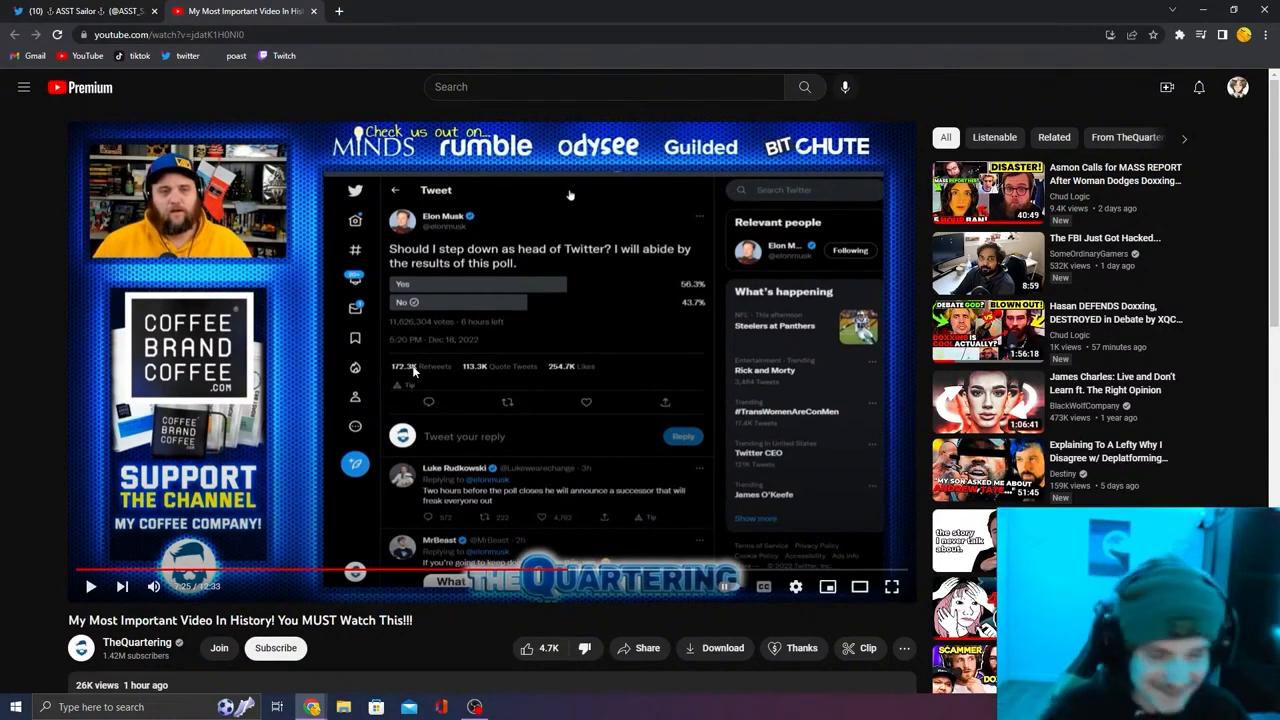
- Watch on to about 8:29, then close the YouTube tab to return to Twitter
{"action": "left_click", "coordinate": [90, 587]}
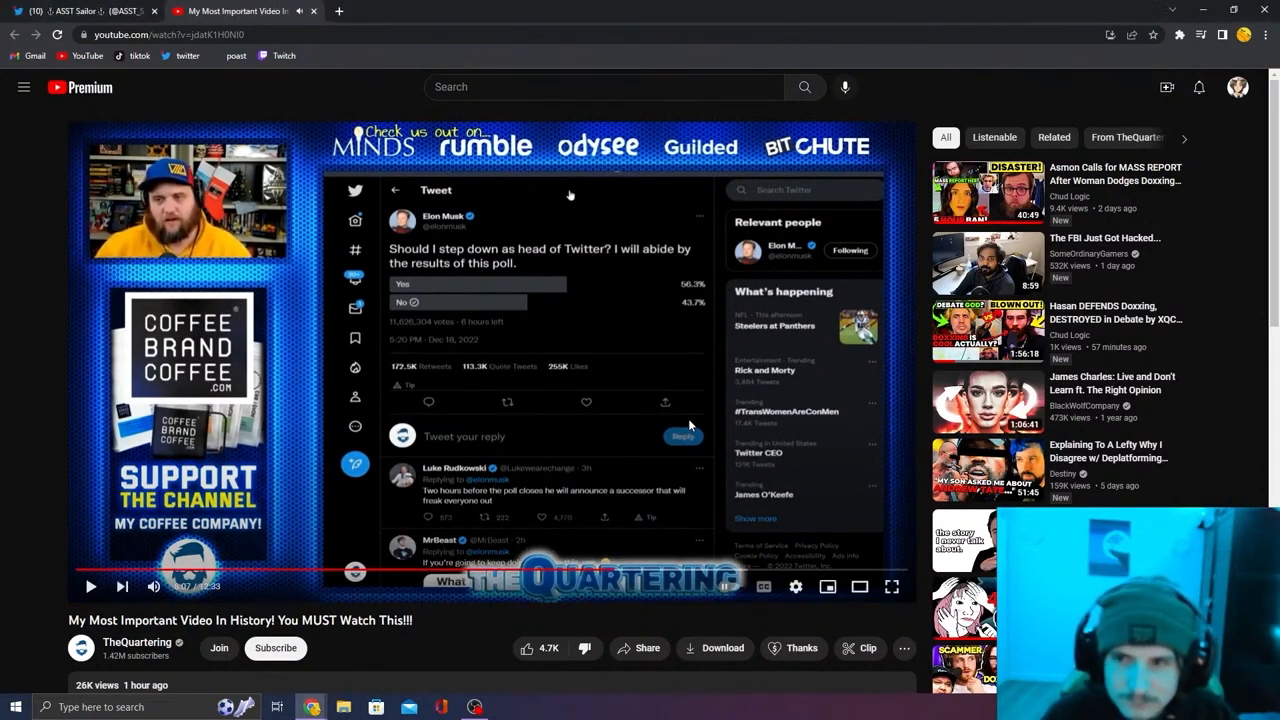
{"action": "left_click", "coordinate": [90, 586]}
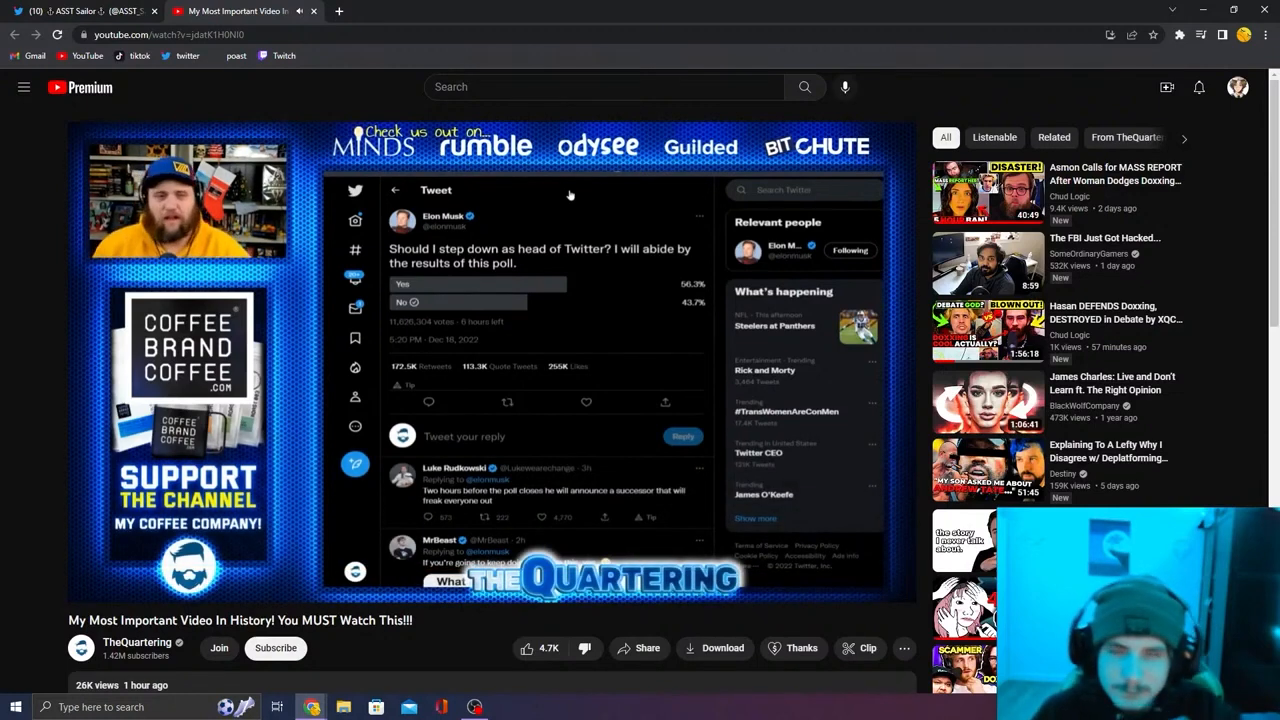
{"action": "mouse_move", "coordinate": [698, 409]}
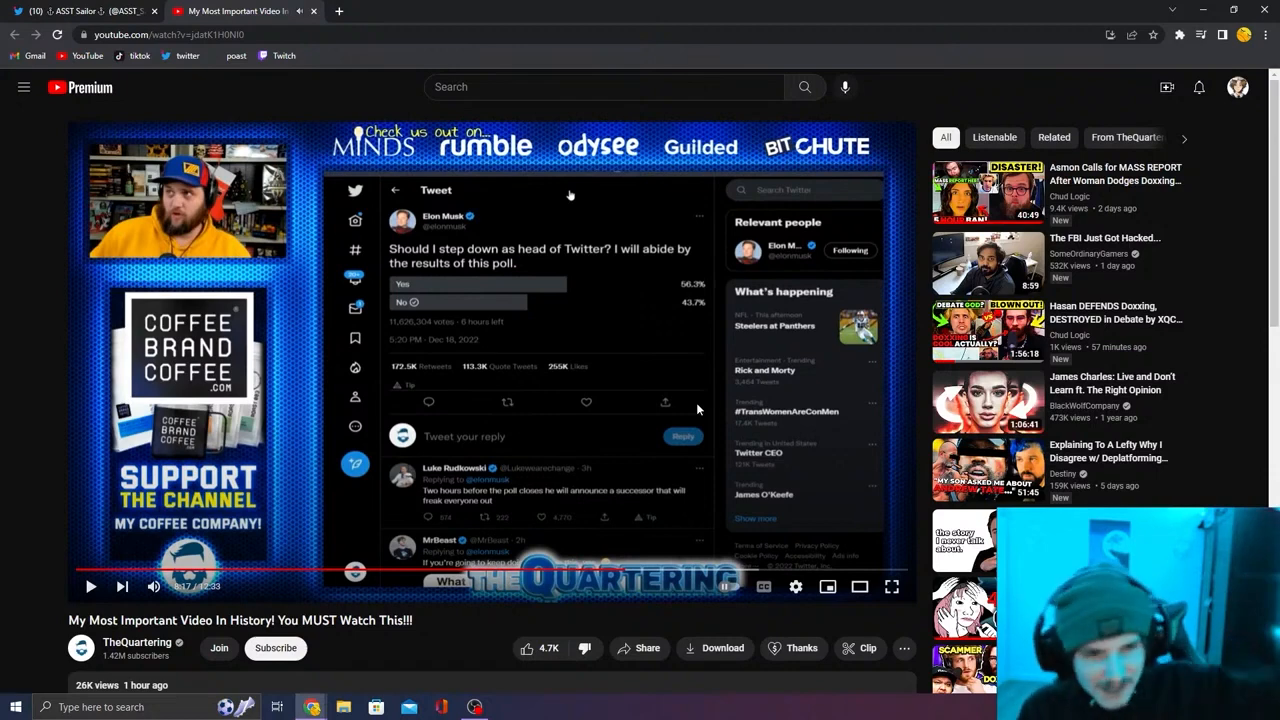
{"action": "left_click", "coordinate": [90, 587]}
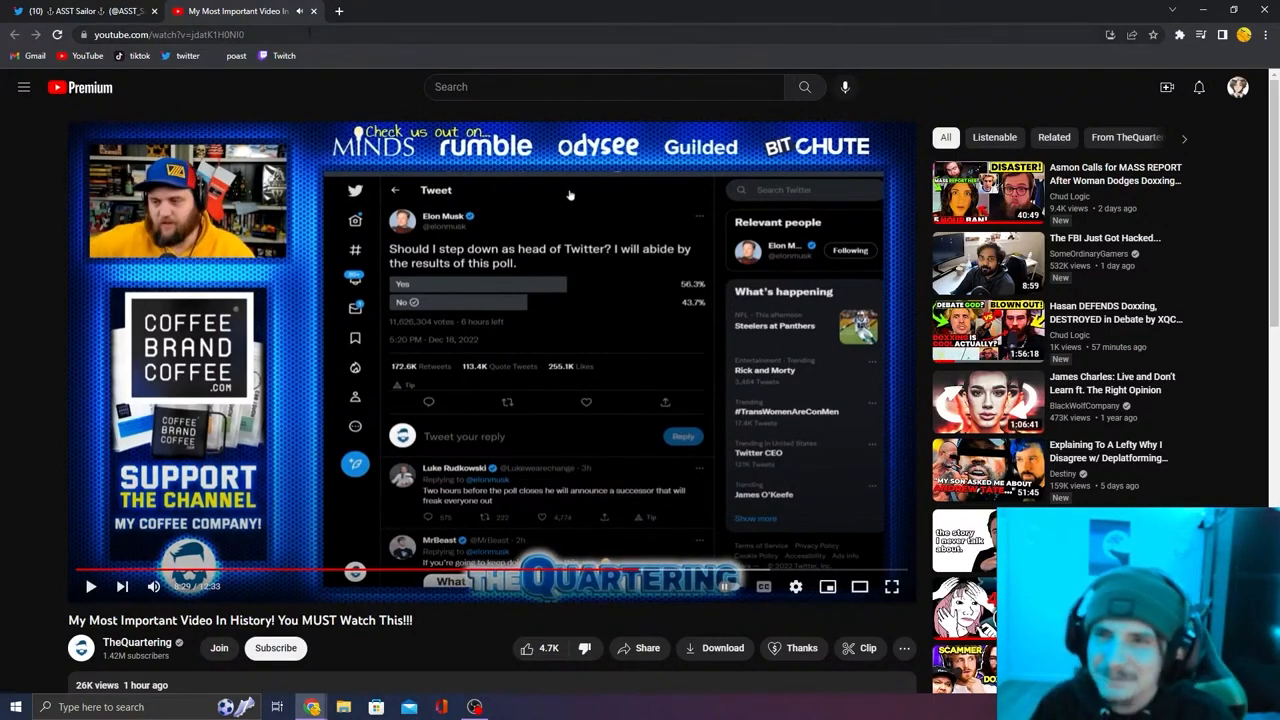
{"action": "left_click", "coordinate": [80, 11]}
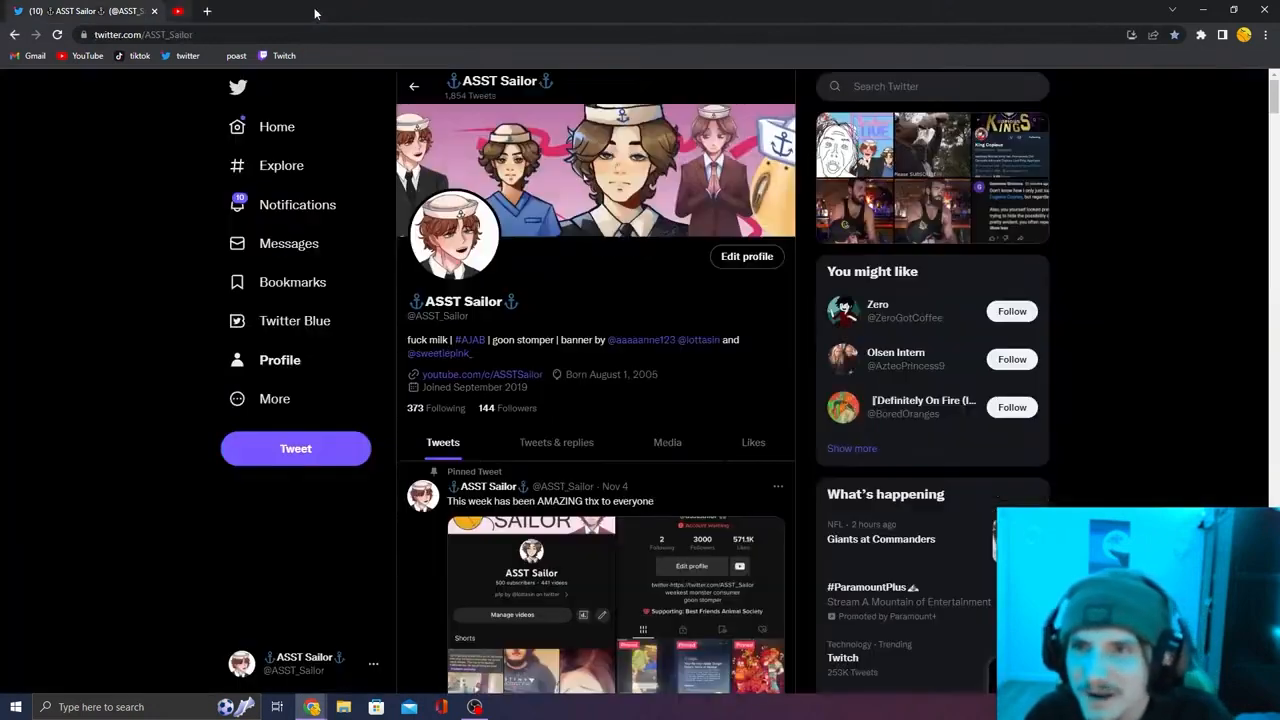
{"action": "scroll", "scroll_direction": "down", "scroll_amount": 3}
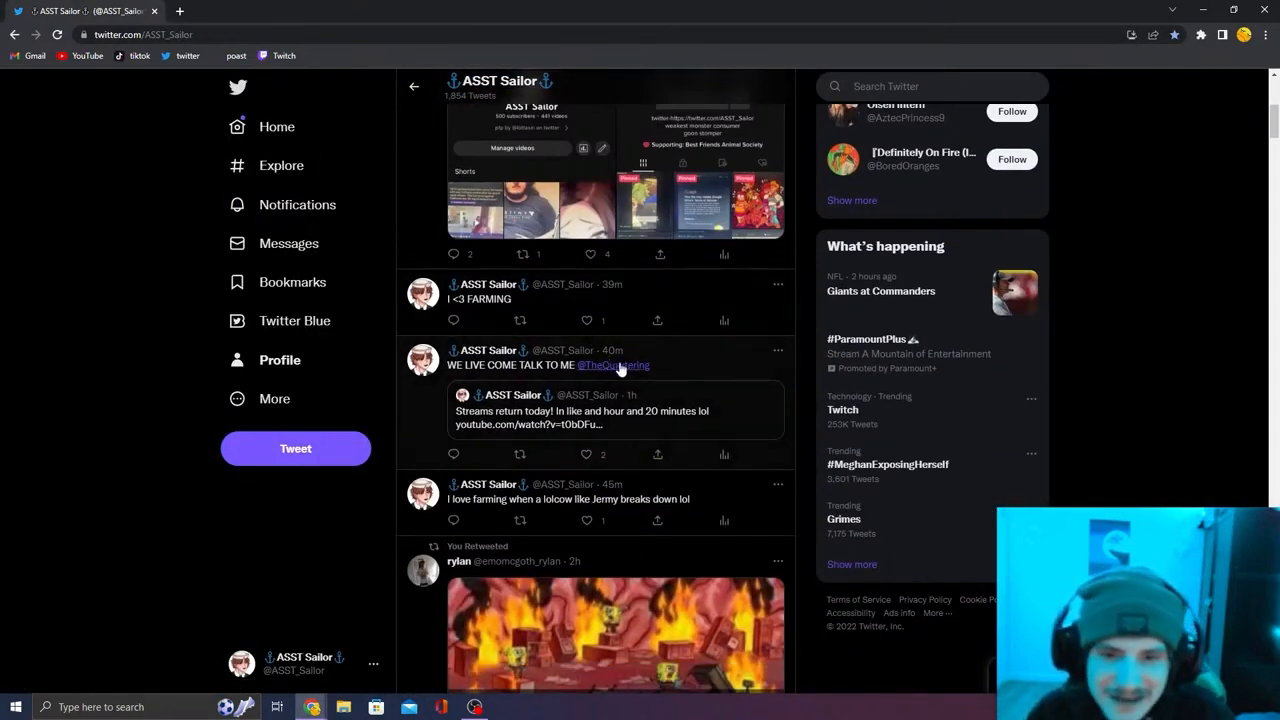
{"action": "left_click", "coordinate": [614, 365]}
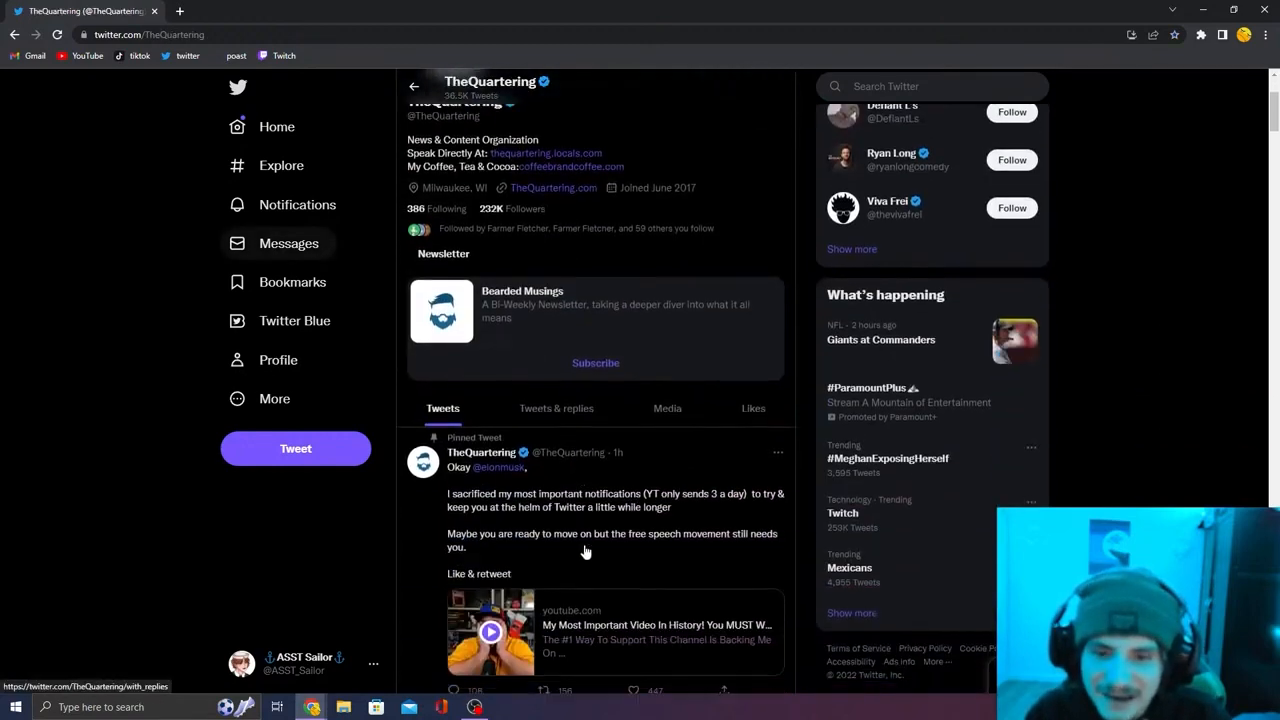
{"action": "left_click", "coordinate": [595, 362]}
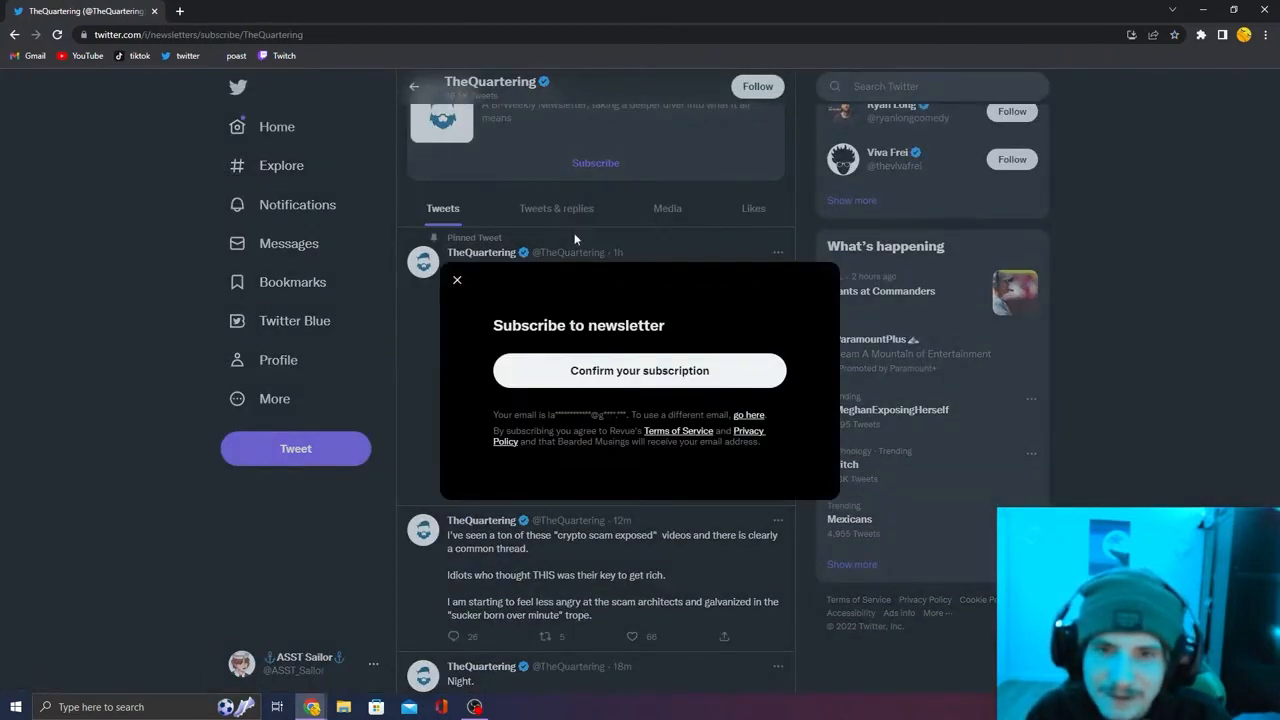